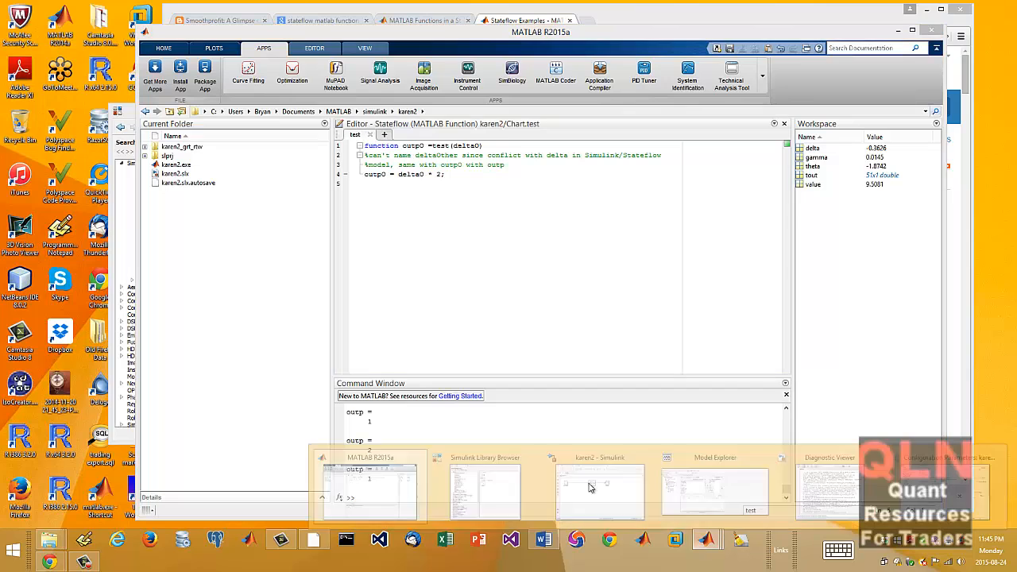
# Bring the Simulink Library Browser forward, showing the Stateflow Chart block for the search 'chart'
pyautogui.click(486, 485)
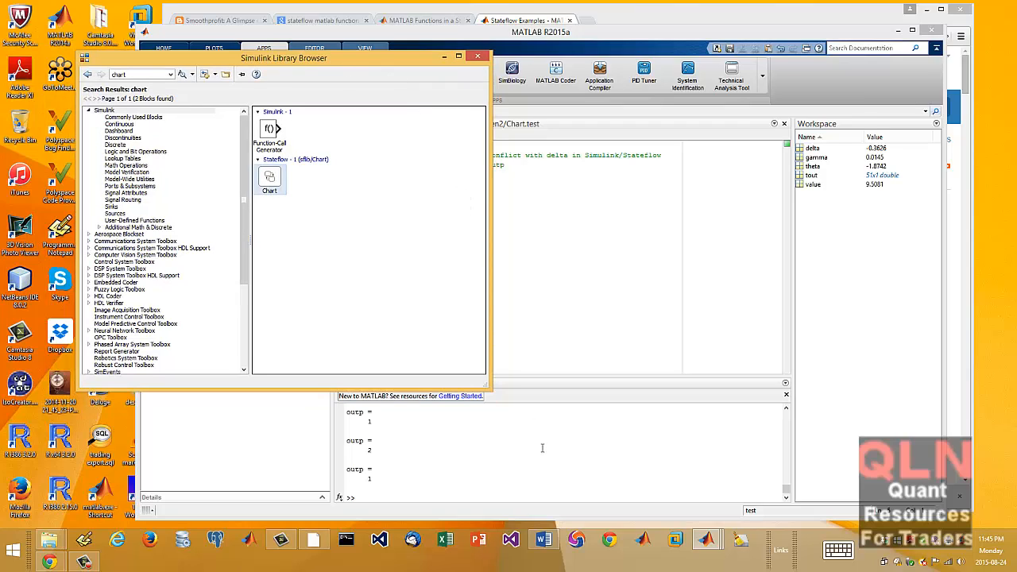
pyautogui.moveTo(518, 407)
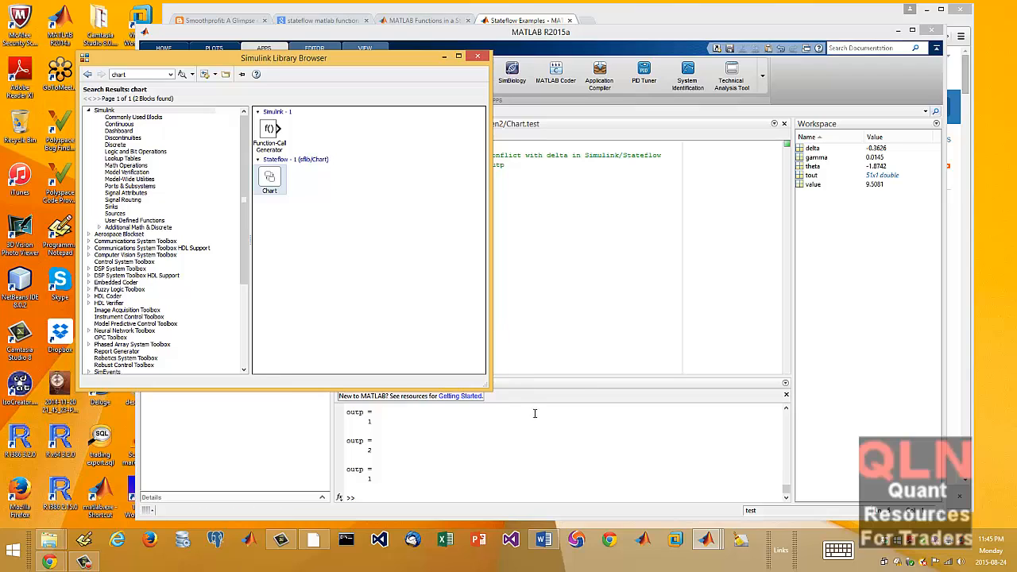
pyautogui.moveTo(702, 562)
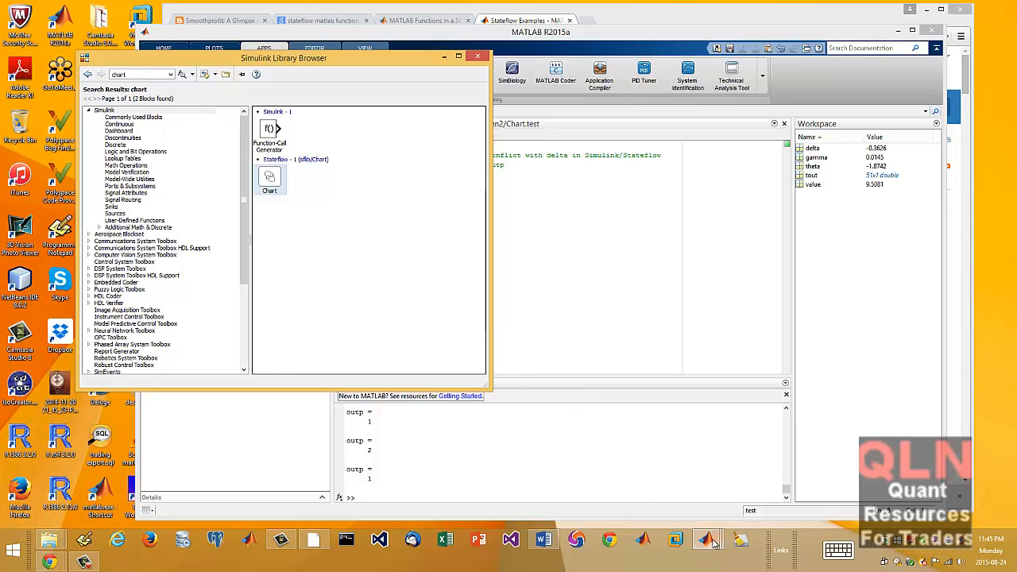
pyautogui.moveTo(708, 540)
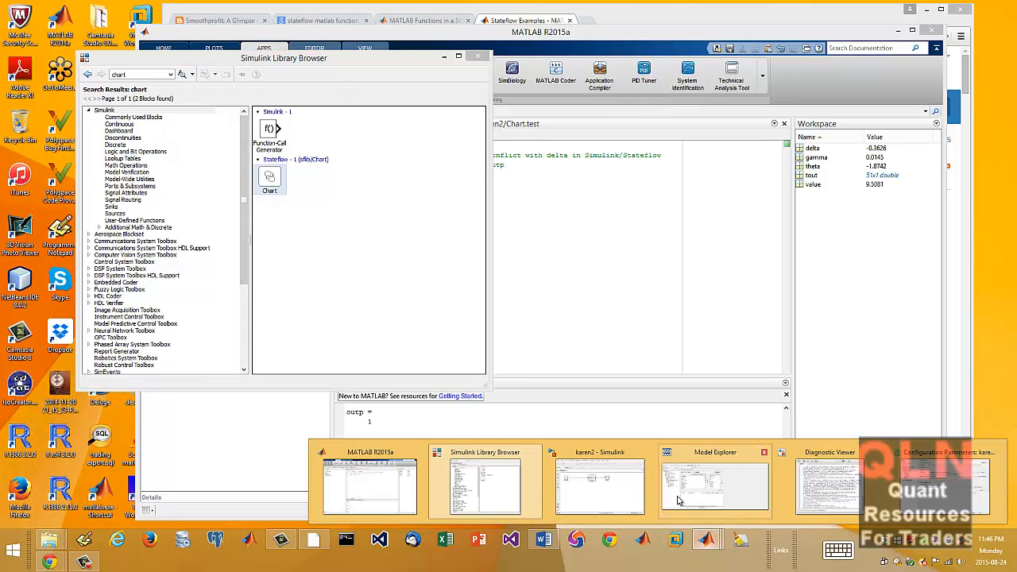
pyautogui.click(600, 480)
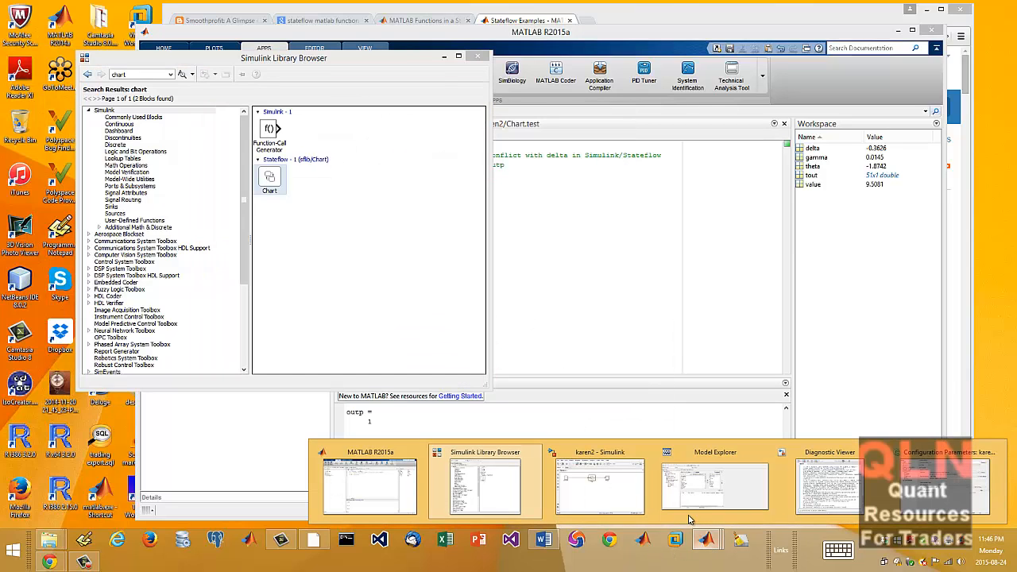
# Switch to the karen2 model and review the Constant block's parameters without changing them
pyautogui.click(600, 480)
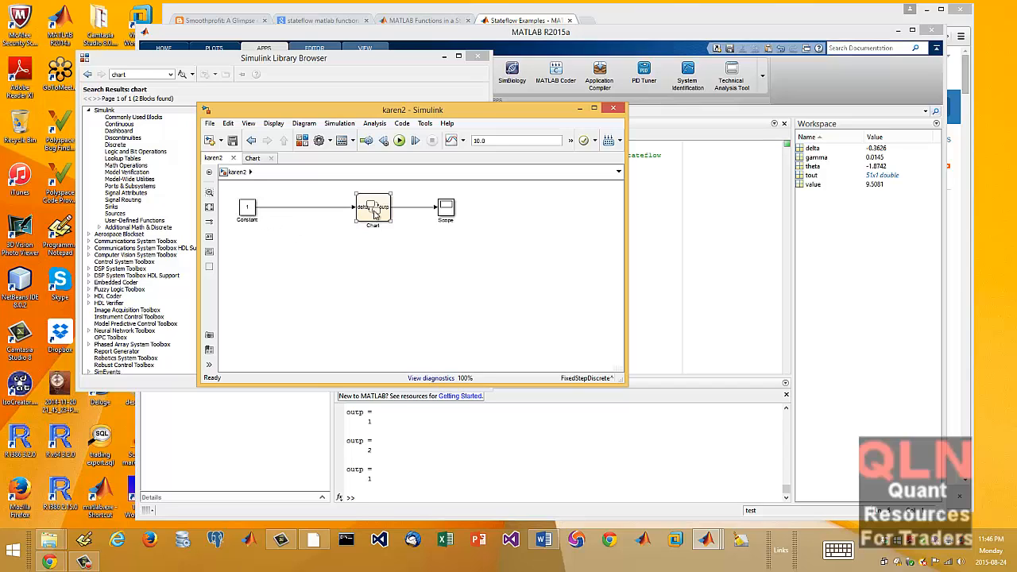
pyautogui.moveTo(375, 222)
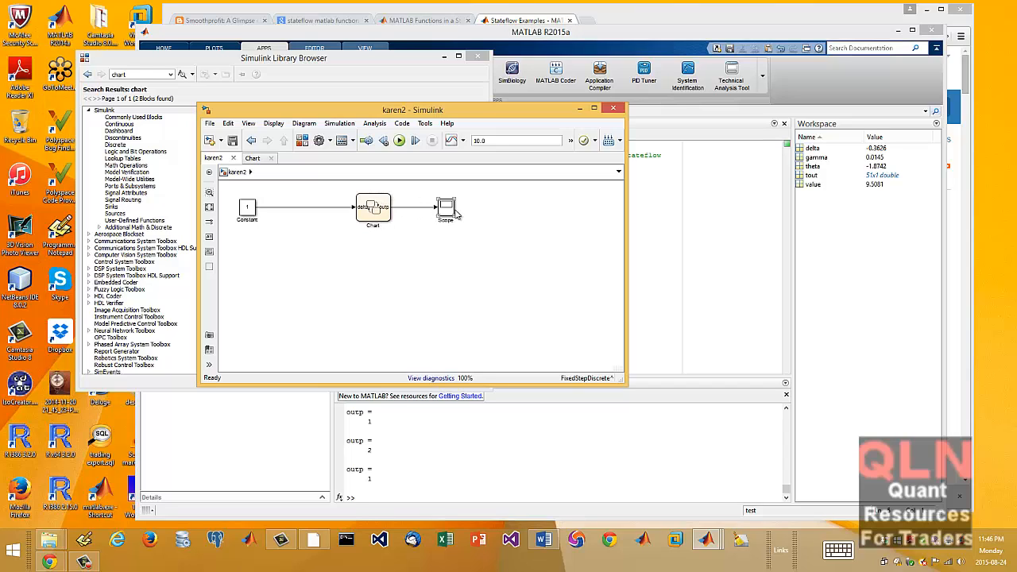
pyautogui.moveTo(451, 213)
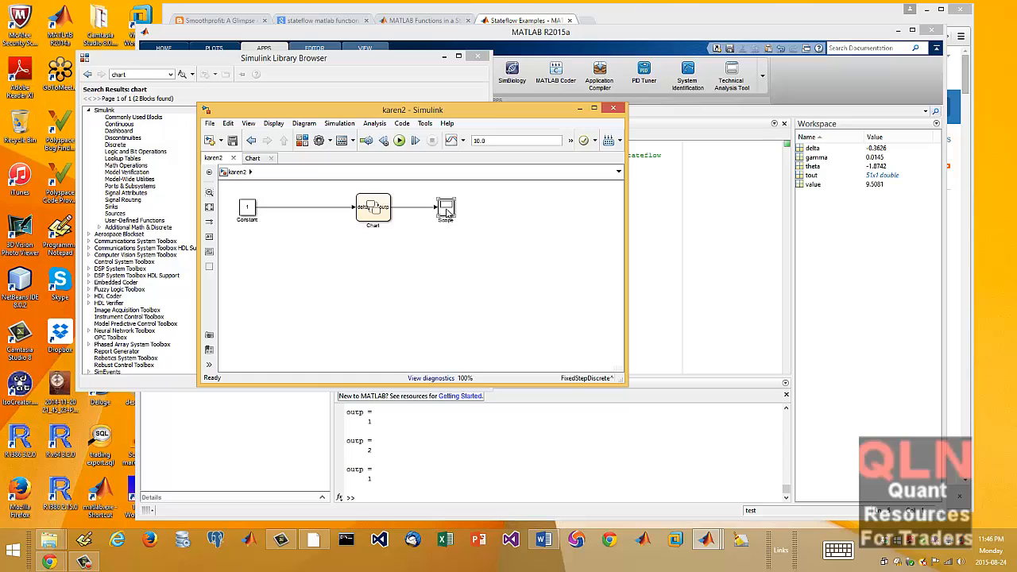
pyautogui.moveTo(452, 220)
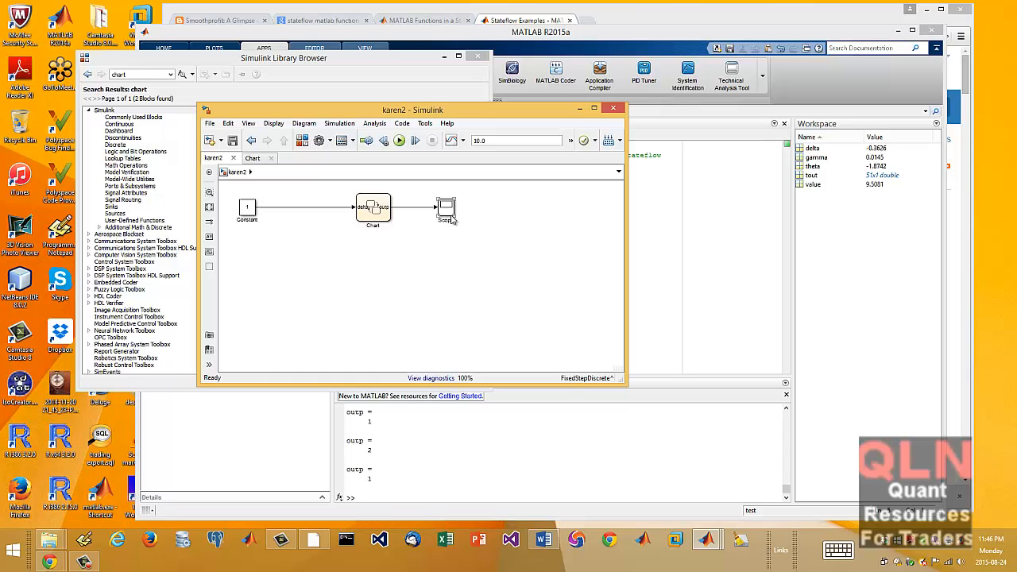
pyautogui.moveTo(448, 217)
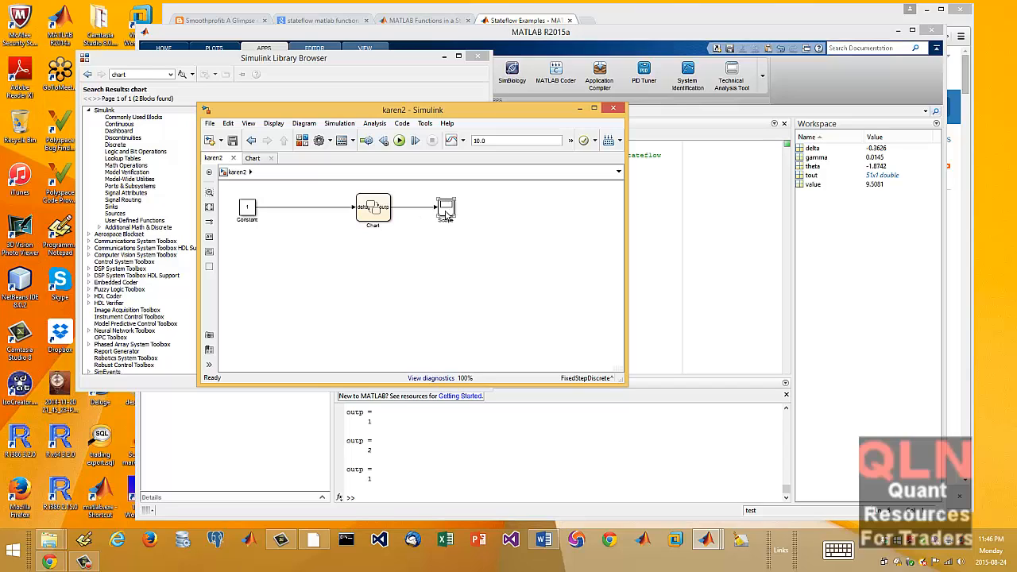
pyautogui.moveTo(447, 219)
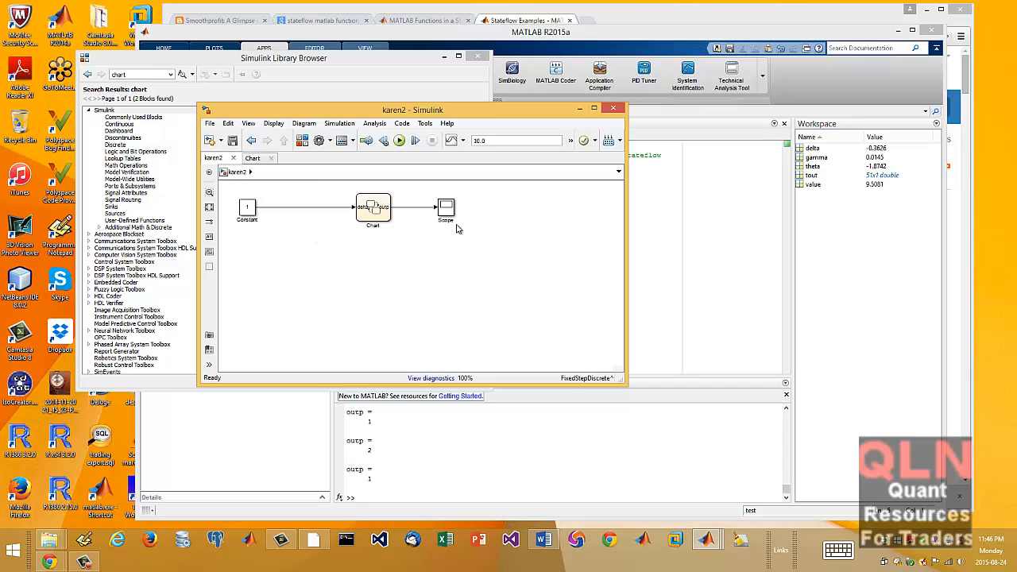
pyautogui.moveTo(448, 210)
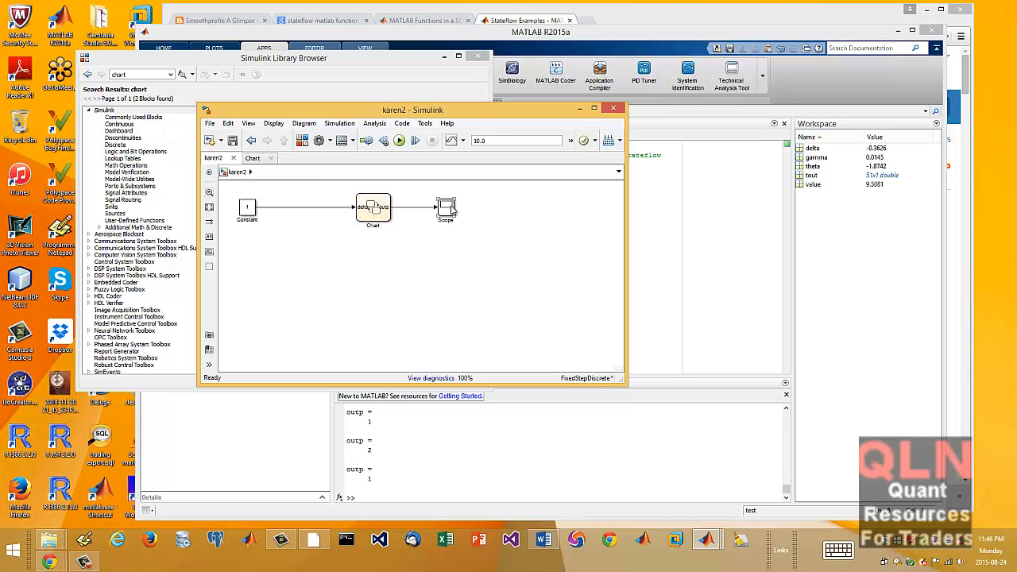
pyautogui.moveTo(436, 217)
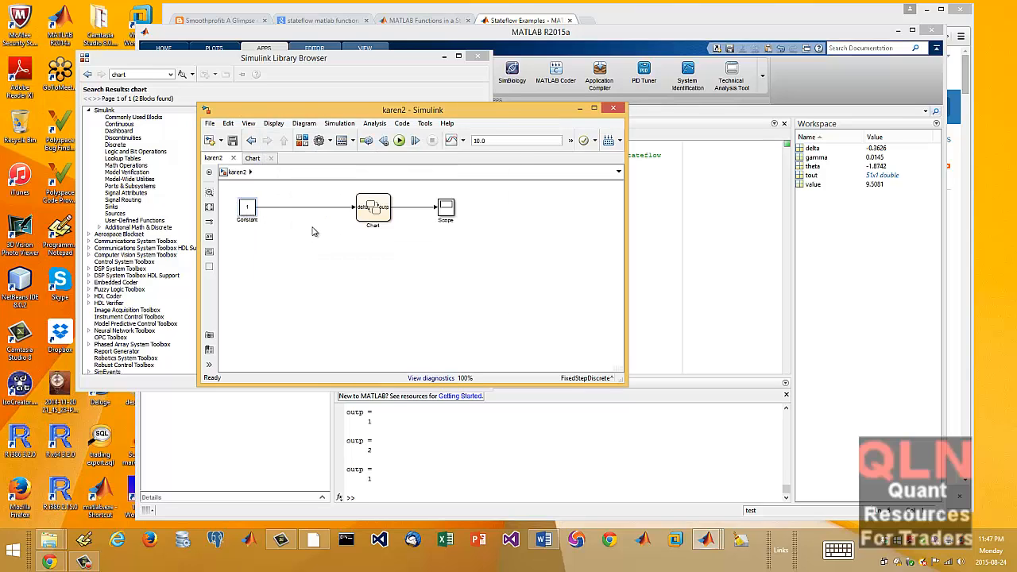
pyautogui.doubleClick(248, 208)
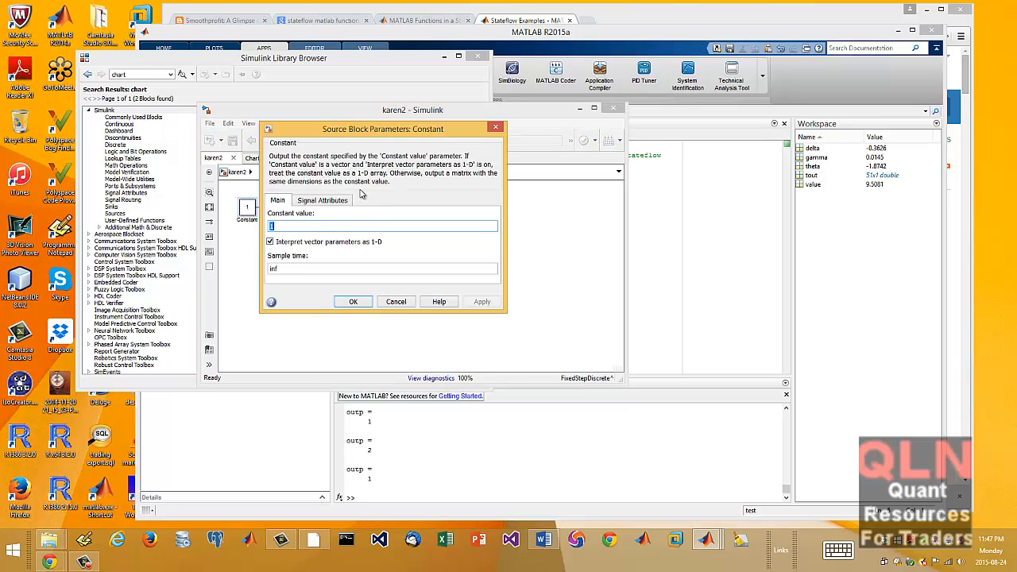
pyautogui.moveTo(369, 254)
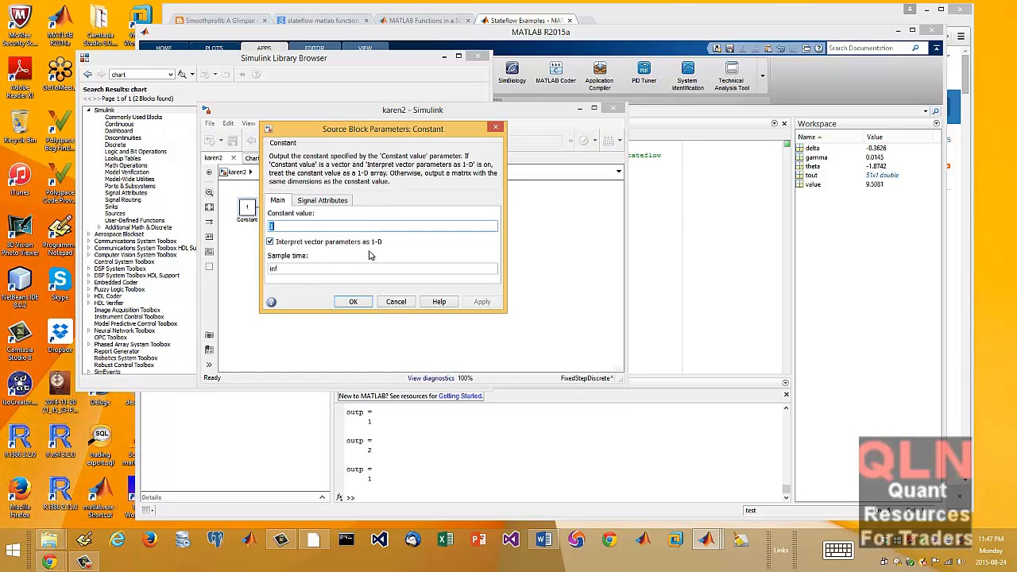
pyautogui.click(352, 302)
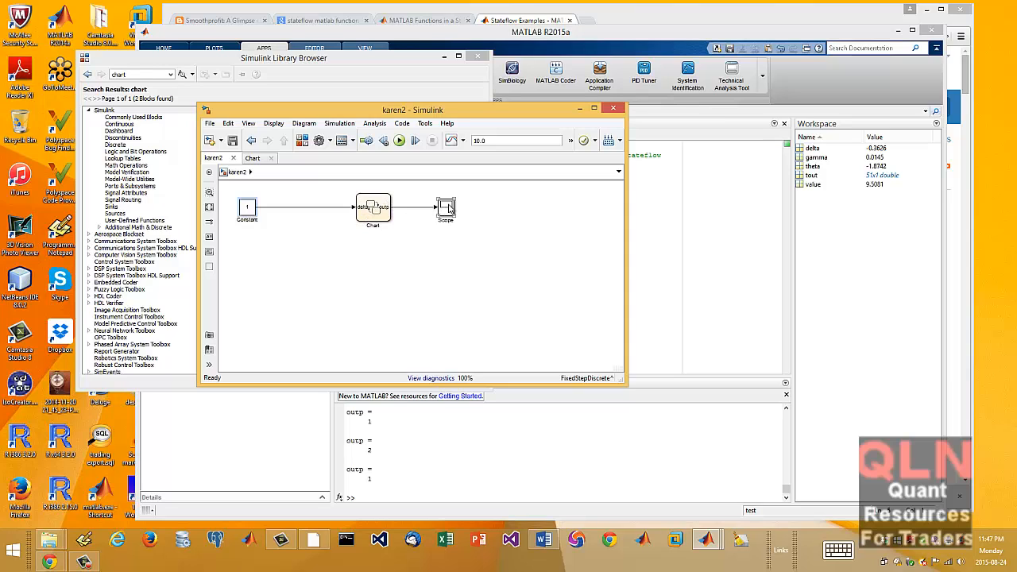
# Open the Chart's Stateflow diagram, inspect inTheMoney and OutOfMoney states, then view the test function's code
pyautogui.doubleClick(445, 210)
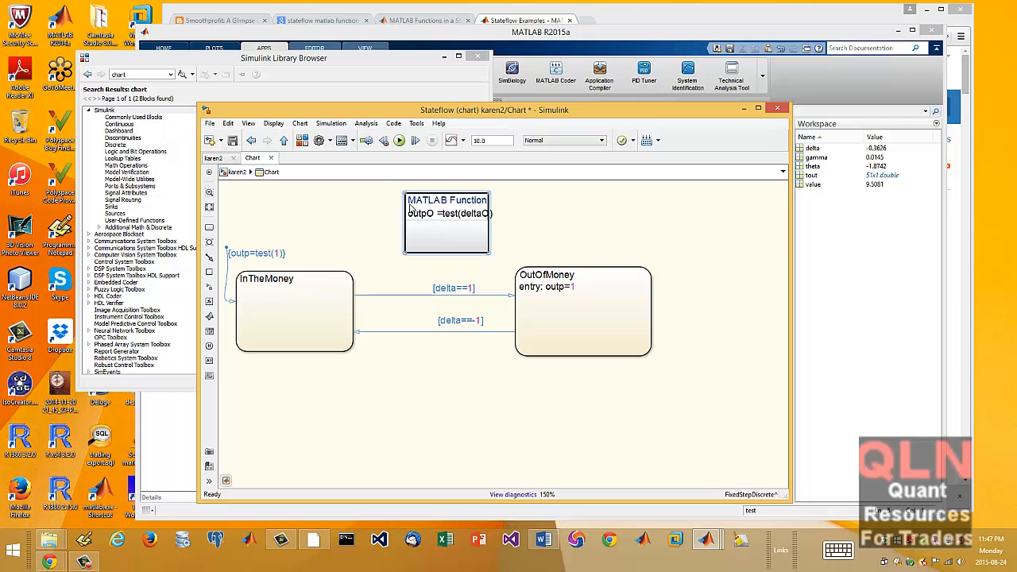
pyautogui.click(289, 310)
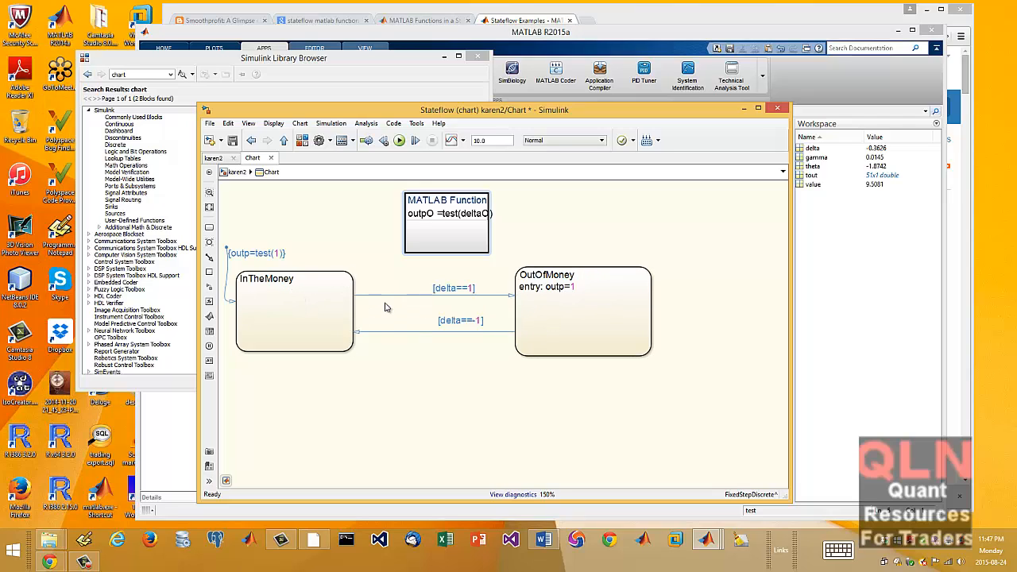
pyautogui.click(582, 310)
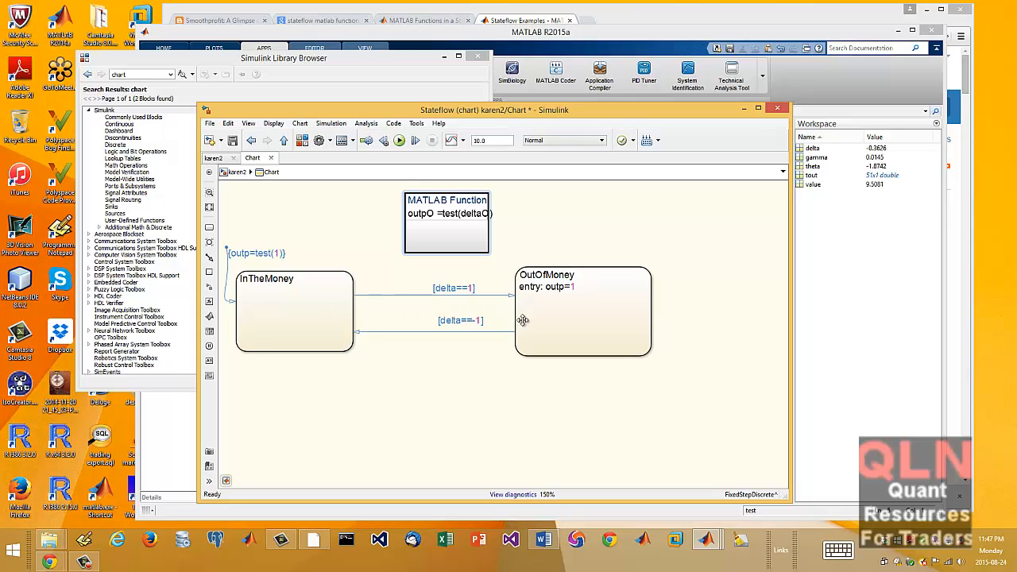
pyautogui.moveTo(361, 306)
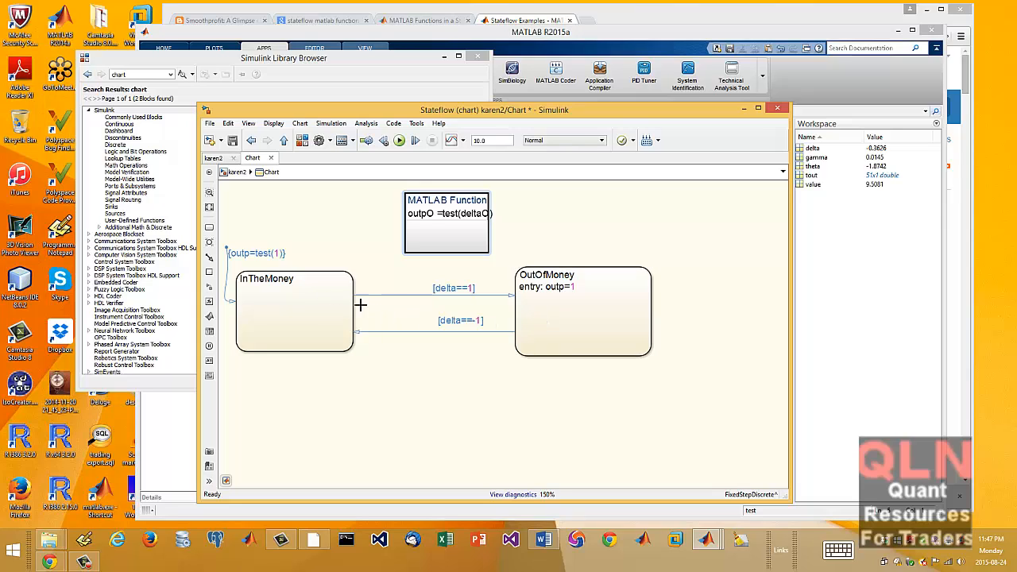
pyautogui.click(294, 310)
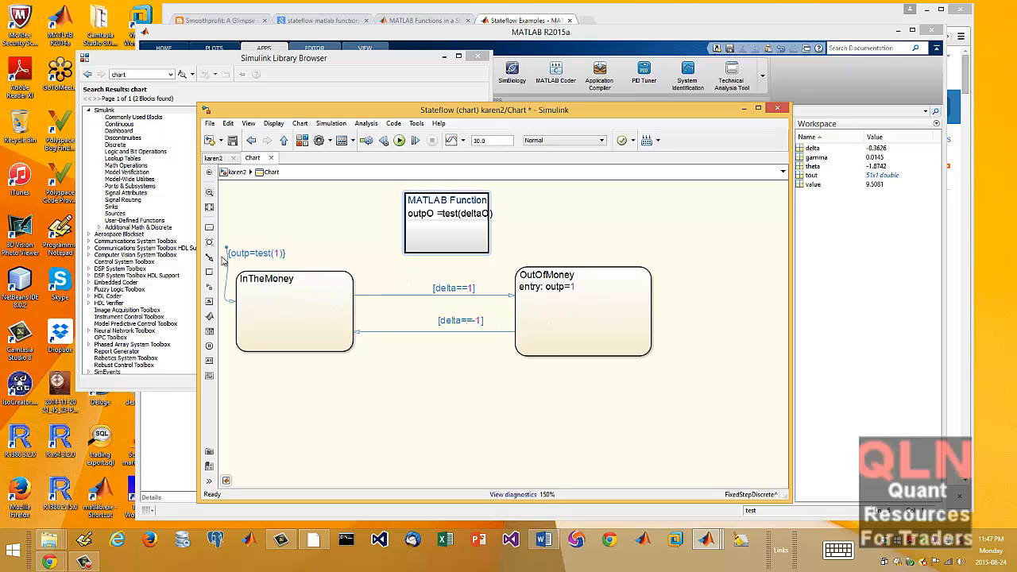
pyautogui.click(294, 310)
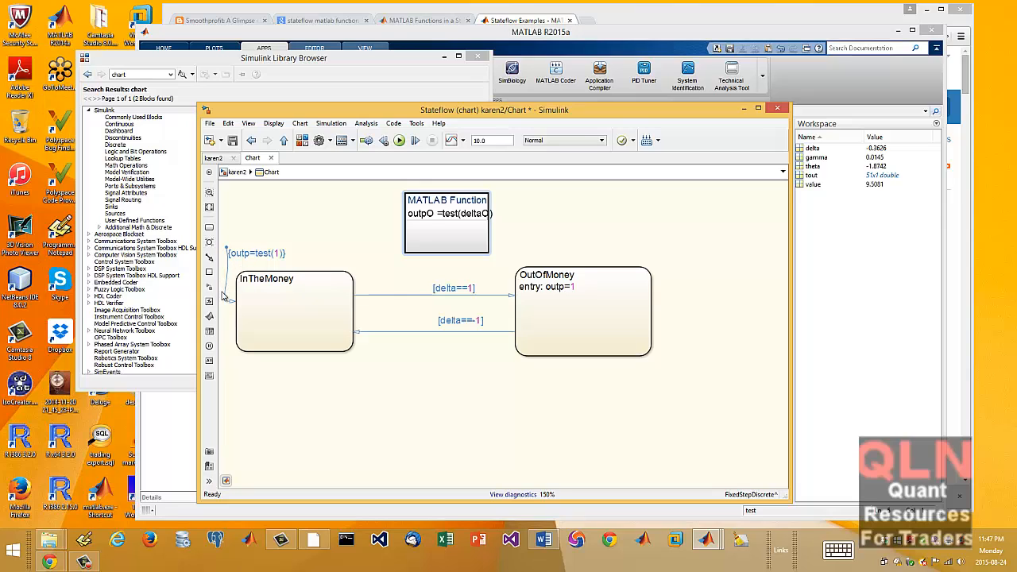
pyautogui.click(294, 310)
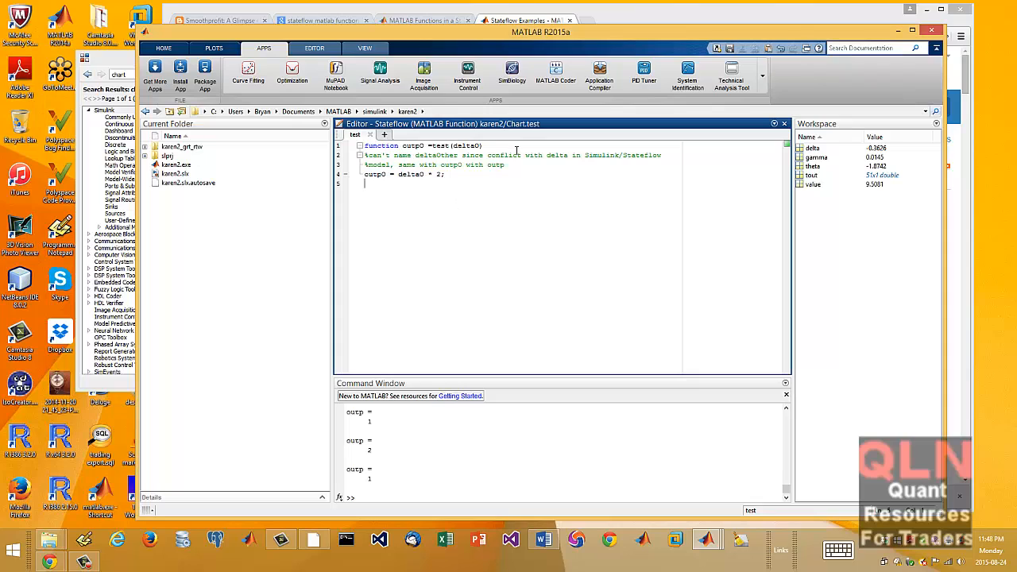
pyautogui.moveTo(439, 149)
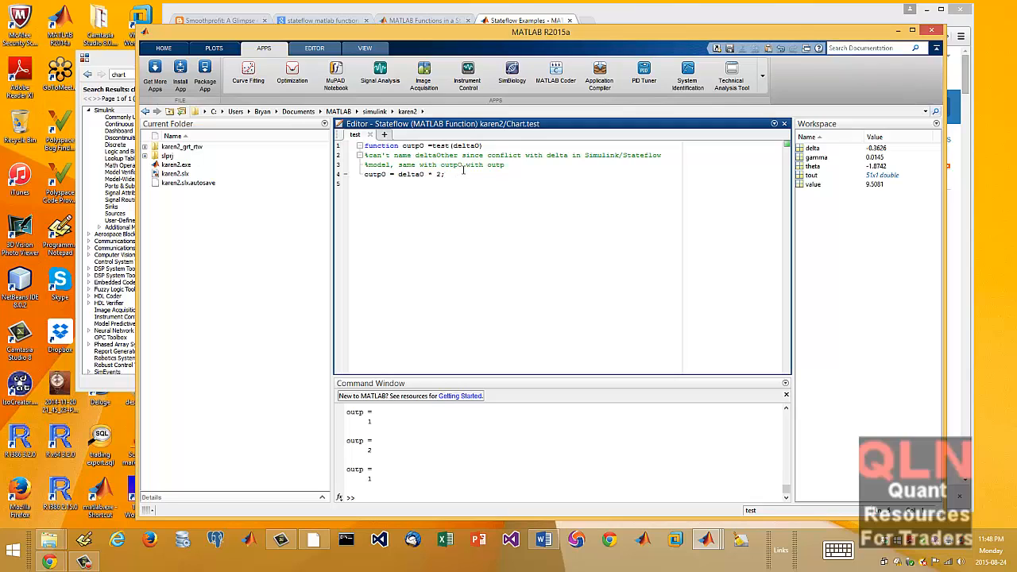
pyautogui.moveTo(324, 164)
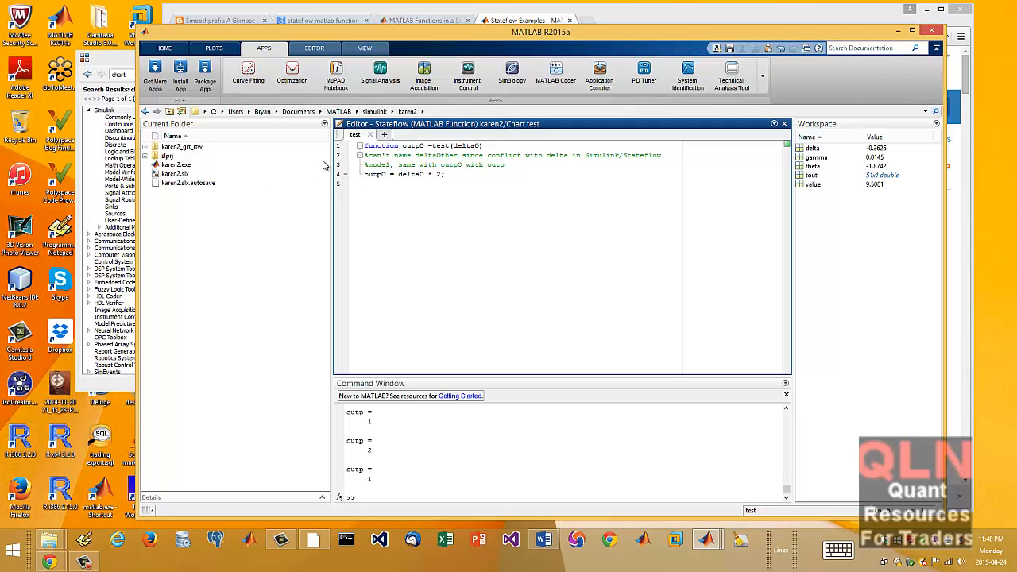
pyautogui.moveTo(687, 528)
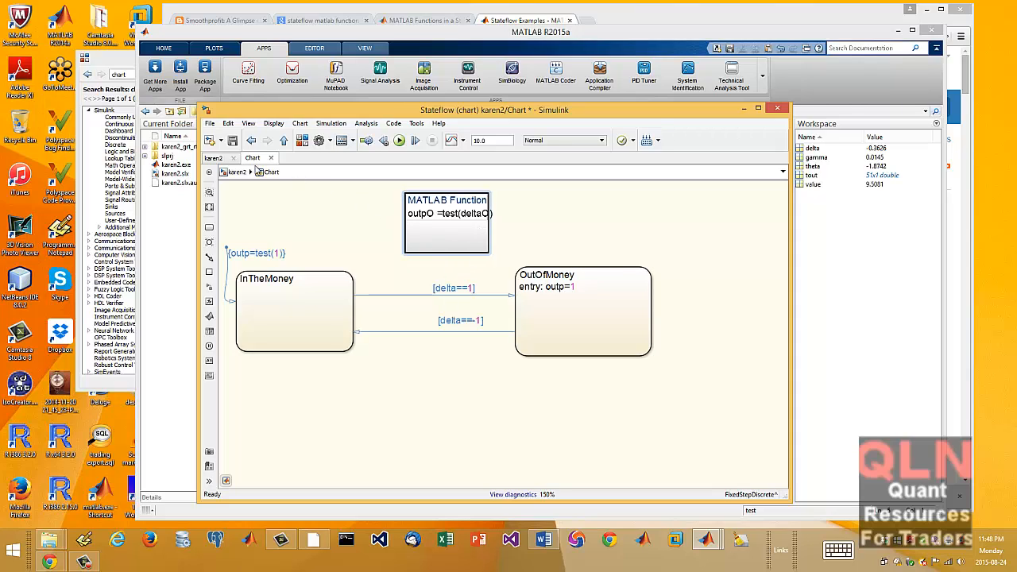
# Go up to the parent karen2 model and reopen its Chart block with delta input and outp output
pyautogui.click(213, 159)
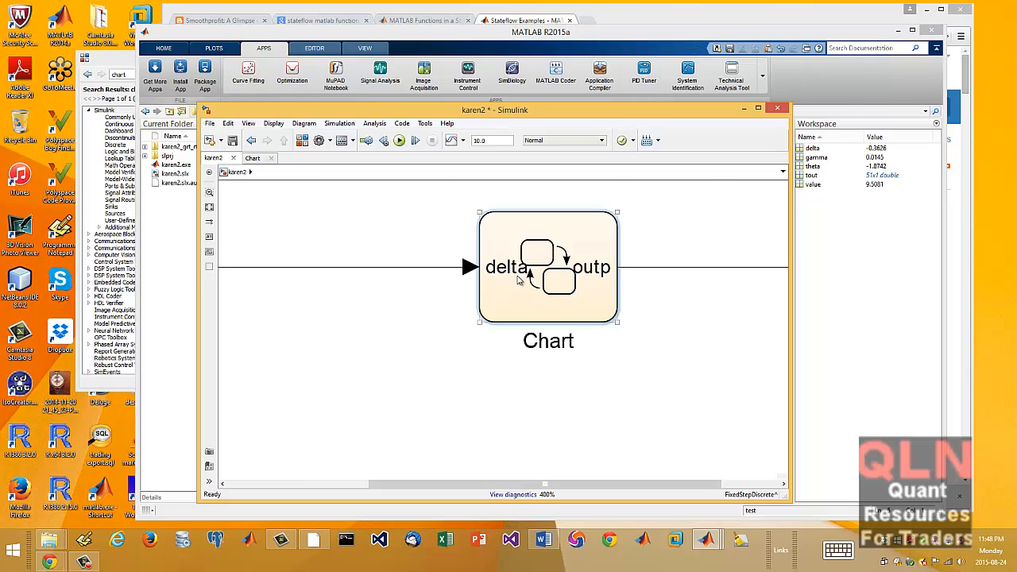
pyautogui.moveTo(604, 283)
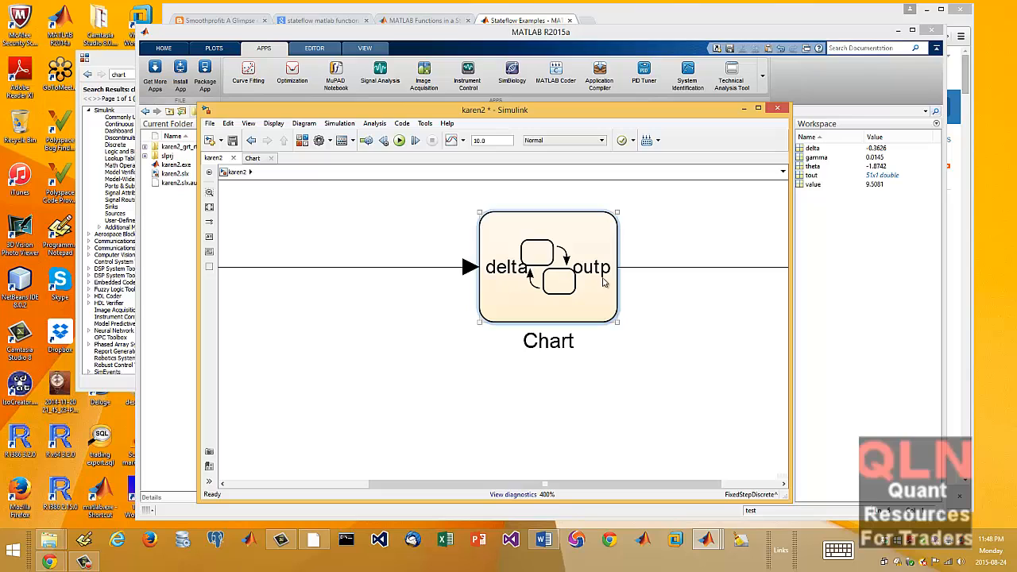
pyautogui.moveTo(601, 280)
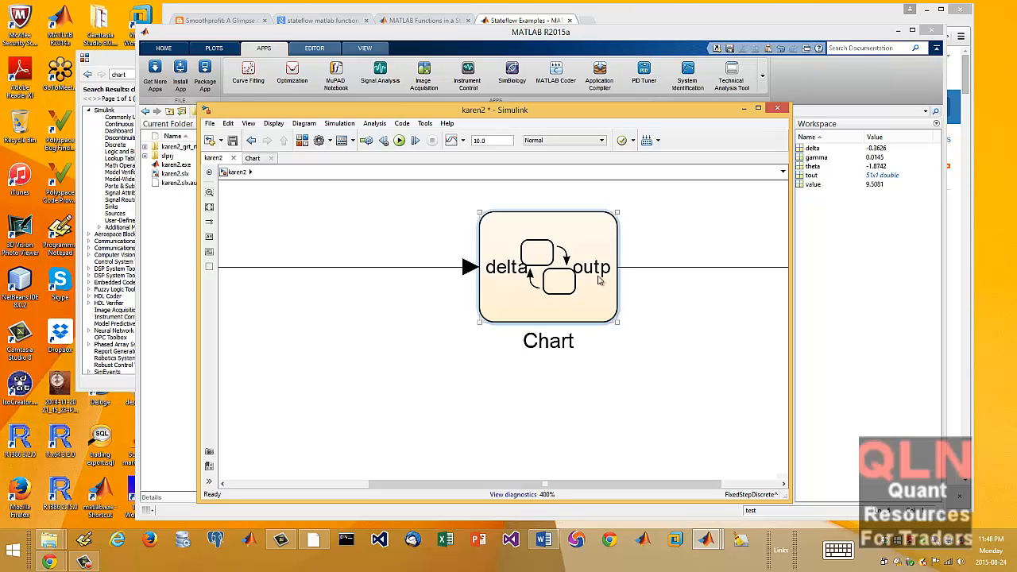
pyautogui.moveTo(486, 278)
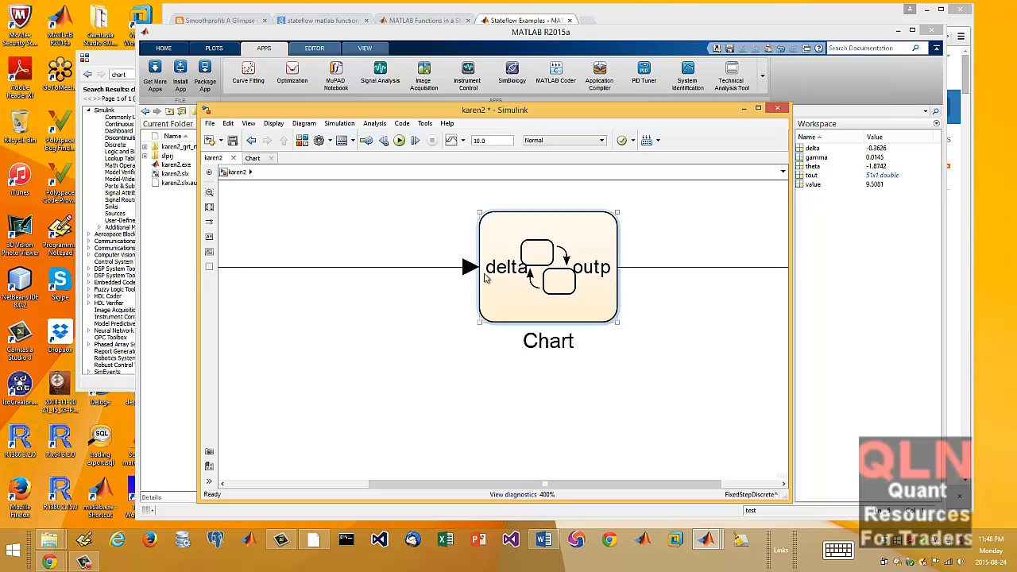
pyautogui.moveTo(619, 274)
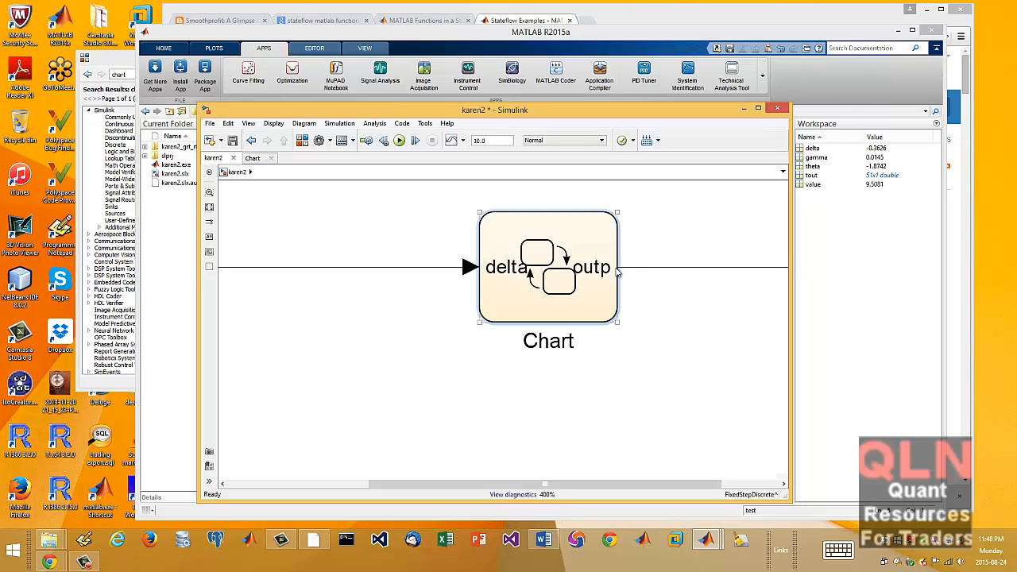
pyautogui.moveTo(660, 283)
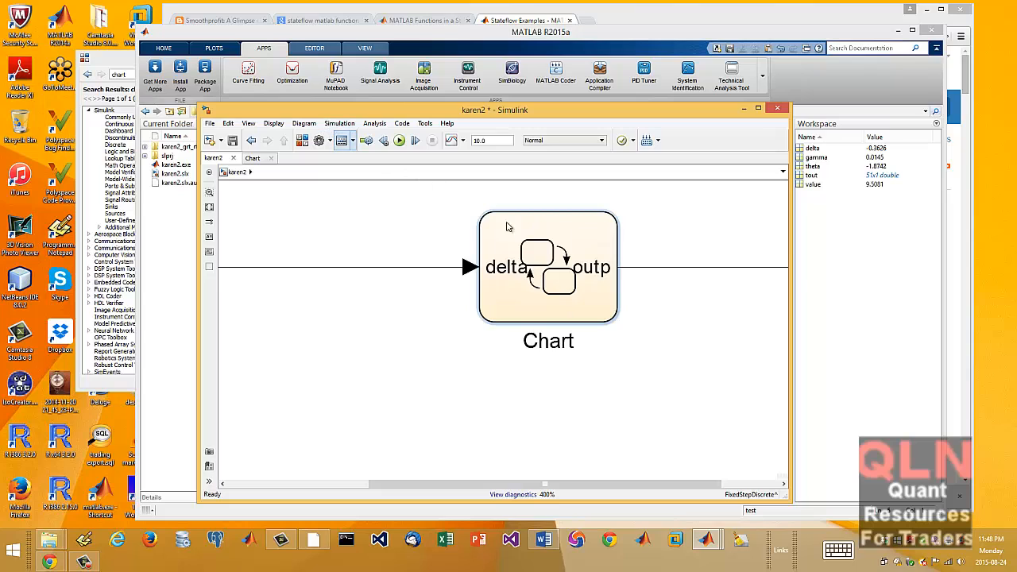
pyautogui.doubleClick(547, 267)
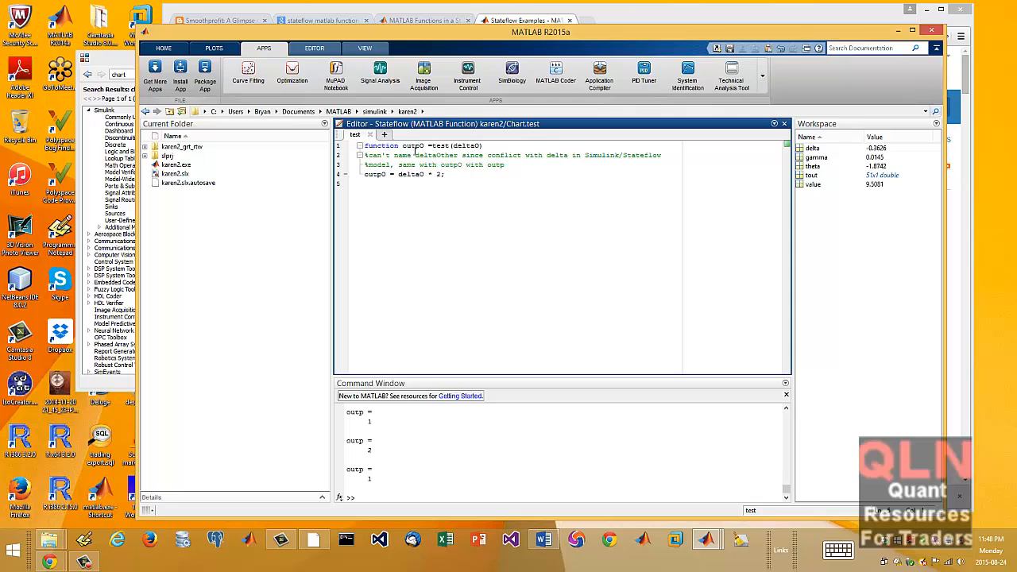
pyautogui.moveTo(687, 383)
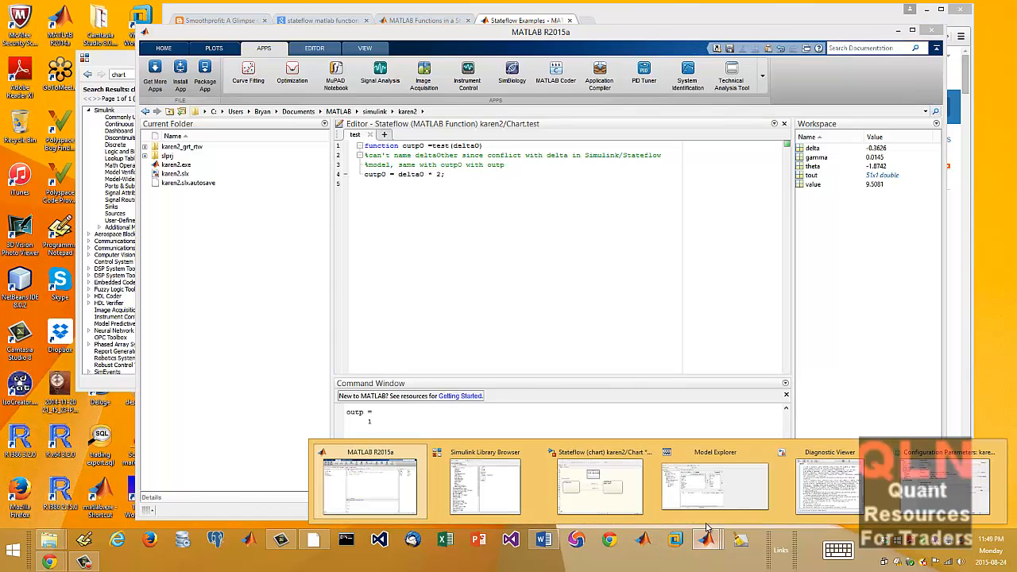
# From the Stateflow chart's View menu, open the Model Explorer and expand the Chart node
pyautogui.click(369, 485)
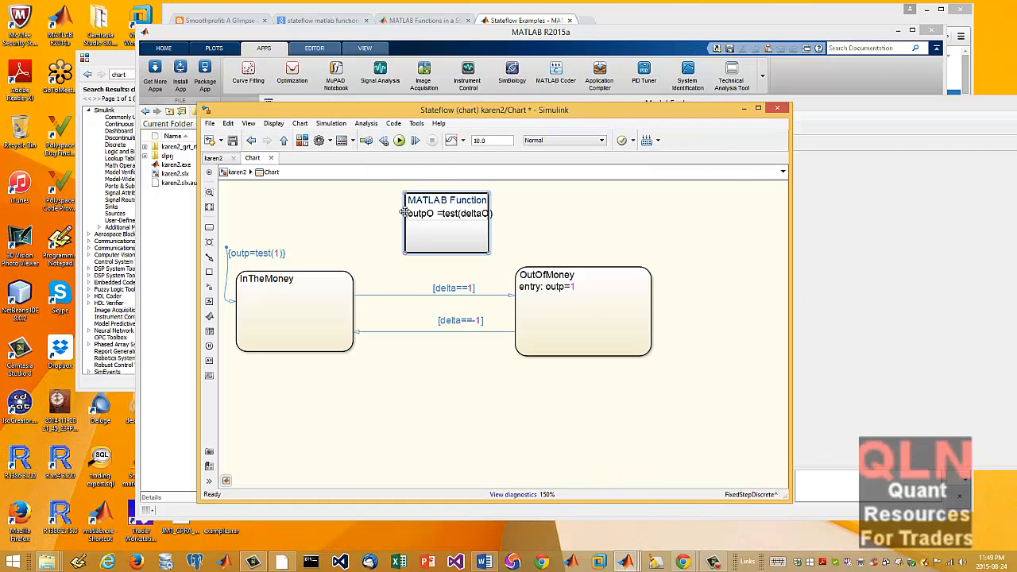
pyautogui.click(248, 124)
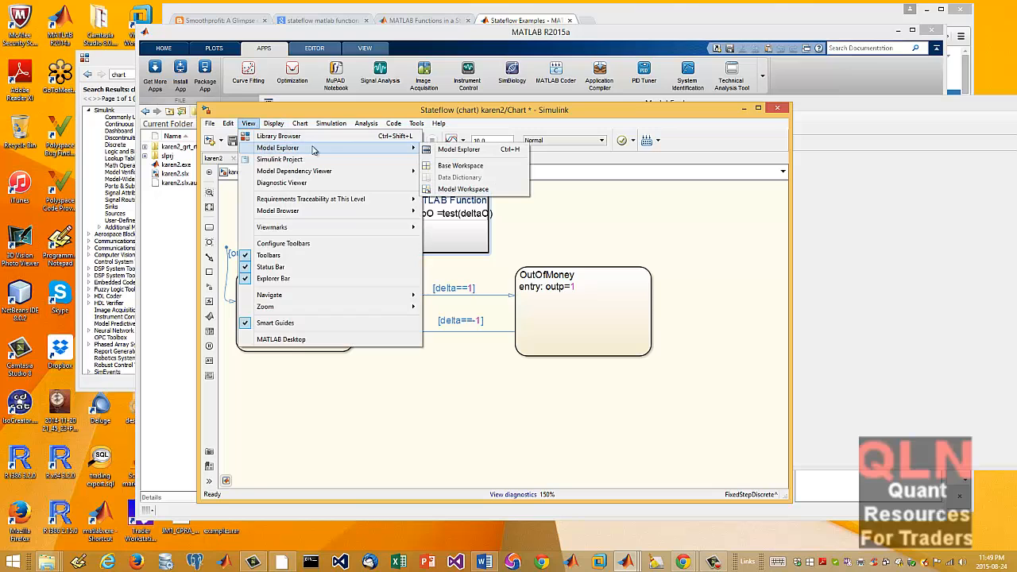
pyautogui.moveTo(315, 149)
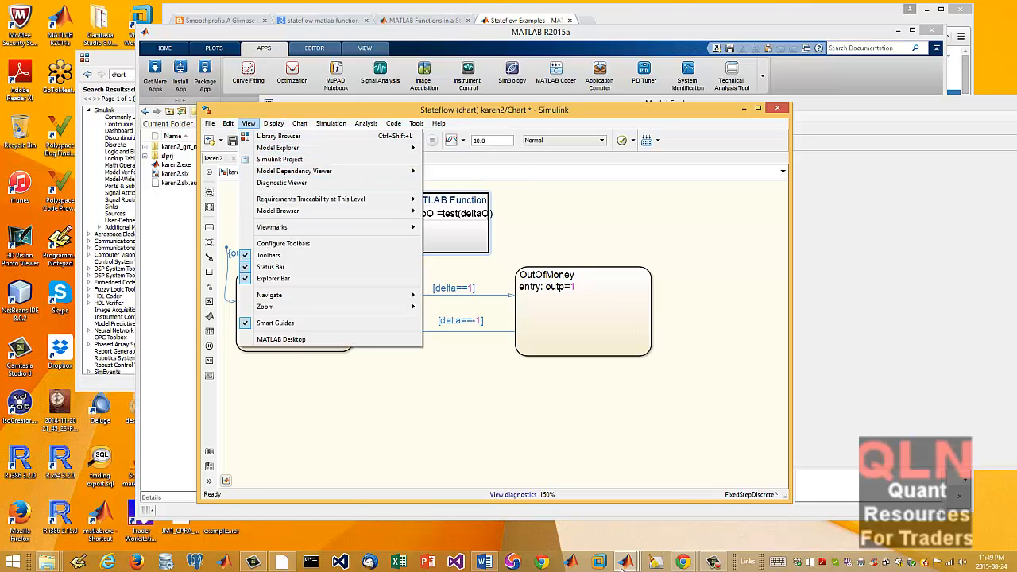
pyautogui.moveTo(598, 563)
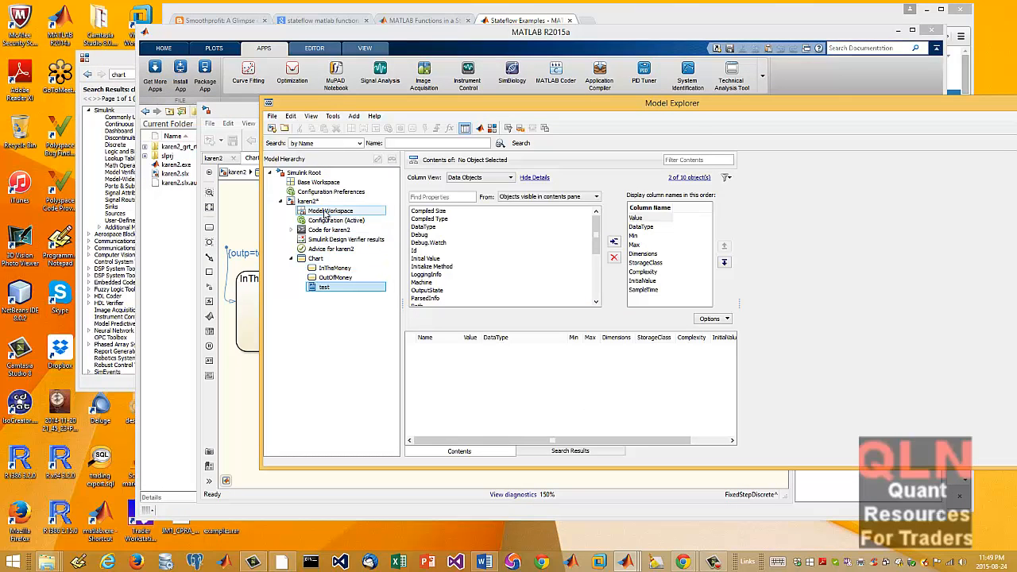
pyautogui.moveTo(348, 220)
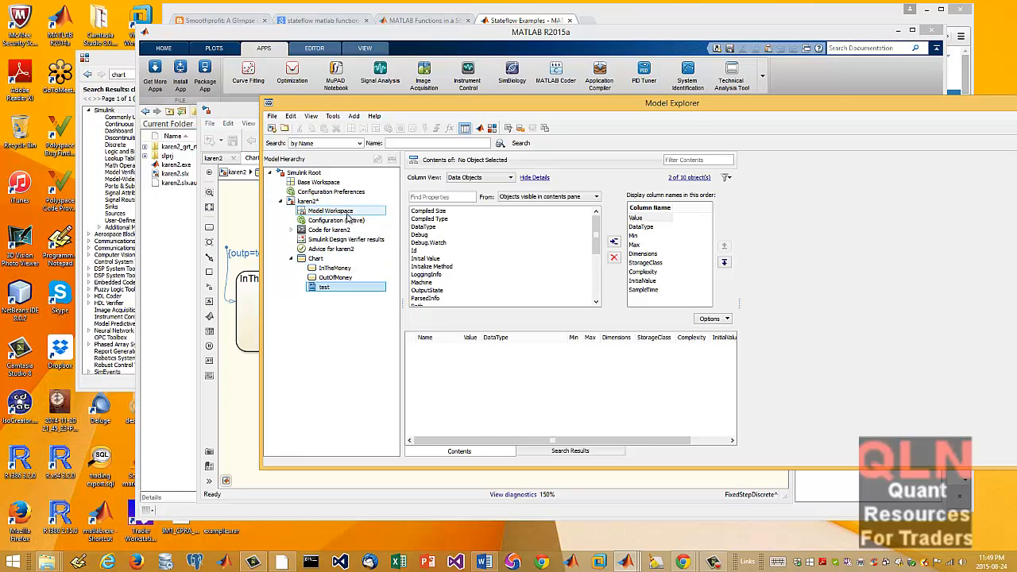
pyautogui.click(335, 220)
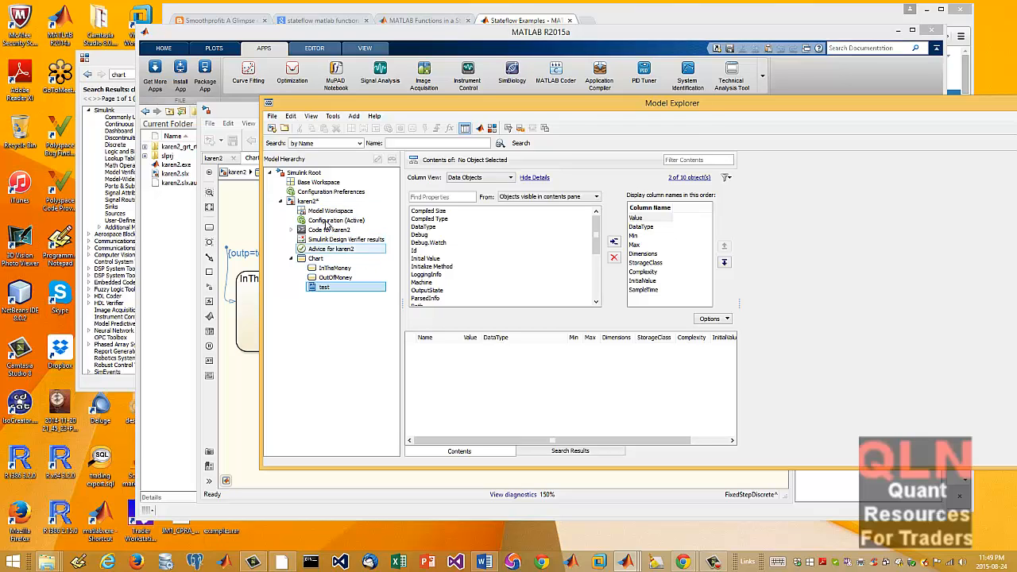
pyautogui.click(336, 267)
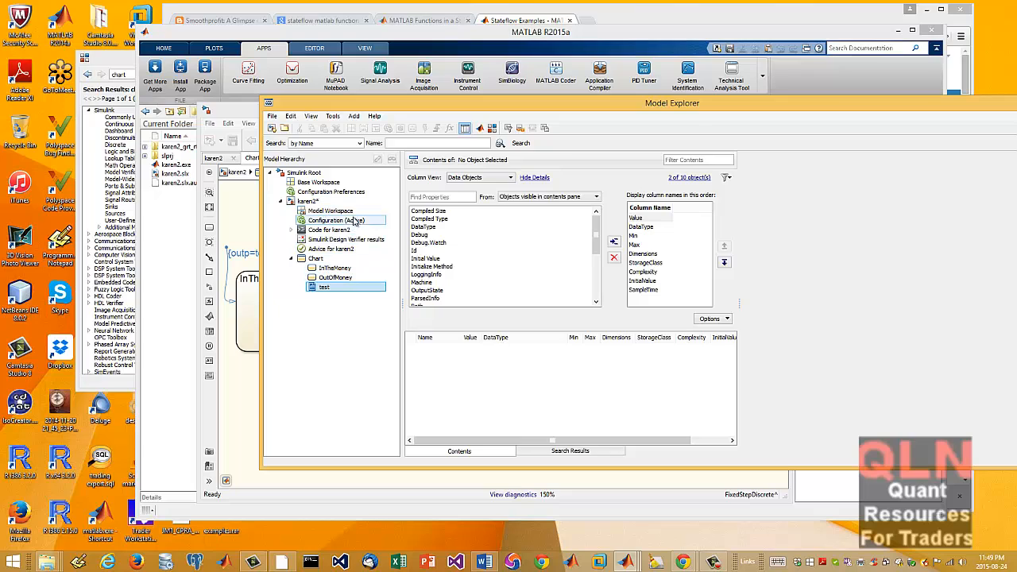
pyautogui.click(334, 277)
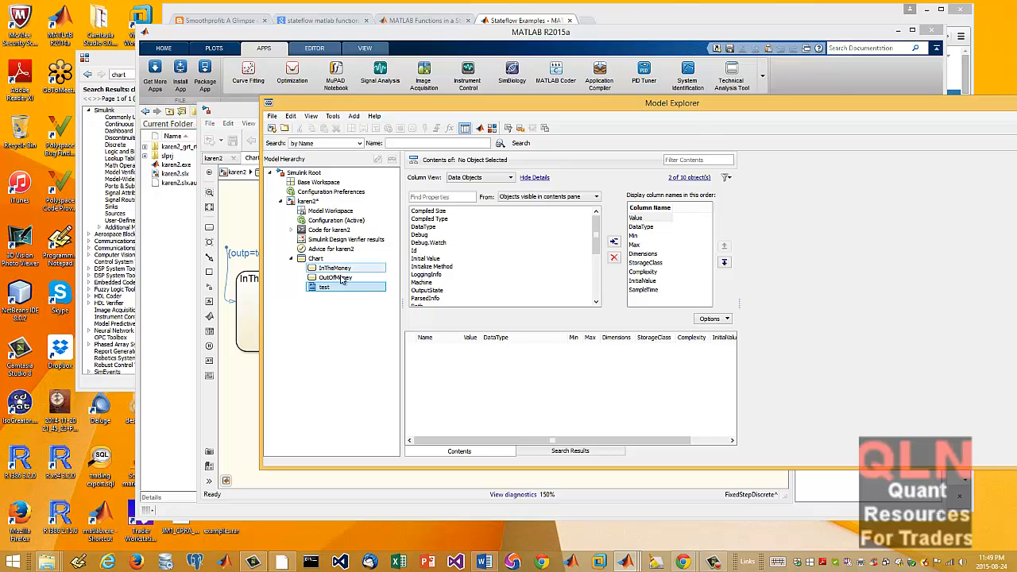
pyautogui.click(314, 257)
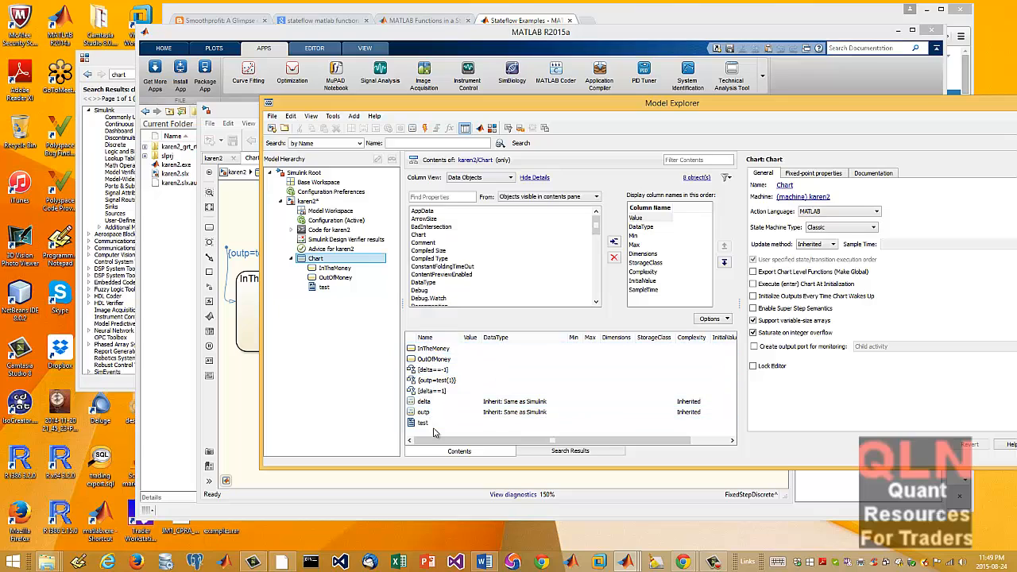
# Inspect the Chart's delta, outp and test items and their input/output scopes in the explorer
pyautogui.click(423, 423)
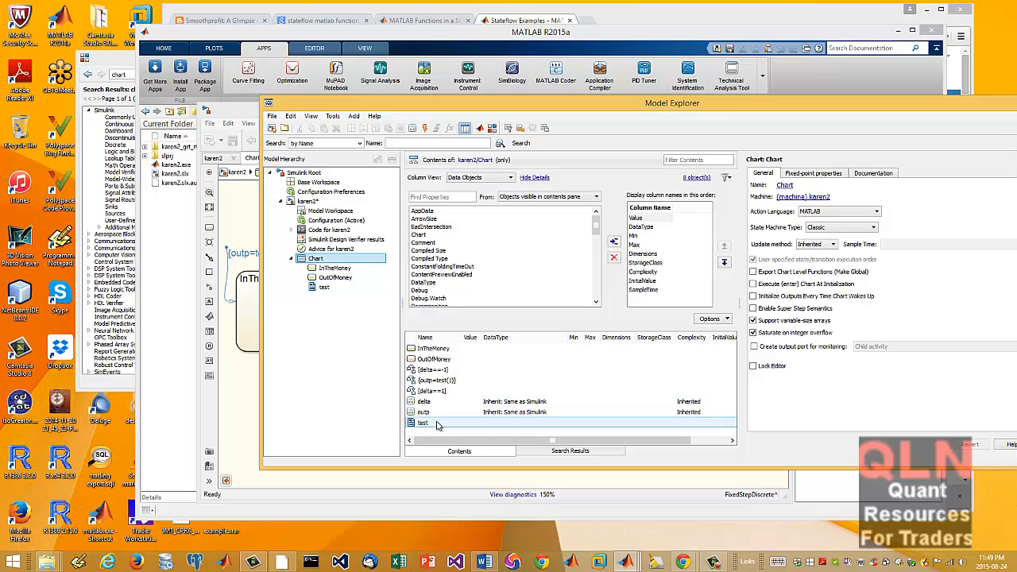
pyautogui.click(423, 401)
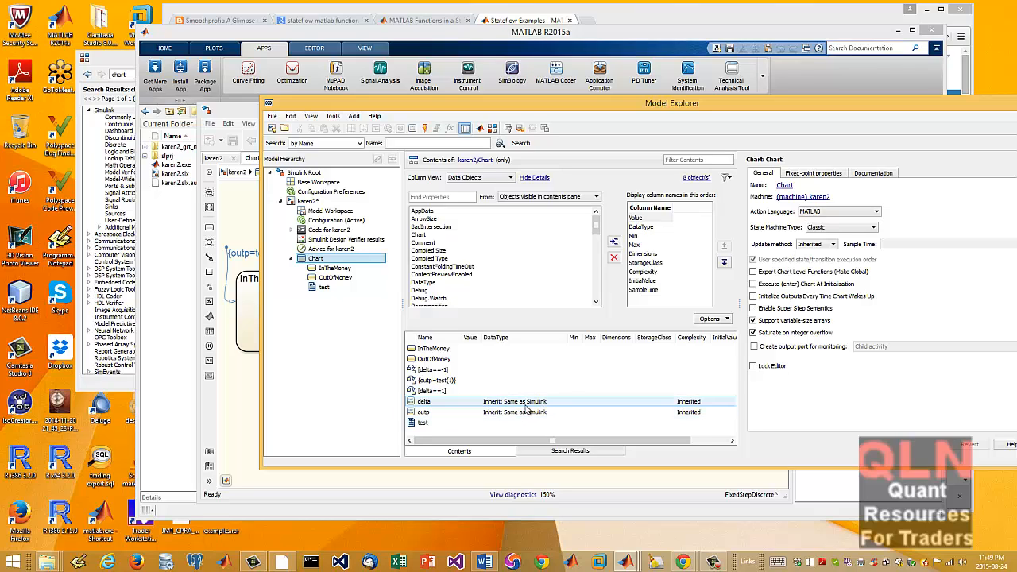
pyautogui.click(424, 411)
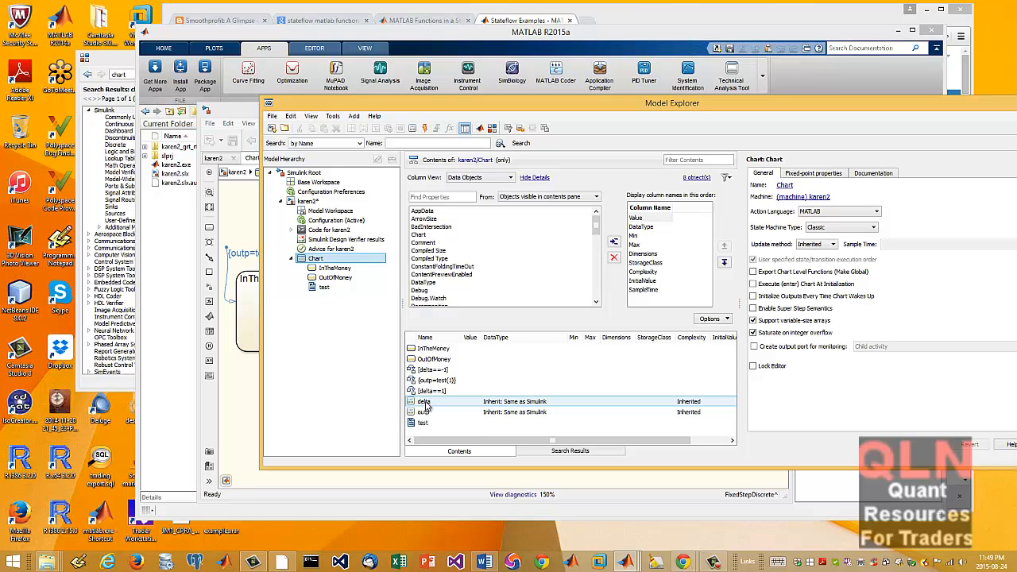
pyautogui.click(426, 411)
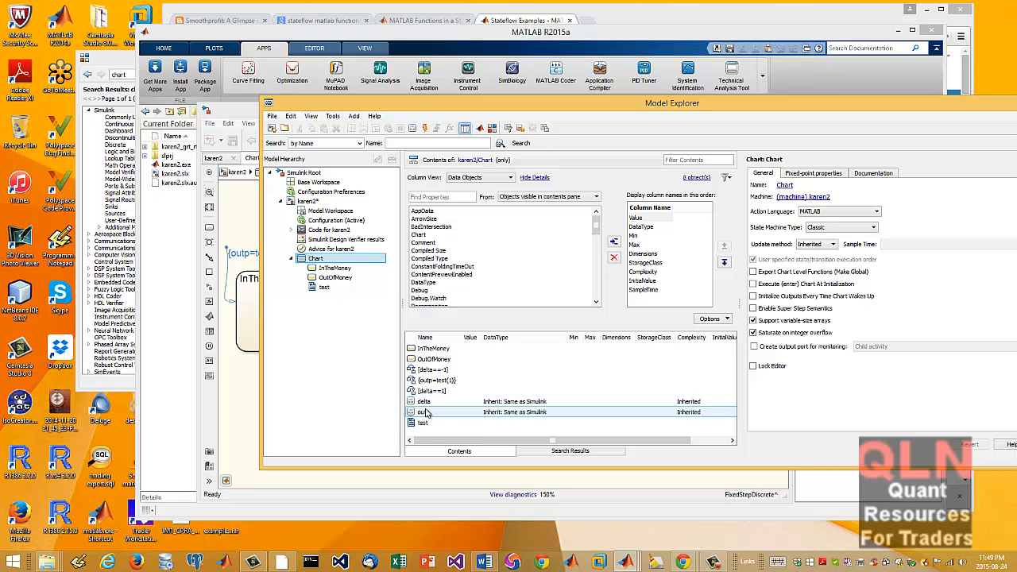
pyautogui.moveTo(428, 412)
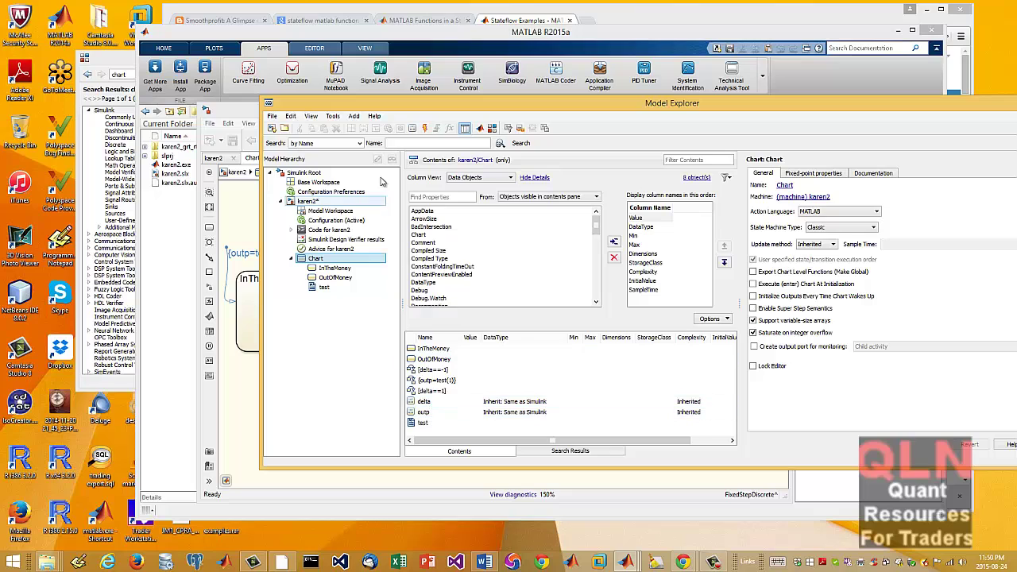
pyautogui.click(423, 400)
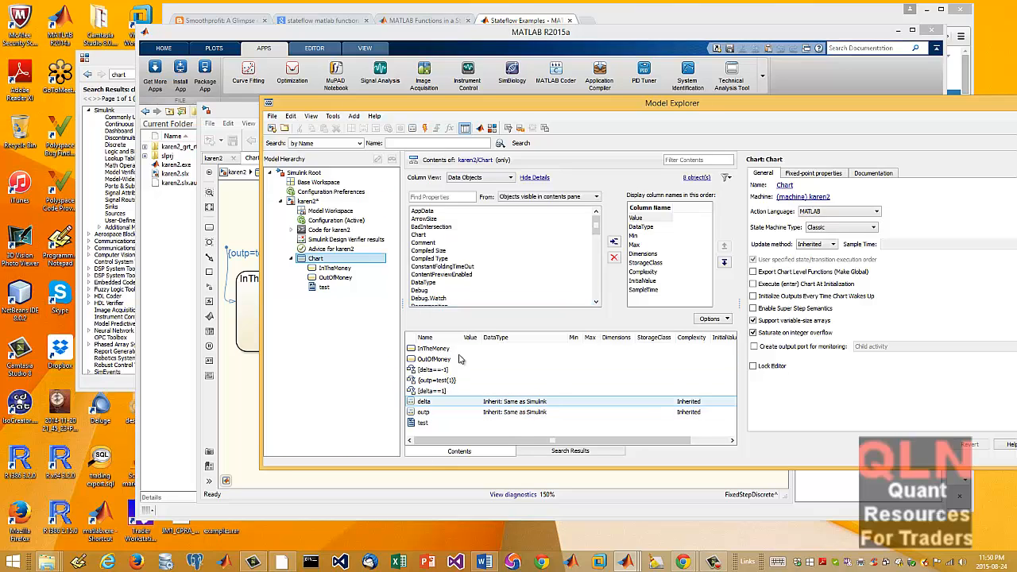
pyautogui.click(353, 116)
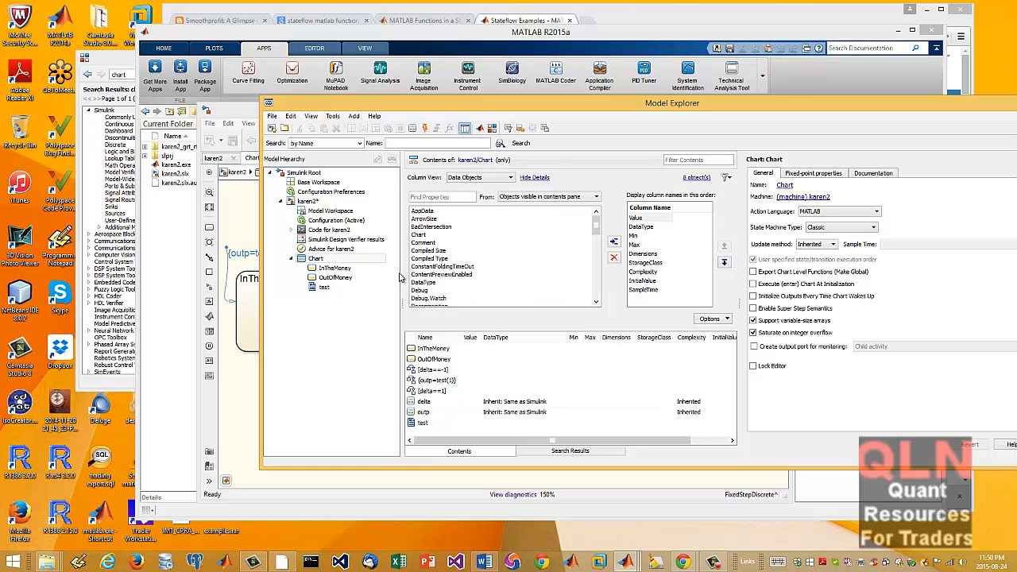
pyautogui.click(423, 432)
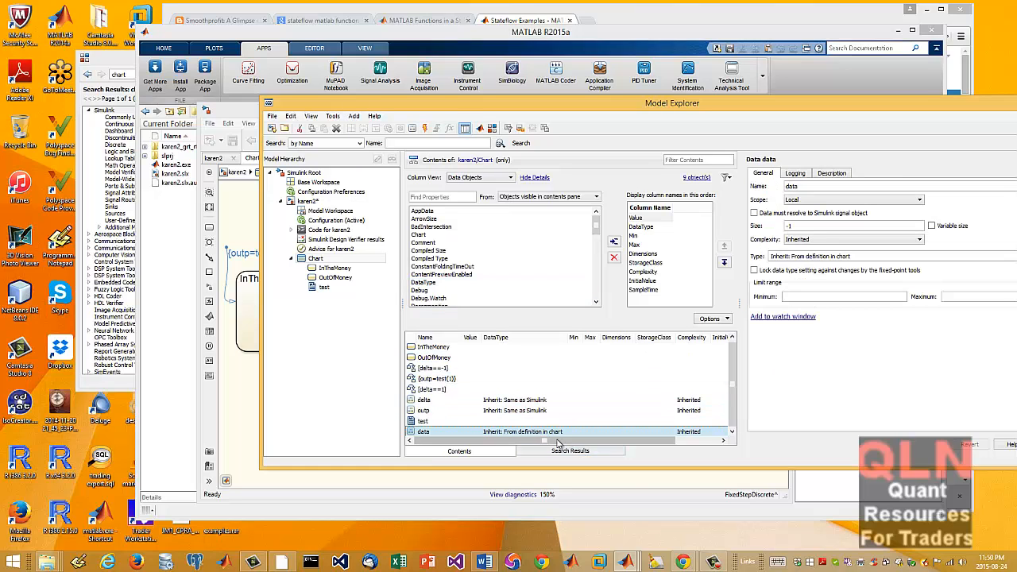
pyautogui.rightClick(423, 432)
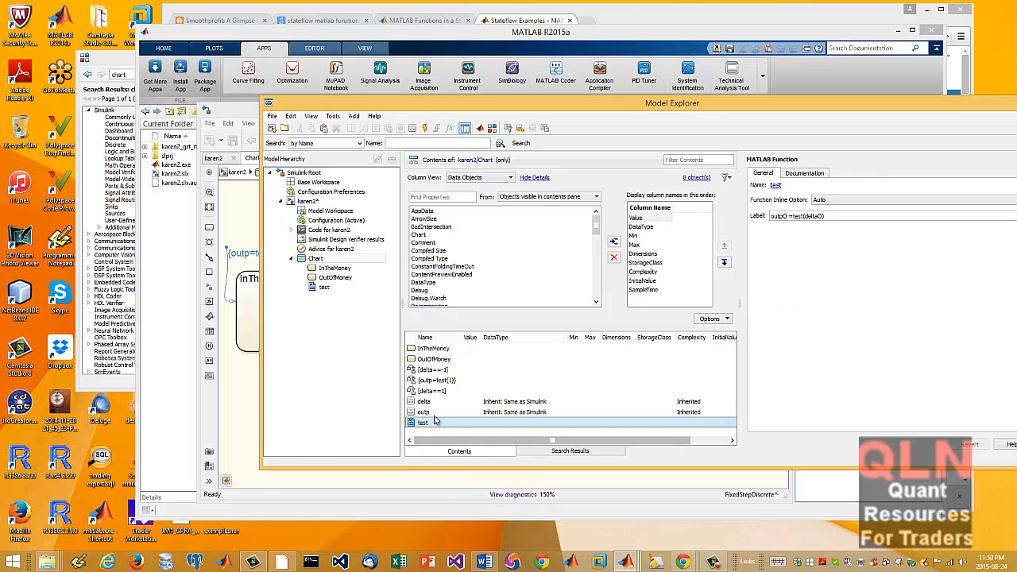
pyautogui.click(422, 401)
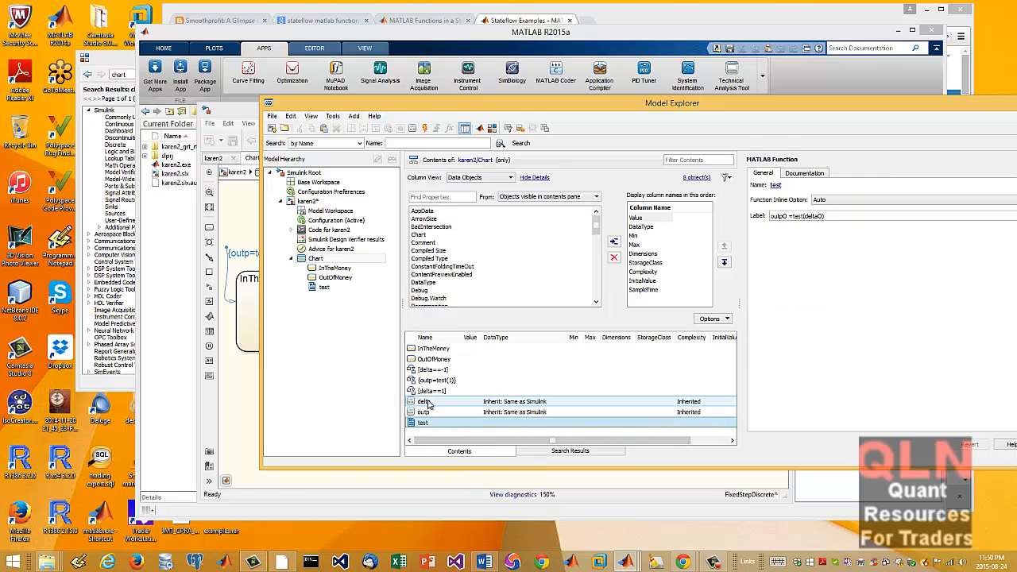
pyautogui.click(423, 401)
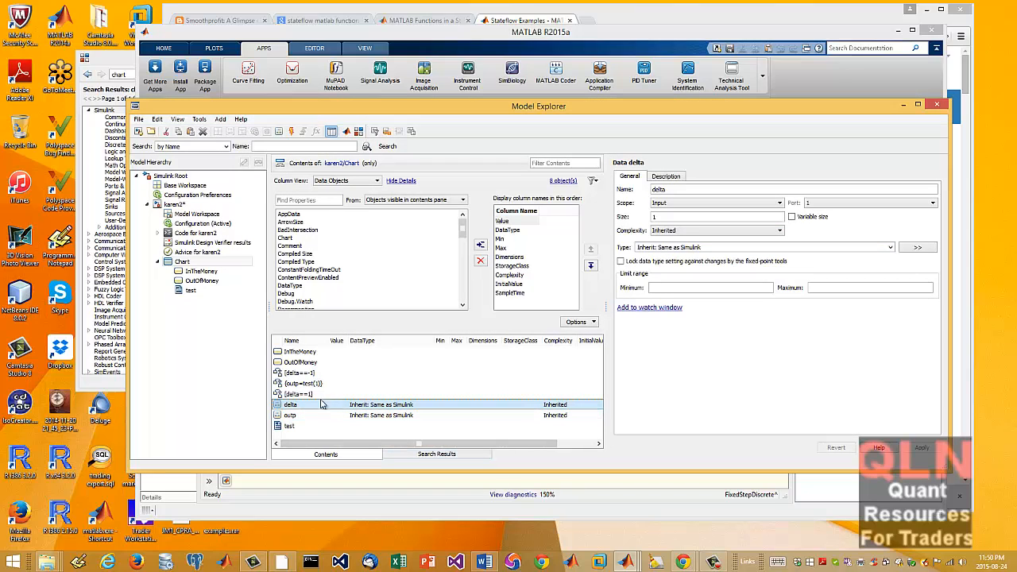
# Browse the karen2 hierarchy, expanding the test function node and listing the chart's states, data and transitions
pyautogui.click(181, 260)
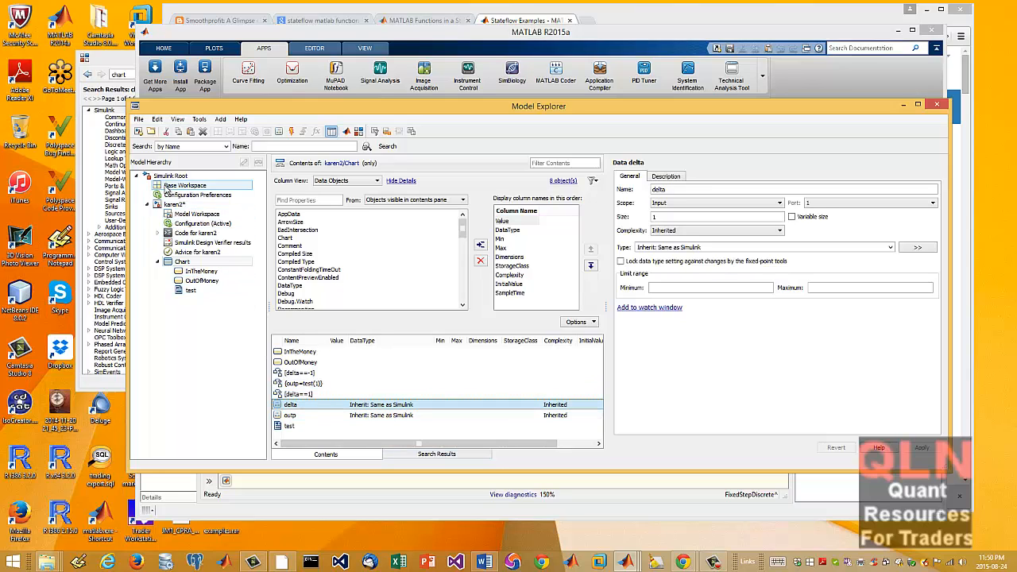
pyautogui.click(181, 261)
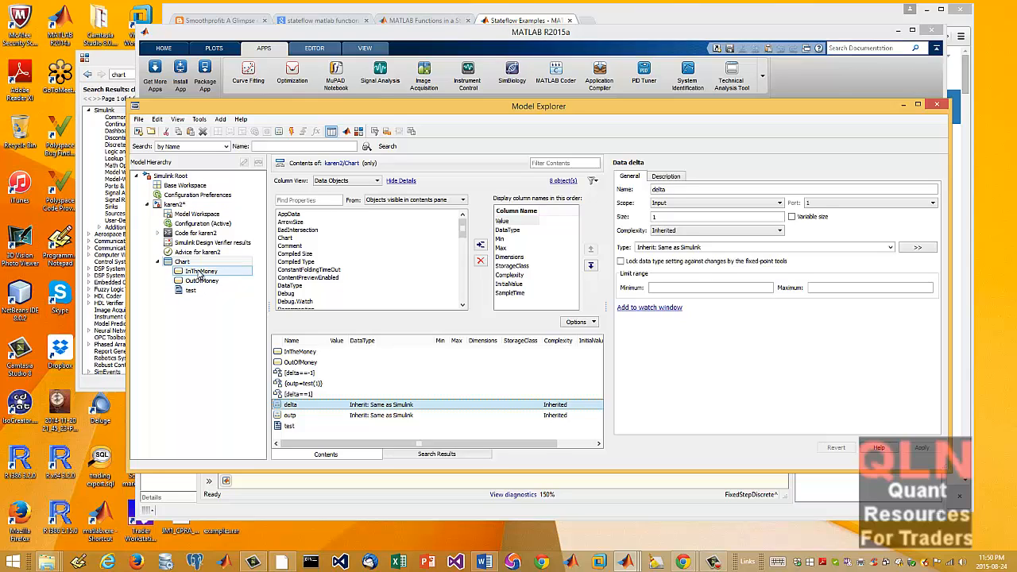
pyautogui.click(190, 290)
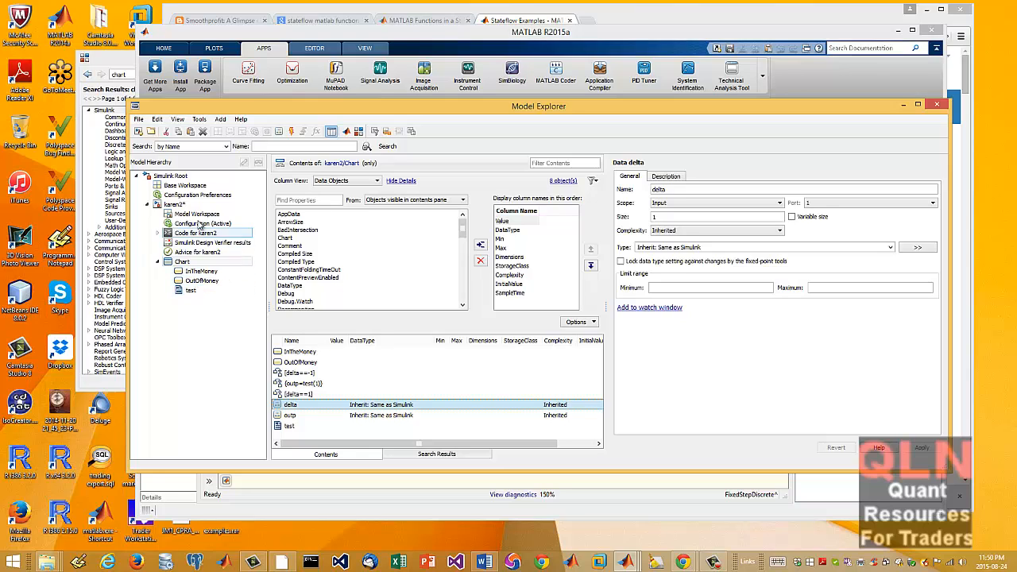
pyautogui.click(197, 194)
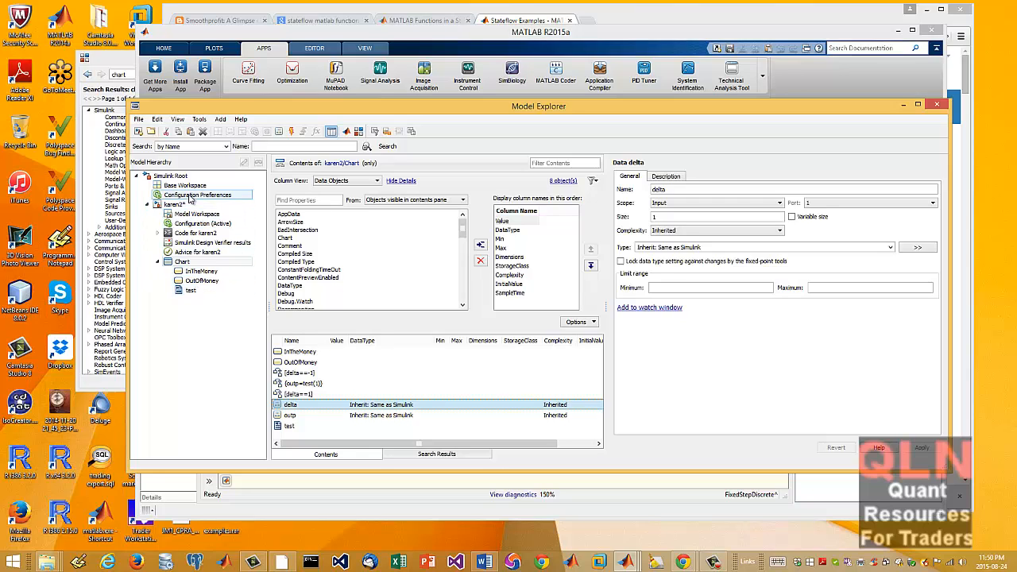
pyautogui.click(201, 270)
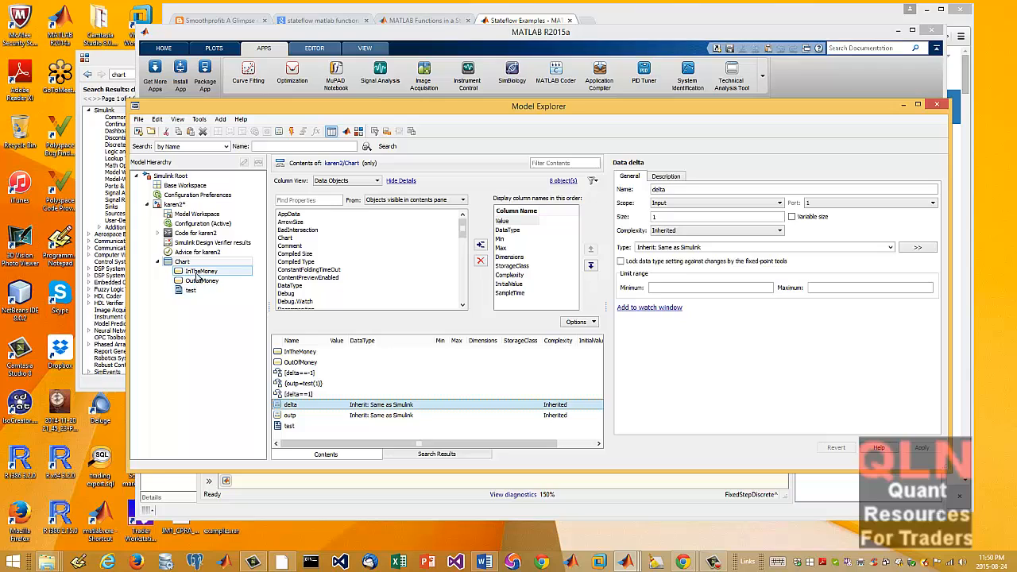
pyautogui.moveTo(200, 280)
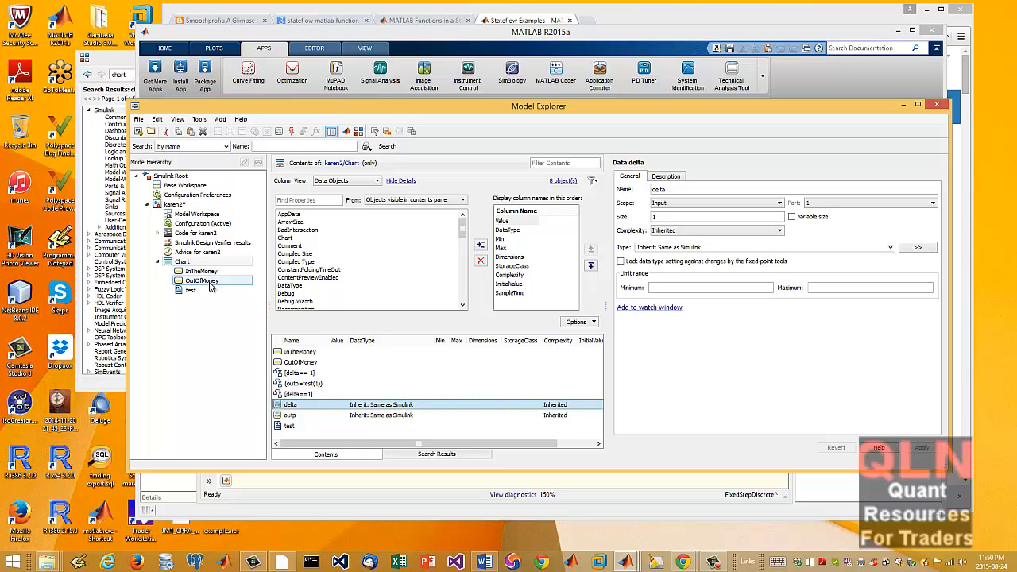
pyautogui.click(191, 289)
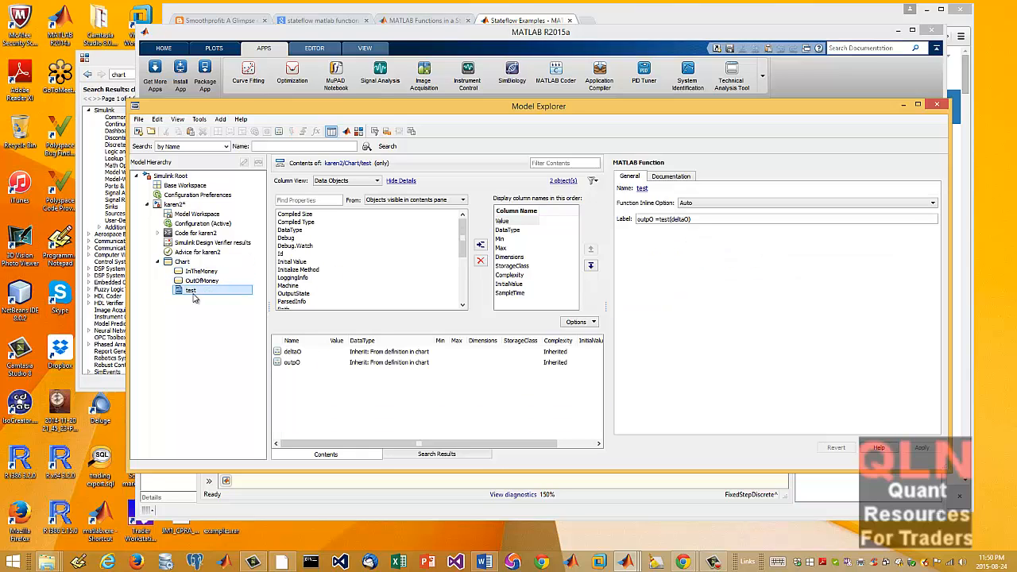
pyautogui.click(181, 261)
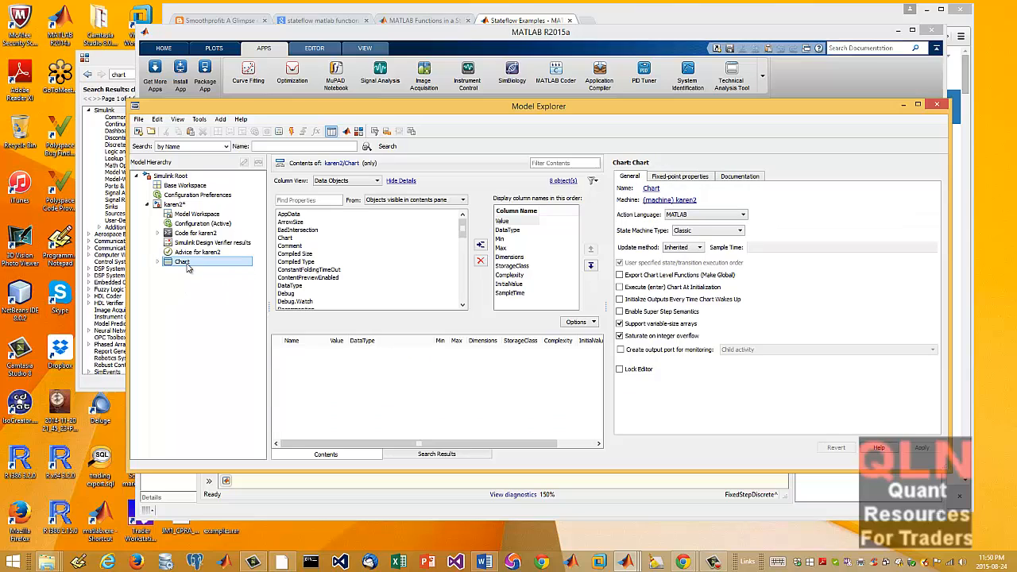
pyautogui.click(181, 260)
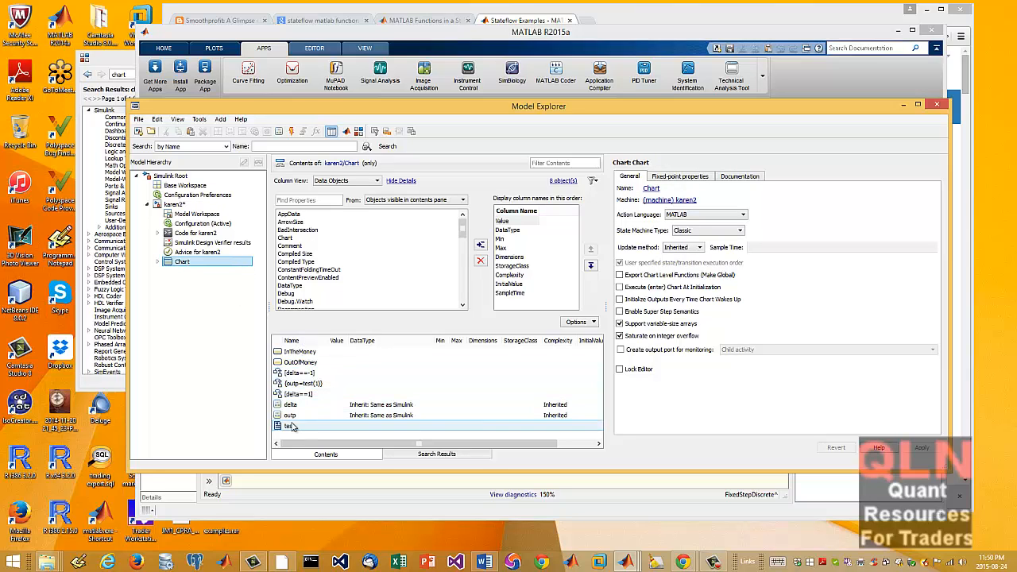
# View the delta data's properties, shown as an input of inherited type
pyautogui.click(289, 405)
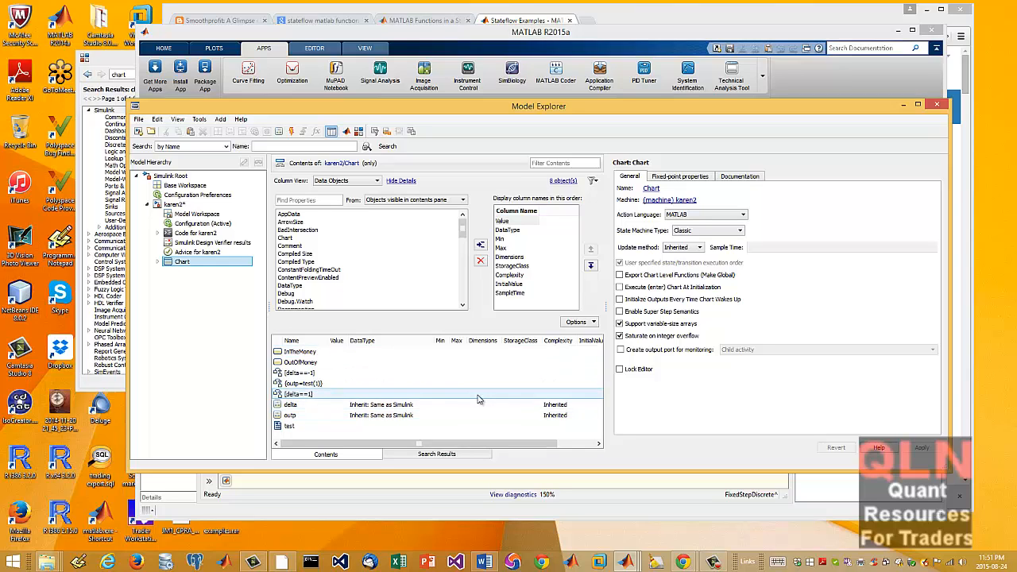
pyautogui.click(290, 405)
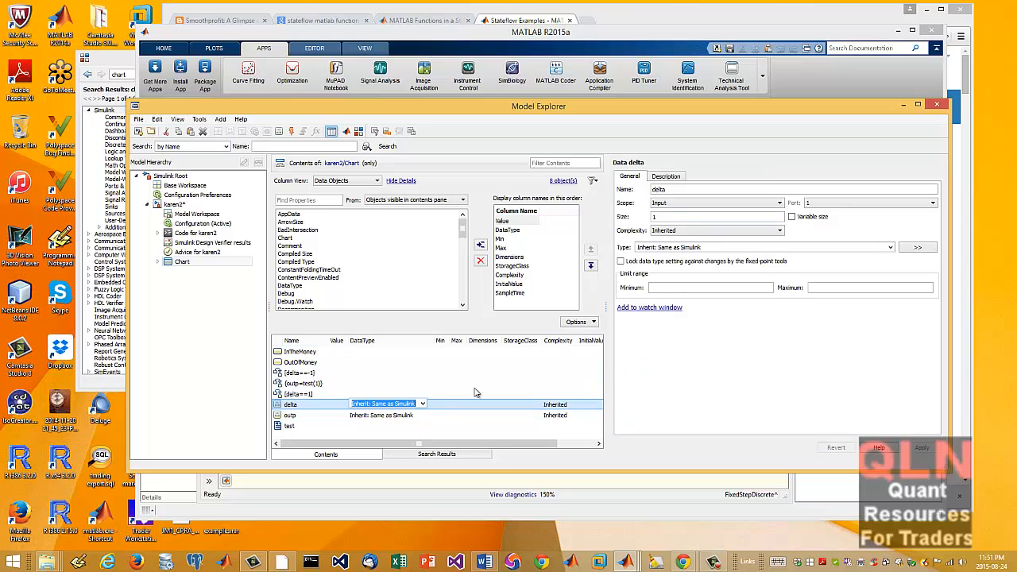
pyautogui.moveTo(507, 388)
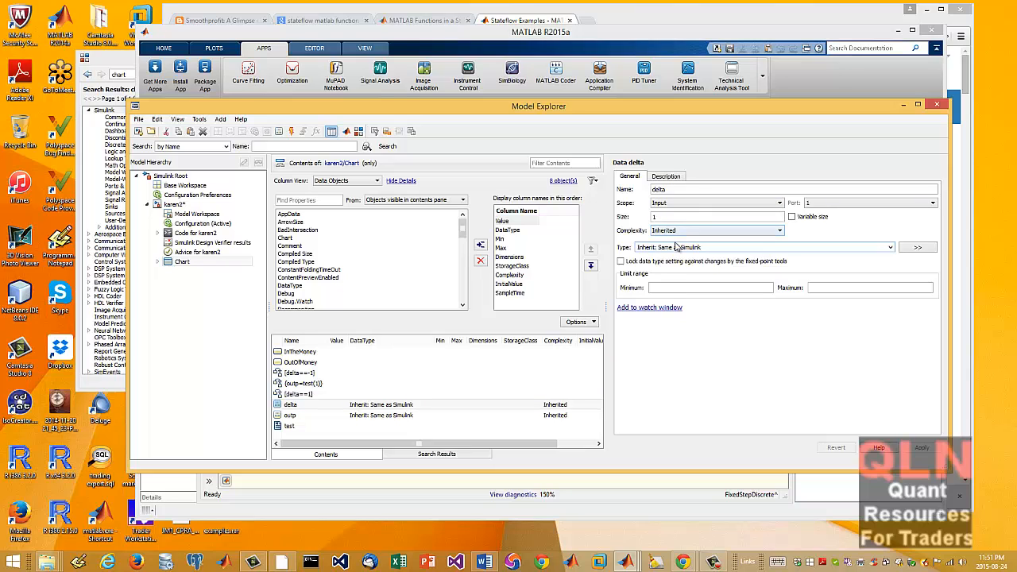
pyautogui.click(289, 415)
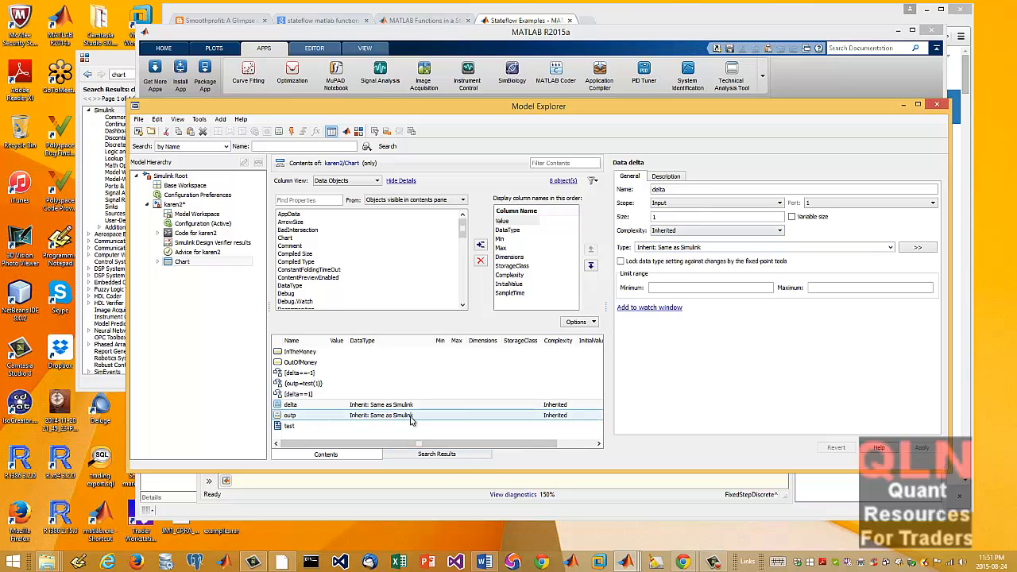
pyautogui.click(289, 415)
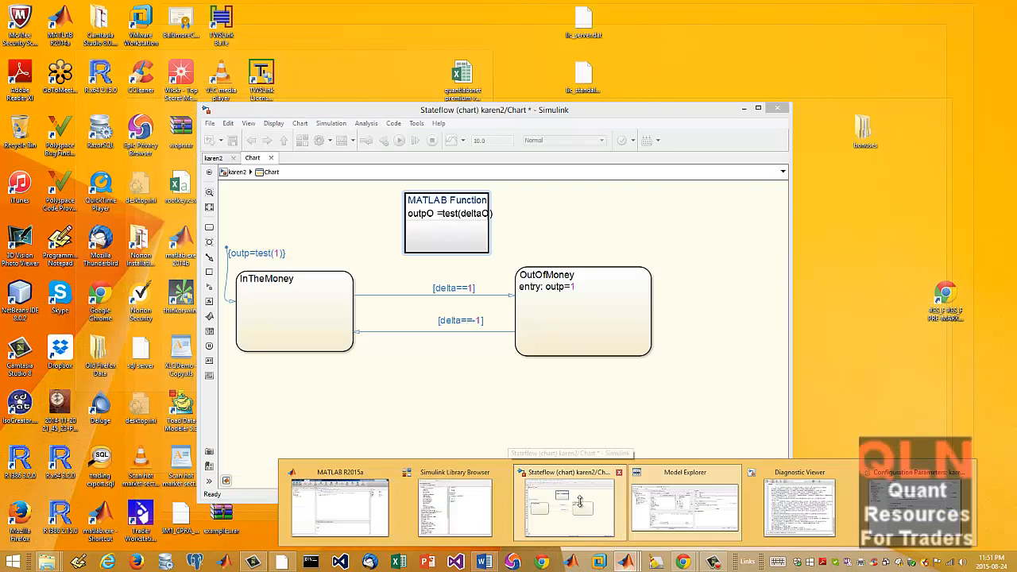
# Bring the karen2 Stateflow chart to the front, then return to the Model Explorer on the outp item
pyautogui.click(340, 505)
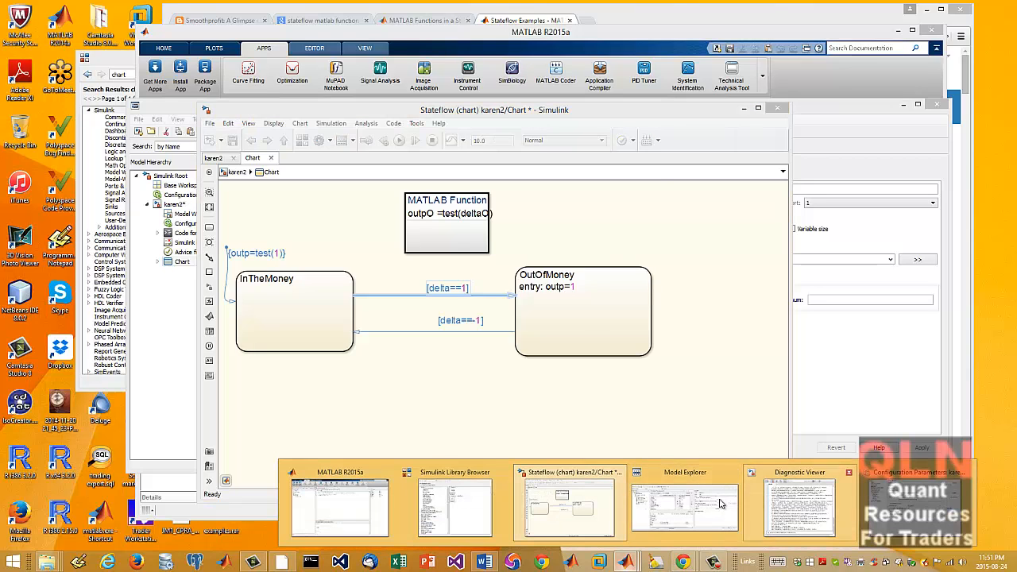
pyautogui.click(684, 505)
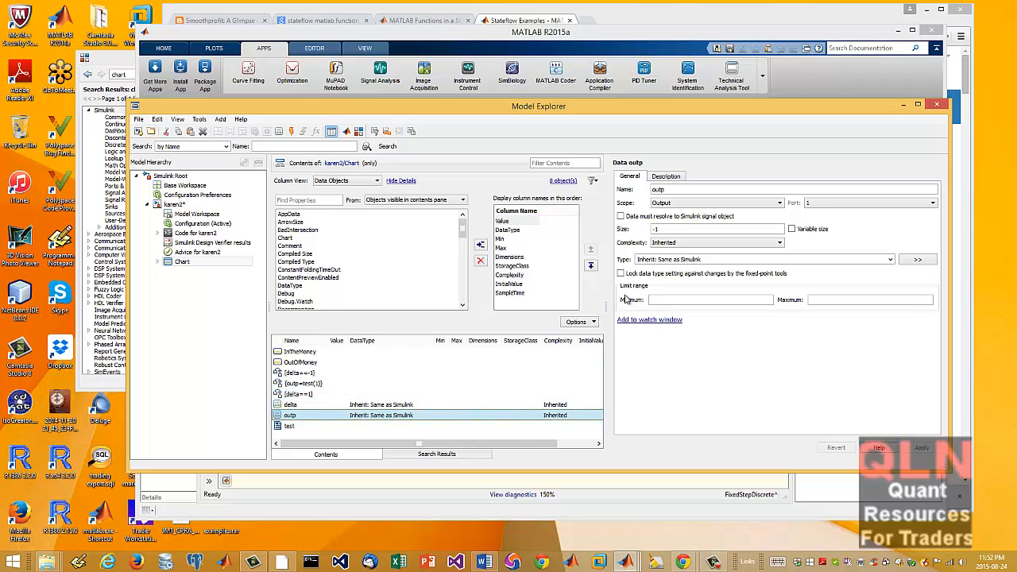
pyautogui.moveTo(814, 227)
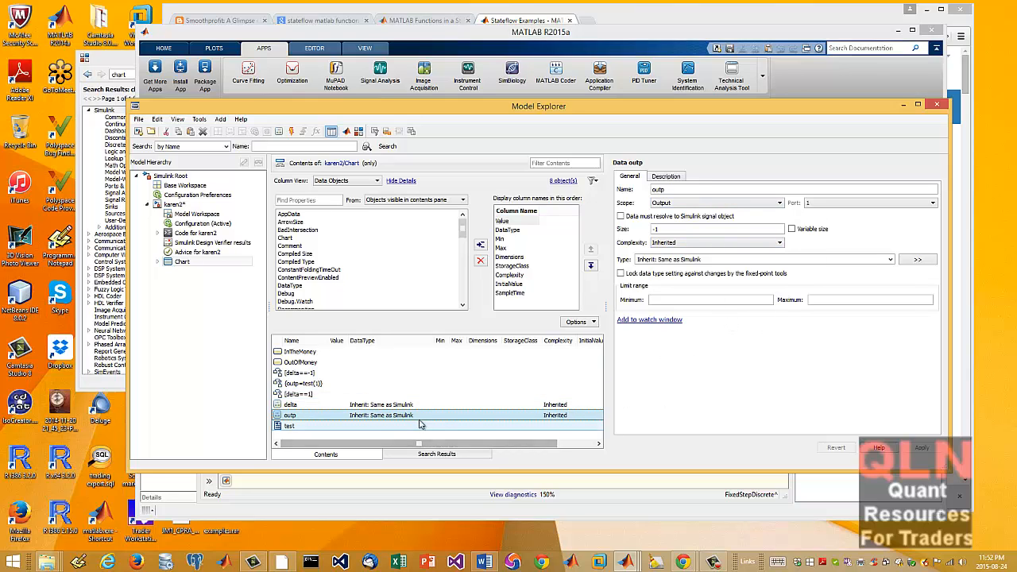
pyautogui.click(289, 405)
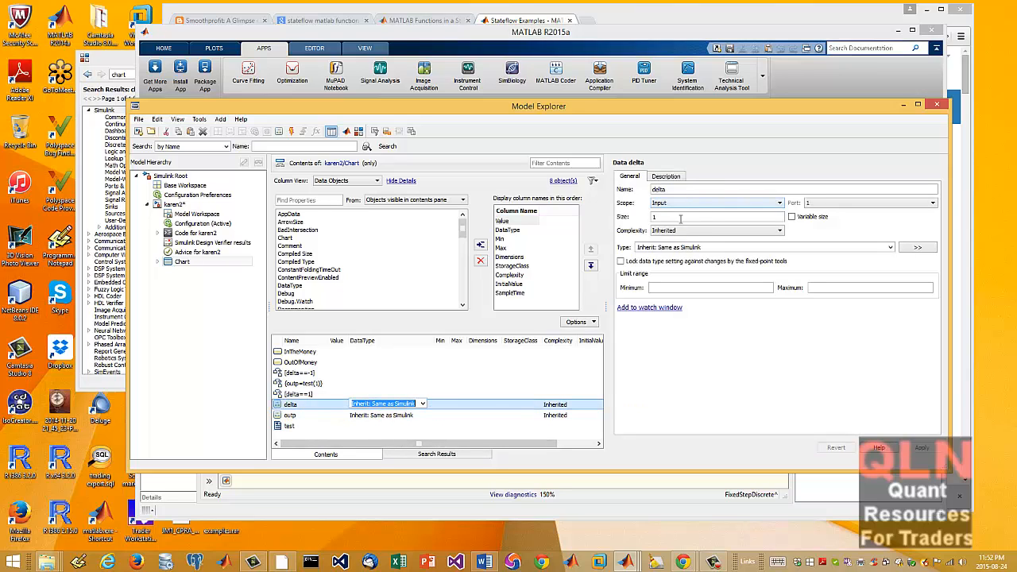
pyautogui.click(779, 203)
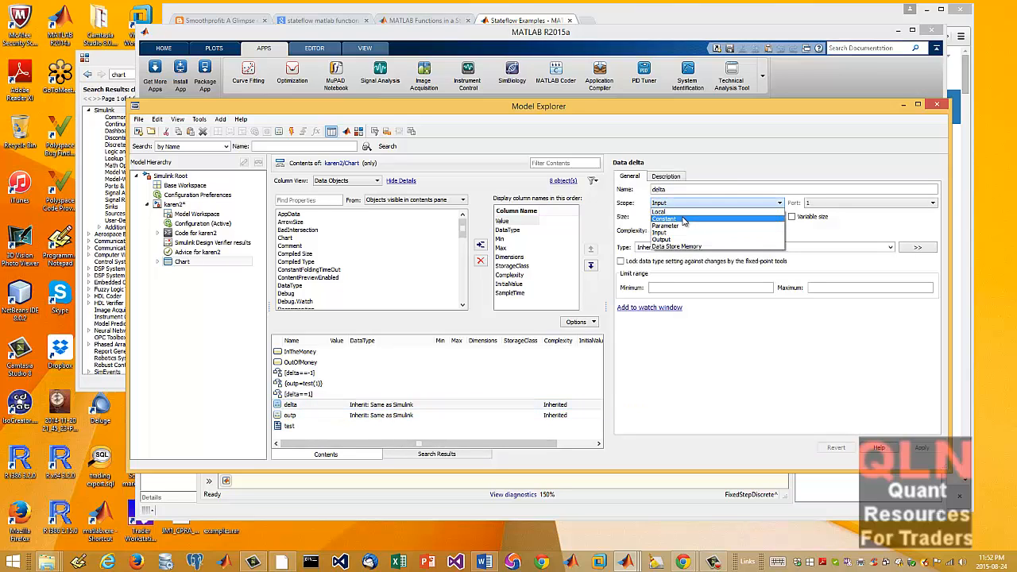
pyautogui.moveTo(681, 238)
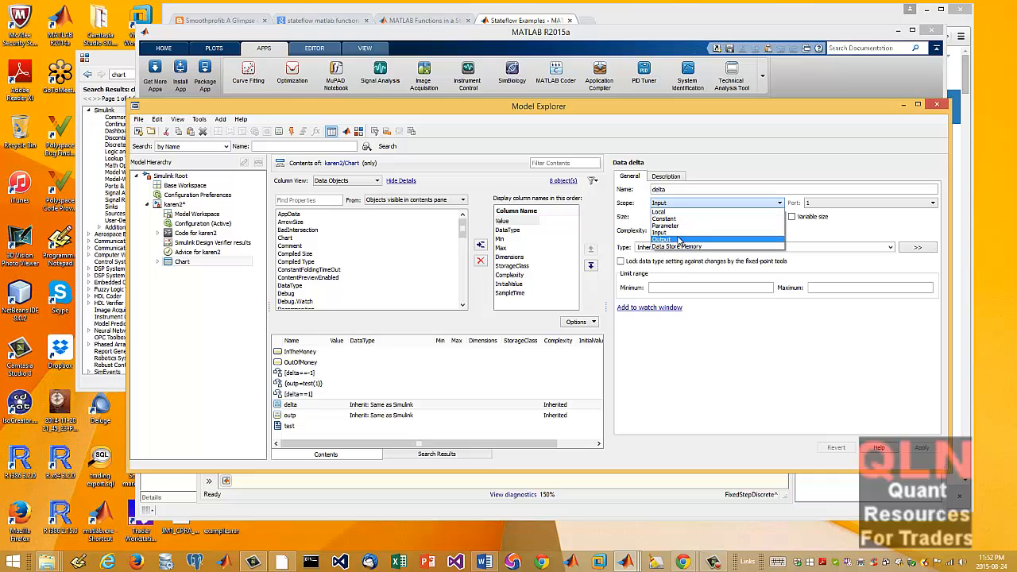
pyautogui.moveTo(676, 219)
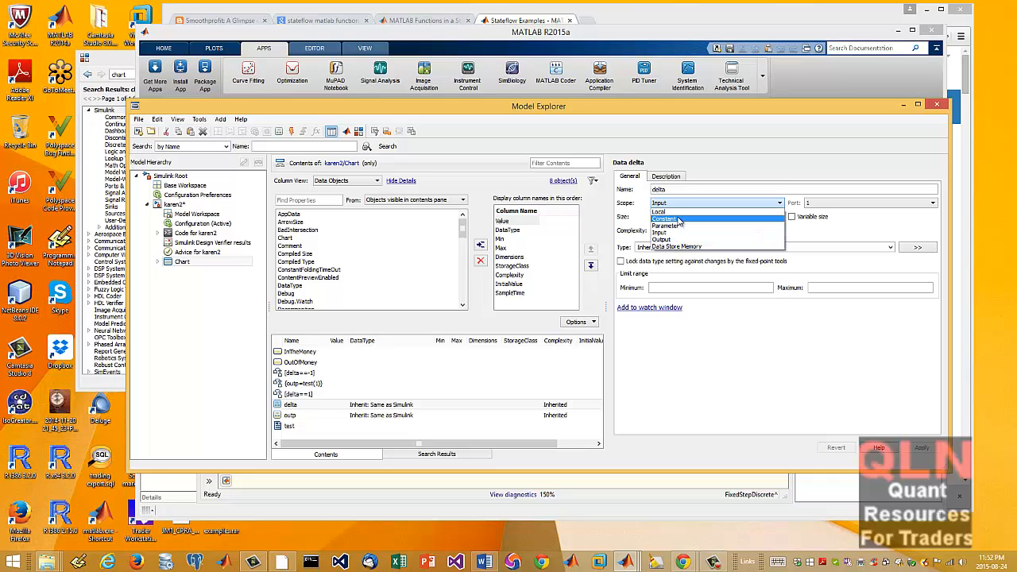
pyautogui.moveTo(676, 210)
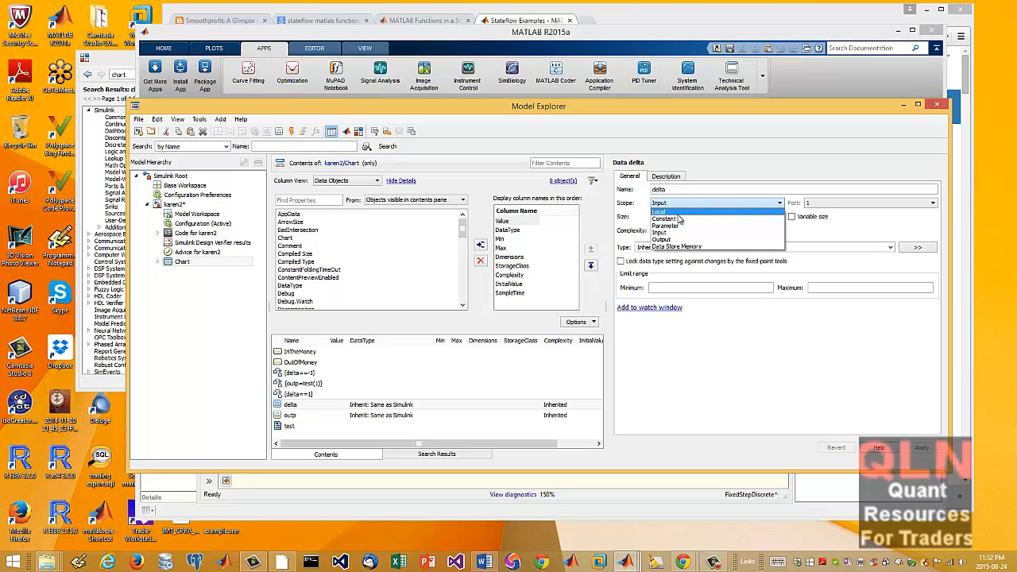
pyautogui.moveTo(663, 240)
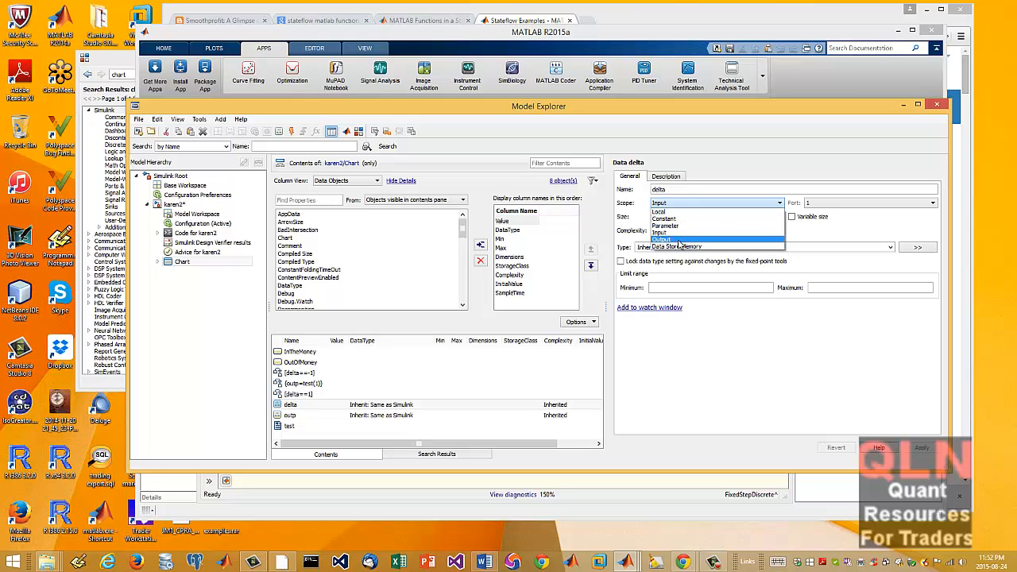
pyautogui.moveTo(686, 245)
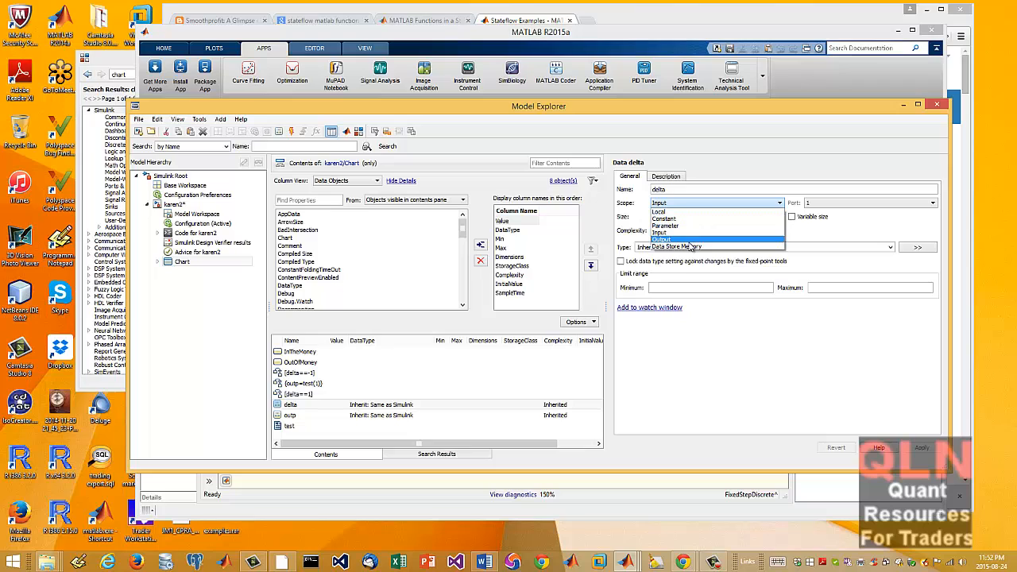
pyautogui.click(662, 239)
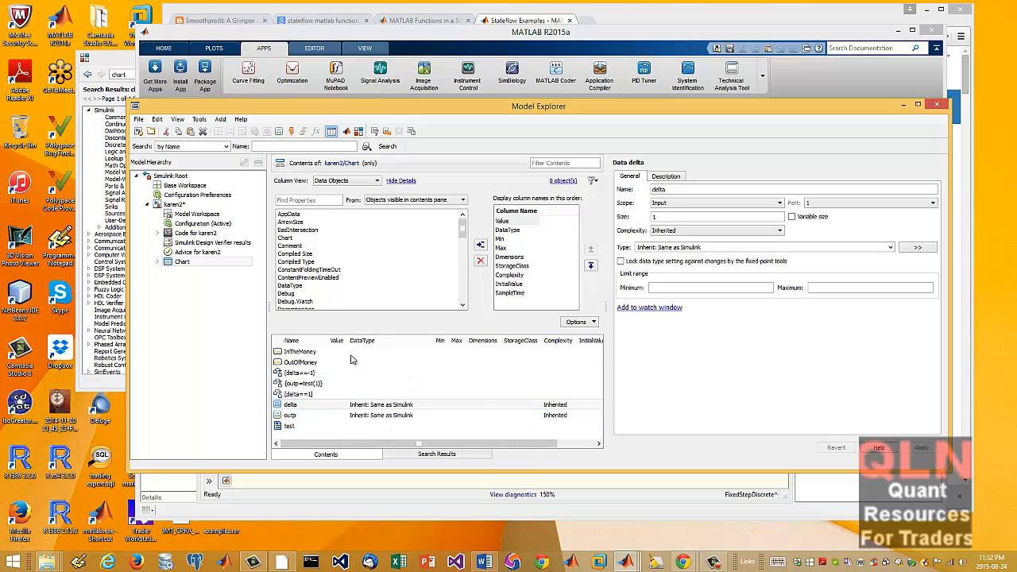
pyautogui.click(299, 395)
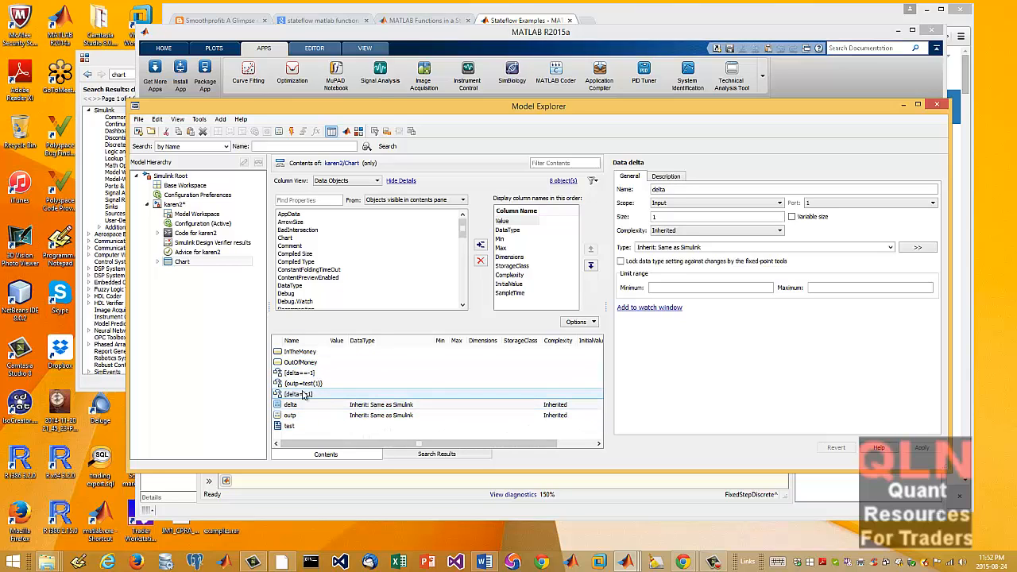
pyautogui.click(318, 383)
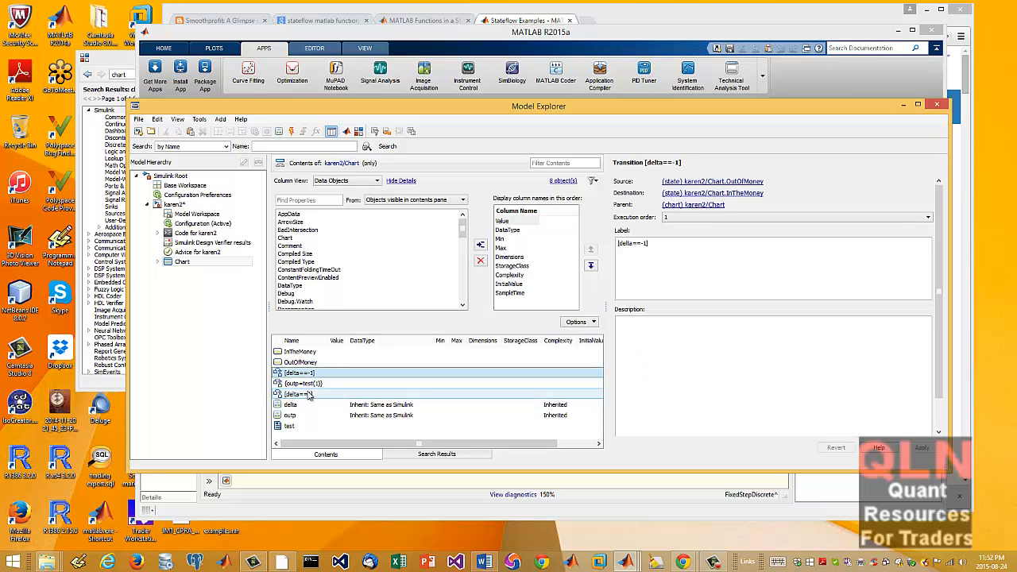
pyautogui.click(299, 394)
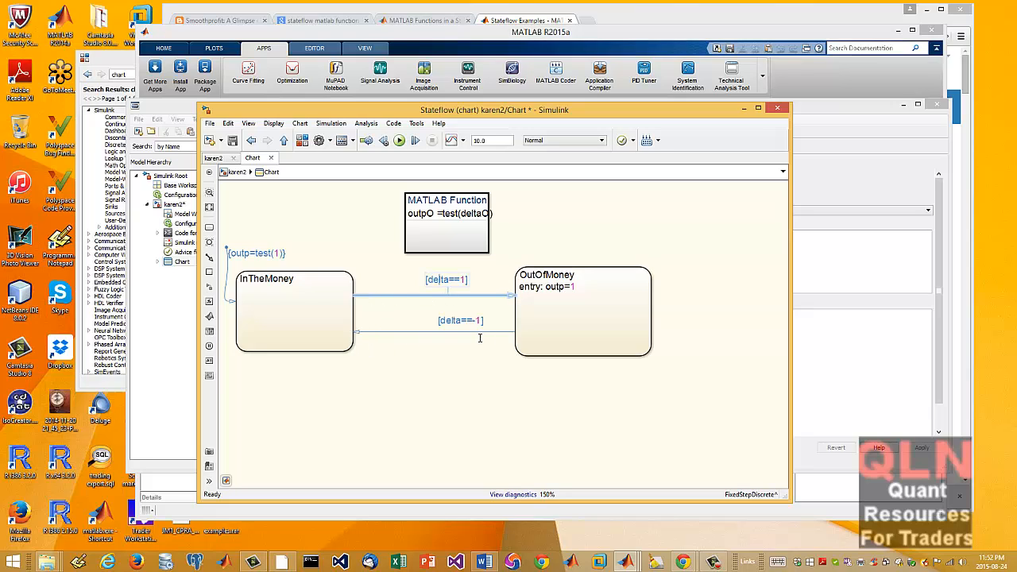
# Arrange the Stateflow chart and Model Explorer side by side, ending on the outp=test(1) transition's properties
pyautogui.click(582, 310)
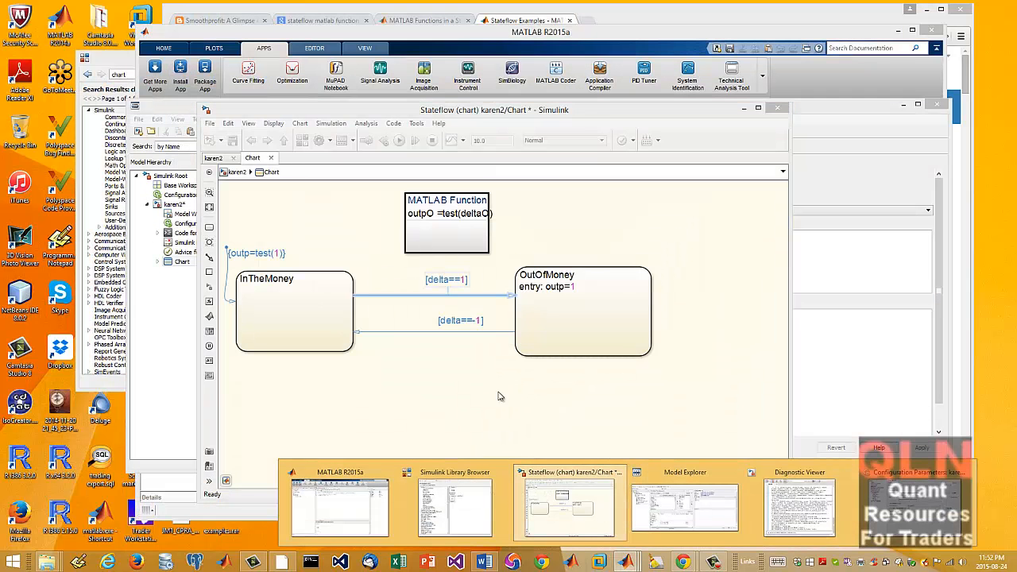
pyautogui.click(685, 472)
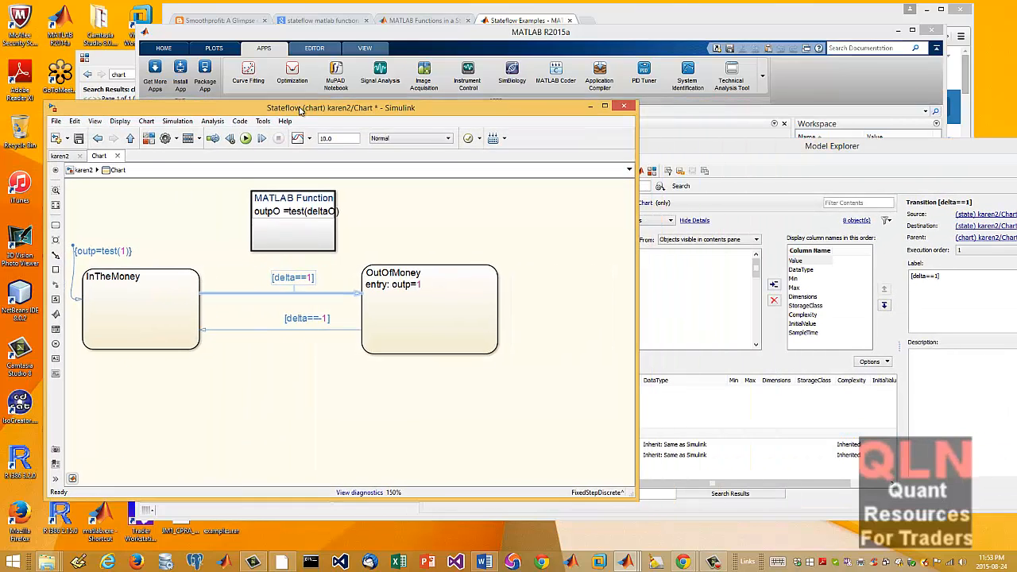
pyautogui.doubleClick(292, 220)
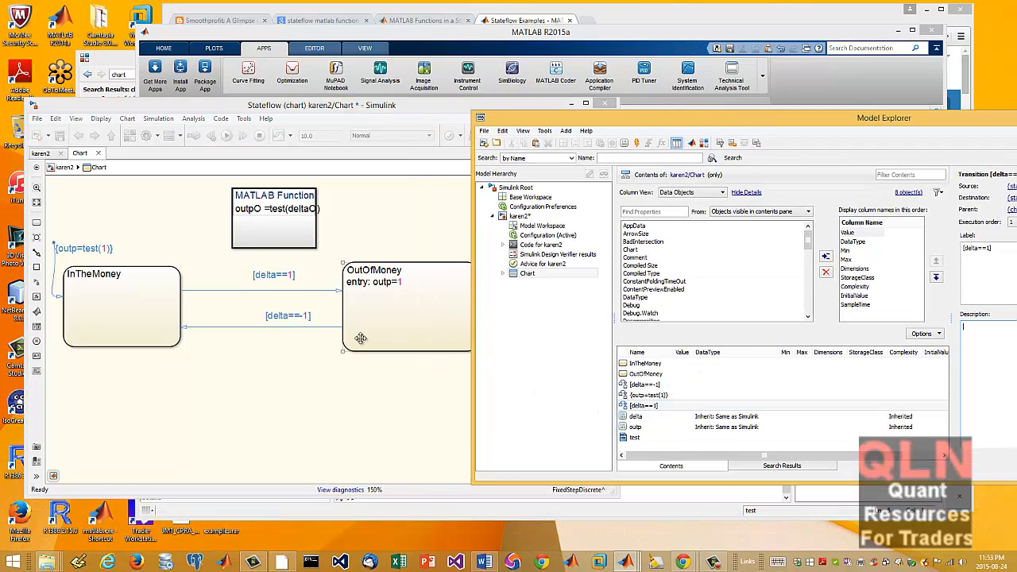
pyautogui.click(636, 426)
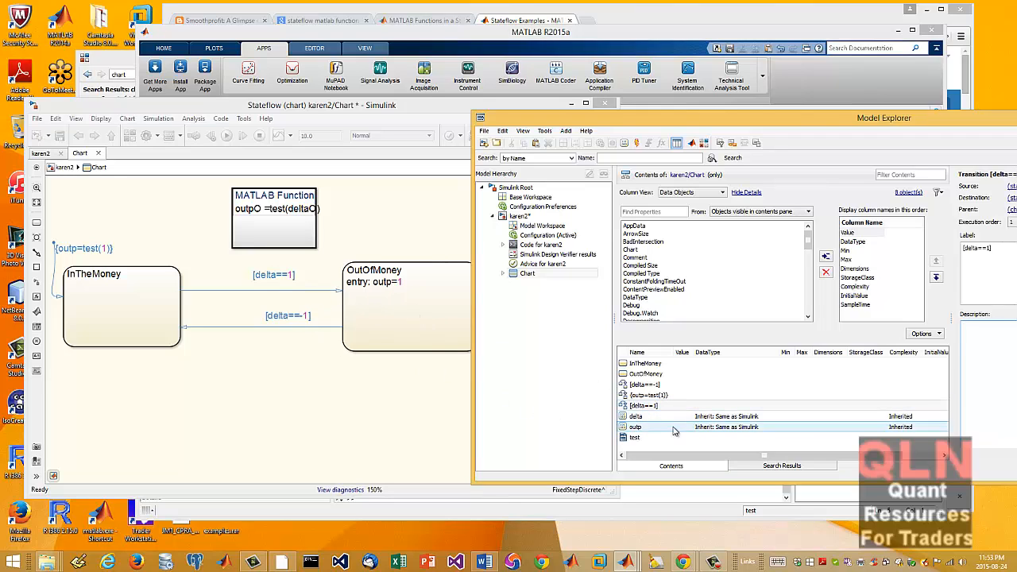
pyautogui.click(649, 394)
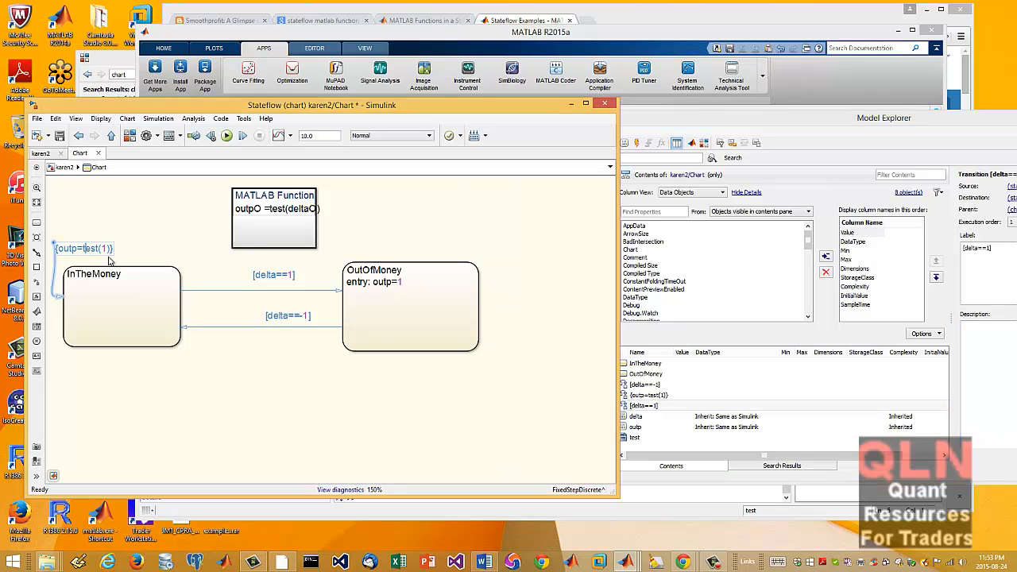
pyautogui.moveTo(151, 255)
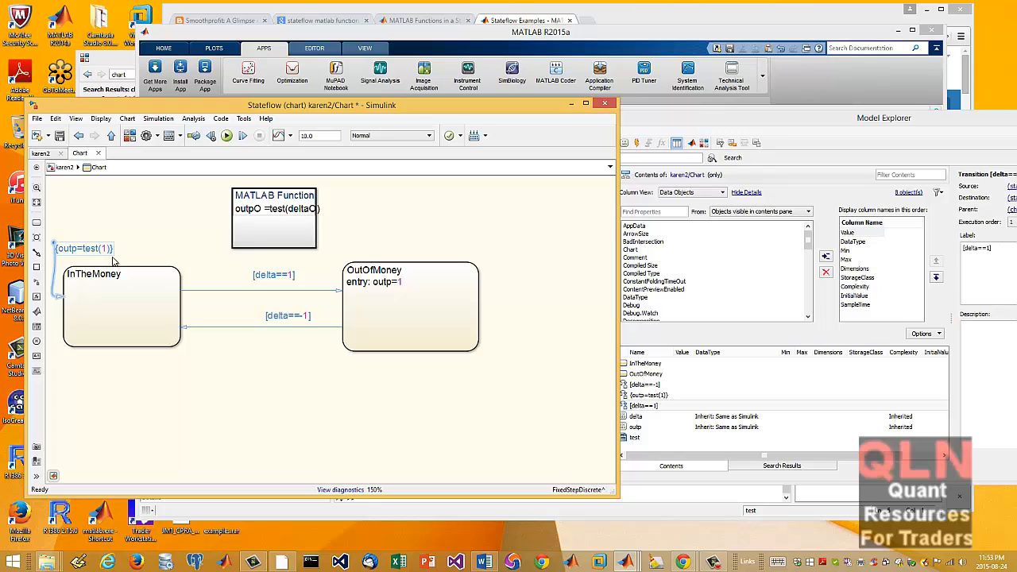
pyautogui.click(644, 405)
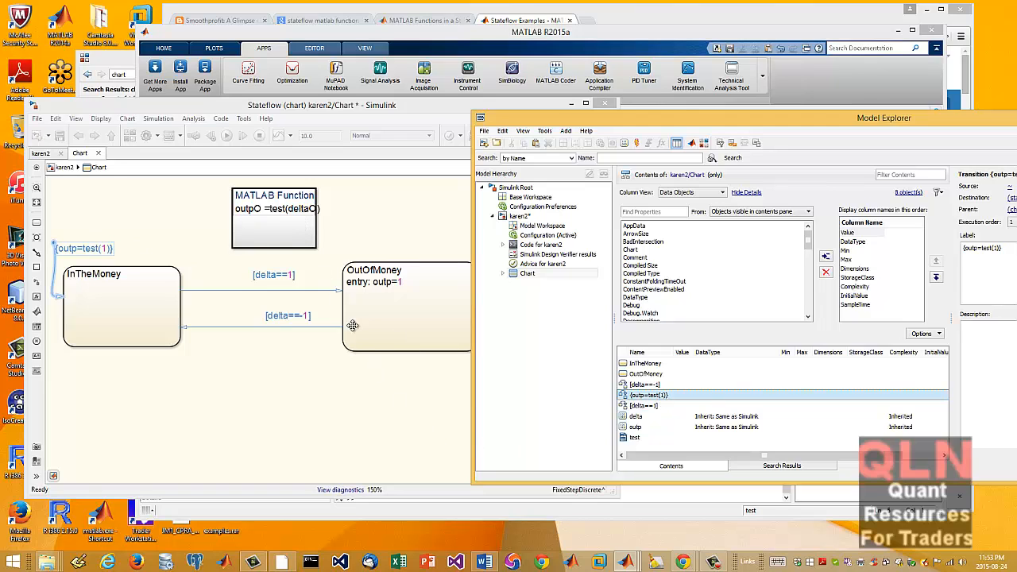
# Open the chart's test function and bring its code, outp0 = delta0 * 2, forward in the MATLAB editor
pyautogui.doubleClick(274, 220)
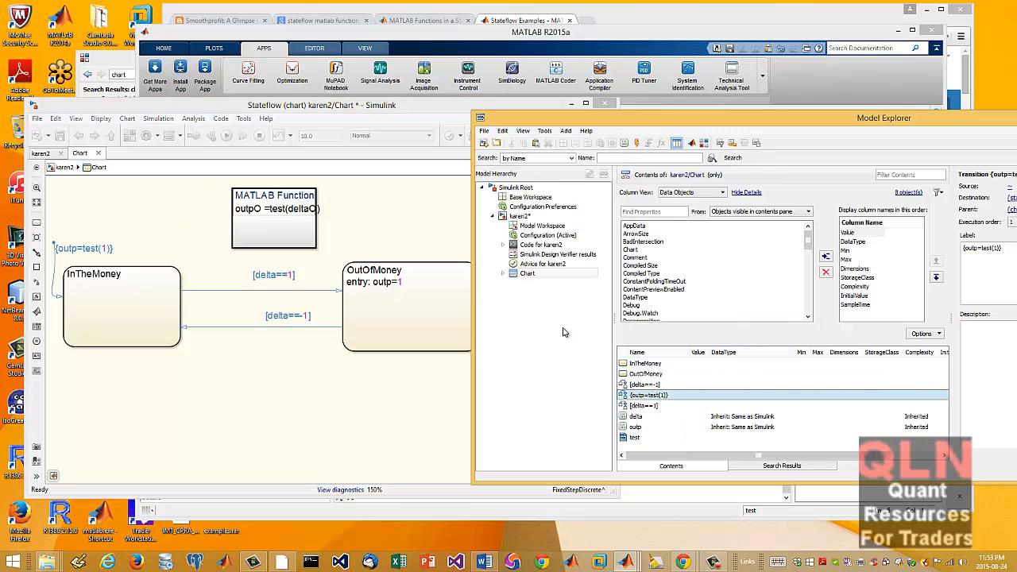
pyautogui.moveTo(435, 362)
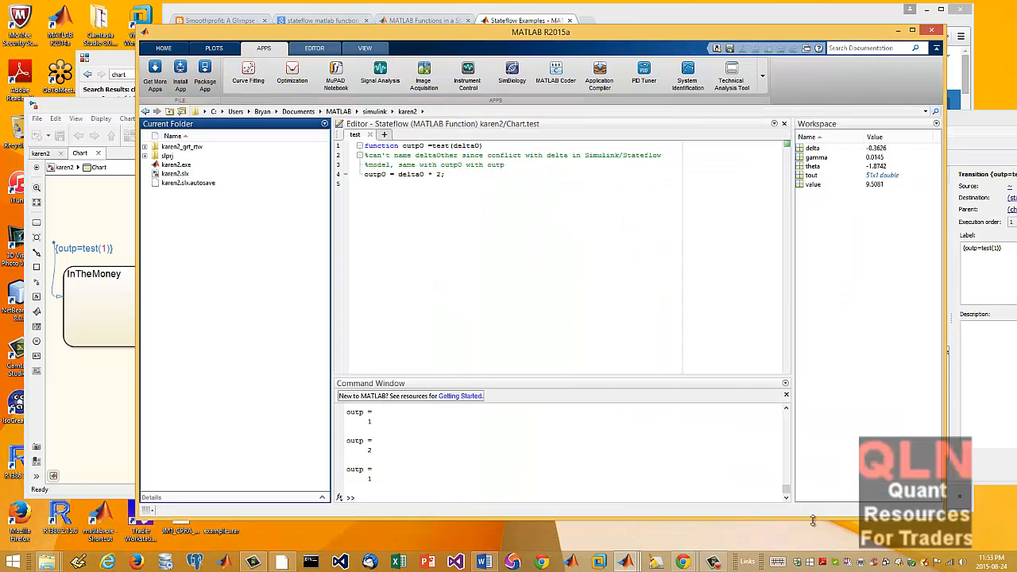
pyautogui.moveTo(579, 533)
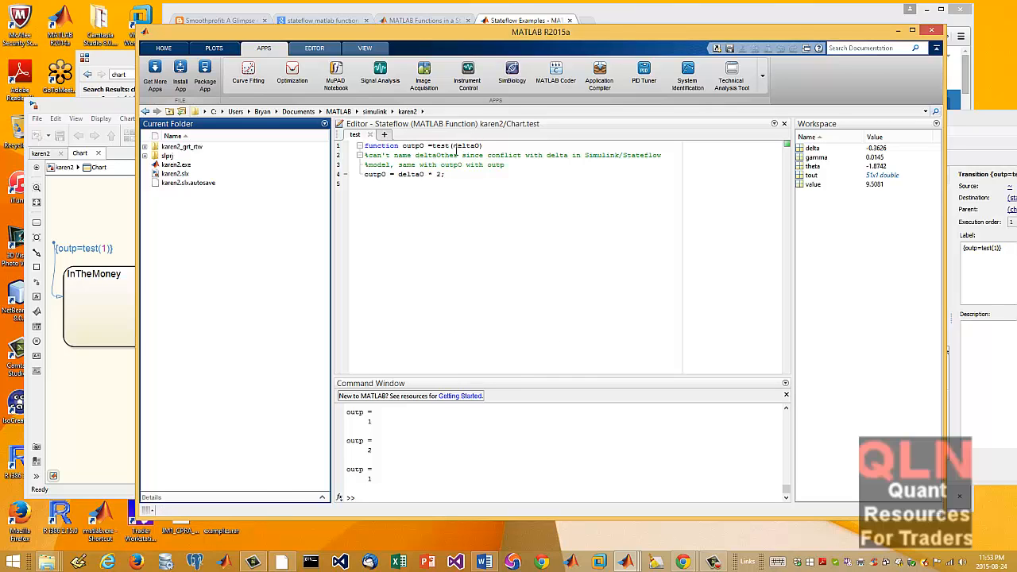
pyautogui.doubleClick(467, 146)
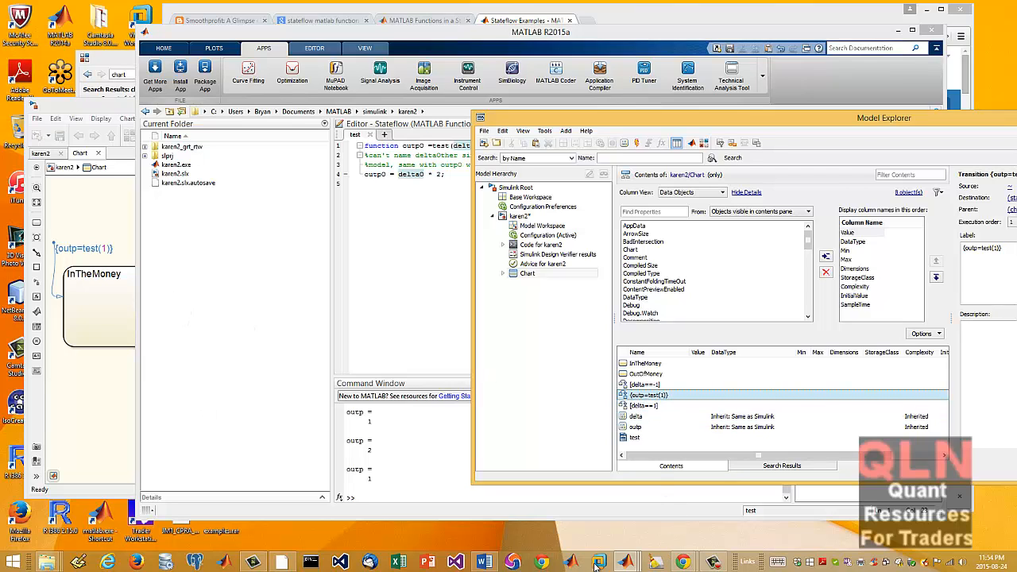
pyautogui.moveTo(598, 563)
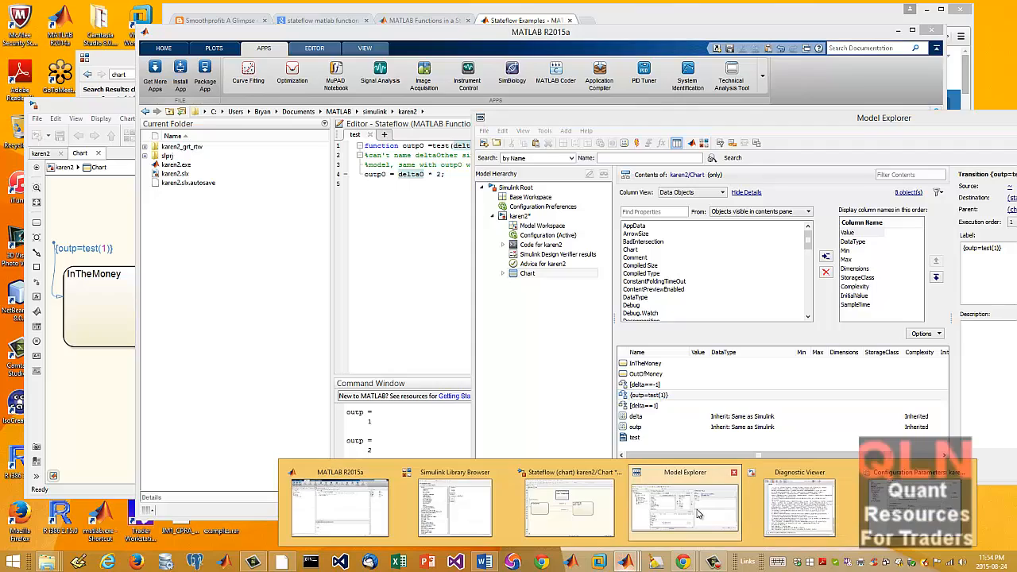
pyautogui.click(914, 472)
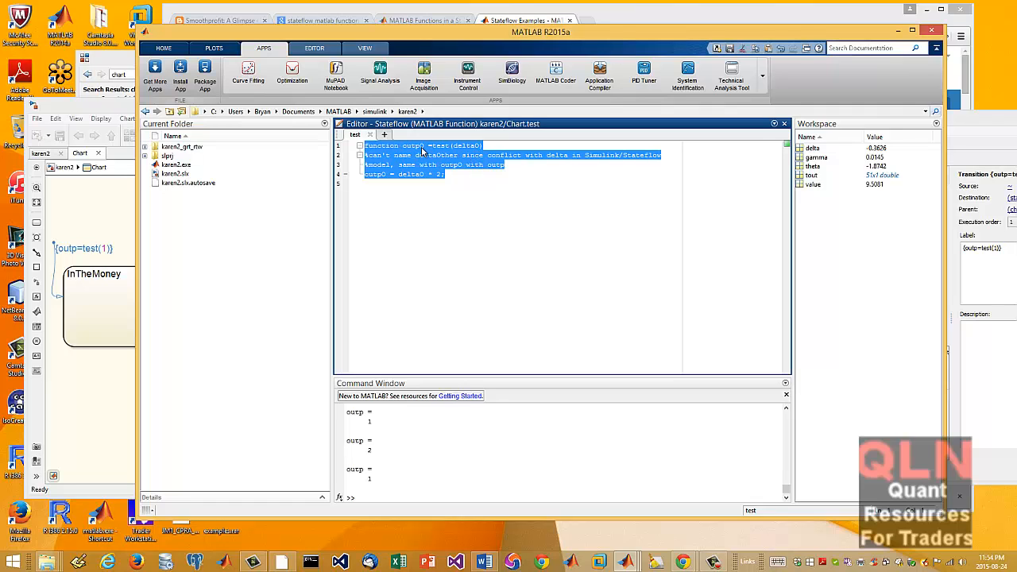
pyautogui.moveTo(246, 399)
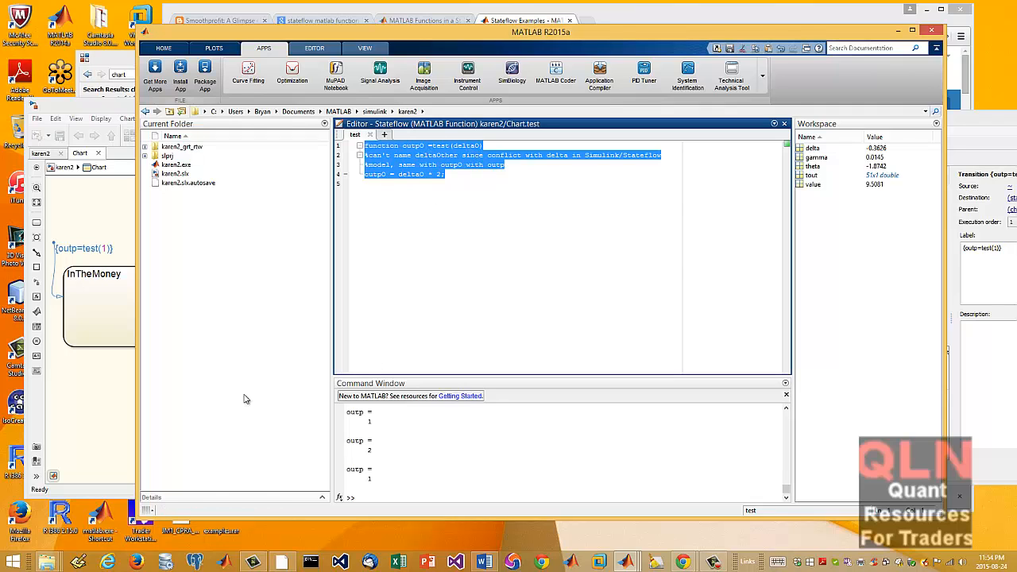
pyautogui.moveTo(203, 250)
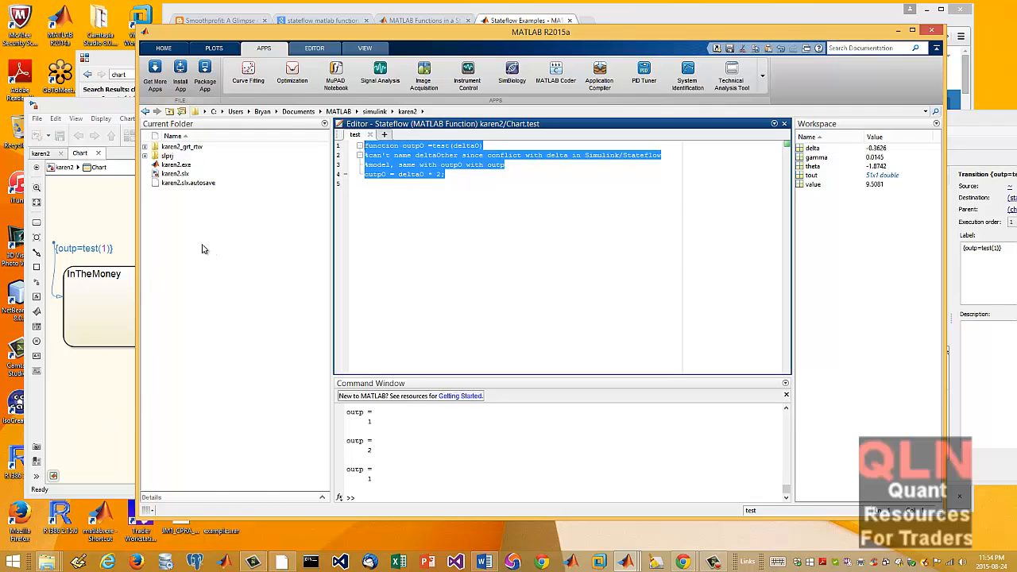
pyautogui.moveTo(479, 236)
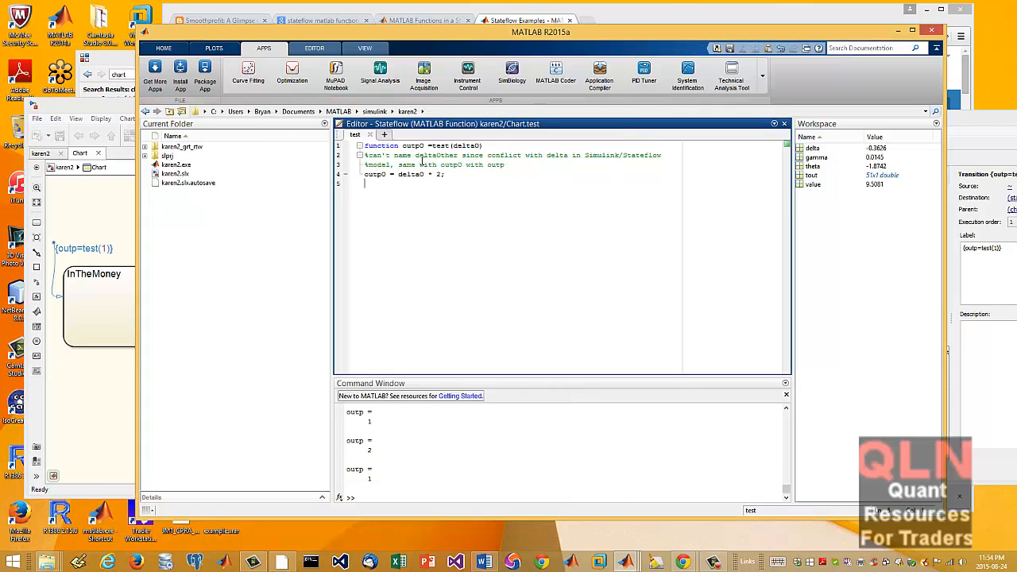
pyautogui.moveTo(497, 264)
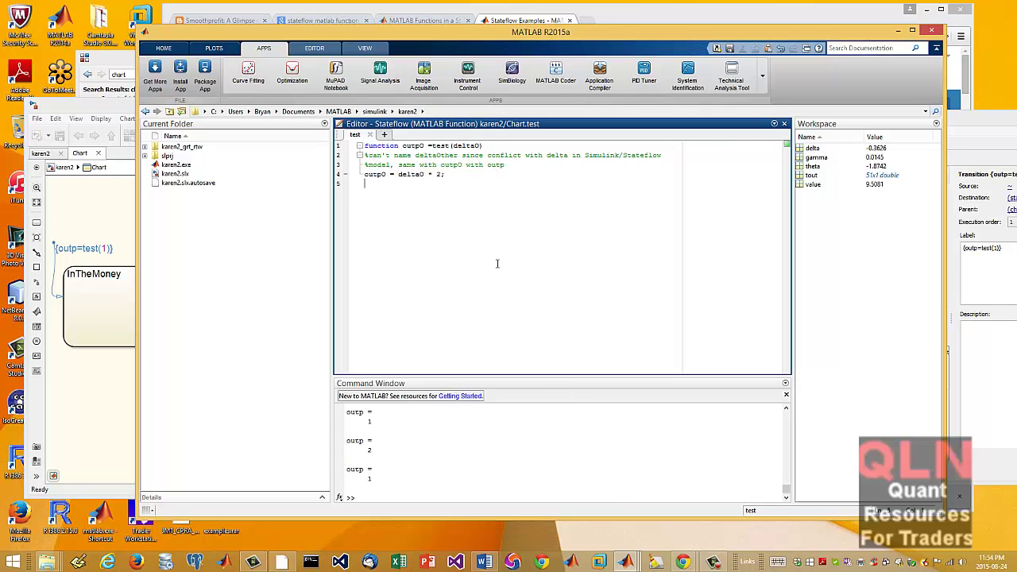
pyautogui.moveTo(585, 531)
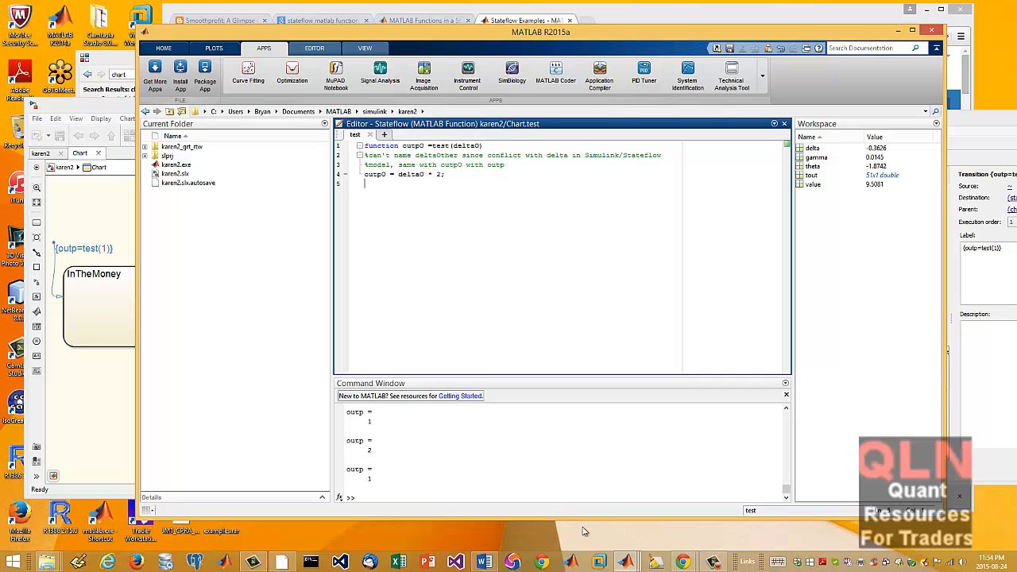
pyautogui.moveTo(627, 563)
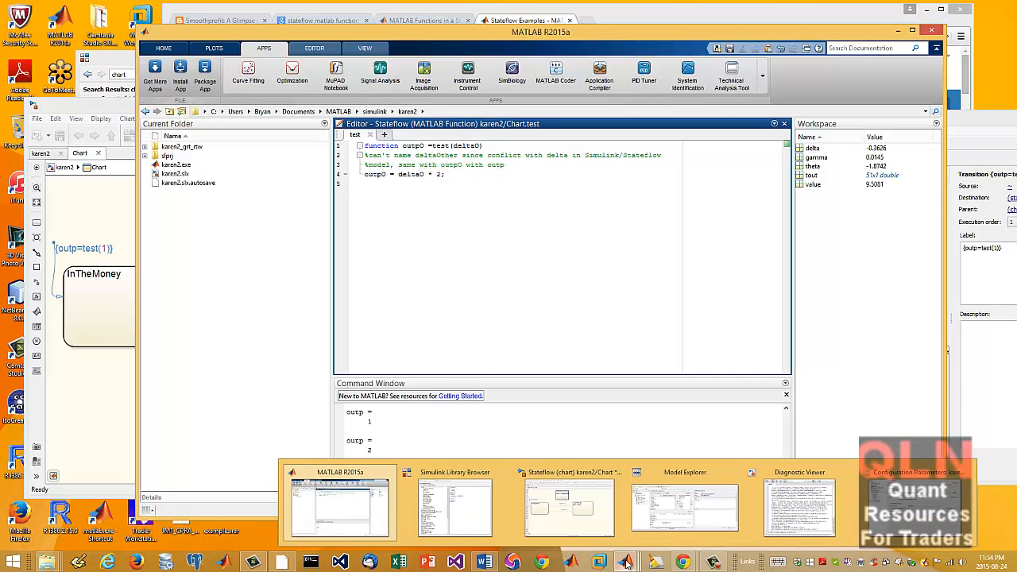
# Return to the Stateflow chart and open the Diagnostic Viewer showing the karen2 build error
pyautogui.click(569, 506)
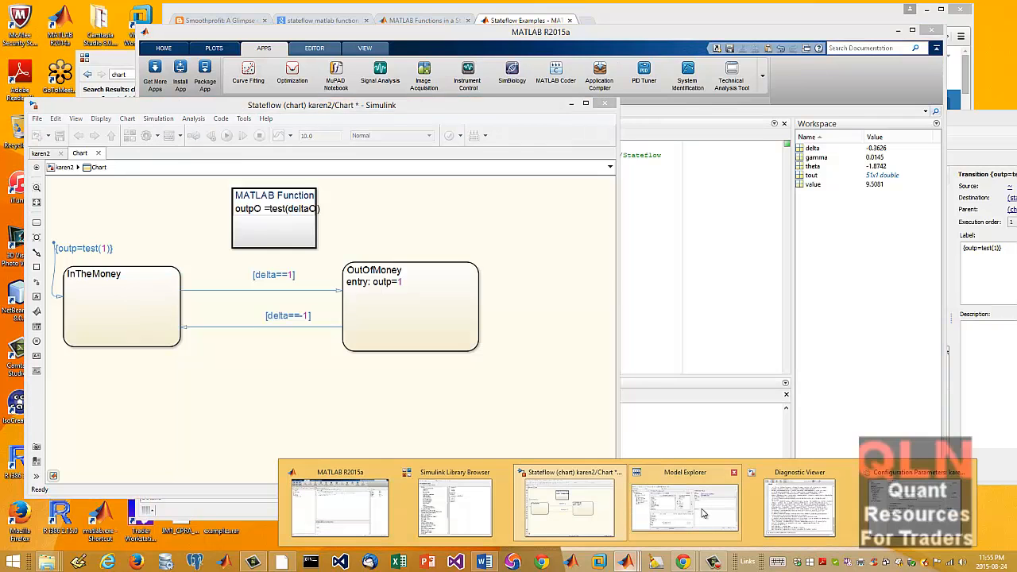
pyautogui.click(685, 506)
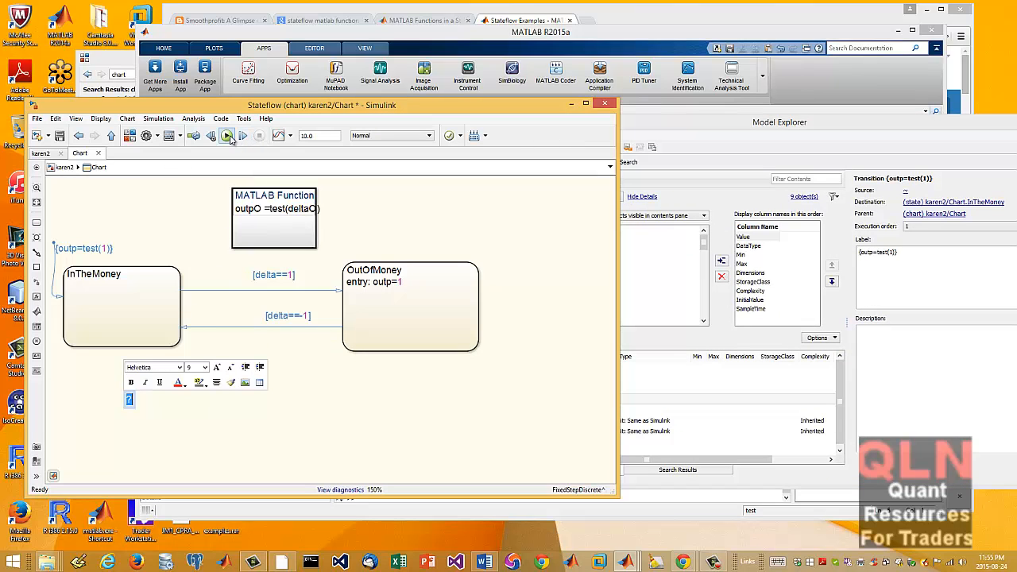
pyautogui.click(226, 135)
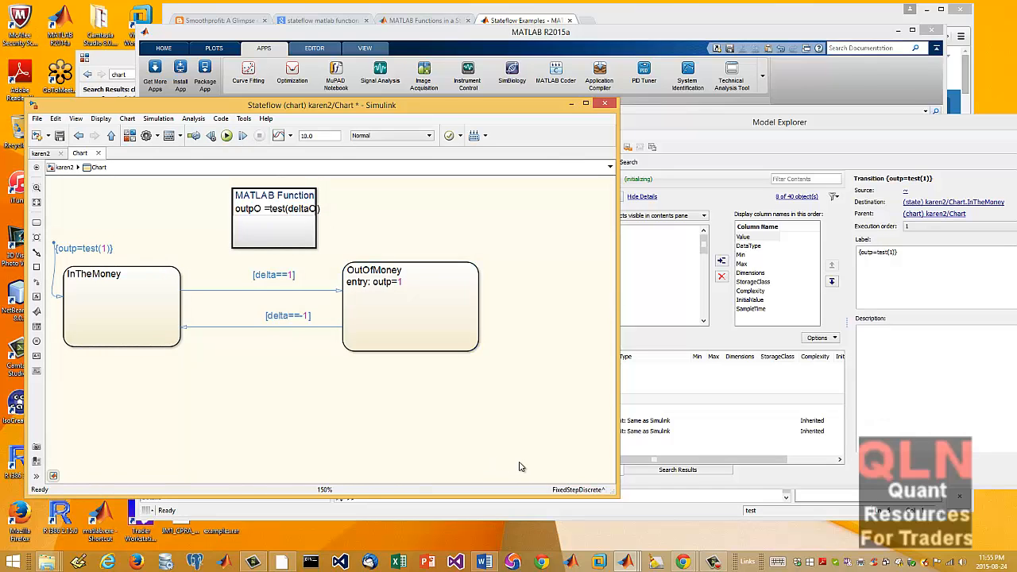
pyautogui.click(410, 306)
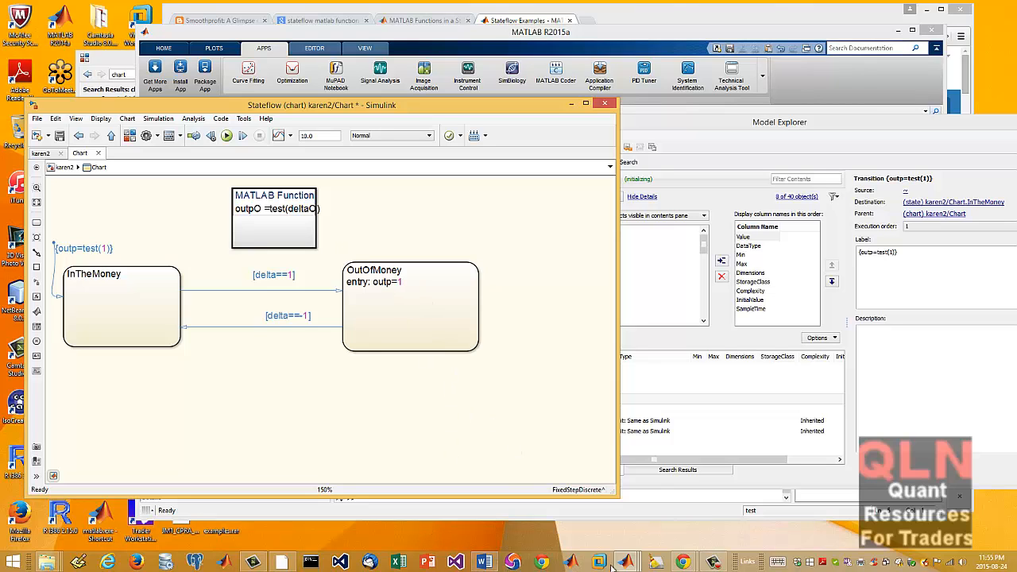
pyautogui.moveTo(601, 563)
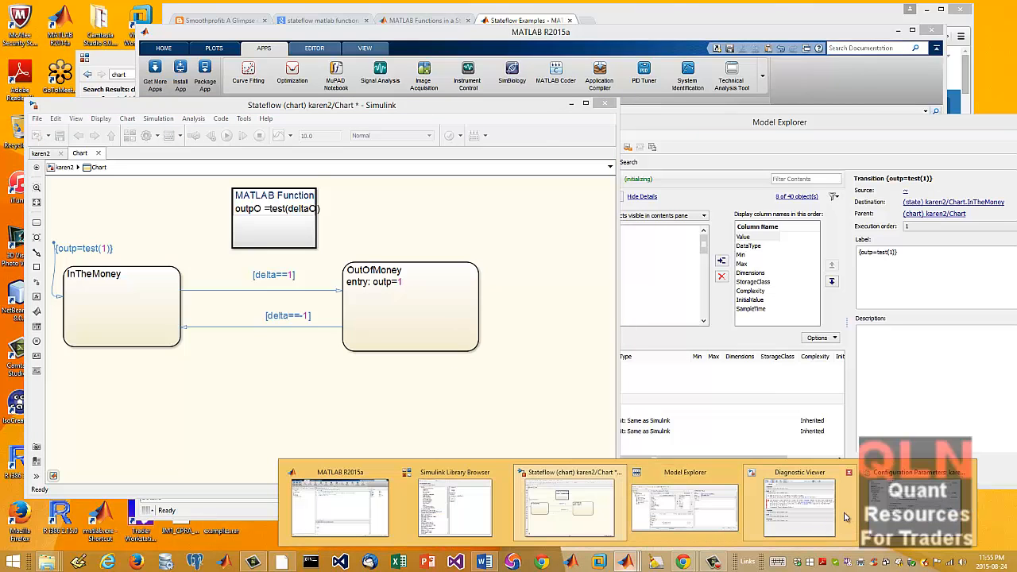
# Clear all the old build and error messages from the Diagnostic Viewer
pyautogui.click(684, 506)
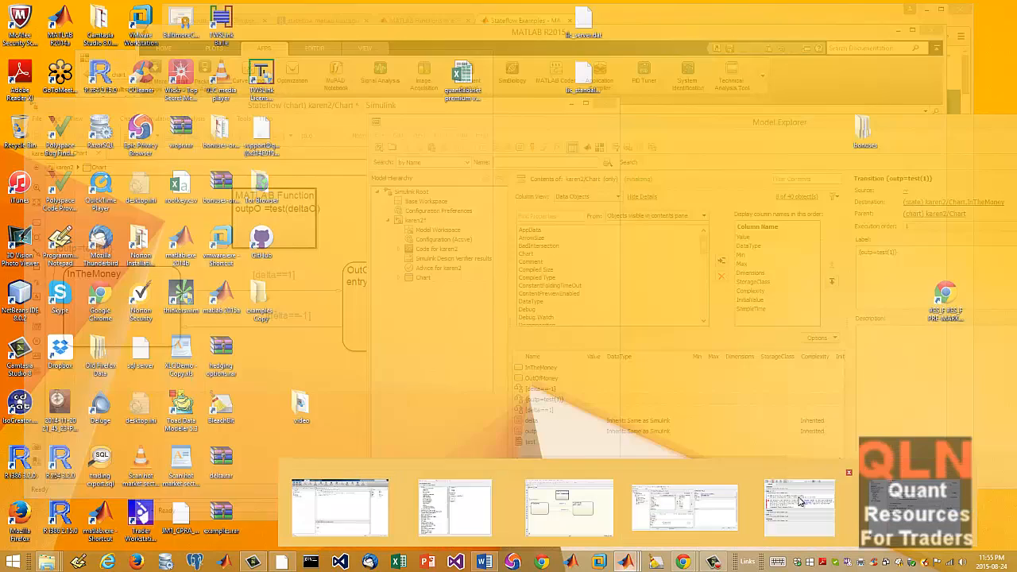
pyautogui.click(798, 507)
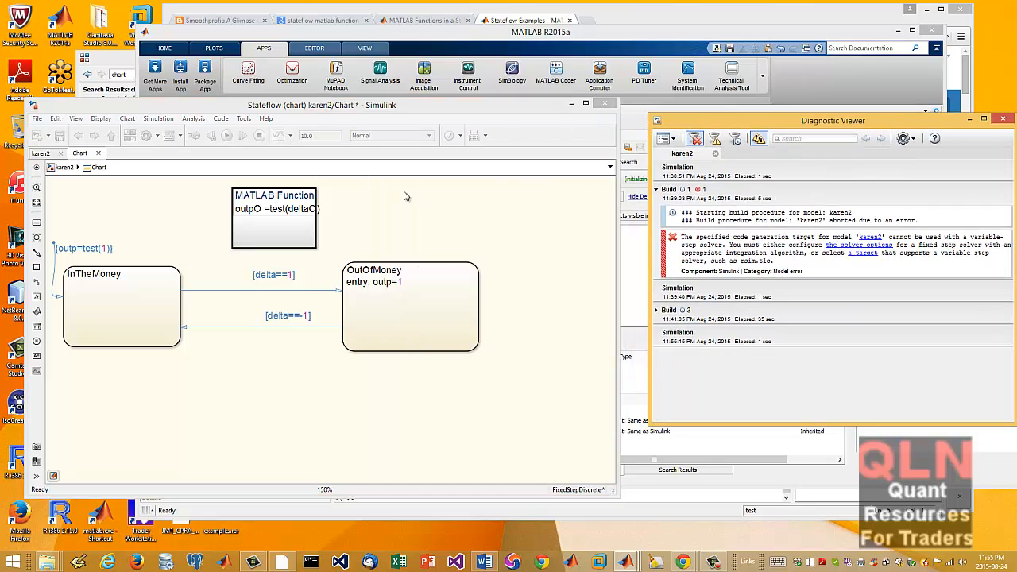
pyautogui.click(664, 138)
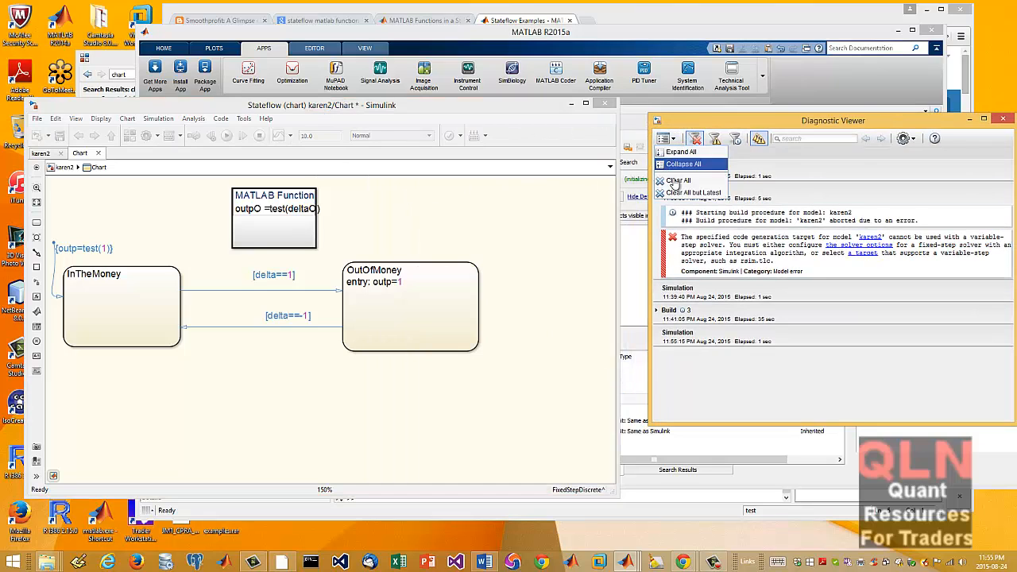
pyautogui.click(678, 181)
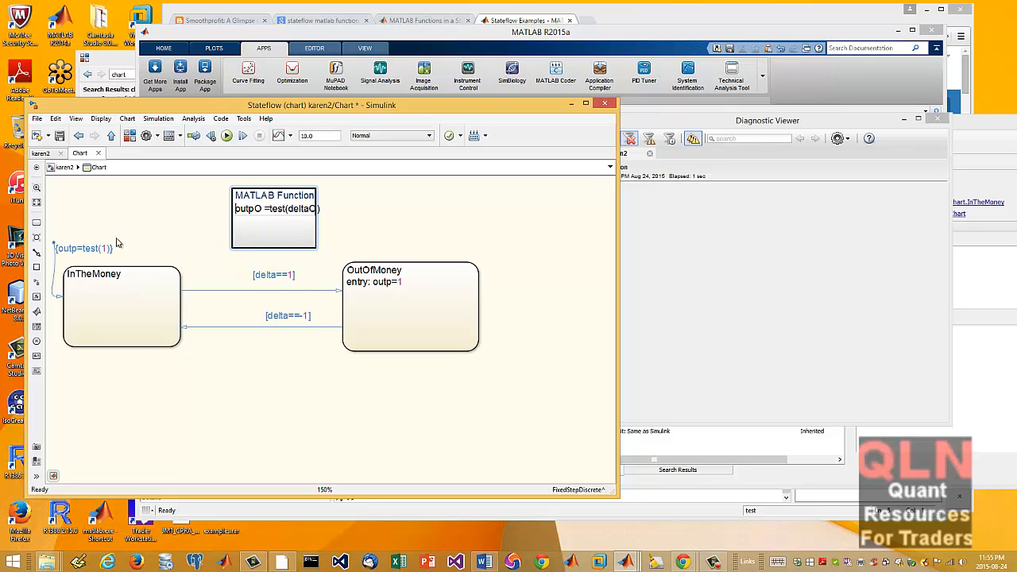
pyautogui.moveTo(337, 239)
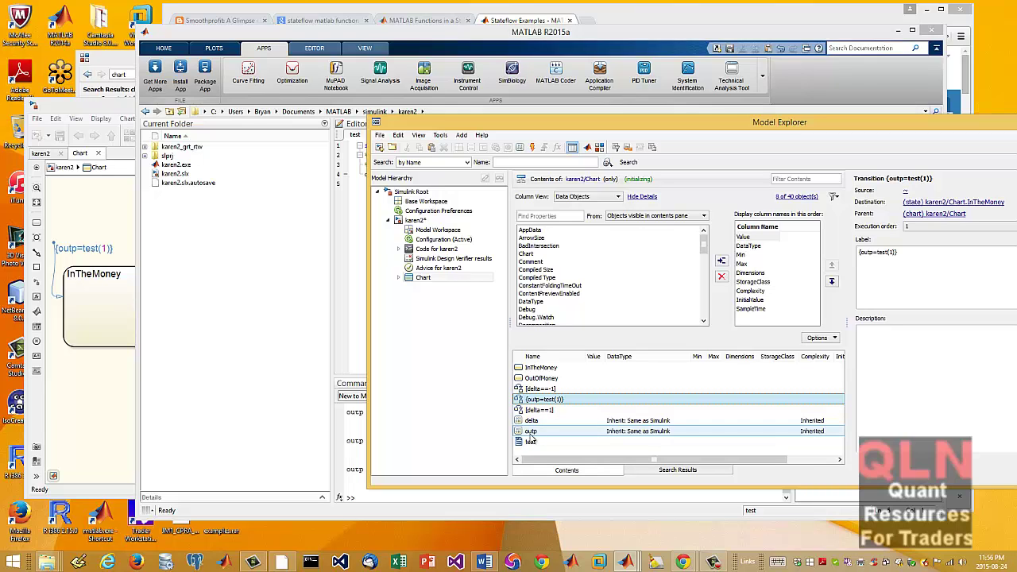
# Reopen the test function in the Editor, select delta0, then bring the Model Explorer forward
pyautogui.click(544, 387)
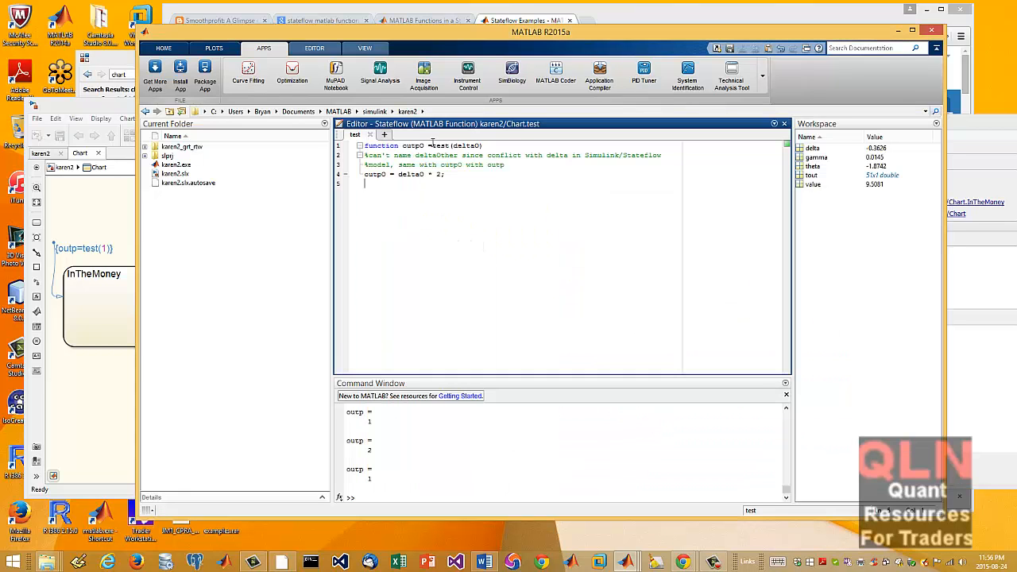
pyautogui.doubleClick(439, 146)
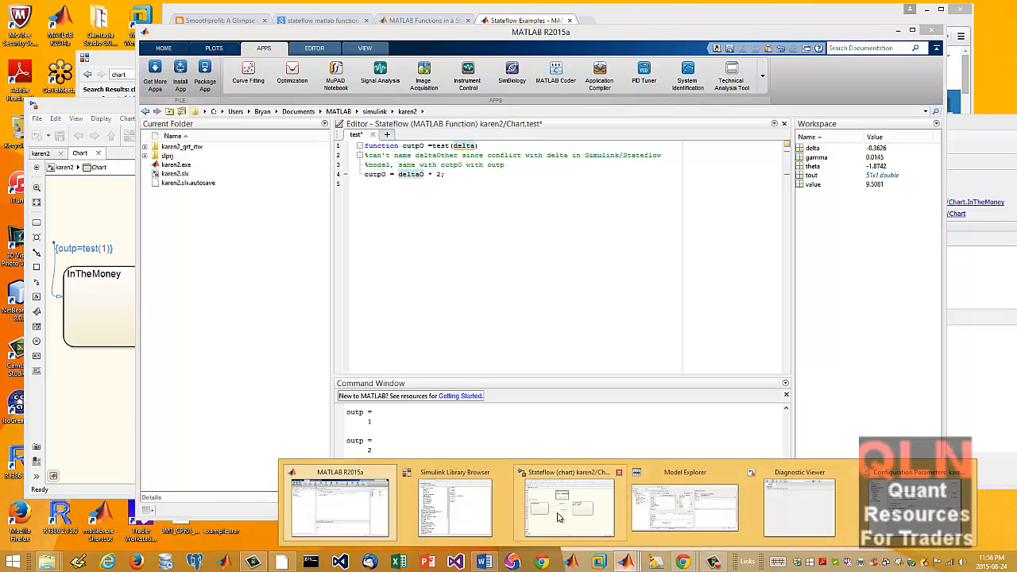
pyautogui.click(684, 506)
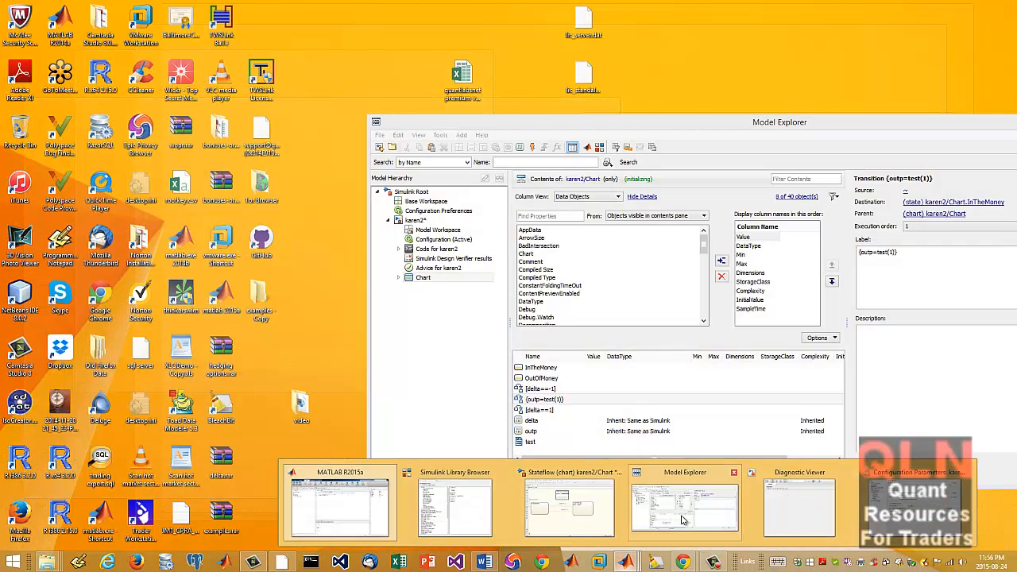
# Start building the chart model from the Stateflow window and view the Diagnostic Viewer entries
pyautogui.click(567, 505)
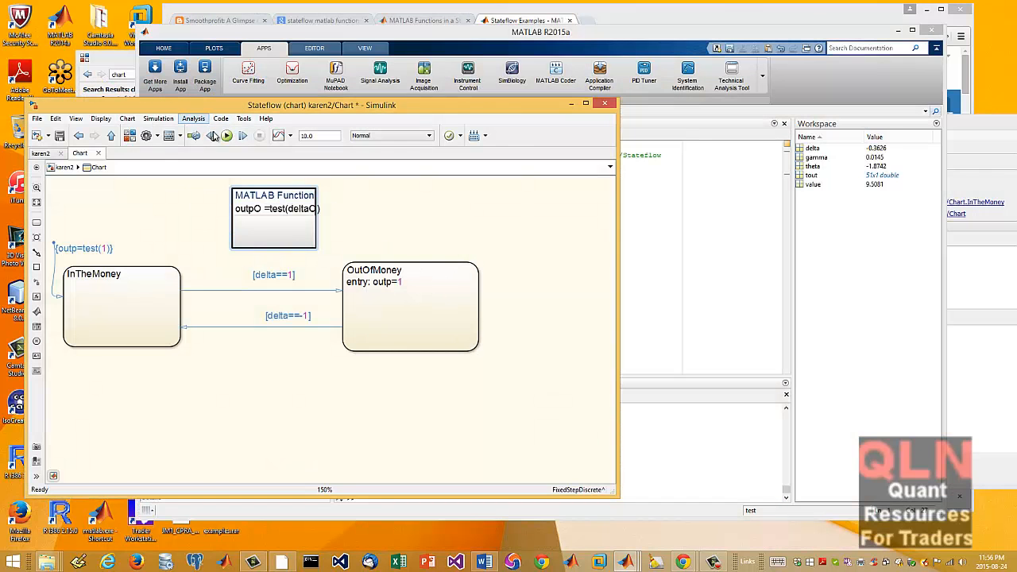
pyautogui.moveTo(226, 135)
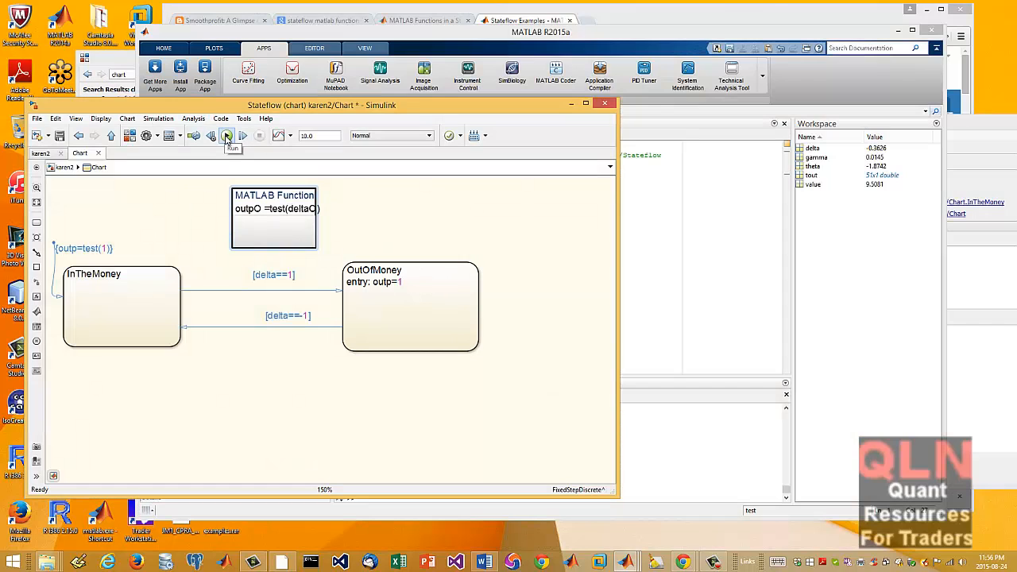
pyautogui.click(225, 135)
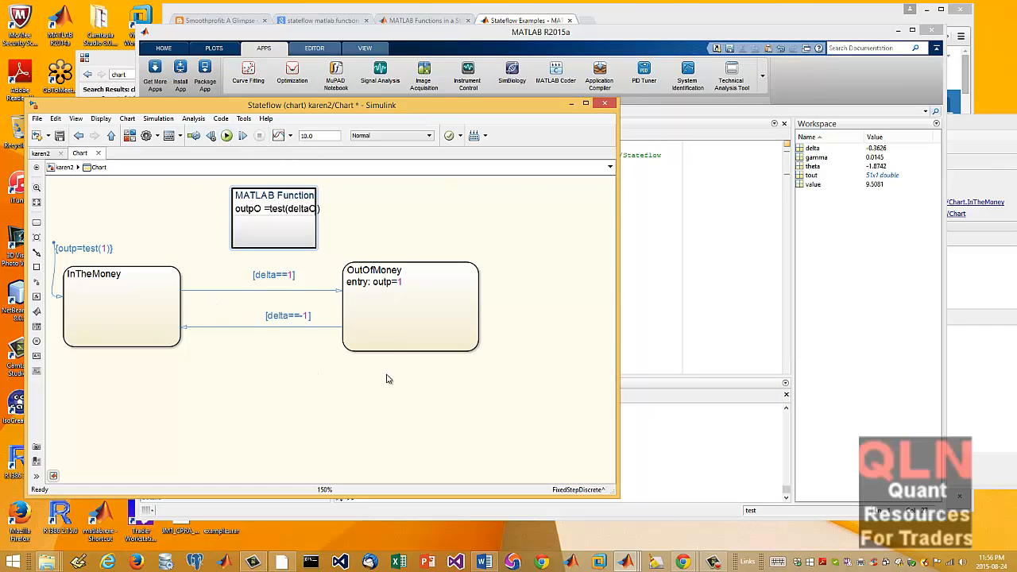
pyautogui.moveTo(492, 353)
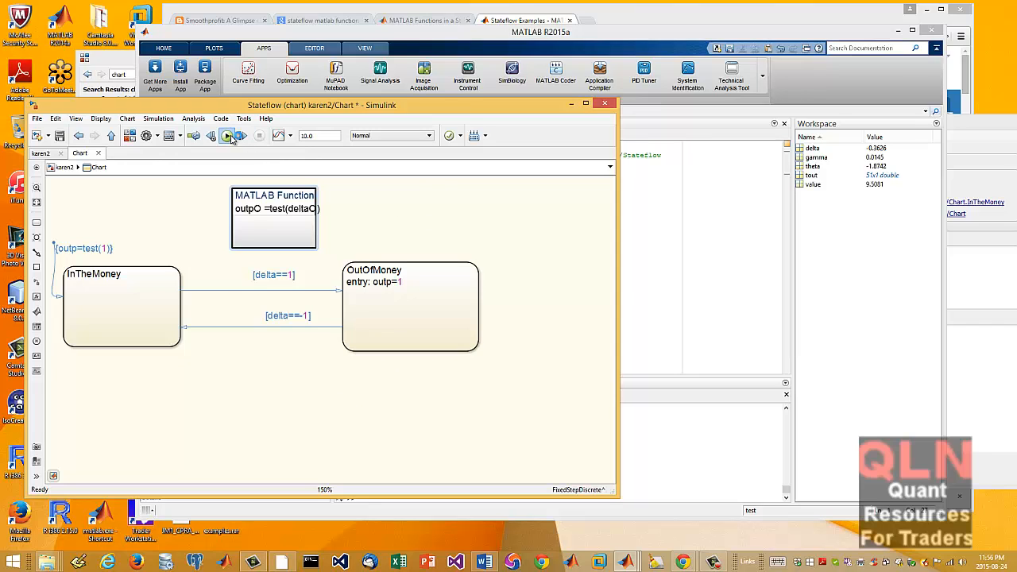
pyautogui.click(226, 135)
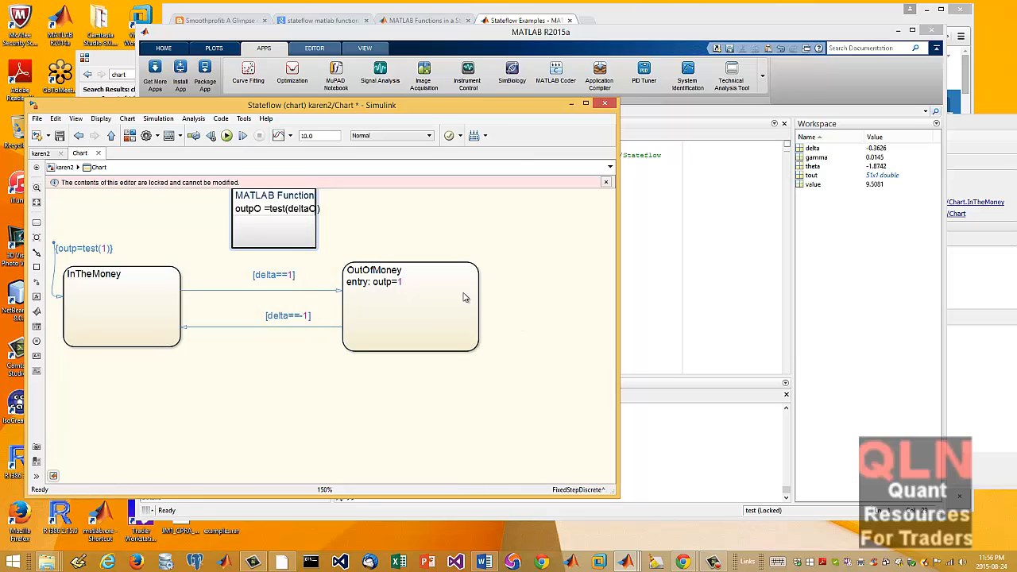
pyautogui.moveTo(312, 270)
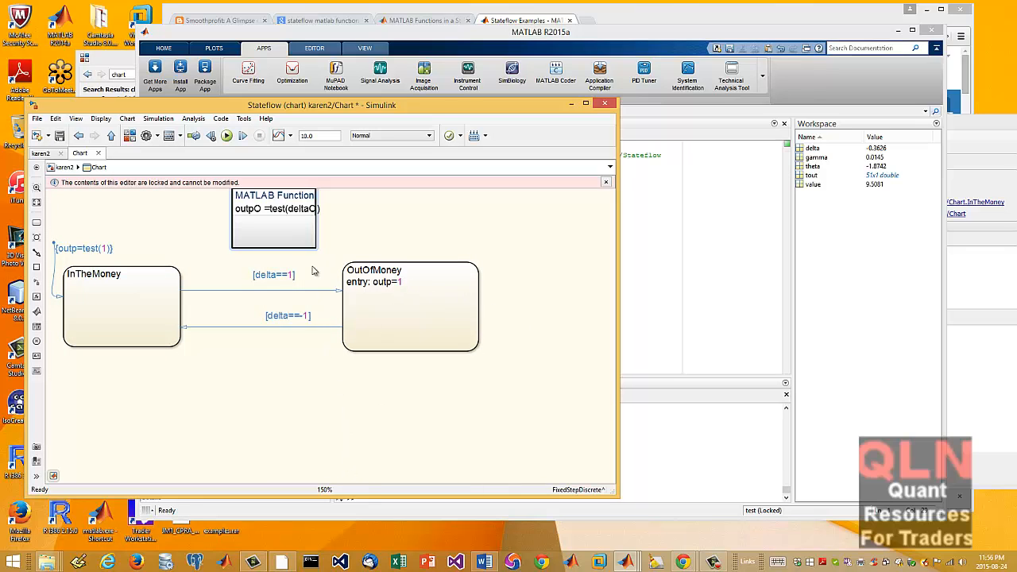
pyautogui.moveTo(636, 381)
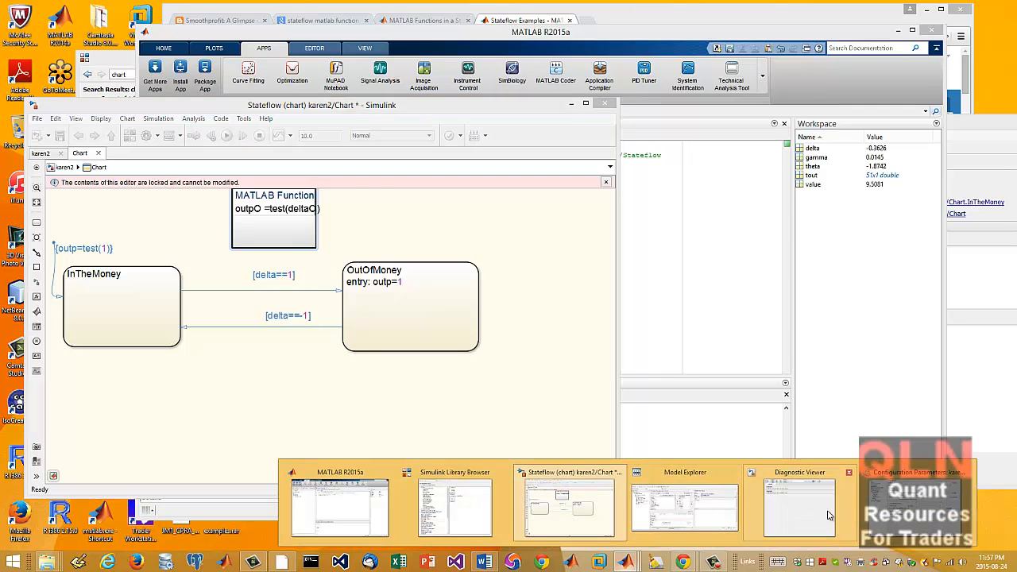
pyautogui.click(800, 507)
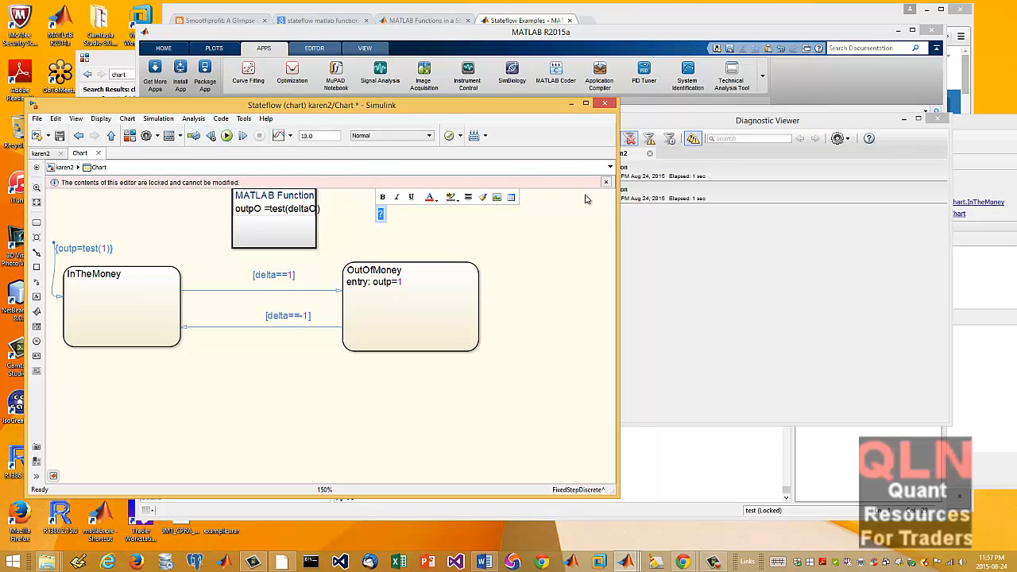
pyautogui.moveTo(598, 219)
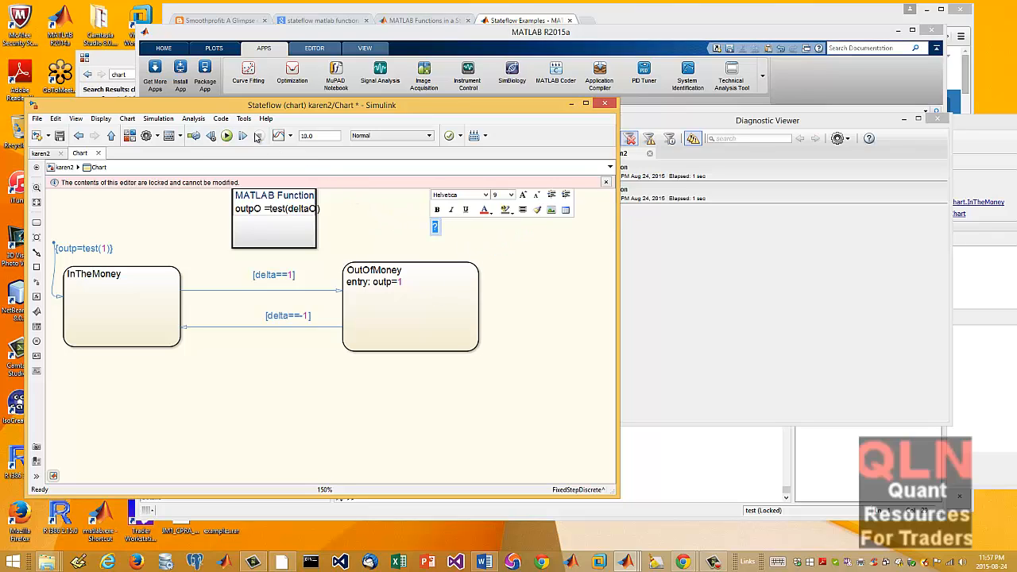
pyautogui.click(385, 398)
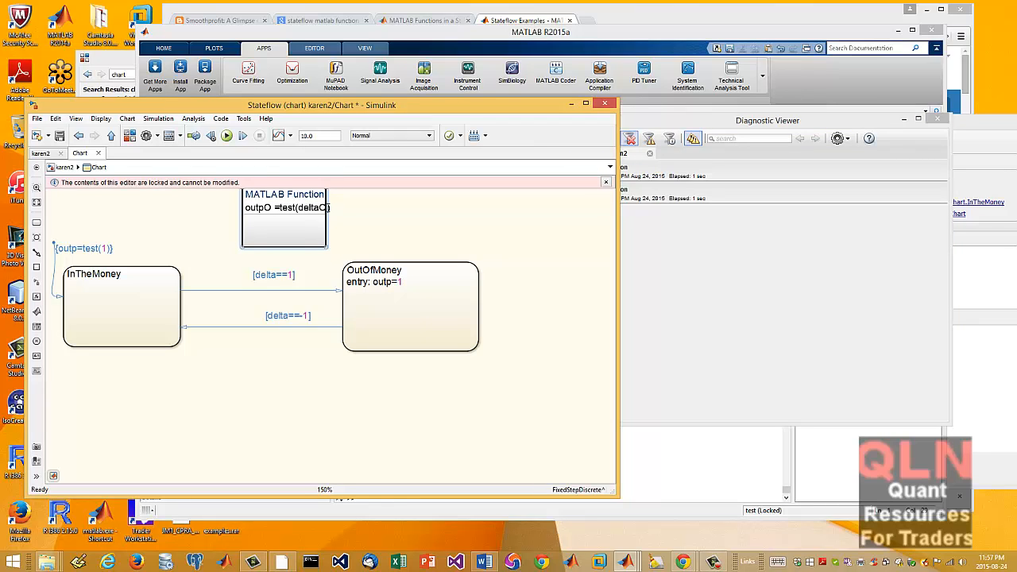
pyautogui.moveTo(592, 563)
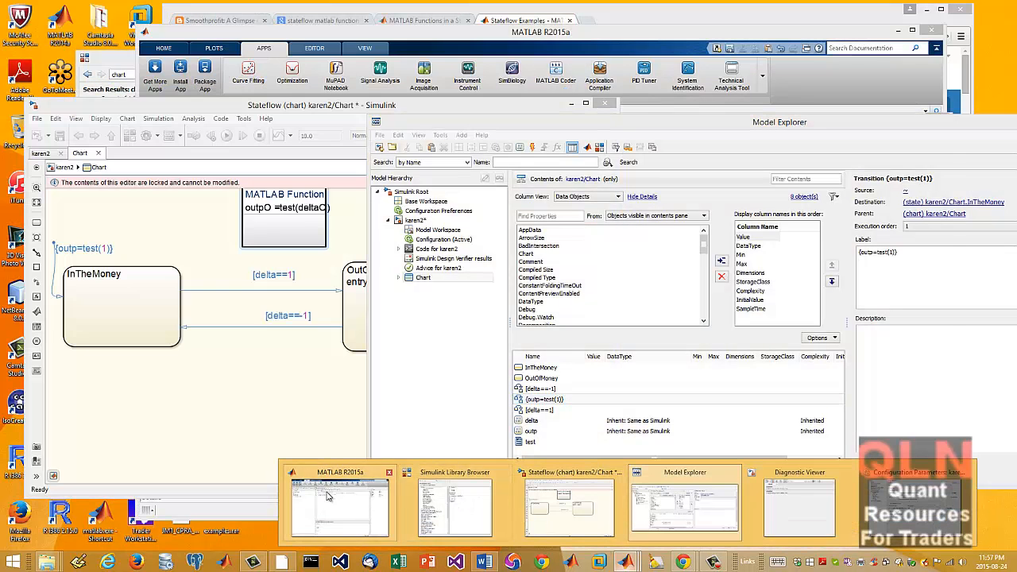
# Bring the test function code outp0 = delta0 * 2 back to the front in the Editor
pyautogui.click(337, 505)
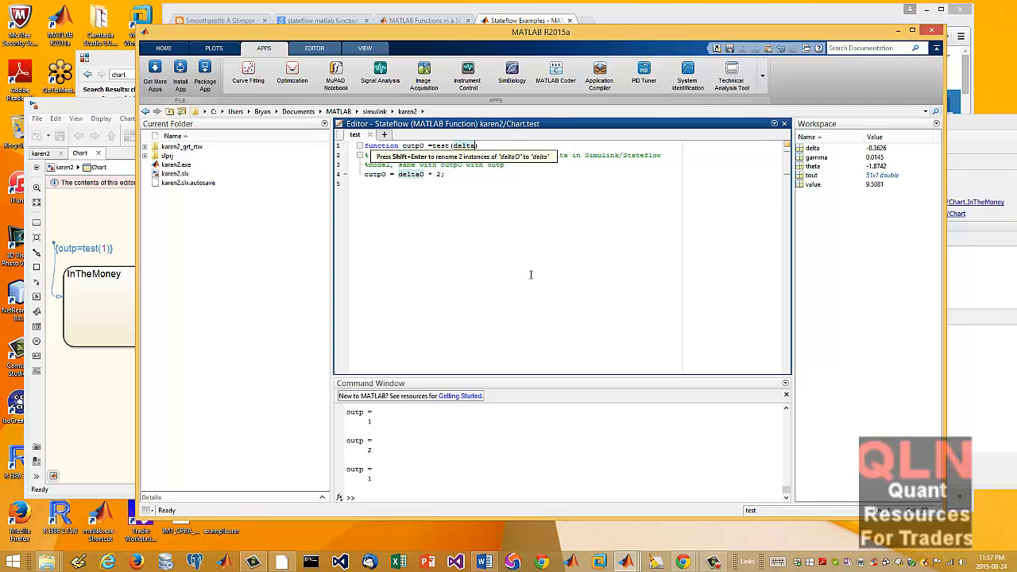
pyautogui.moveTo(486, 218)
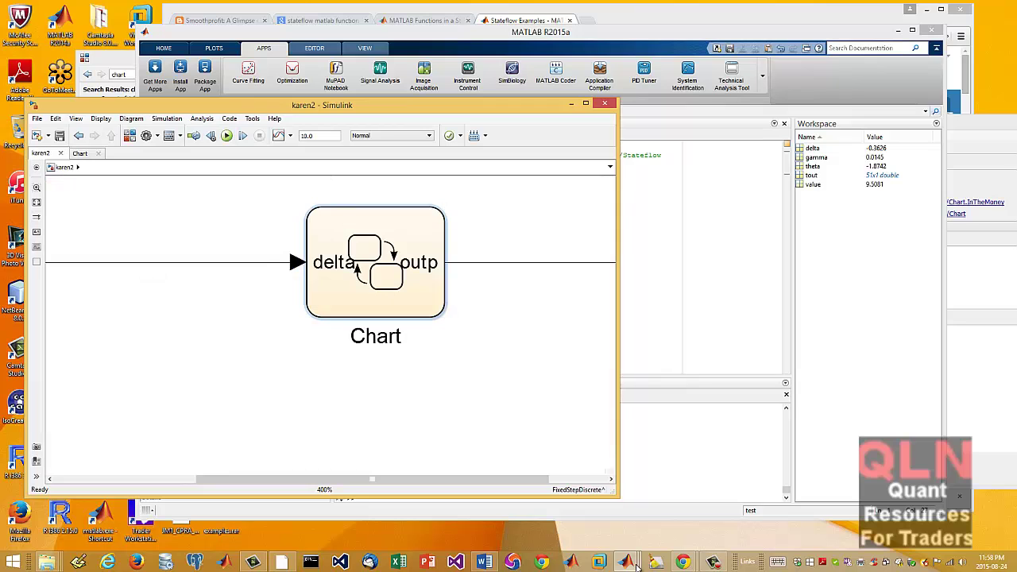
pyautogui.moveTo(628, 563)
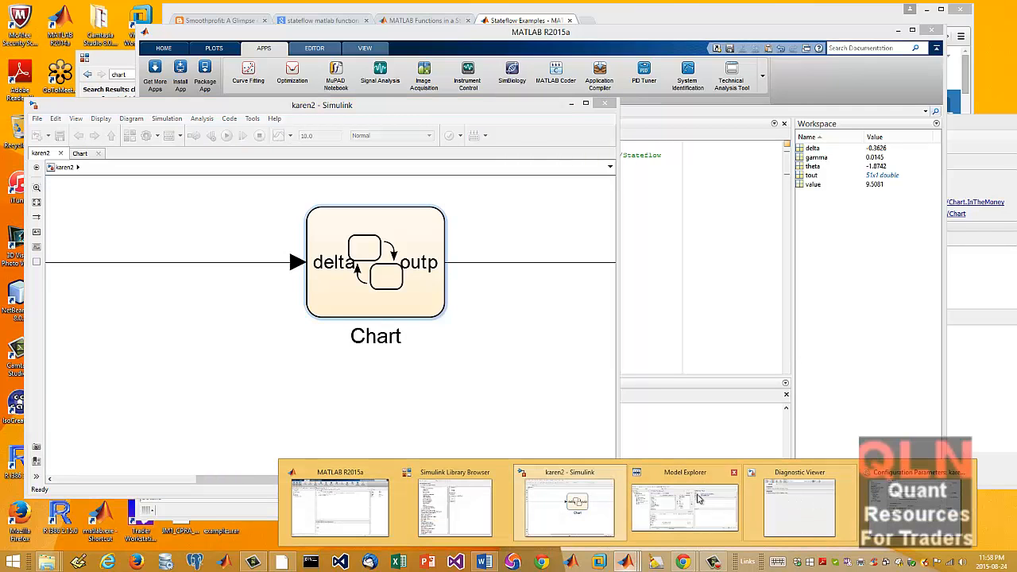
pyautogui.click(800, 505)
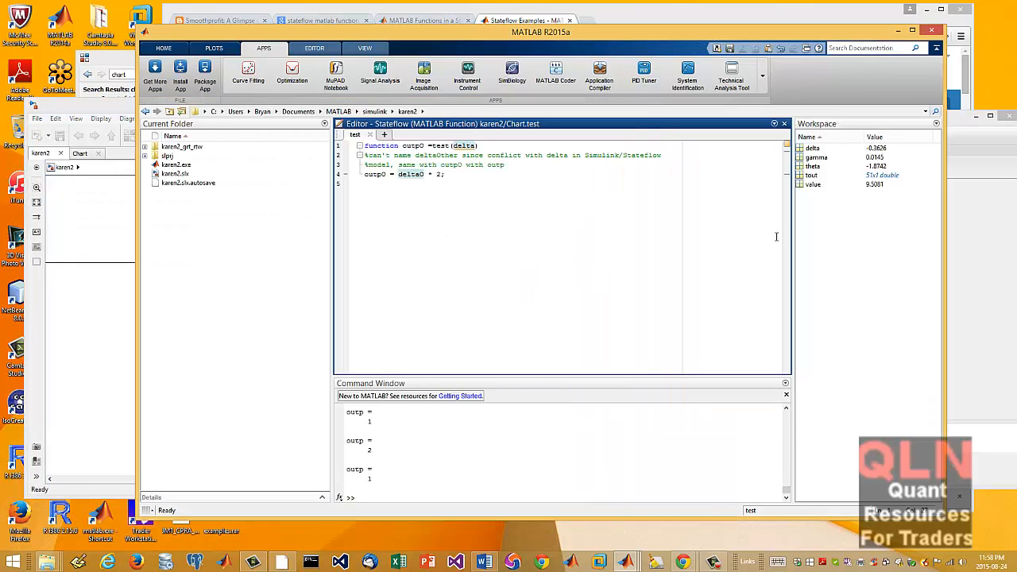
pyautogui.moveTo(703, 266)
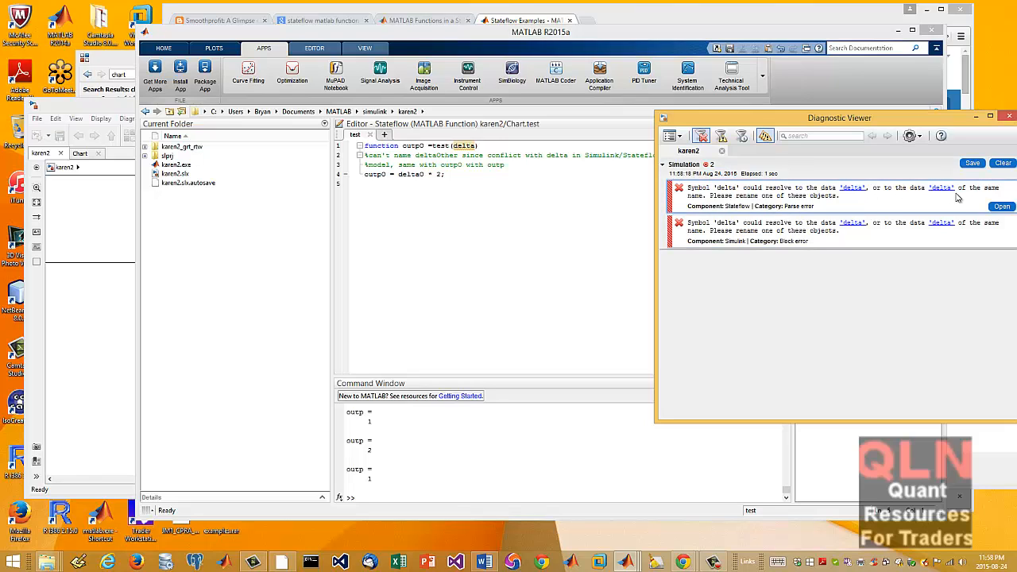
pyautogui.moveTo(903, 260)
pyautogui.write('0')
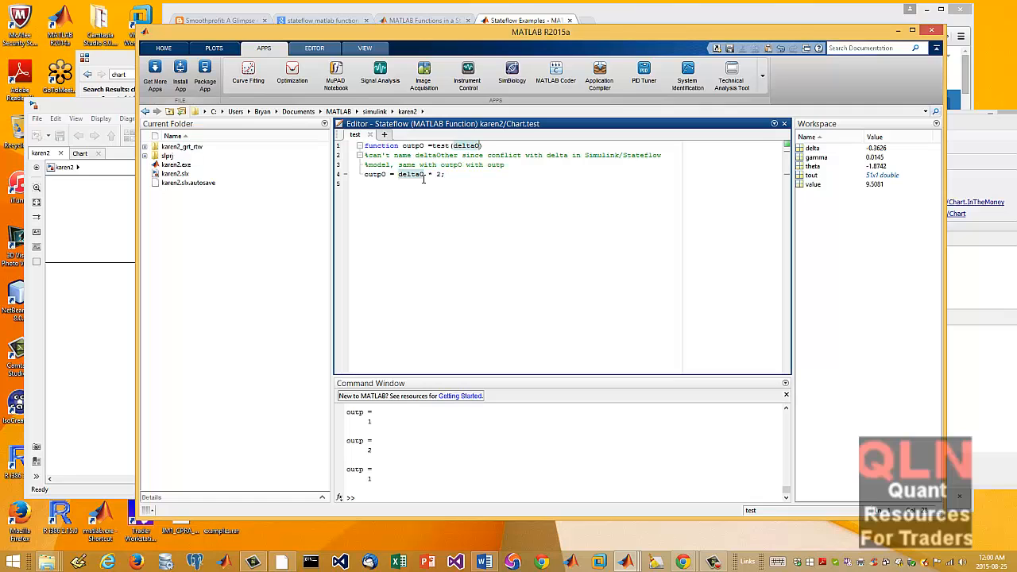
pyautogui.moveTo(458, 146)
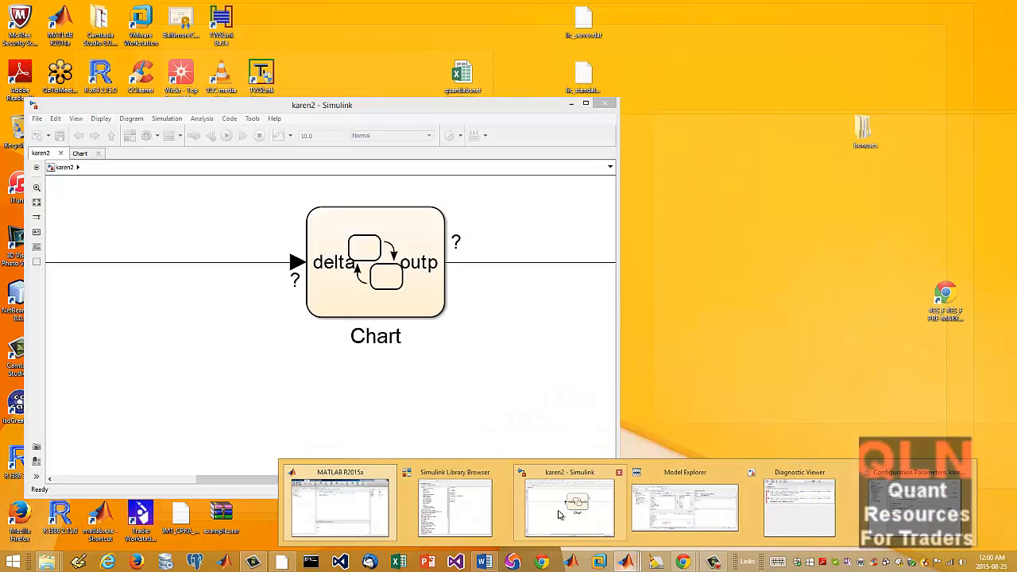
# Clear the old diagnostic errors and run the karen2 simulation
pyautogui.click(340, 506)
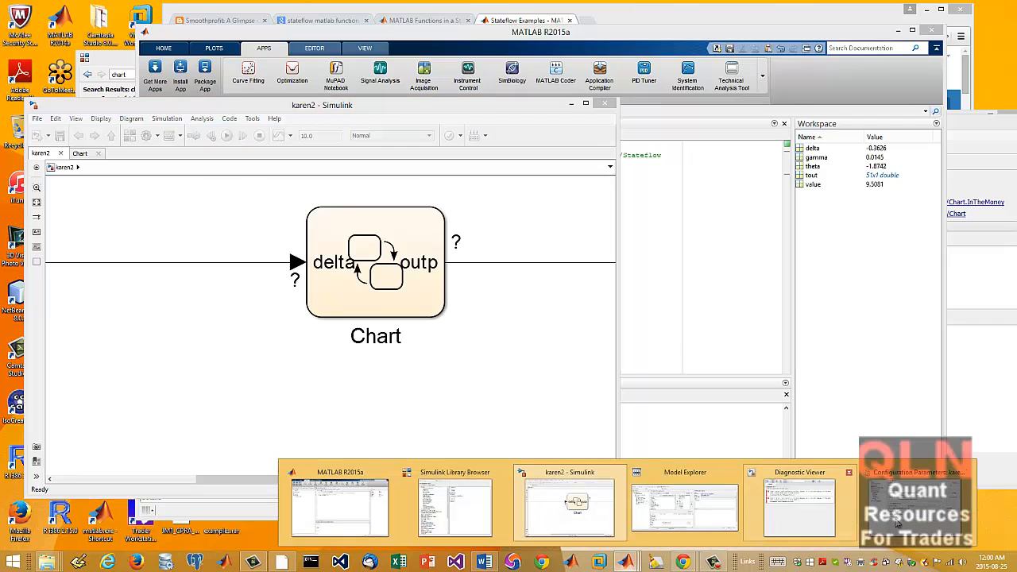
pyautogui.click(798, 505)
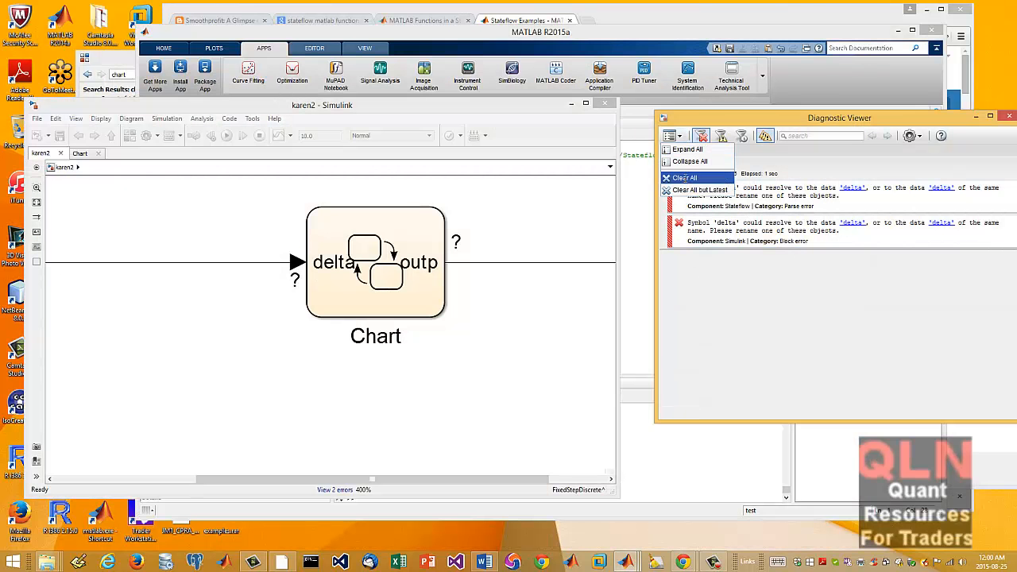
pyautogui.click(225, 135)
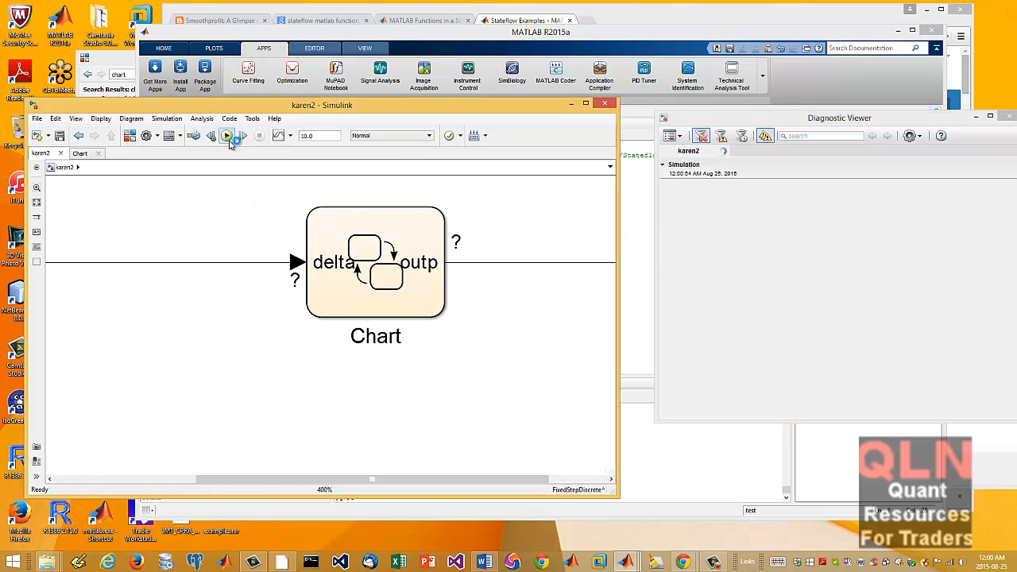
pyautogui.click(226, 135)
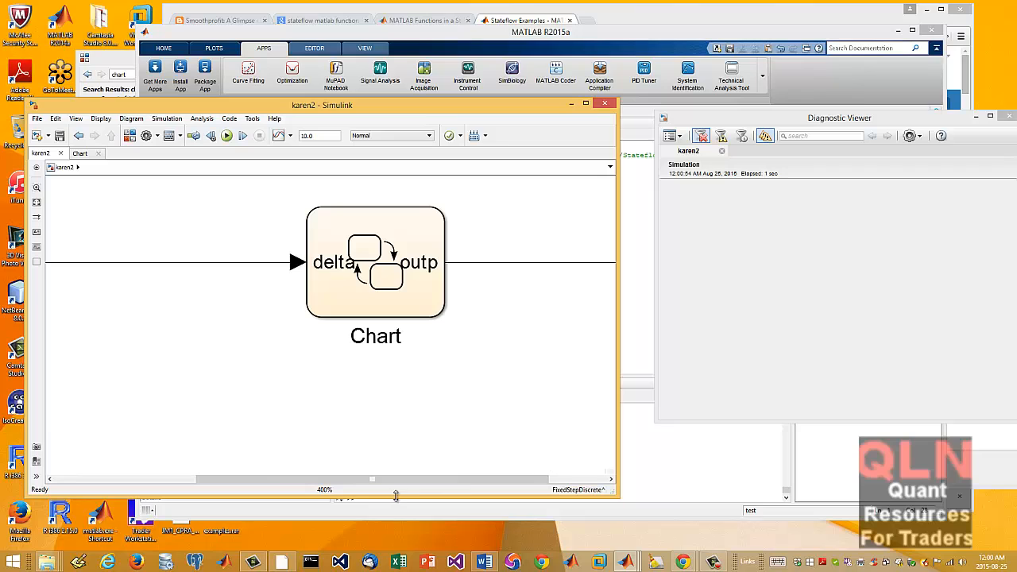
pyautogui.moveTo(472, 451)
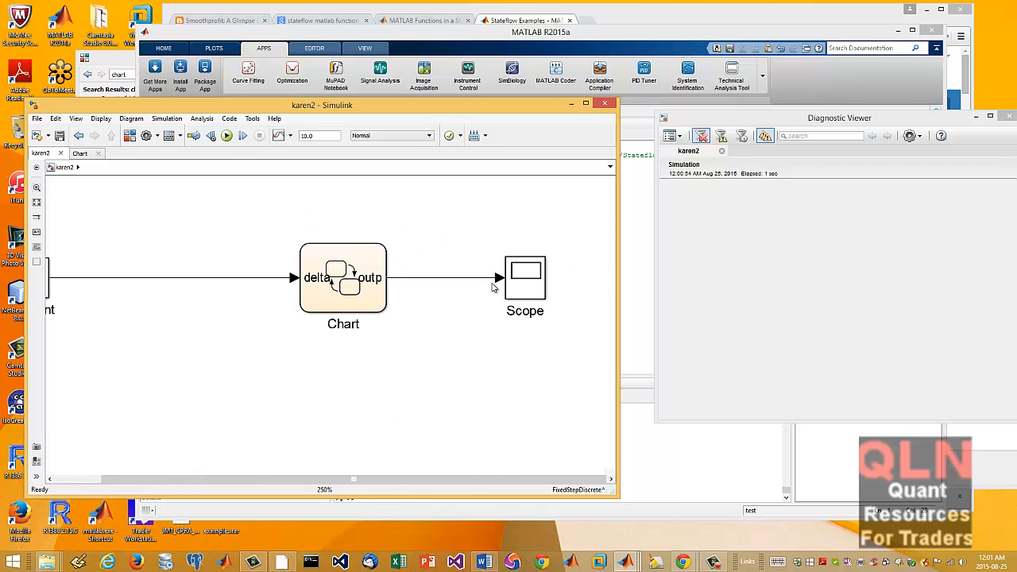
# Show the Scope output trace and the Chart block's states
pyautogui.doubleClick(524, 279)
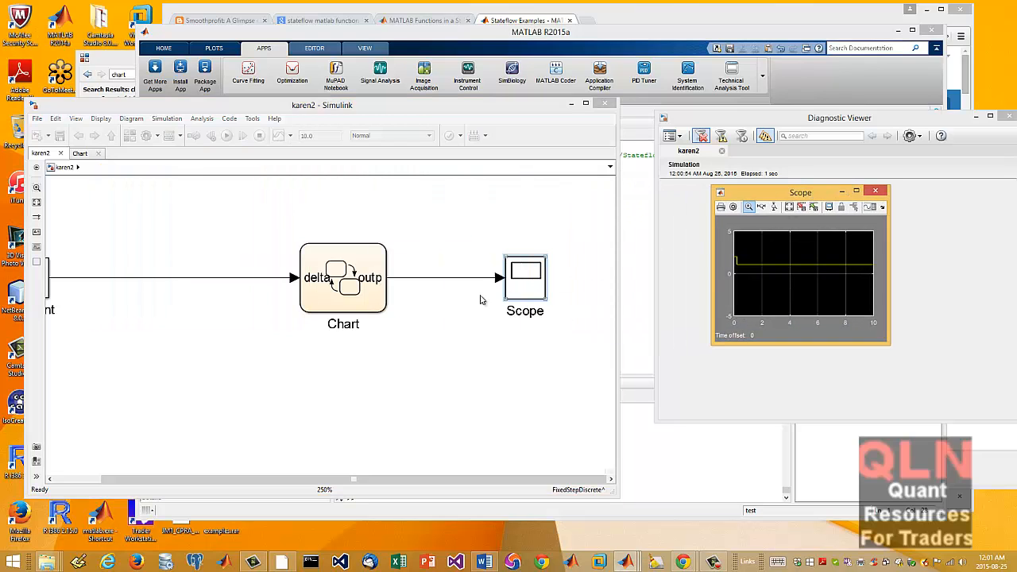
pyautogui.doubleClick(343, 276)
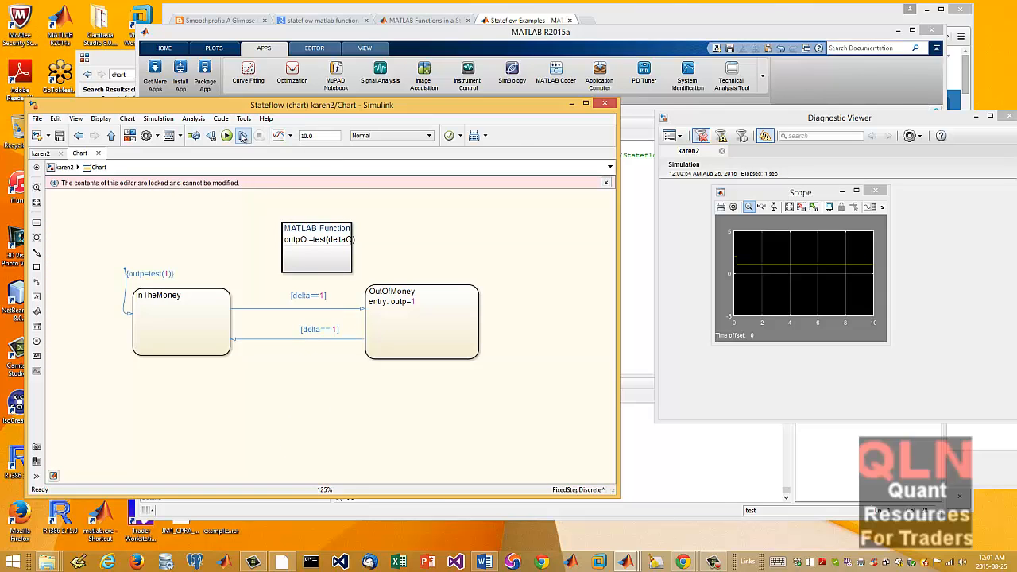
# Run the simulation again from the Stateflow chart window
pyautogui.click(225, 135)
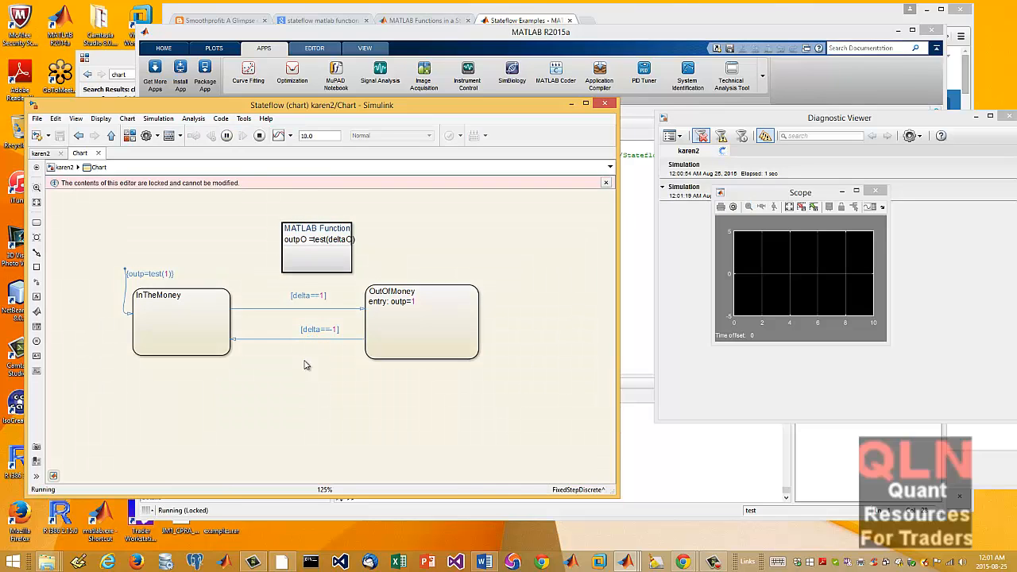
pyautogui.click(258, 135)
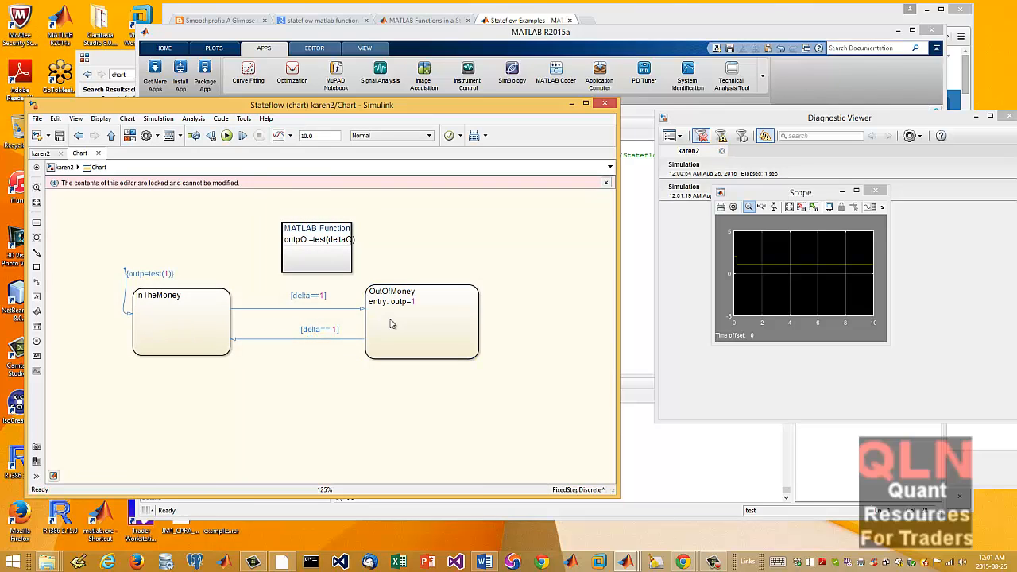
pyautogui.moveTo(219, 326)
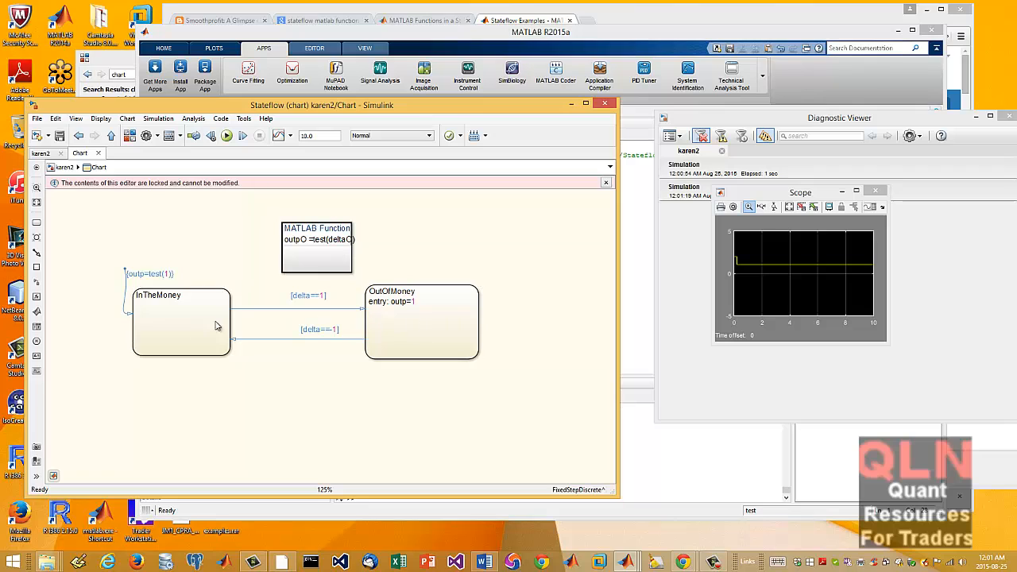
pyautogui.moveTo(327, 197)
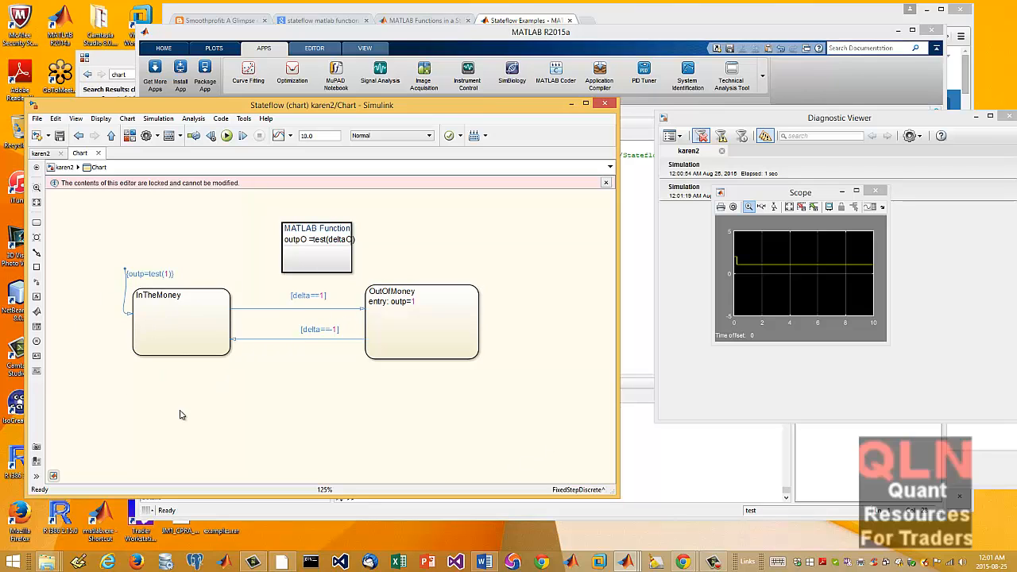
pyautogui.moveTo(624, 356)
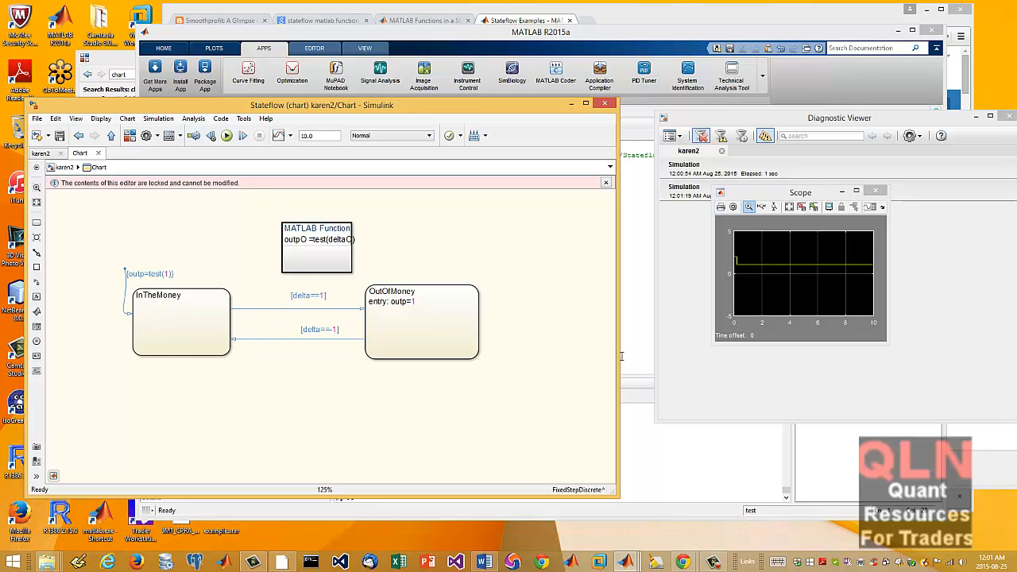
pyautogui.moveTo(741, 346)
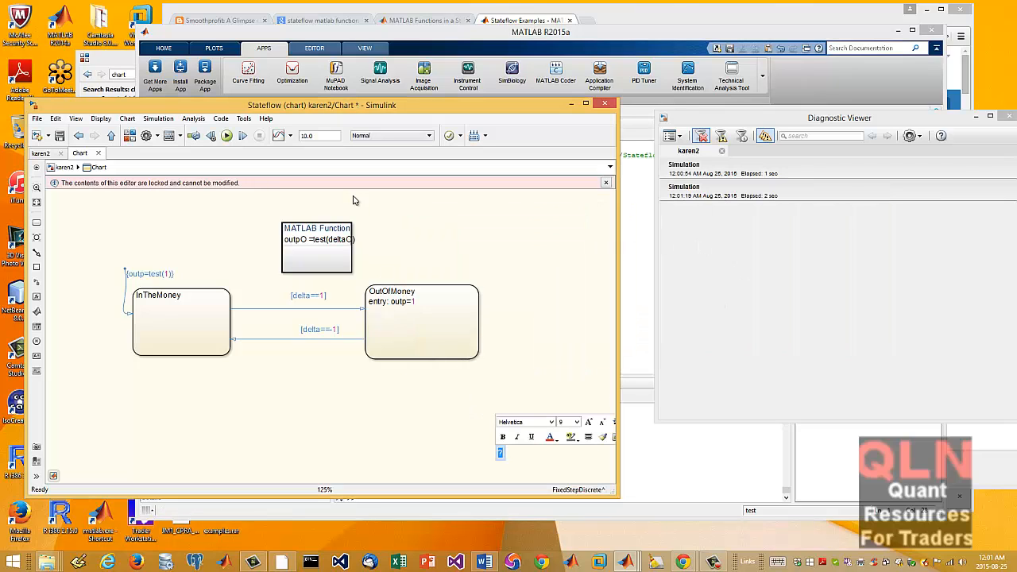
# Reach the model's code generation and interface settings via Code > C/C++ Code
pyautogui.click(221, 117)
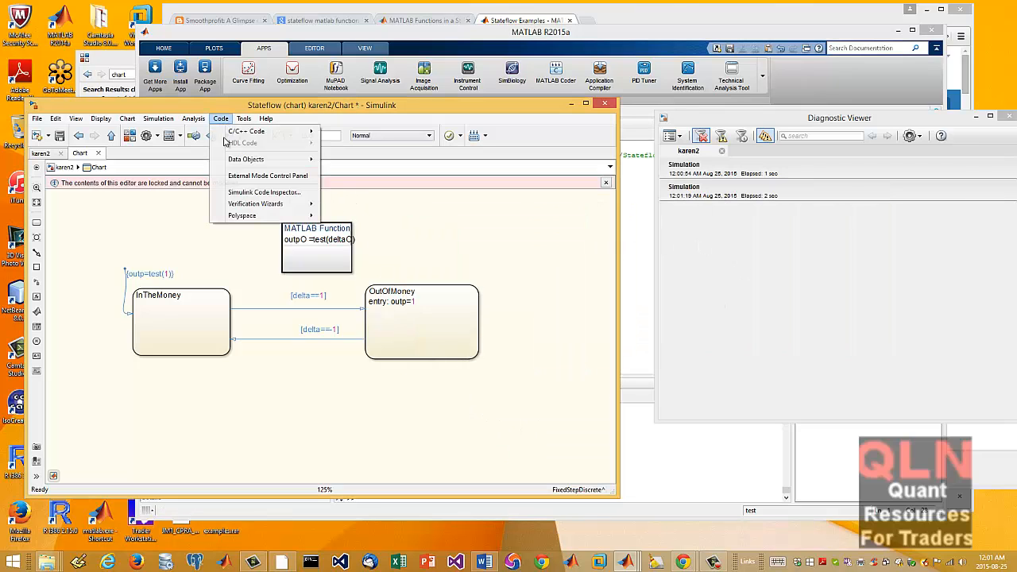
pyautogui.click(246, 130)
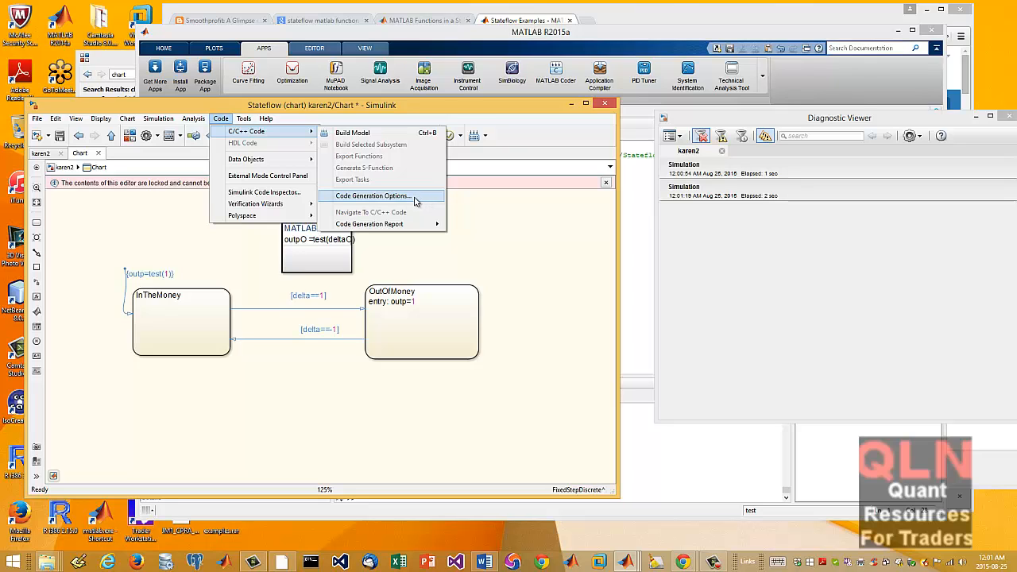
pyautogui.click(372, 195)
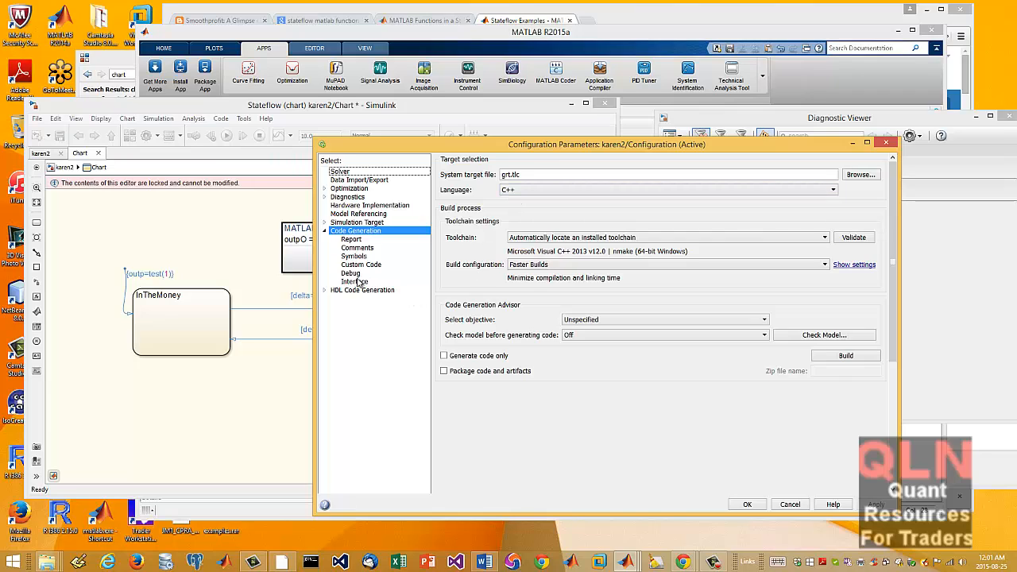
pyautogui.click(355, 281)
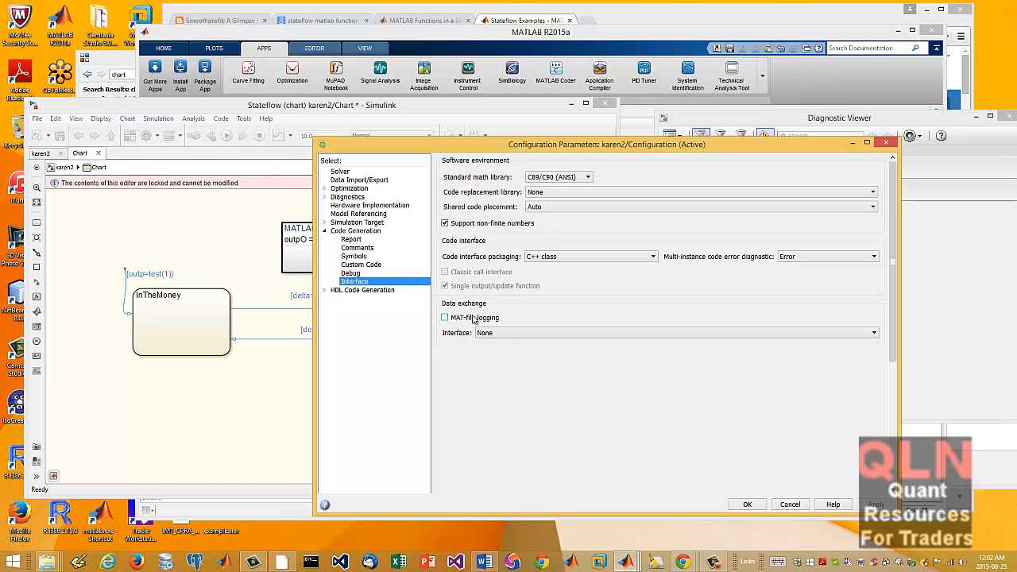
pyautogui.moveTo(496, 321)
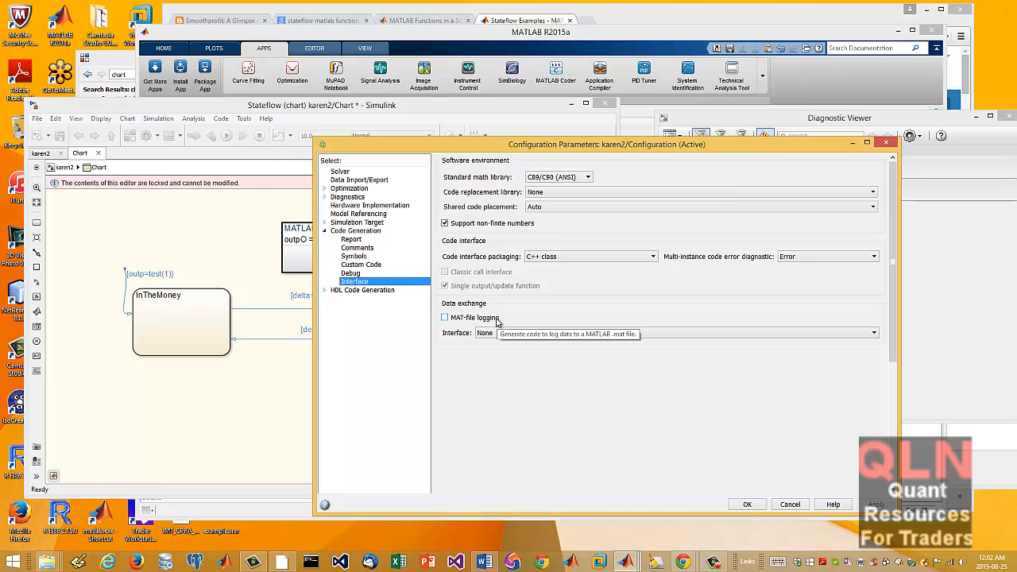
pyautogui.moveTo(385, 255)
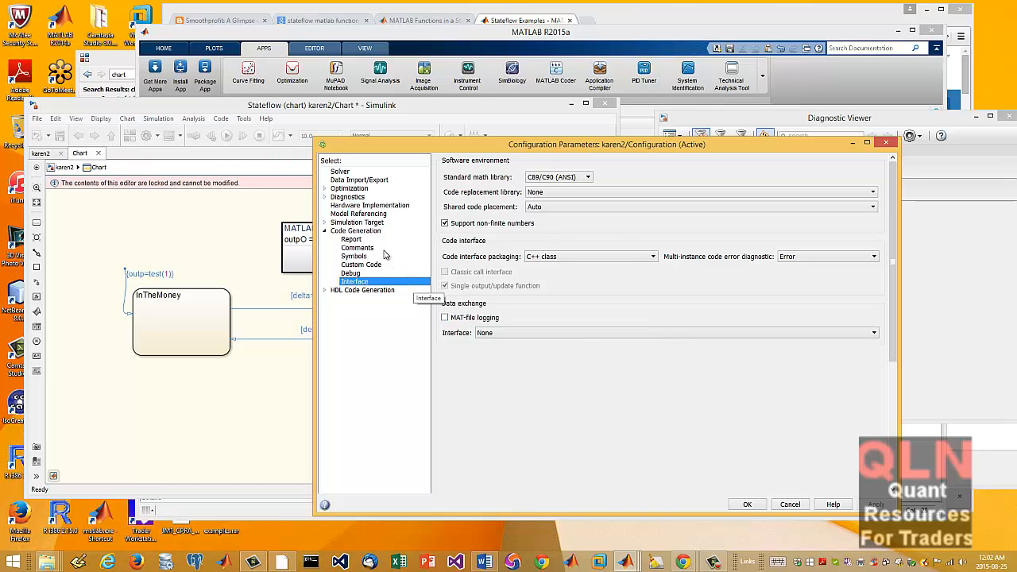
pyautogui.moveTo(355, 204)
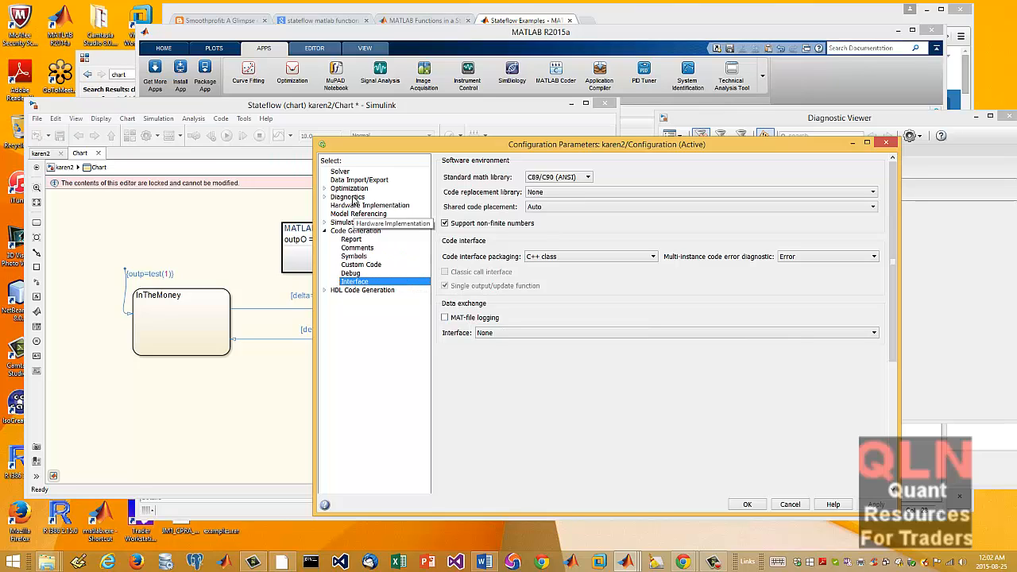
# Change the solver step type on the Solver pane and accept the settings with OK
pyautogui.click(340, 172)
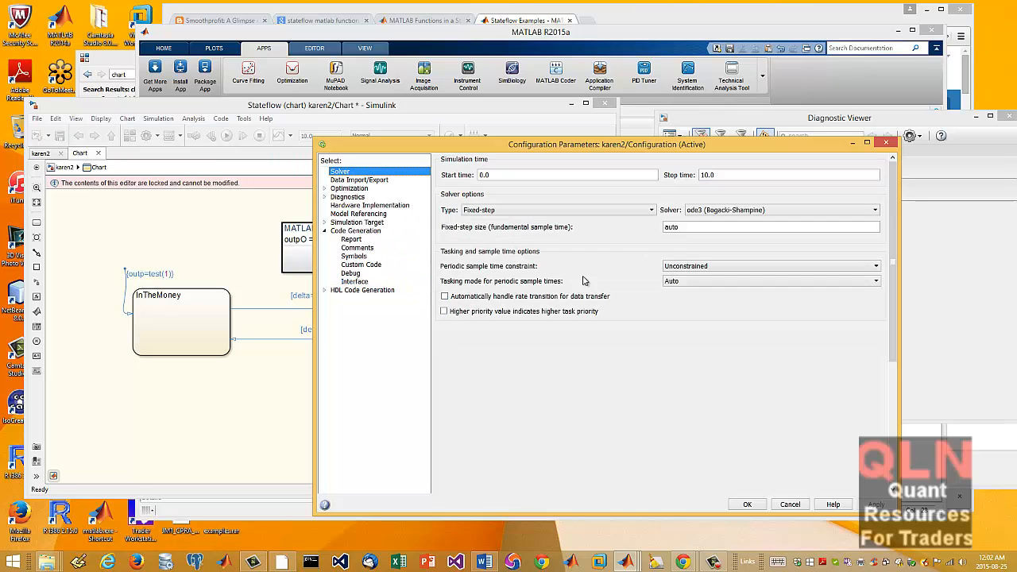
pyautogui.click(652, 210)
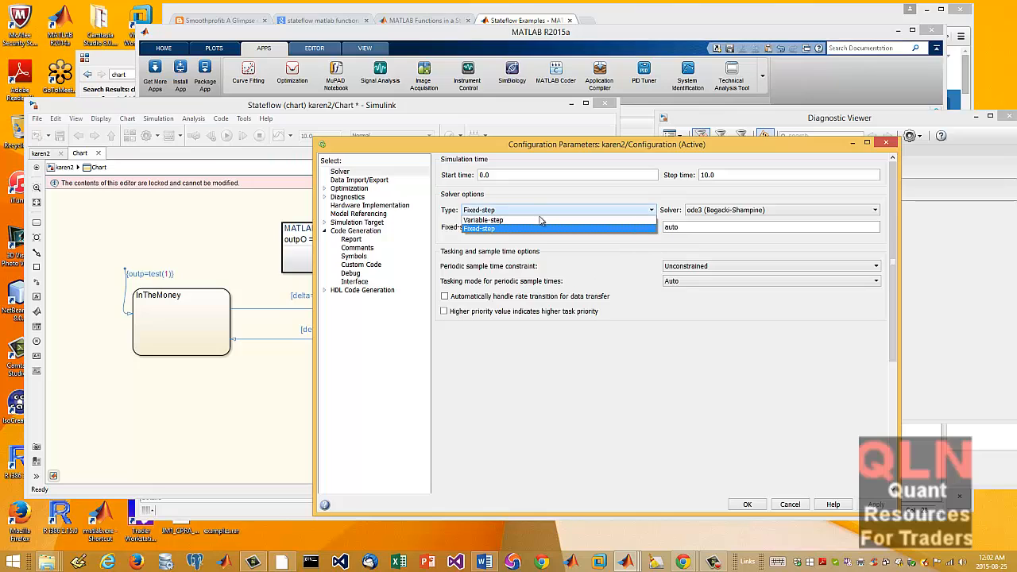
pyautogui.click(483, 219)
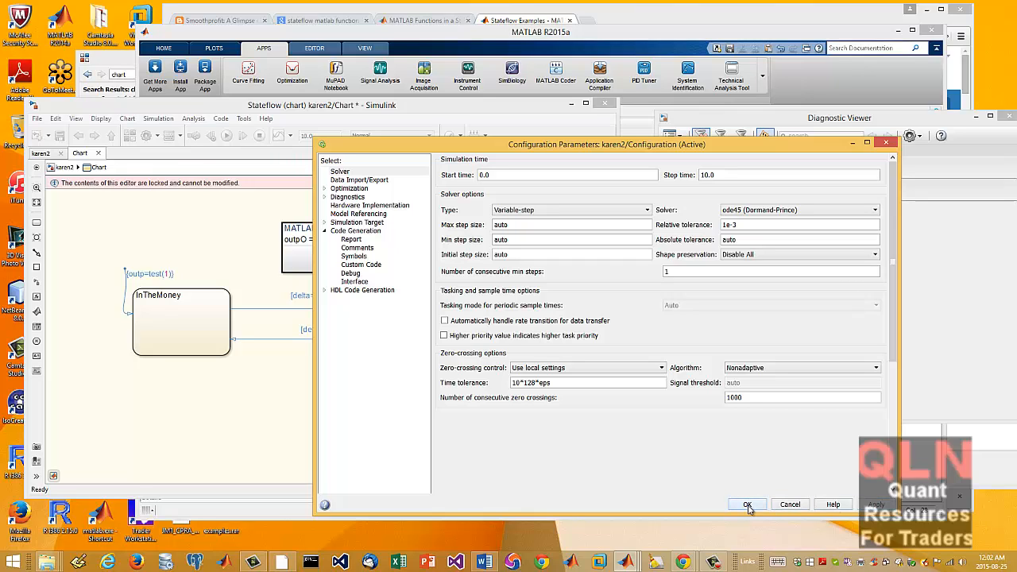
pyautogui.click(747, 505)
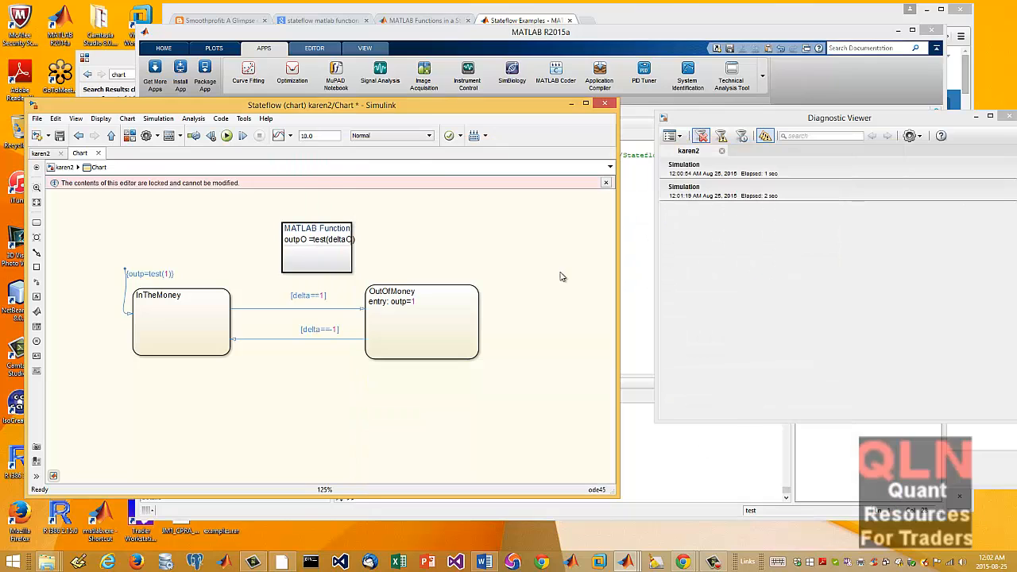
# Accept the code generation options and clear the earlier simulation messages from the Diagnostic Viewer
pyautogui.click(219, 117)
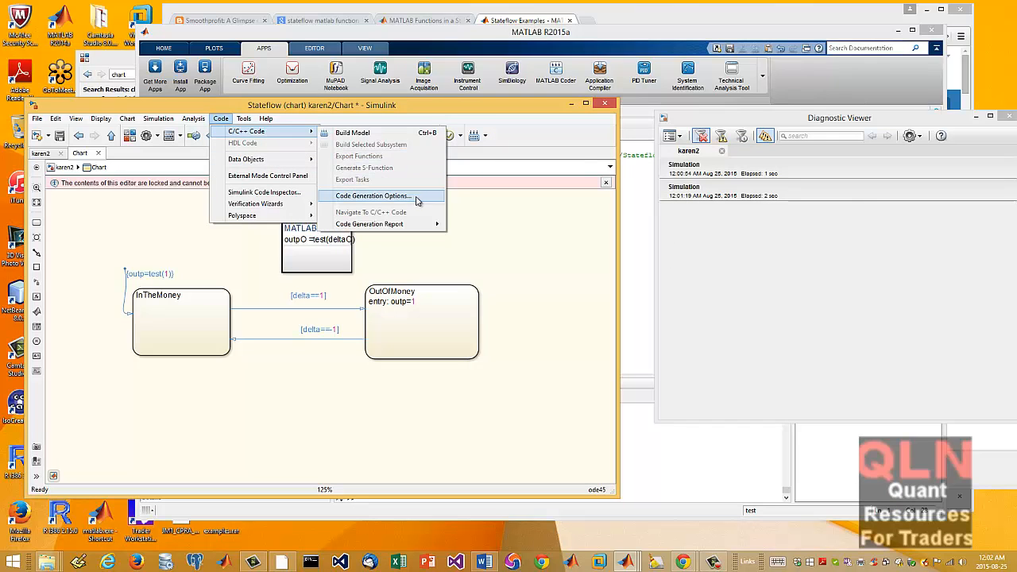
pyautogui.click(372, 196)
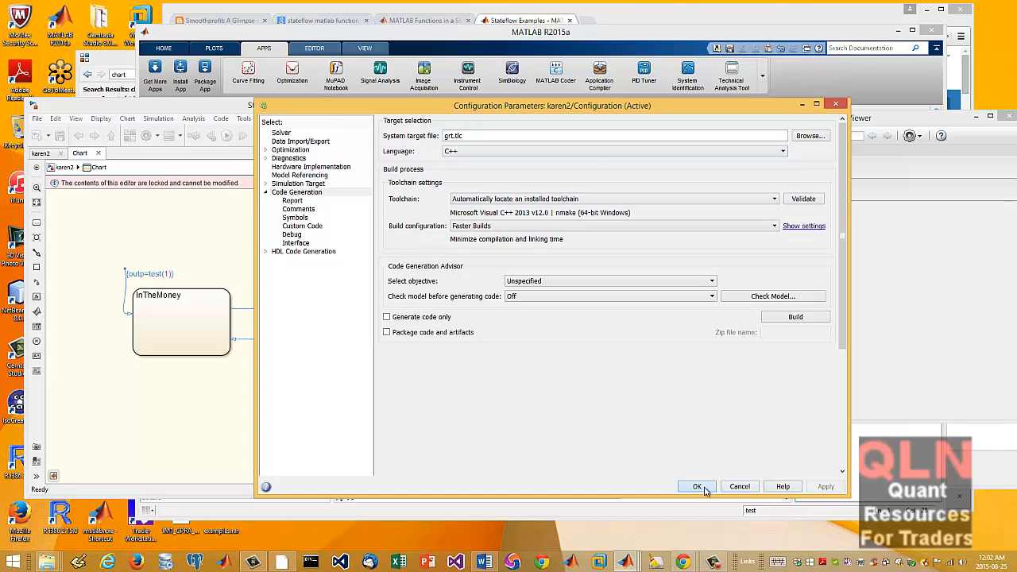
pyautogui.click(696, 487)
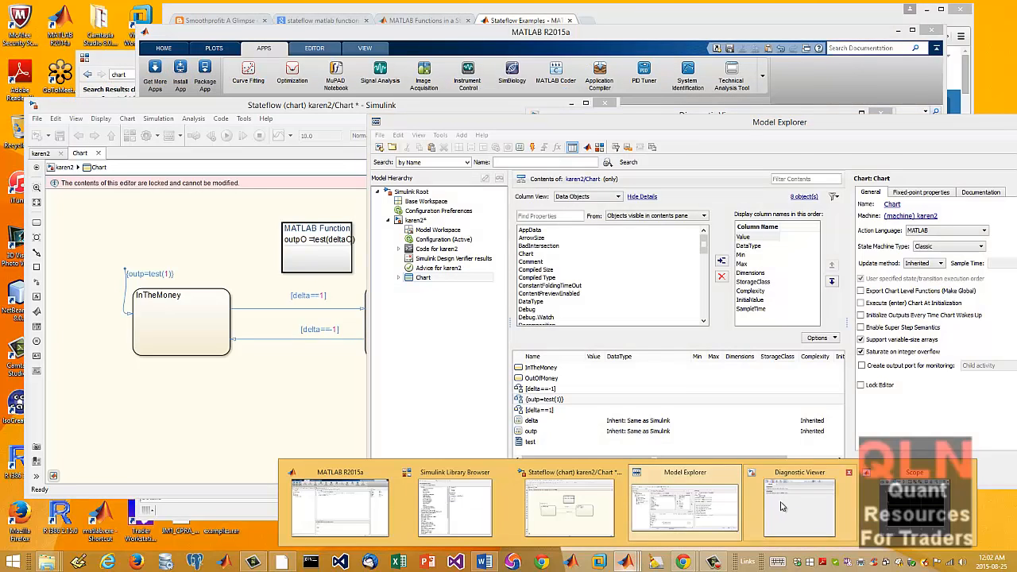
pyautogui.click(800, 505)
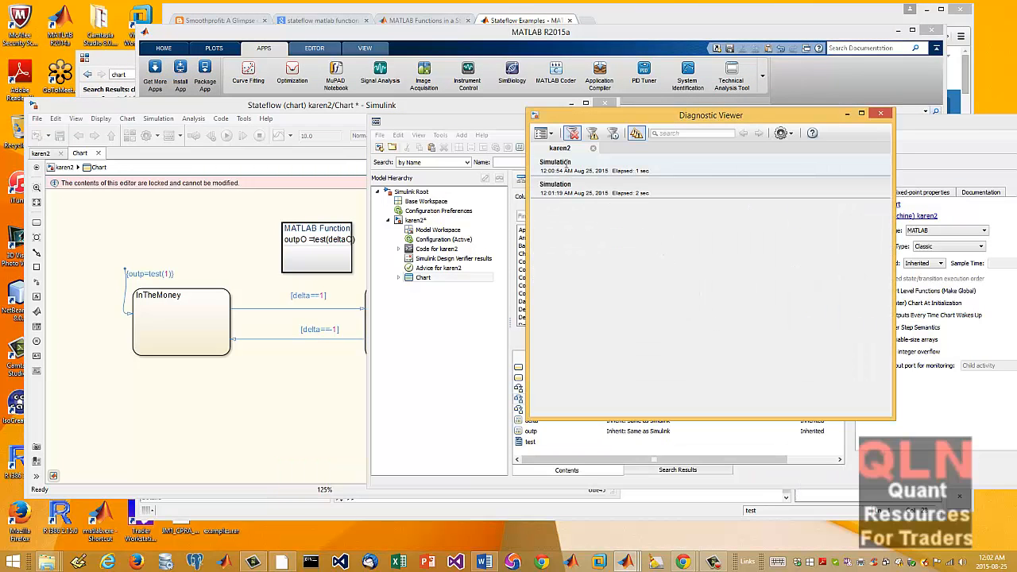
pyautogui.click(544, 133)
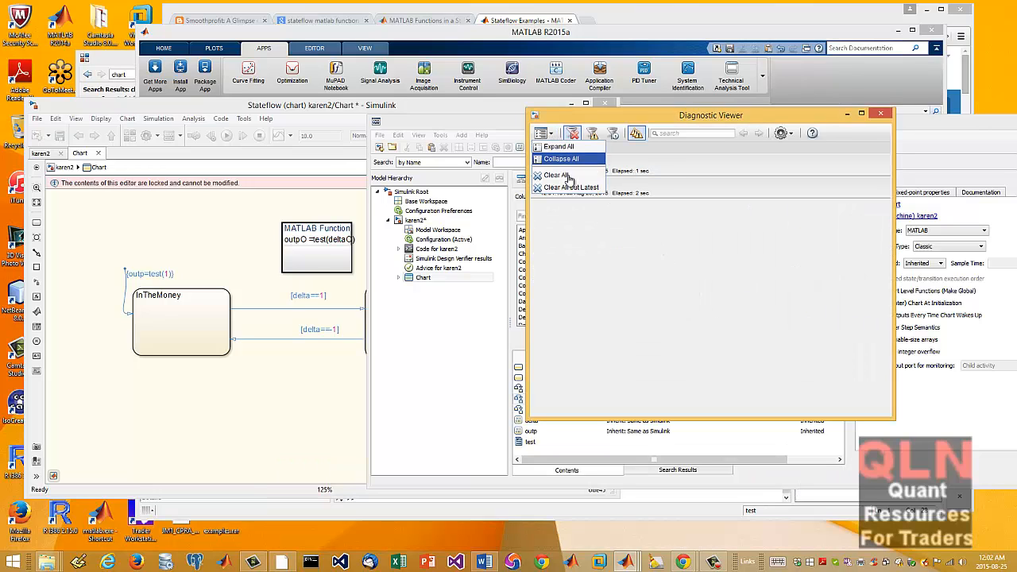
pyautogui.click(557, 175)
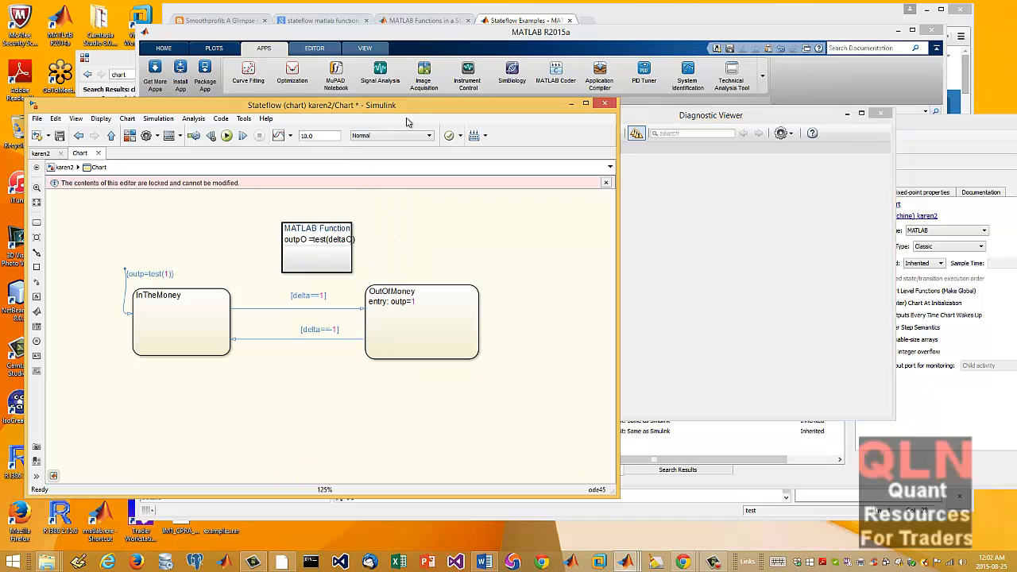
# Build C++ code from karen2 and expand the variable-step solver abort error
pyautogui.click(219, 117)
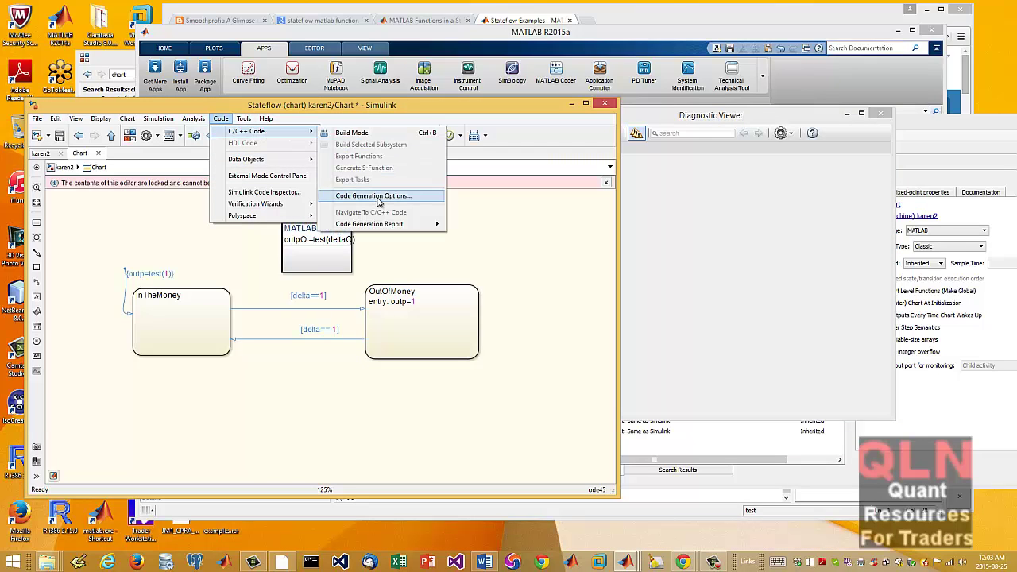
pyautogui.click(373, 196)
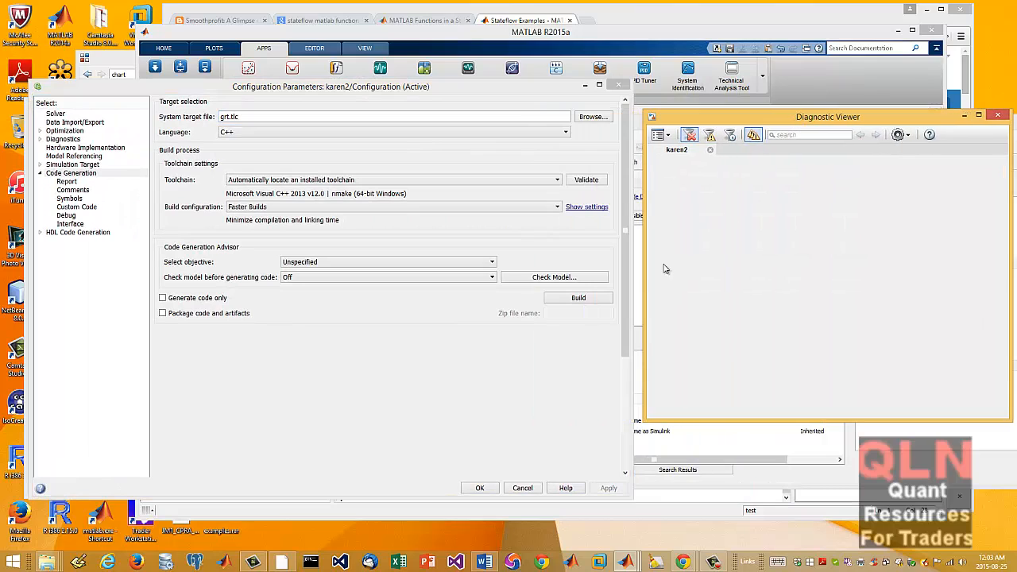
pyautogui.moveTo(579, 298)
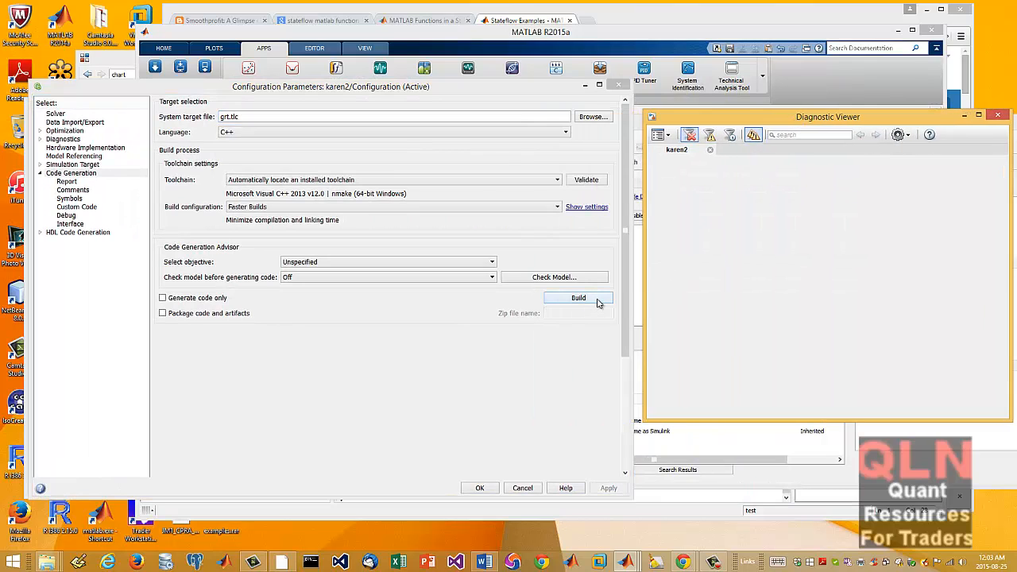
pyautogui.moveTo(272, 89)
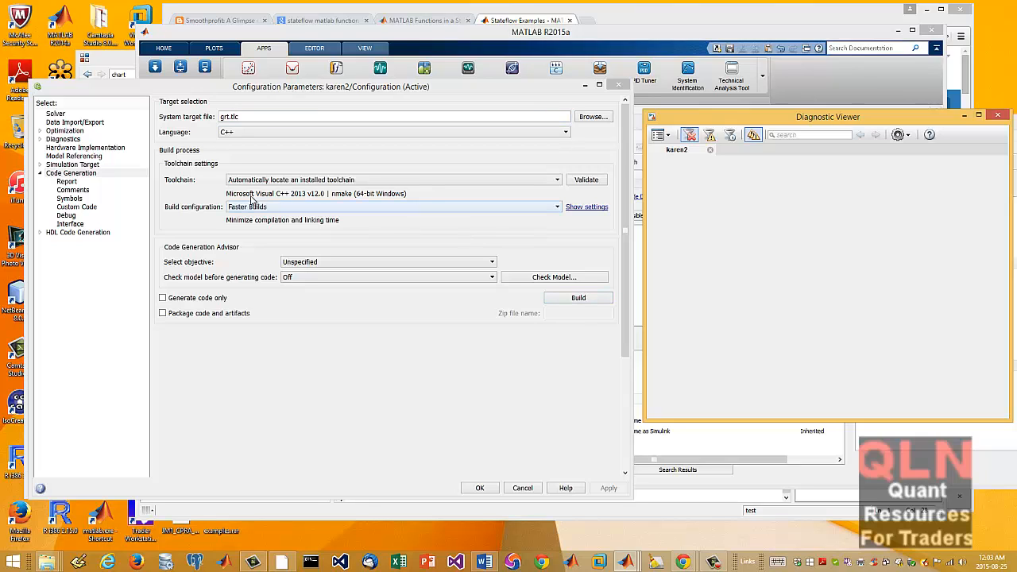
pyautogui.moveTo(537, 346)
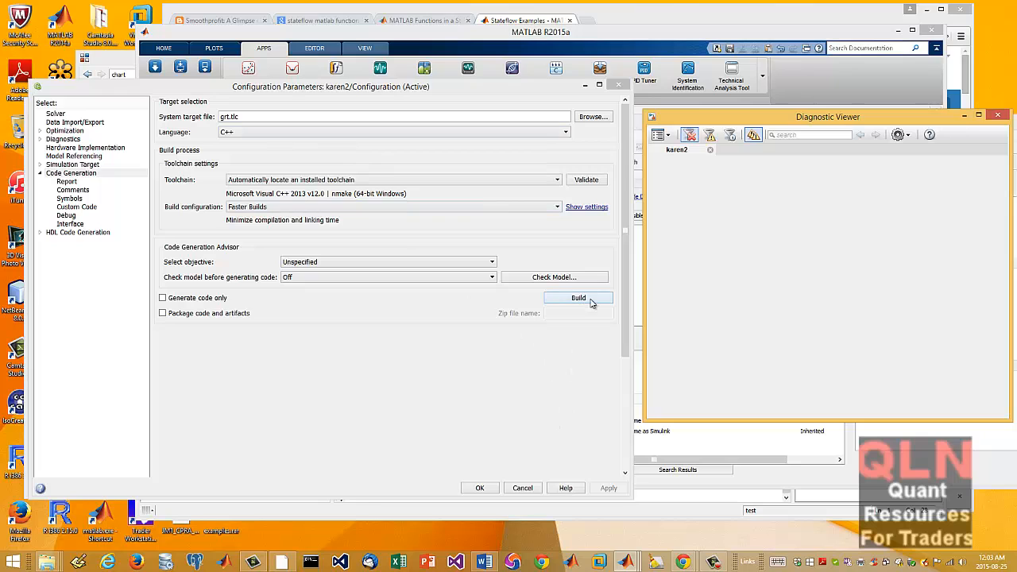
pyautogui.click(578, 297)
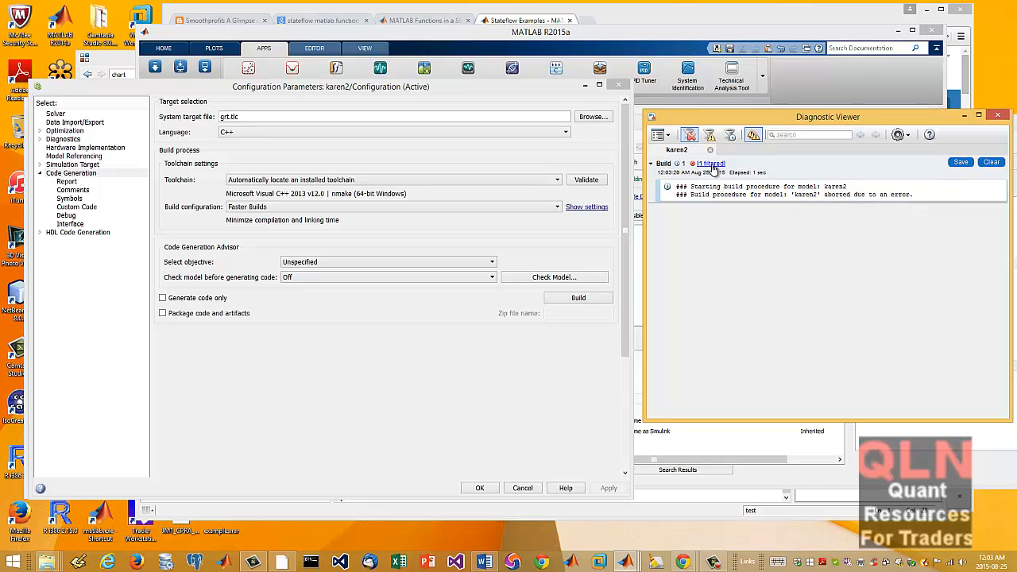
pyautogui.click(709, 164)
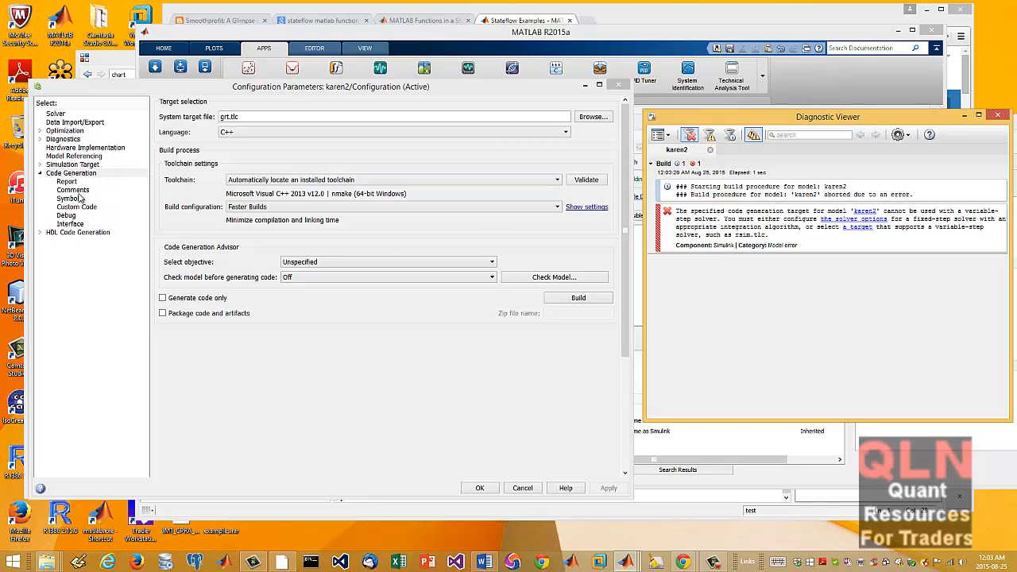
pyautogui.moveTo(77, 167)
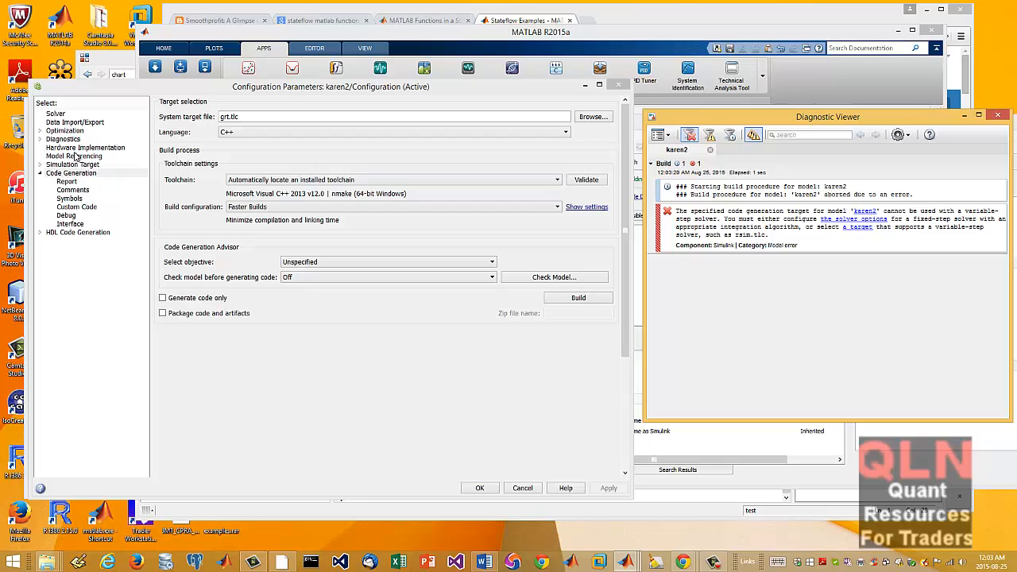
# Set the solver Type to Fixed-step and turn on MAT-file logging under Code Generation > Interface
pyautogui.click(54, 114)
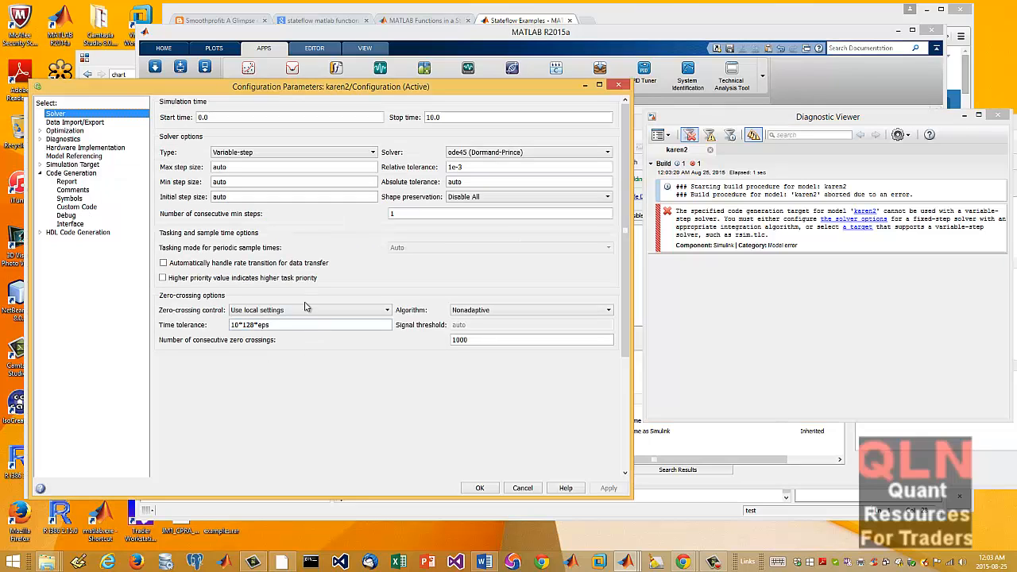
pyautogui.click(372, 153)
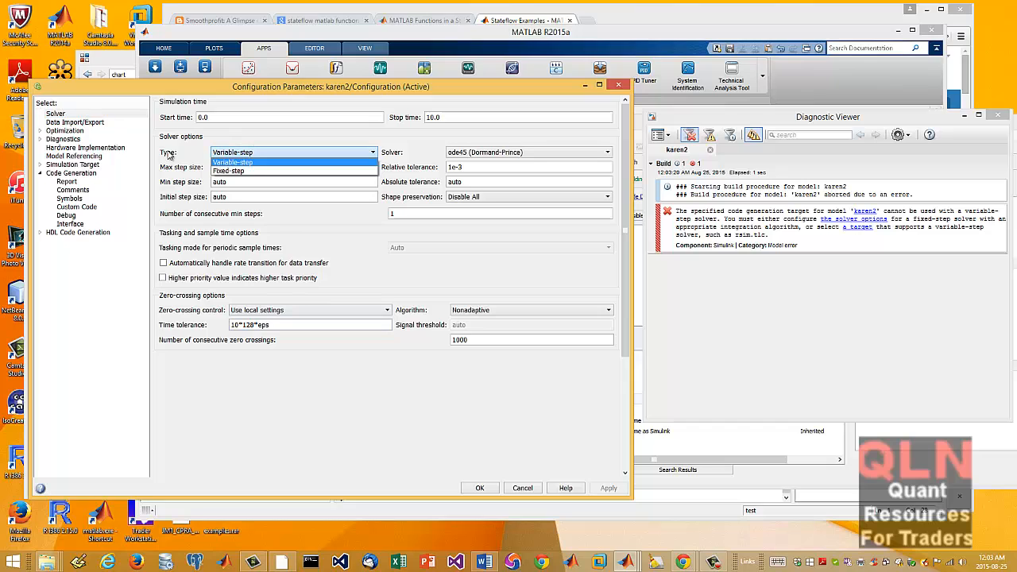
pyautogui.click(229, 172)
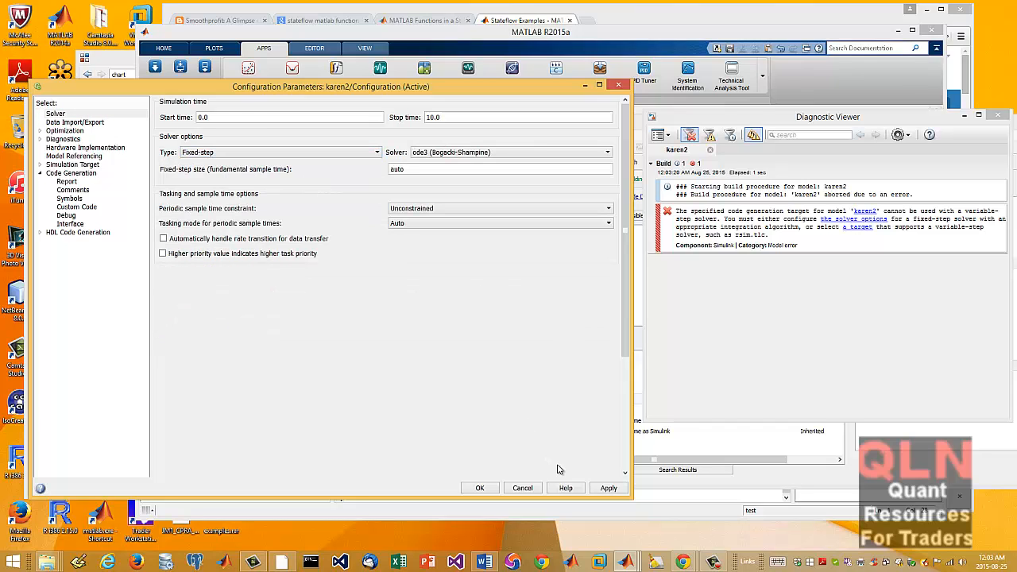
pyautogui.moveTo(671, 455)
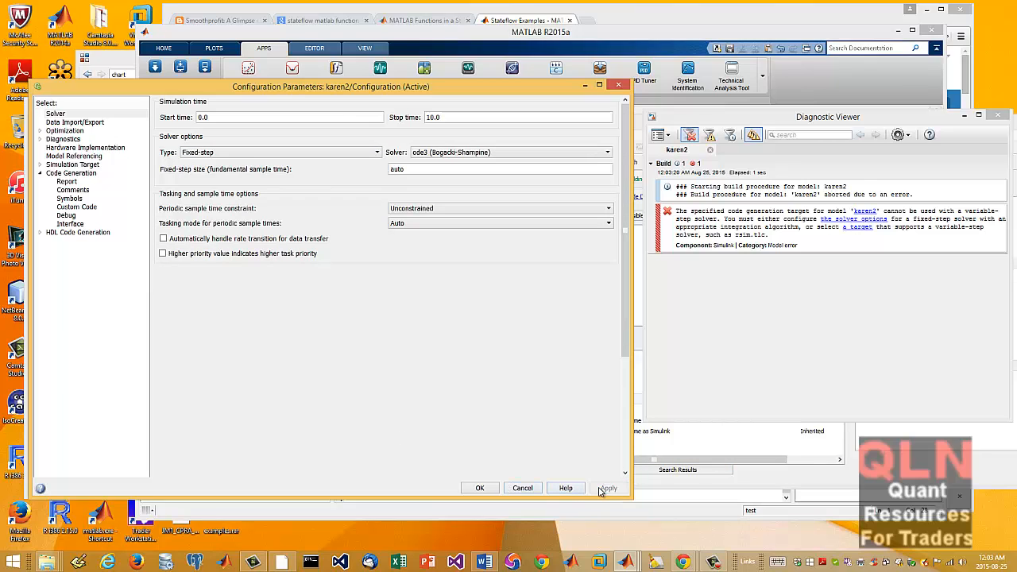
pyautogui.moveTo(76, 220)
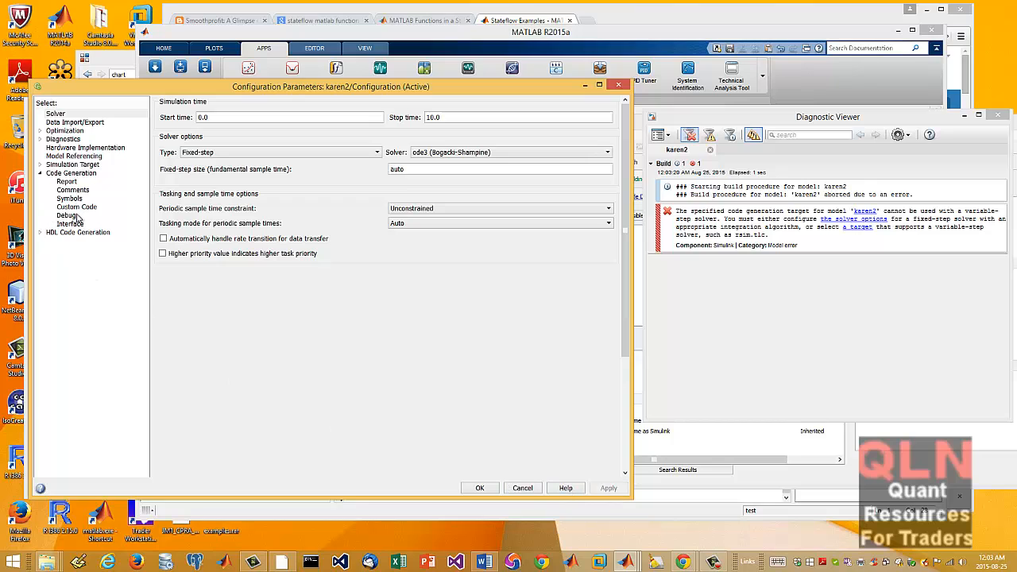
pyautogui.click(67, 216)
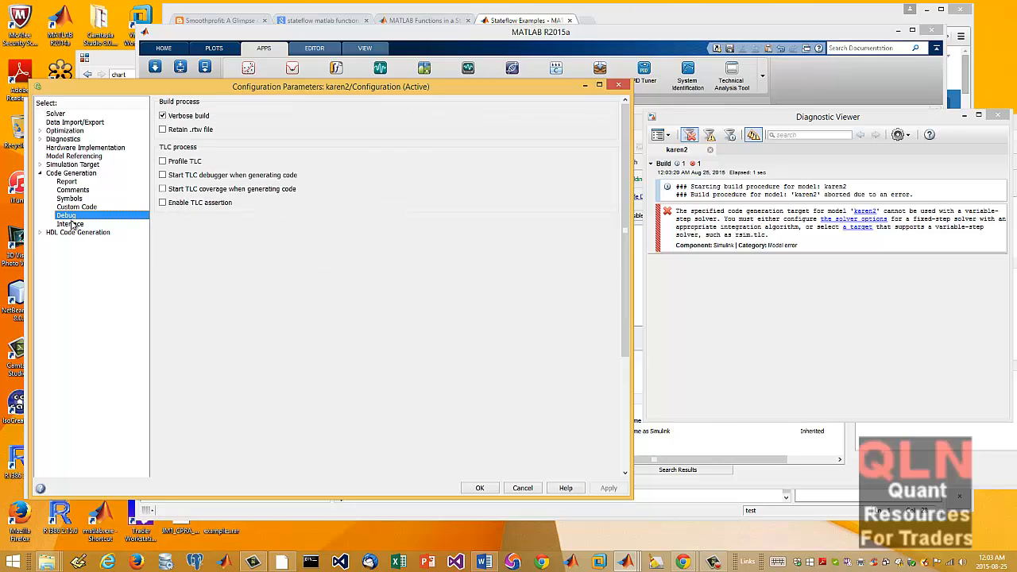
pyautogui.click(70, 223)
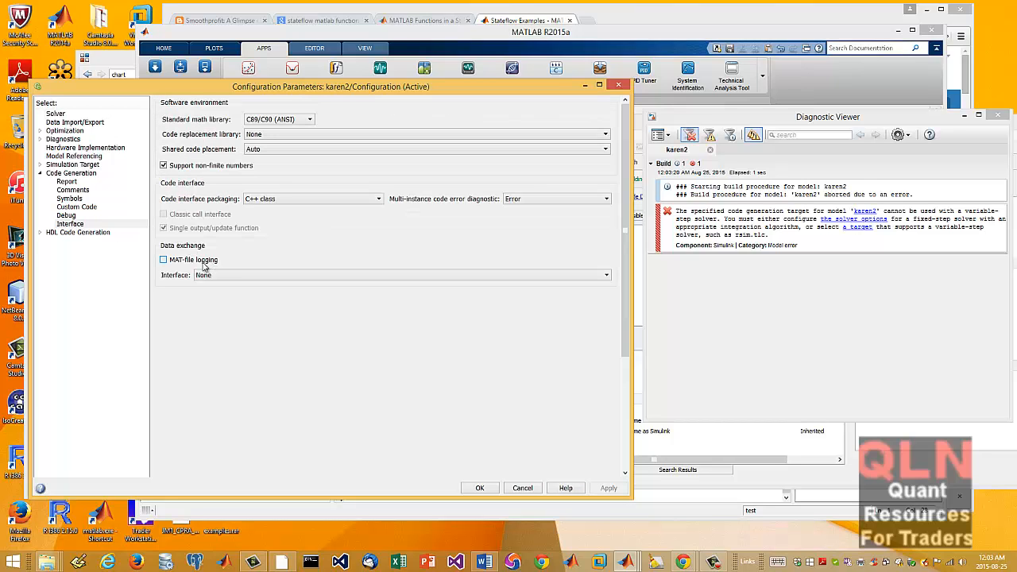
pyautogui.click(163, 260)
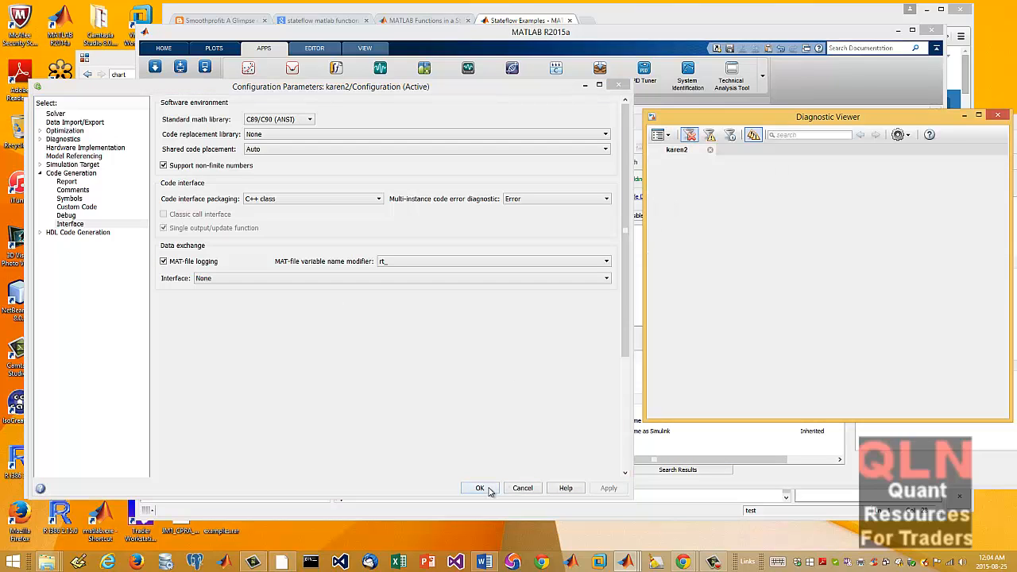
# Rebuild karen2 and expand the error saying MAT-file logging is incompatible
pyautogui.click(480, 488)
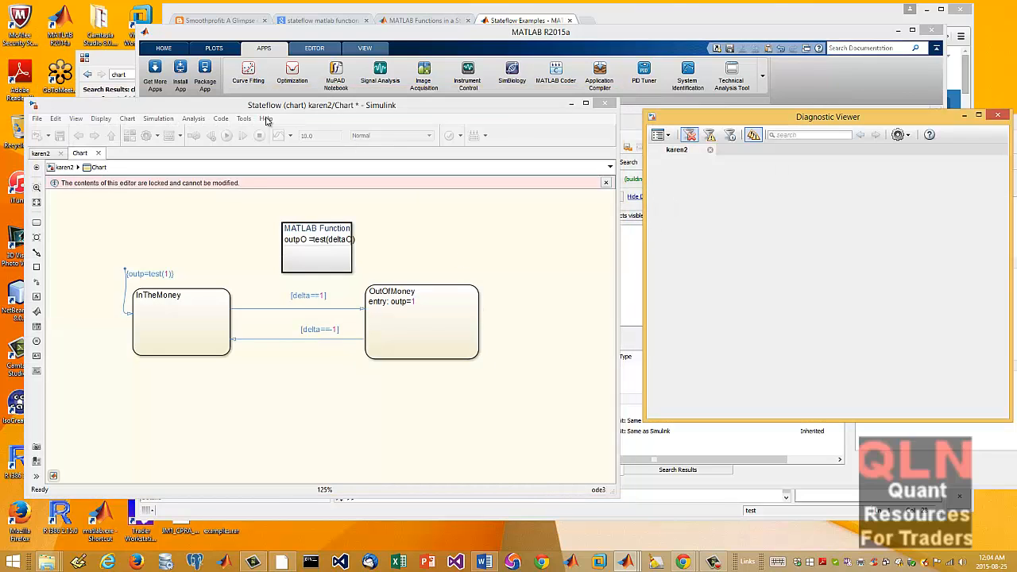
pyautogui.click(220, 118)
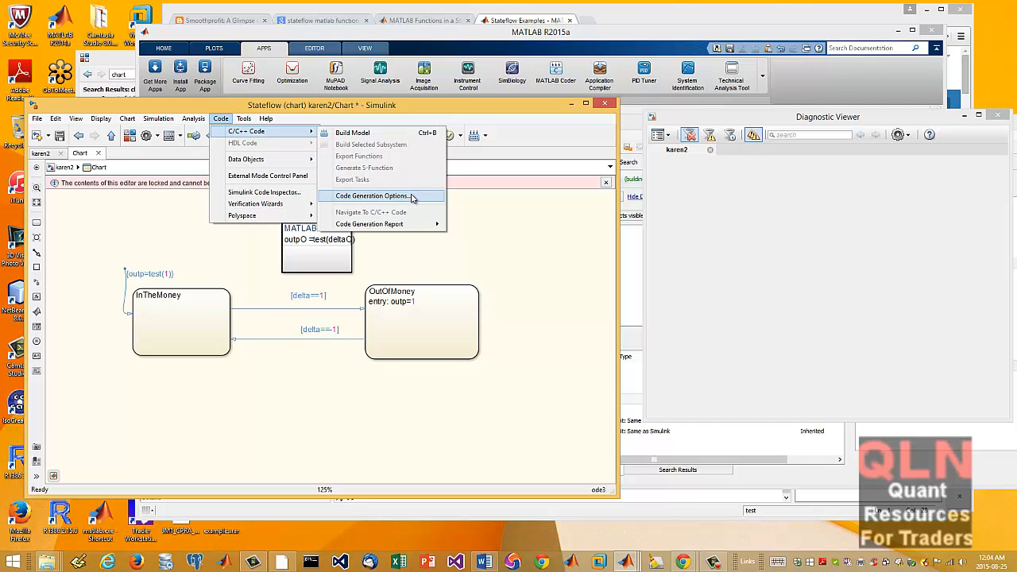
pyautogui.click(372, 196)
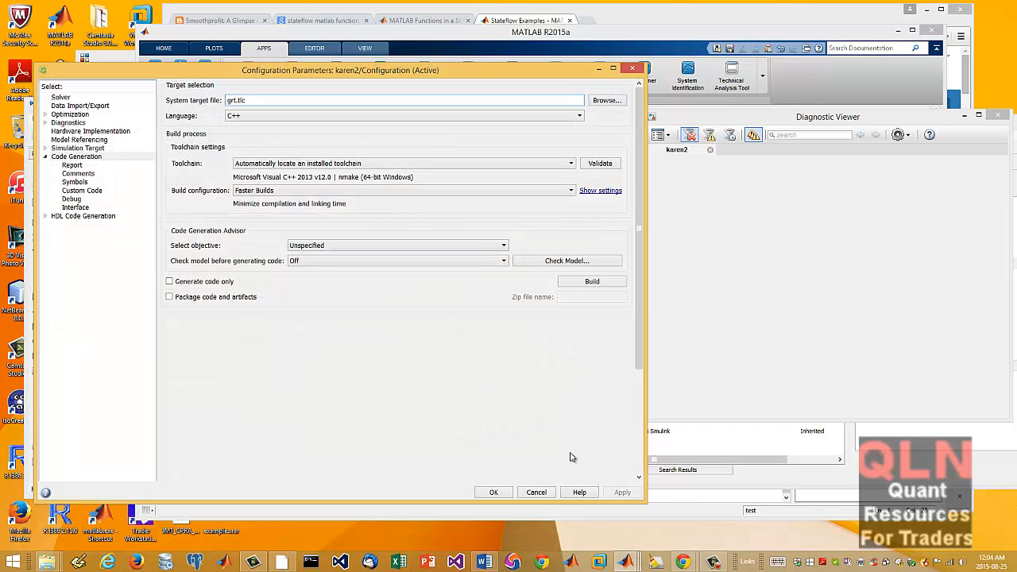
pyautogui.click(592, 281)
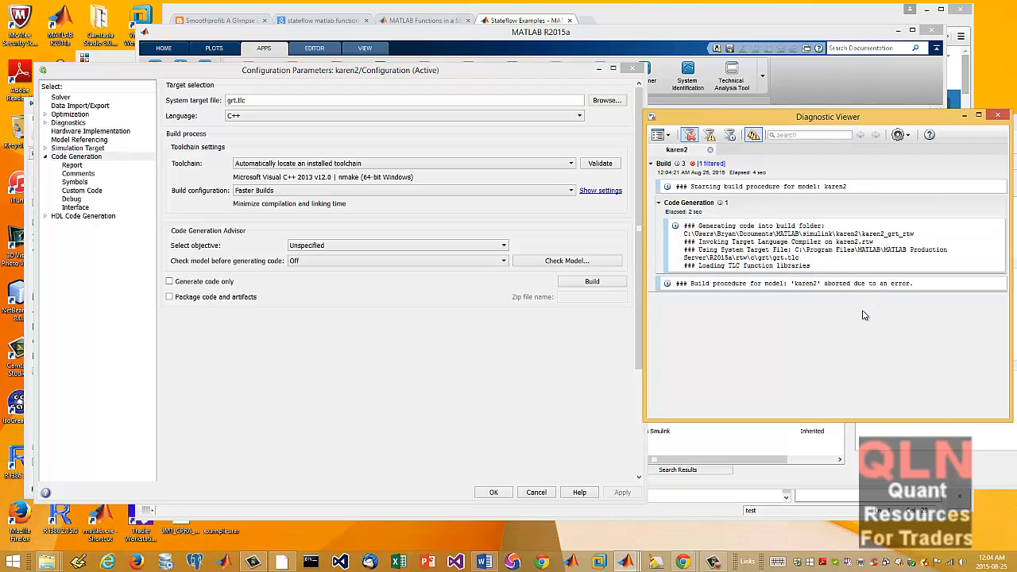
pyautogui.moveTo(852, 298)
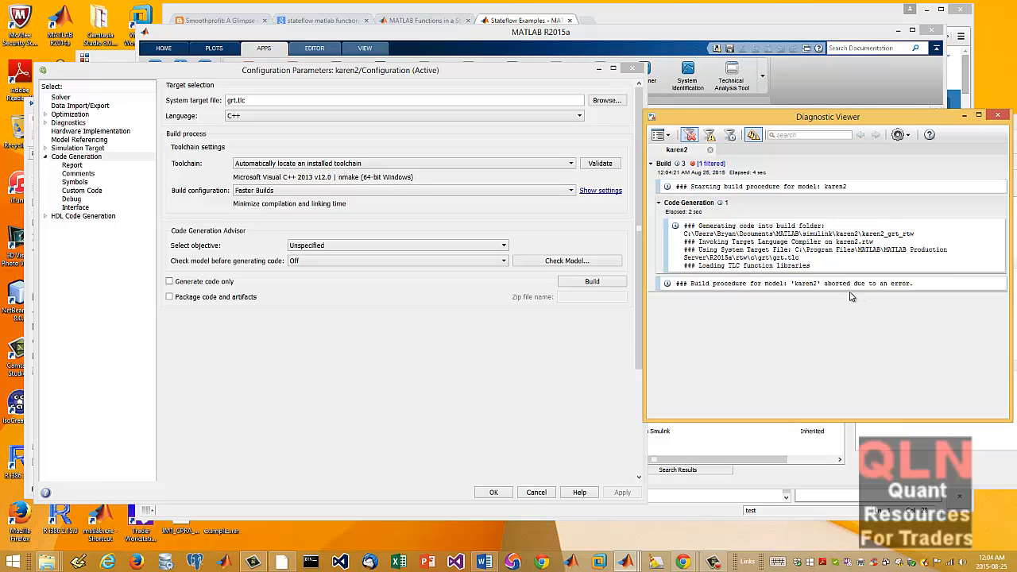
pyautogui.click(795, 283)
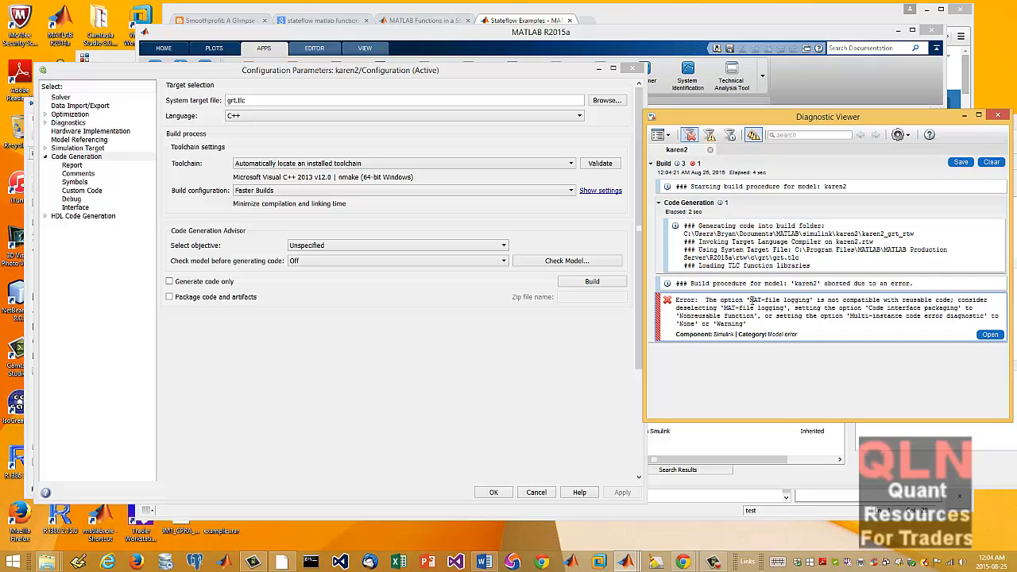
pyautogui.doubleClick(777, 299)
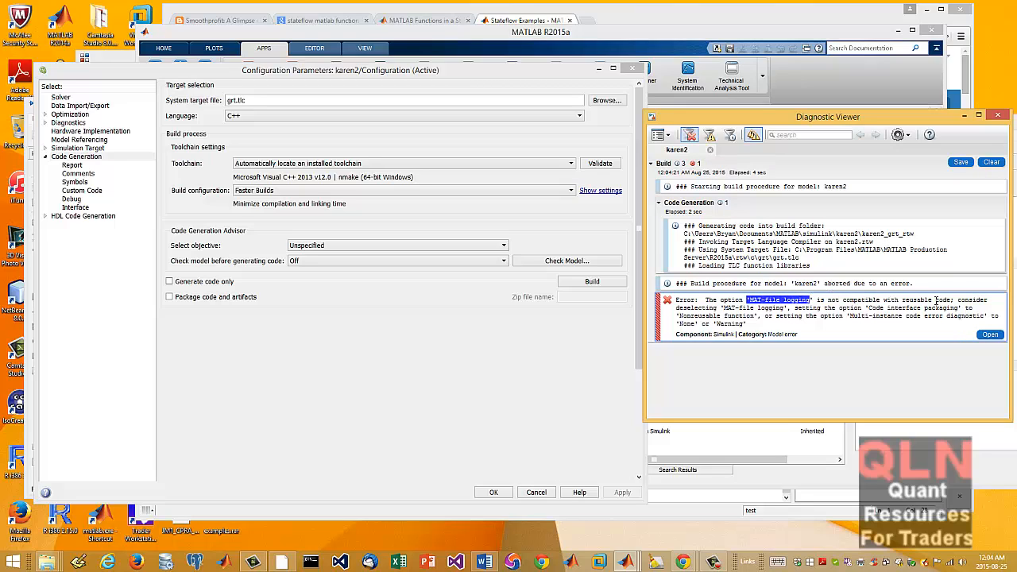
pyautogui.moveTo(744, 298)
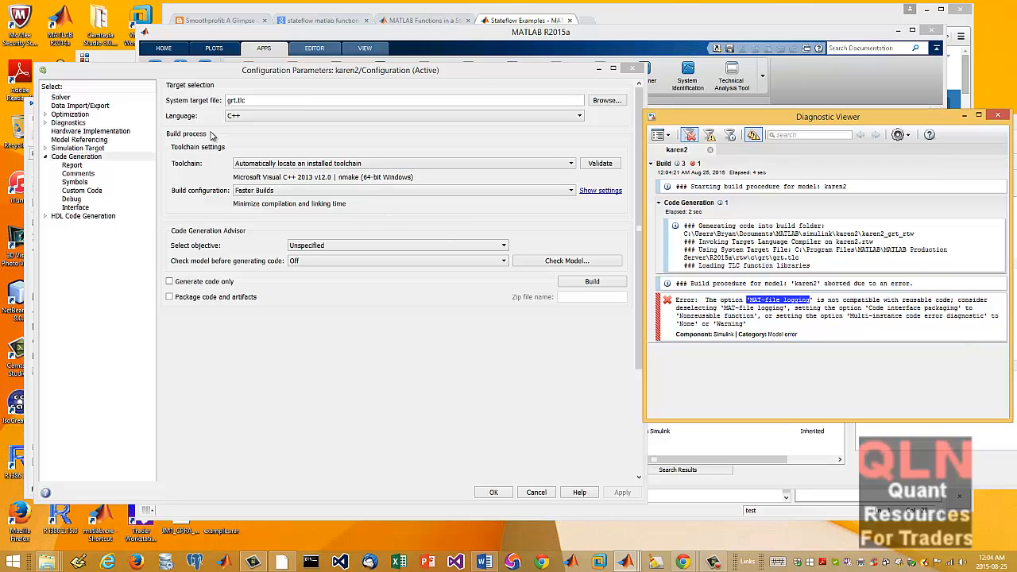
# Change the code generation Language from C++ to C and look at the diagnostics options menu
pyautogui.click(579, 115)
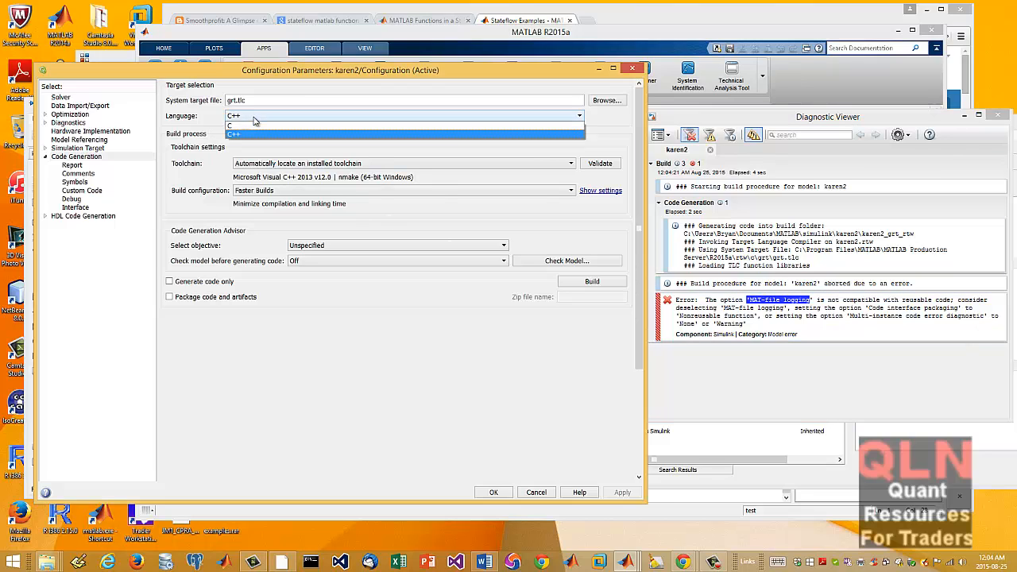
pyautogui.click(239, 126)
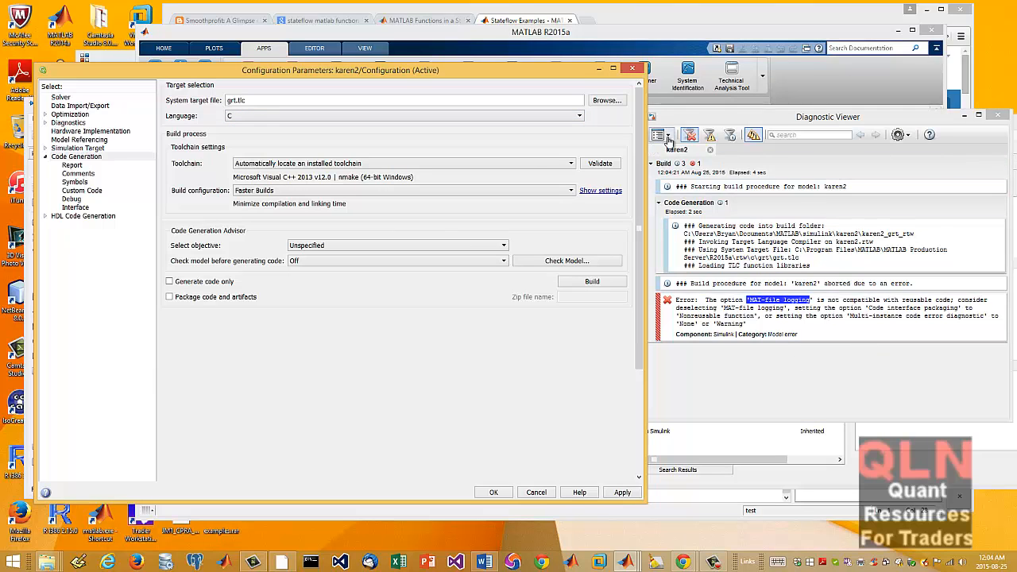
pyautogui.click(668, 133)
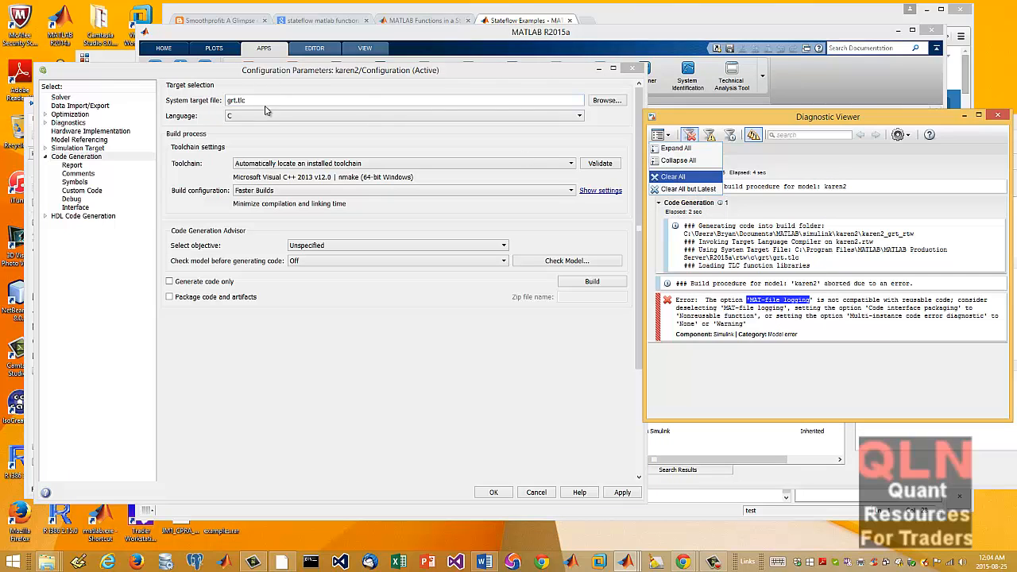
# Browse the Report, Custom Code, Debug and Interface panes, returning to Code Generation
pyautogui.click(401, 114)
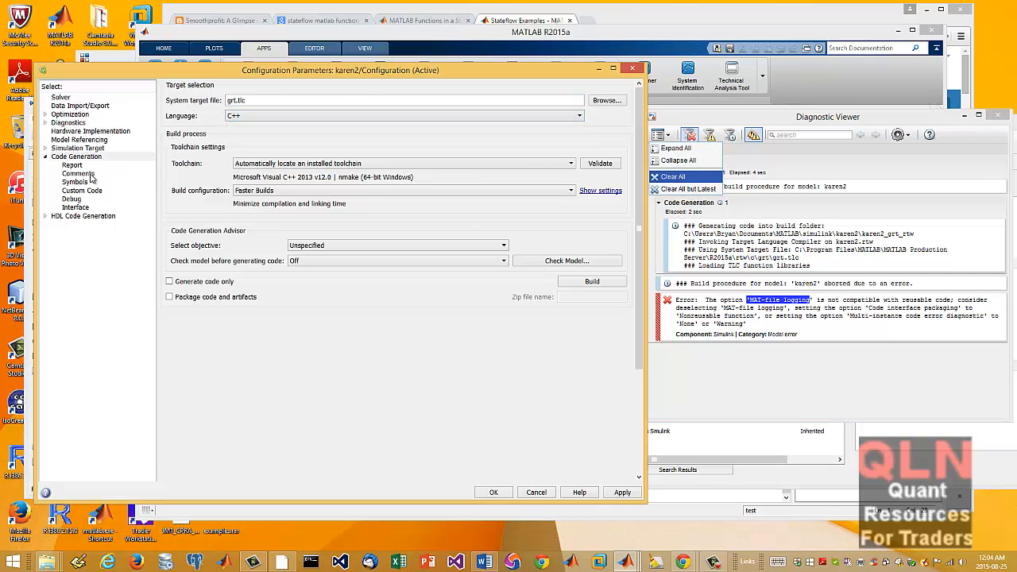
pyautogui.click(73, 163)
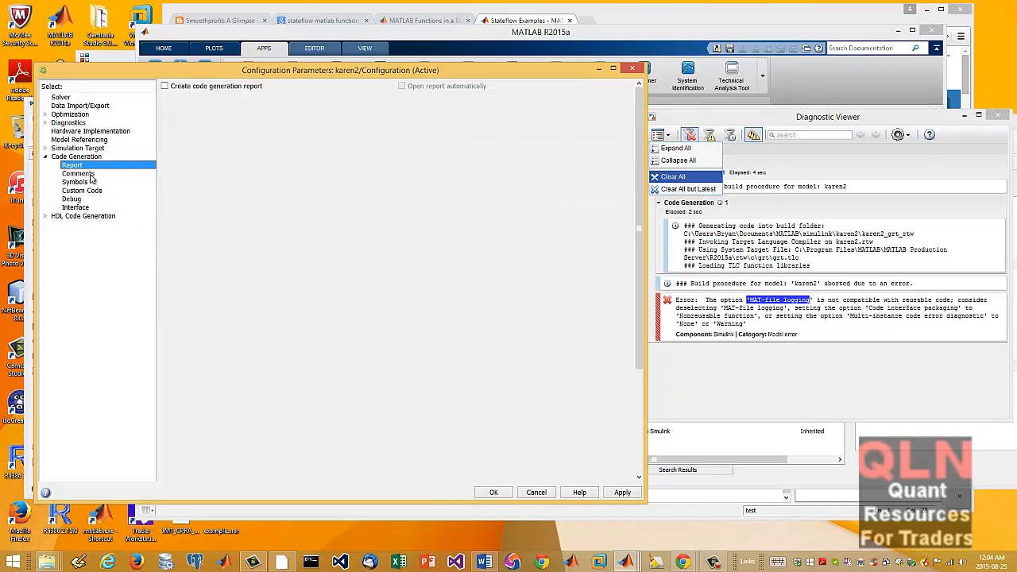
pyautogui.click(81, 191)
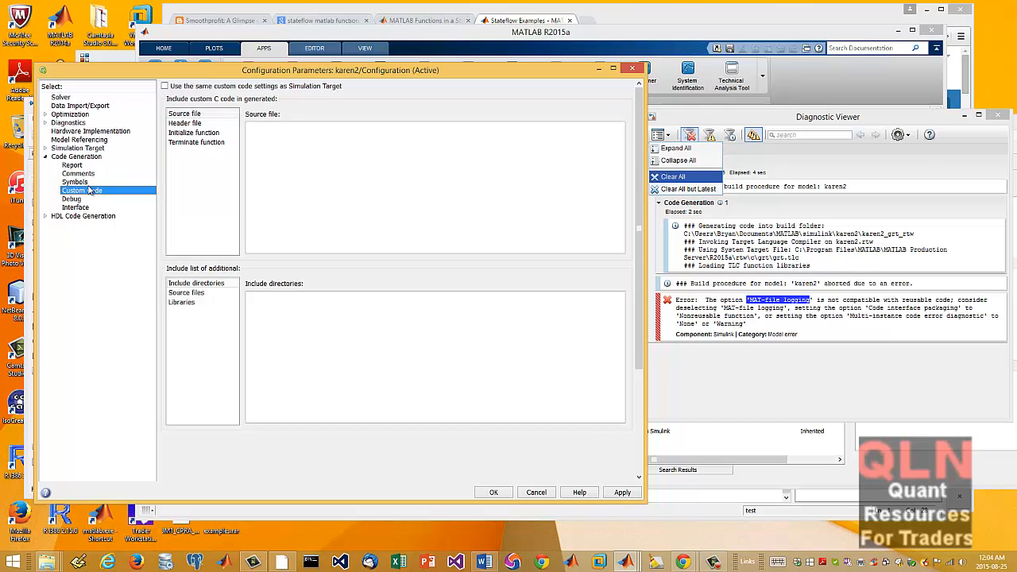
pyautogui.click(72, 199)
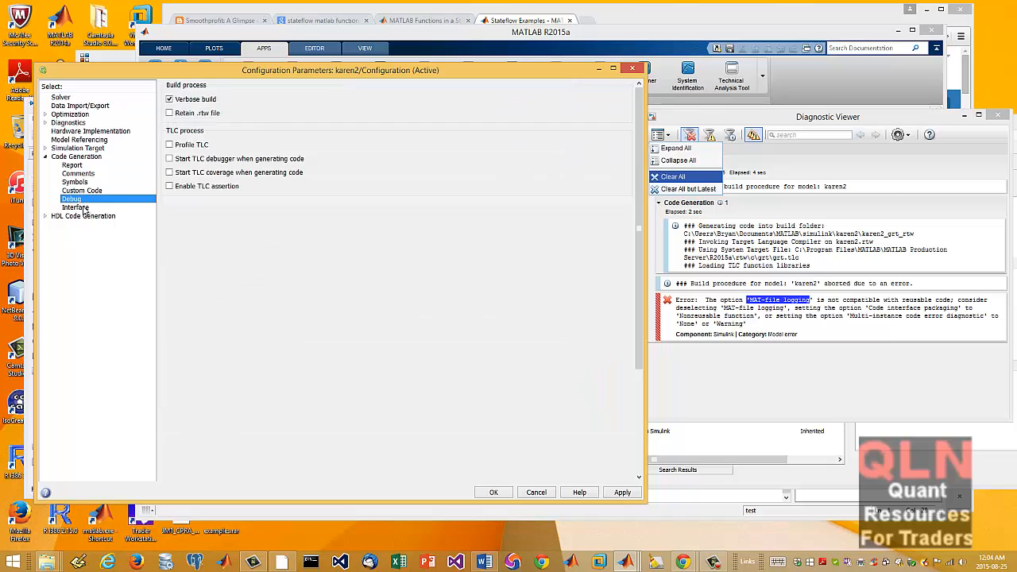
pyautogui.click(76, 207)
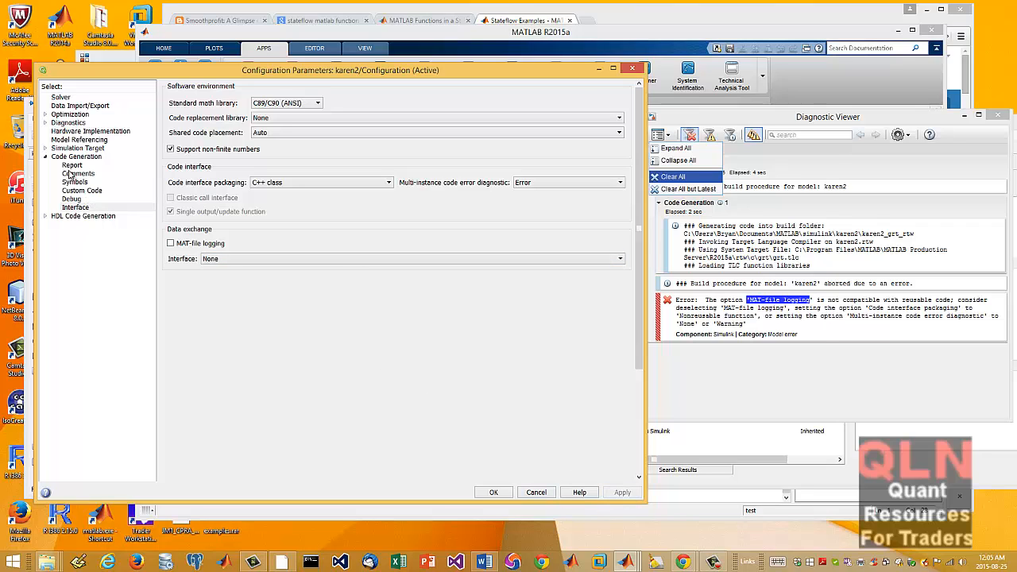
pyautogui.click(76, 158)
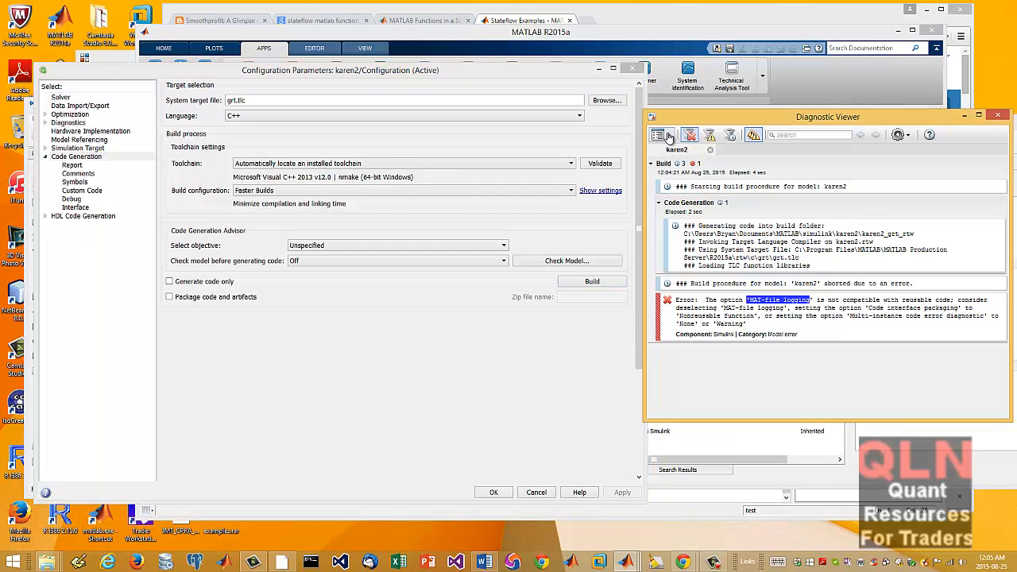
# Clear the old build messages and build karen2 into C++ code, producing the nmake compile log
pyautogui.click(660, 133)
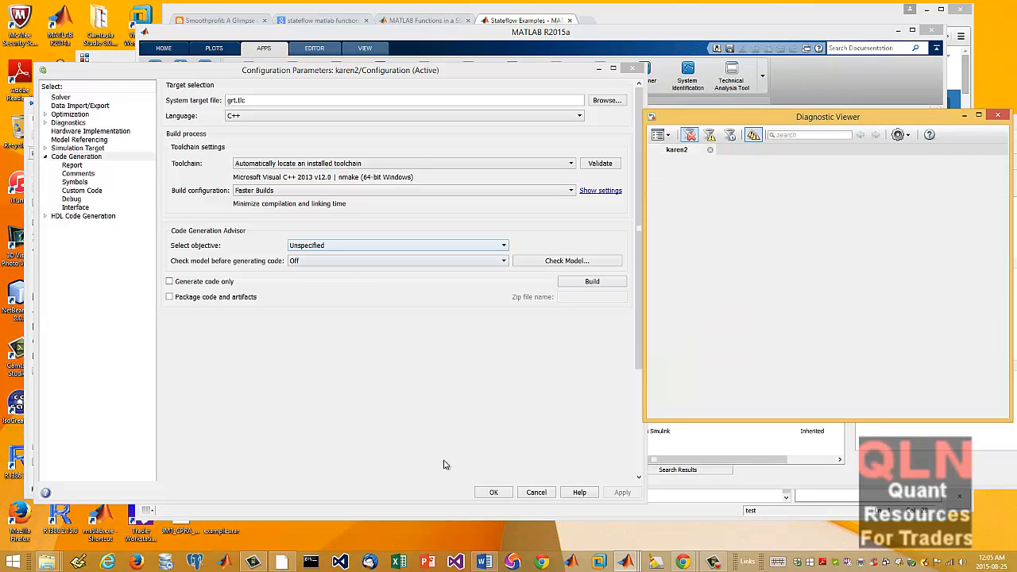
pyautogui.click(592, 282)
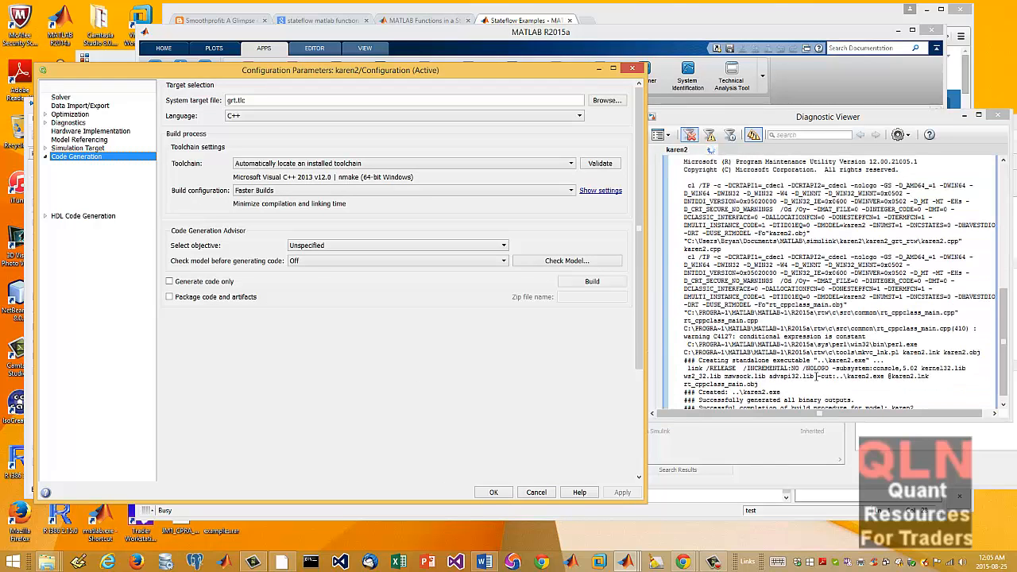
# Browse into the karen2_grt_rtw folder of generated files in File Explorer
pyautogui.click(44, 155)
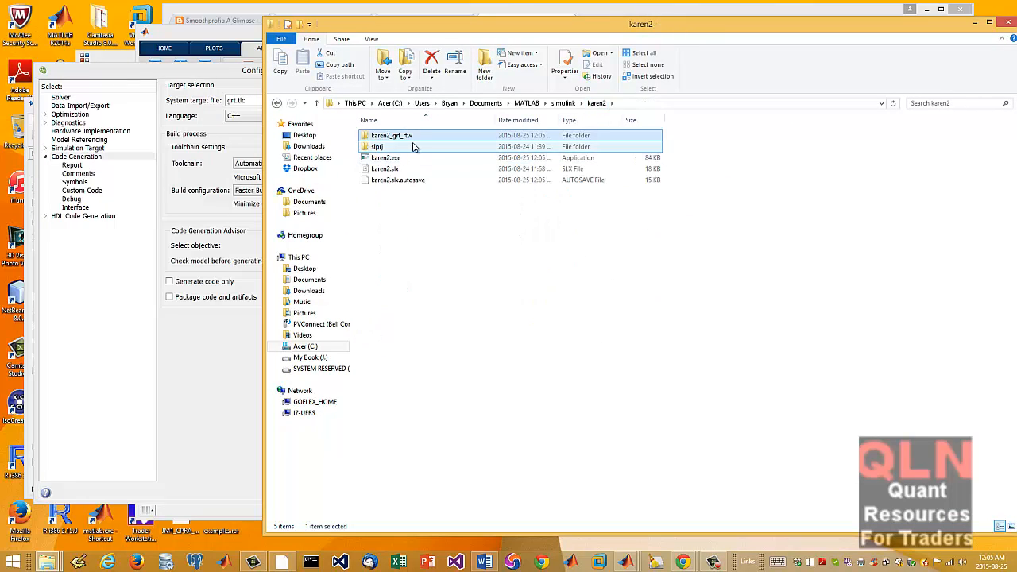
pyautogui.moveTo(391, 135)
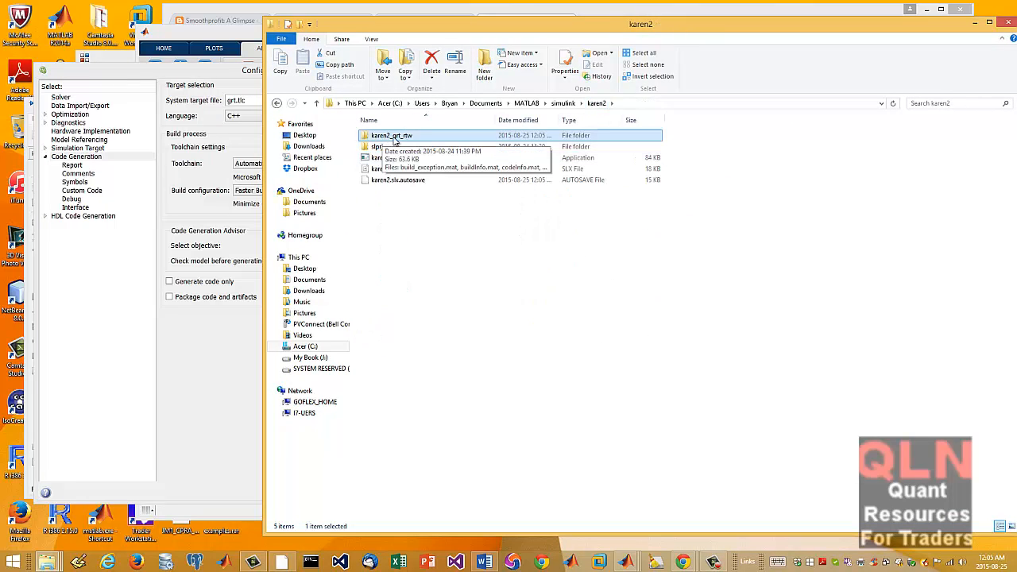
pyautogui.moveTo(412, 139)
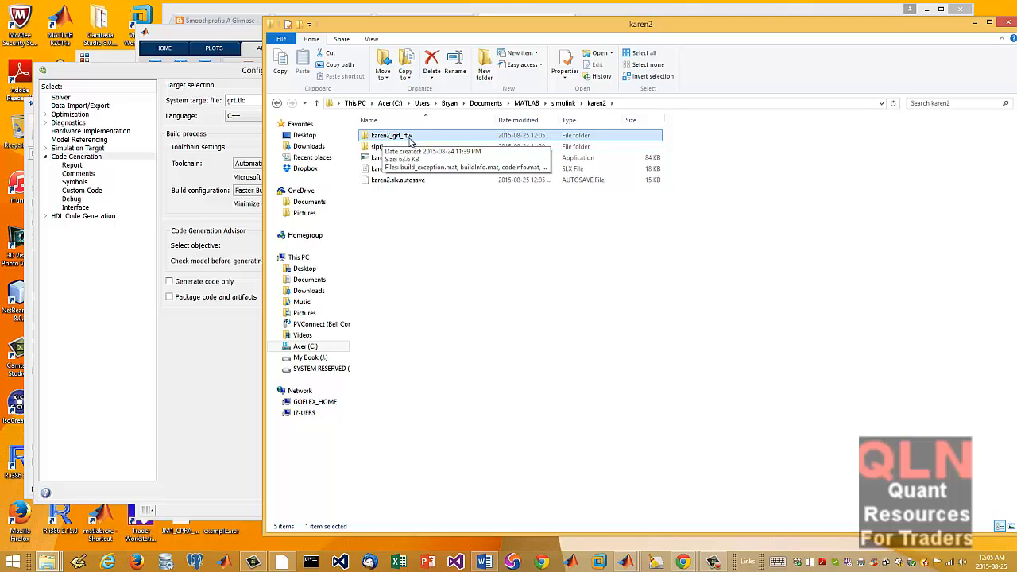
pyautogui.moveTo(410, 141)
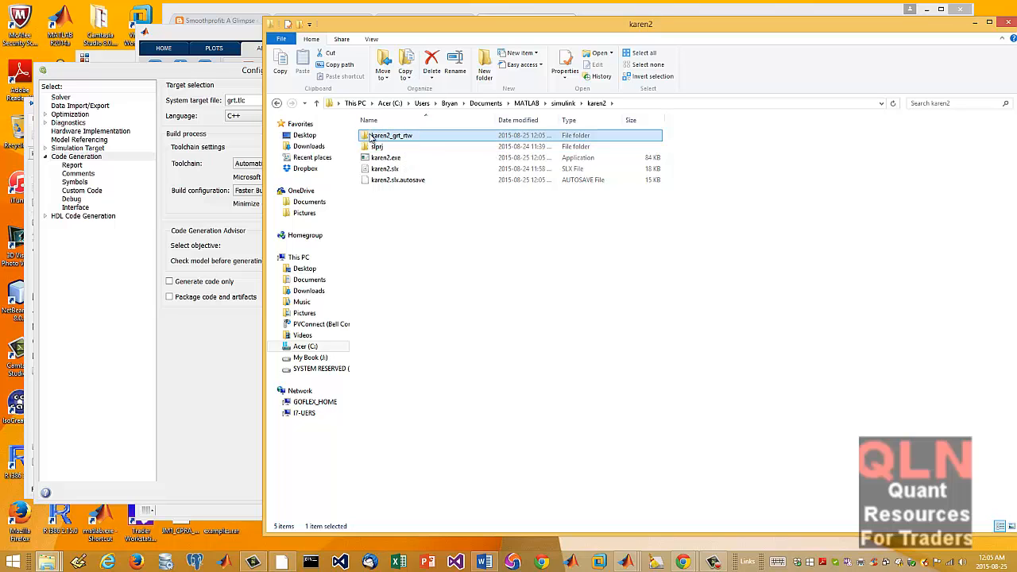
pyautogui.doubleClick(391, 135)
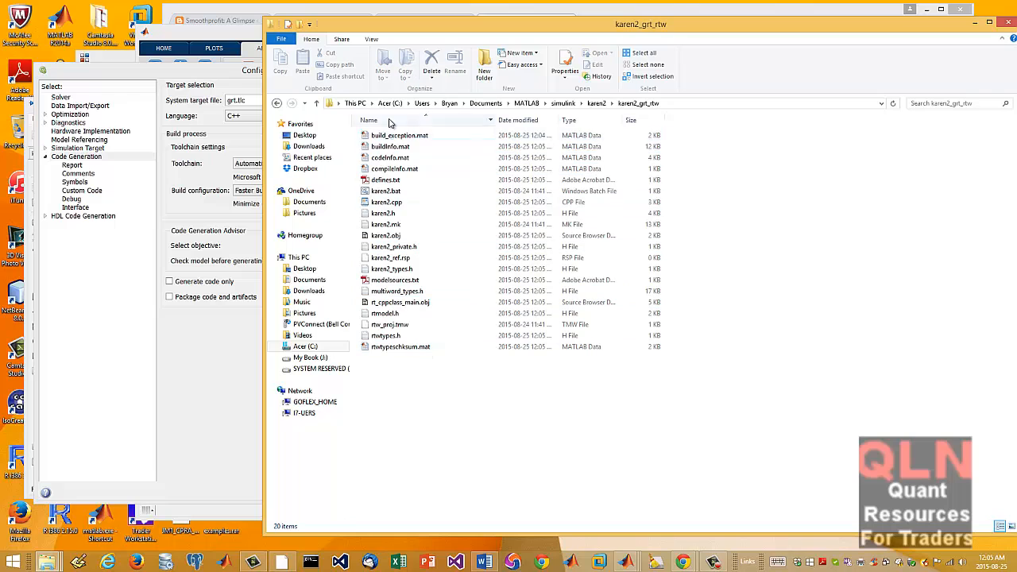
pyautogui.click(394, 280)
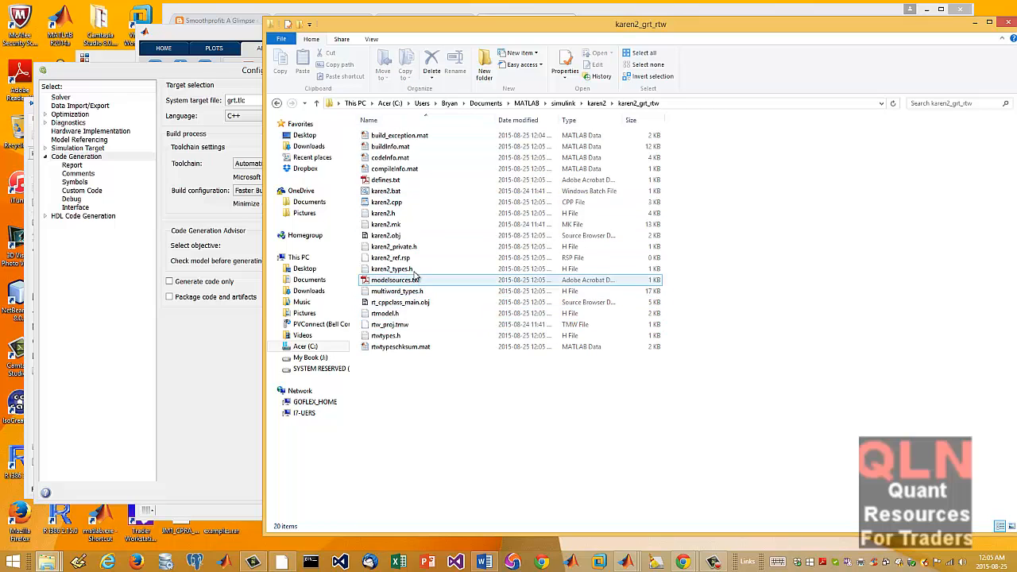
pyautogui.click(385, 180)
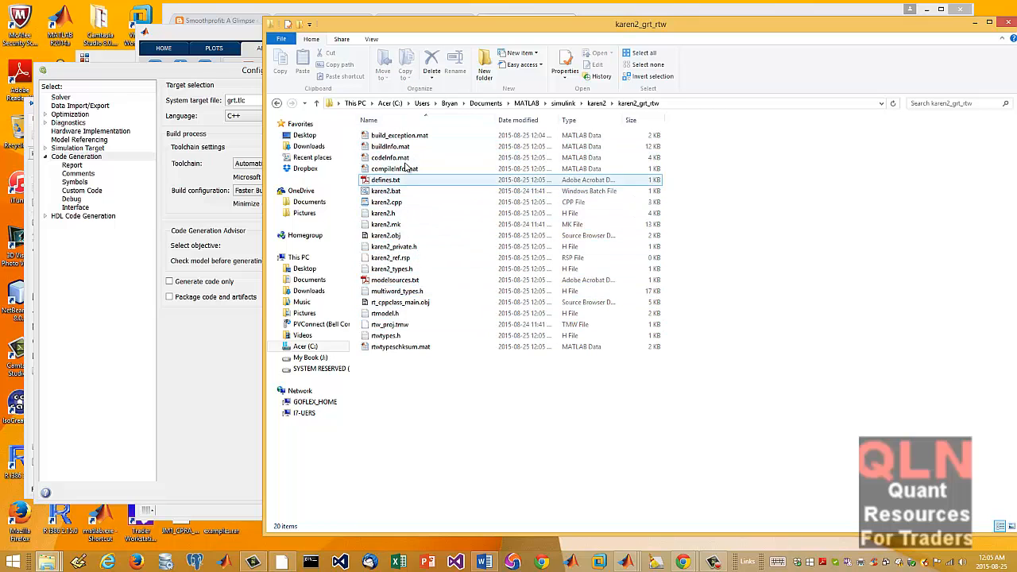
# Select karen2.cpp then karen2.mk and bring up the makefile's file actions
pyautogui.click(385, 213)
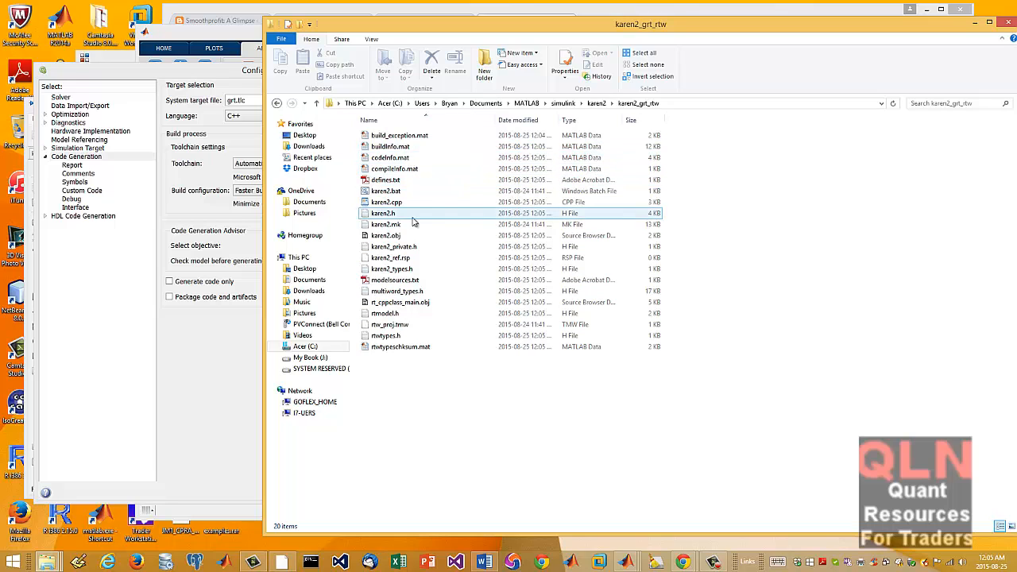
pyautogui.click(385, 224)
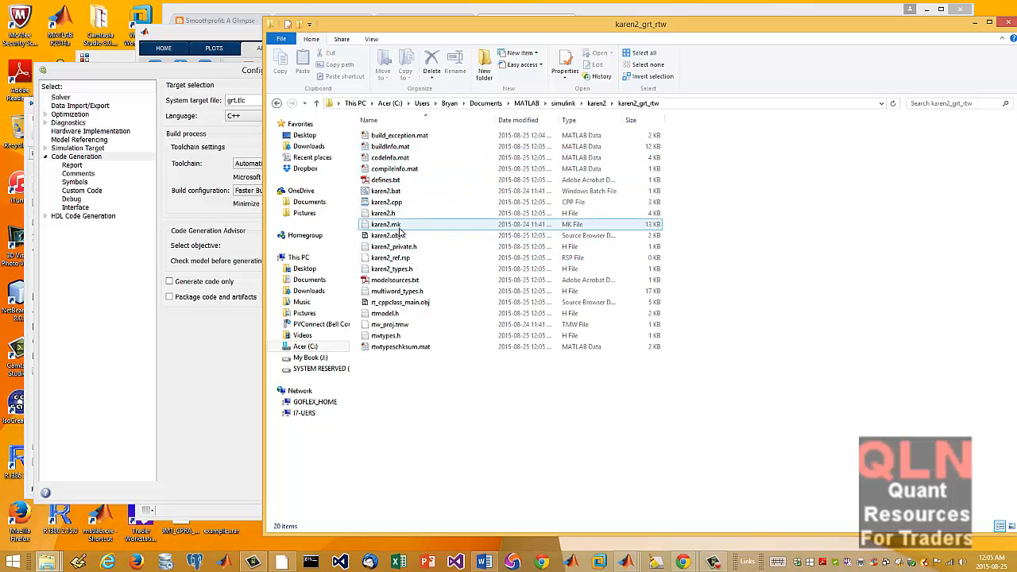
pyautogui.rightClick(385, 224)
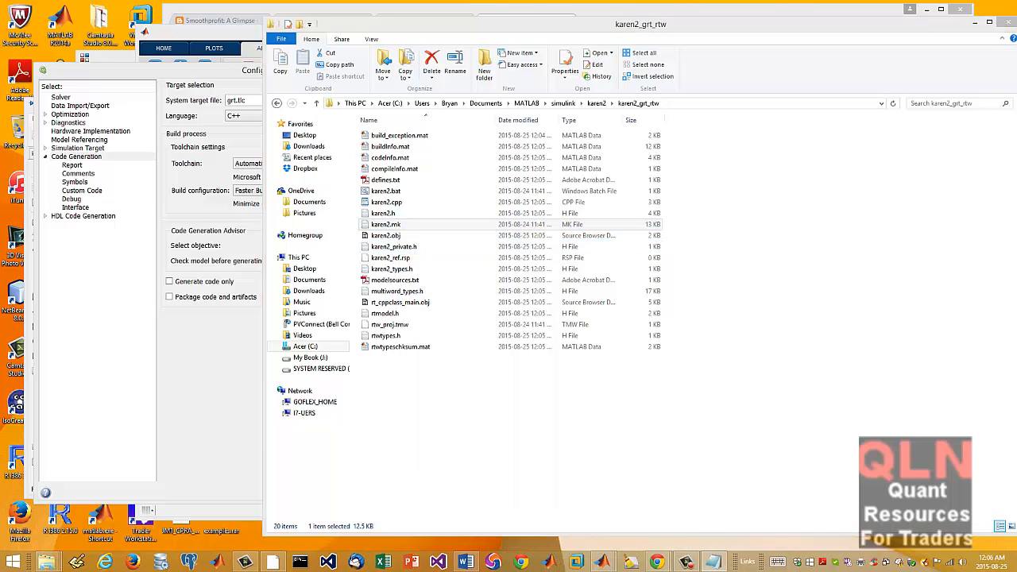
# Read karen2.mk in Notepad down through its toolchain specifications and back
pyautogui.doubleClick(385, 224)
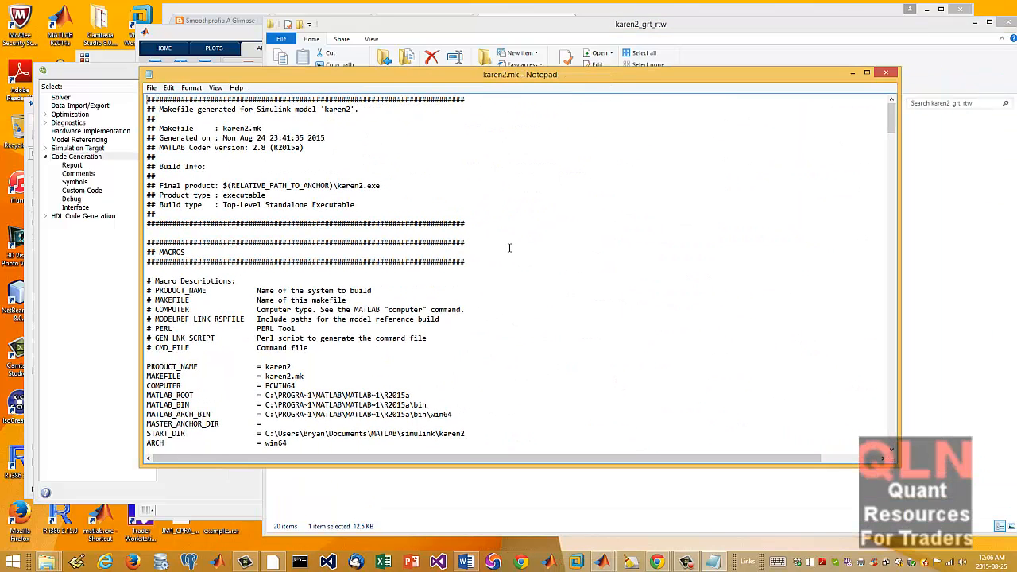
pyautogui.scroll(-3)
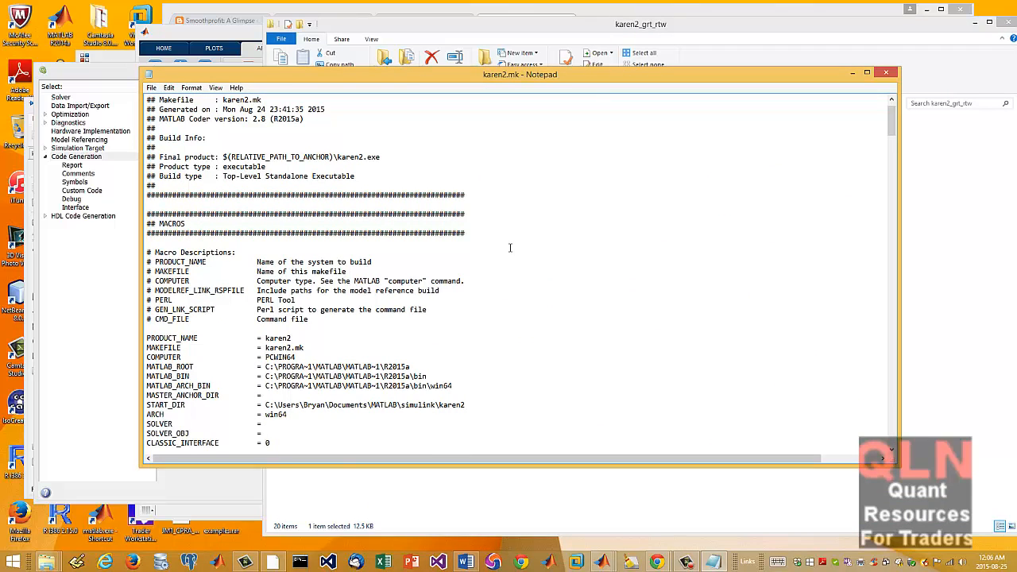
pyautogui.scroll(-3)
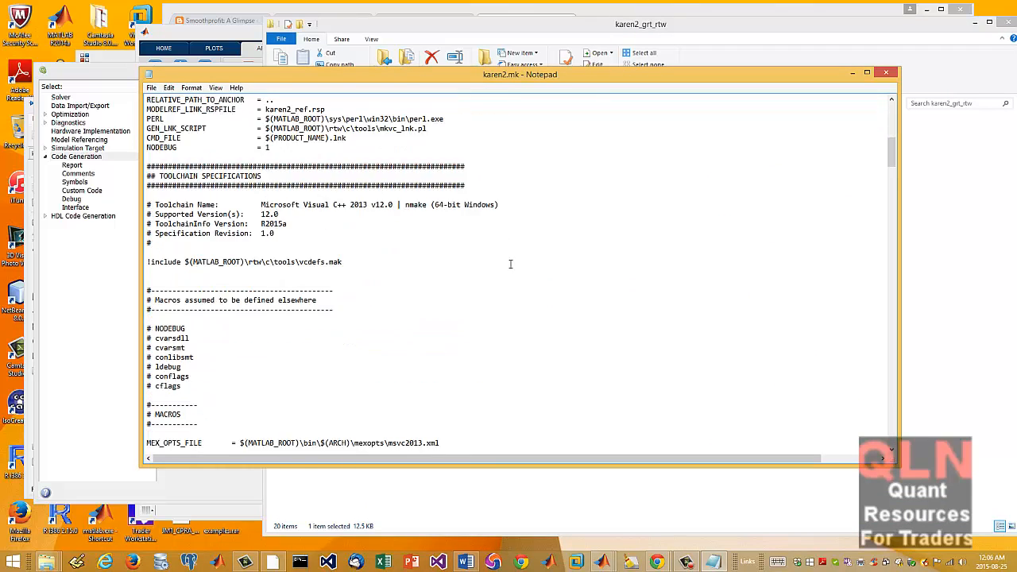
pyautogui.scroll(-3)
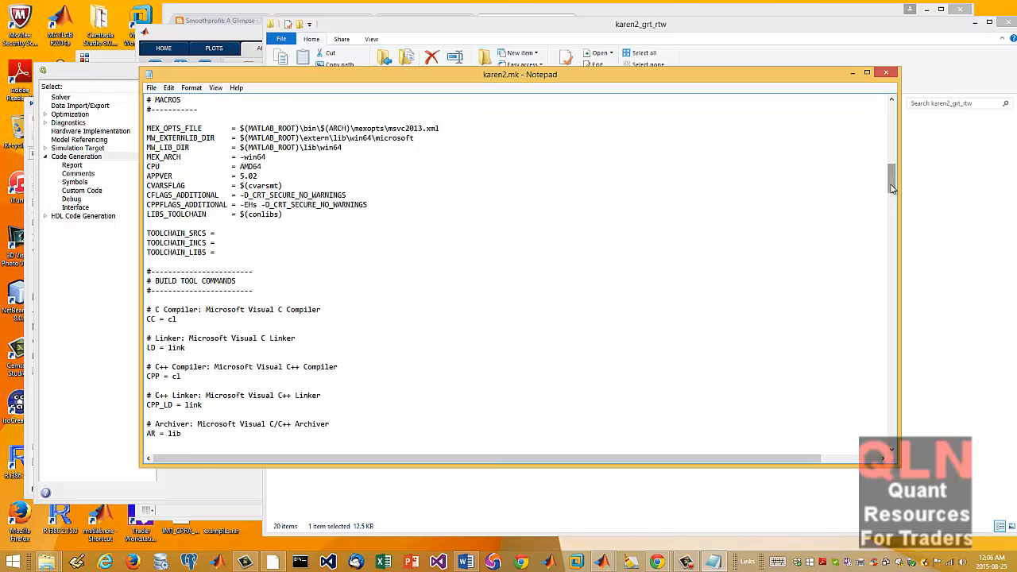
pyautogui.scroll(-3)
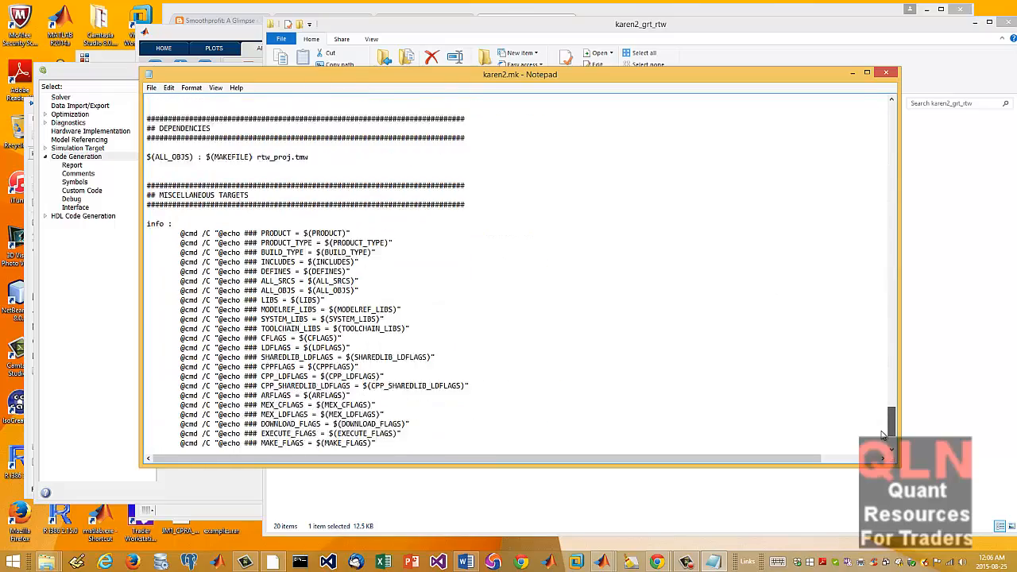
pyautogui.scroll(3)
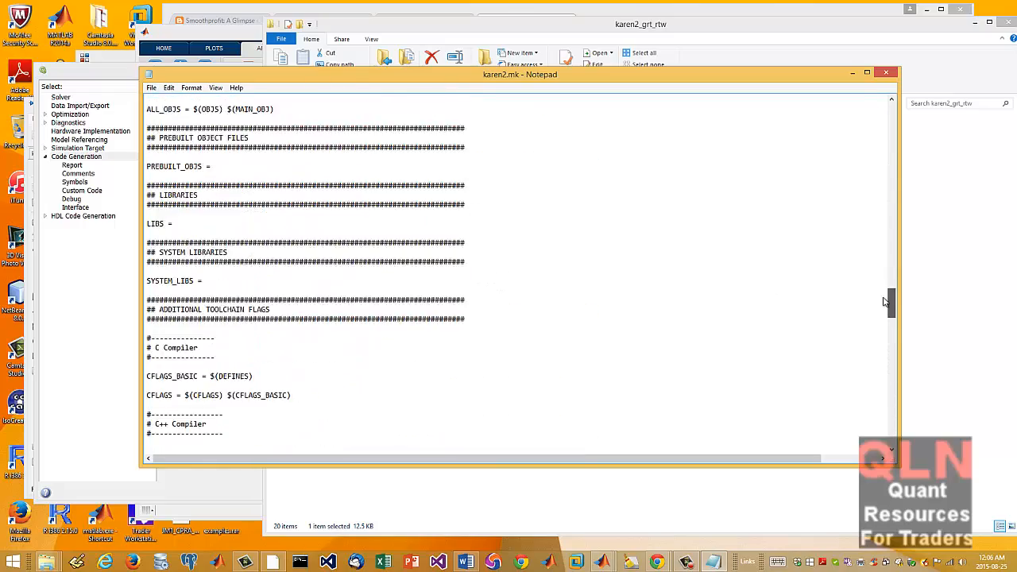
pyautogui.scroll(3)
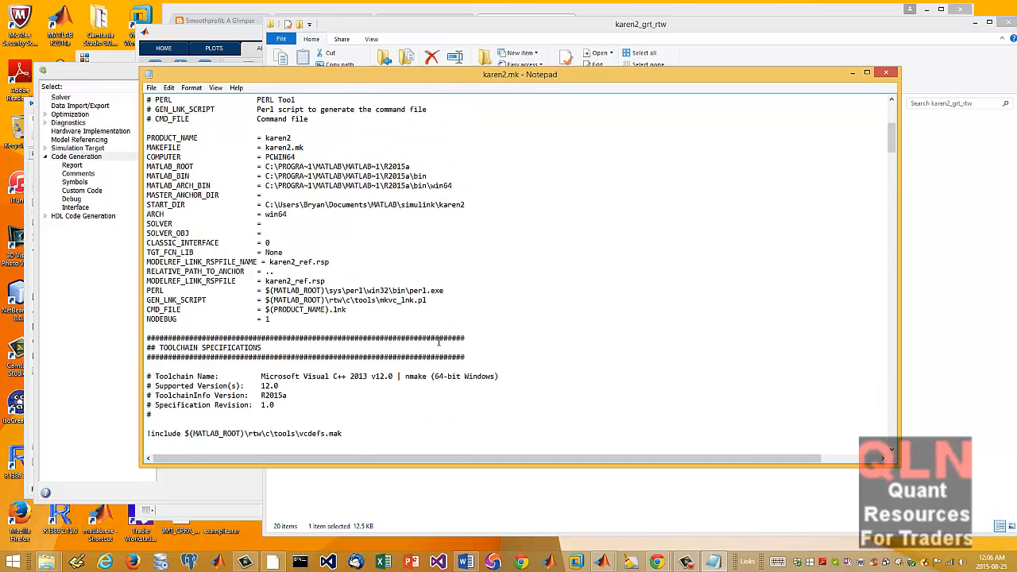
# Read on through the makefile's compiler flags and phony build targets
pyautogui.scroll(-3)
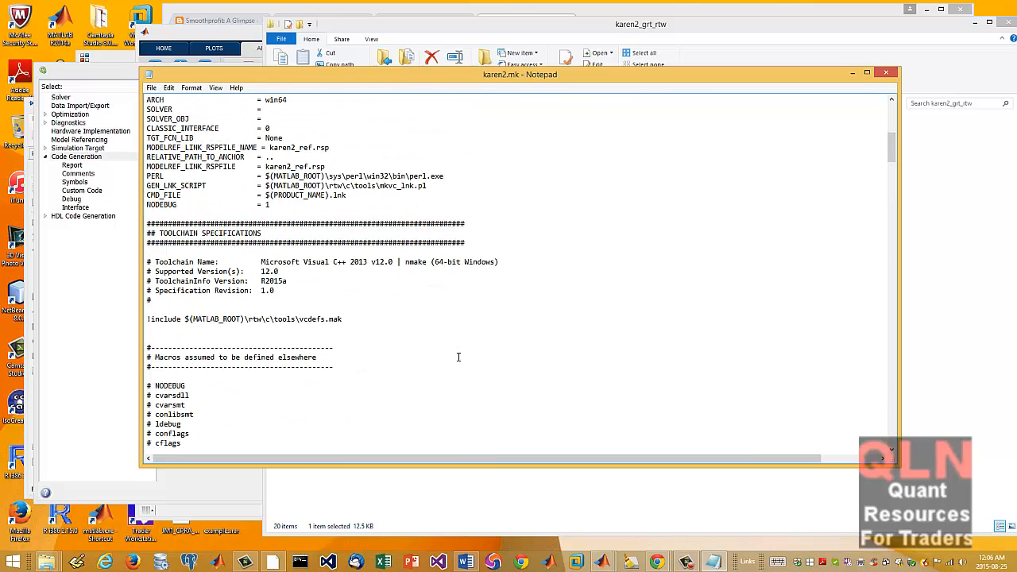
pyautogui.moveTo(402, 309)
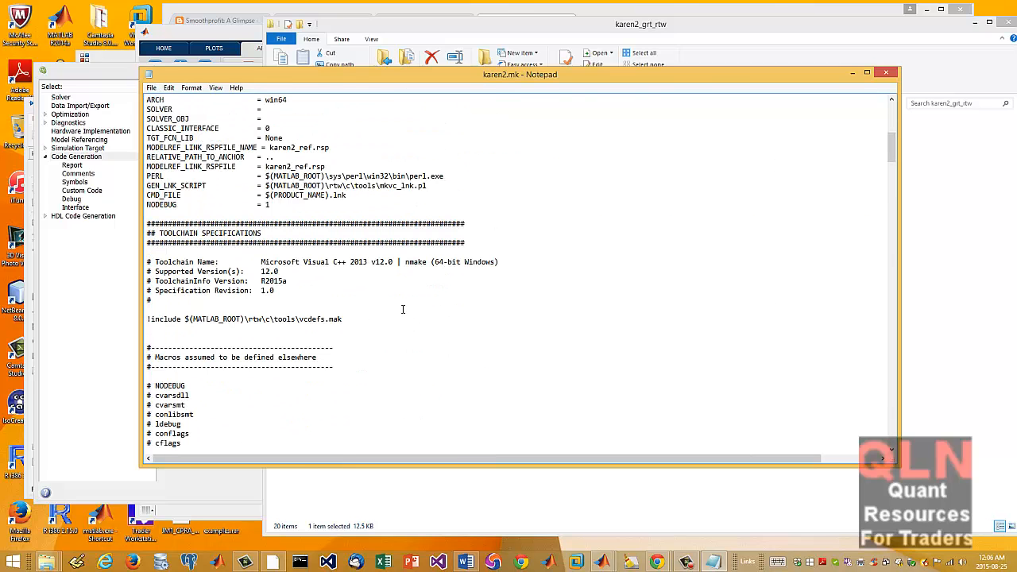
pyautogui.scroll(3)
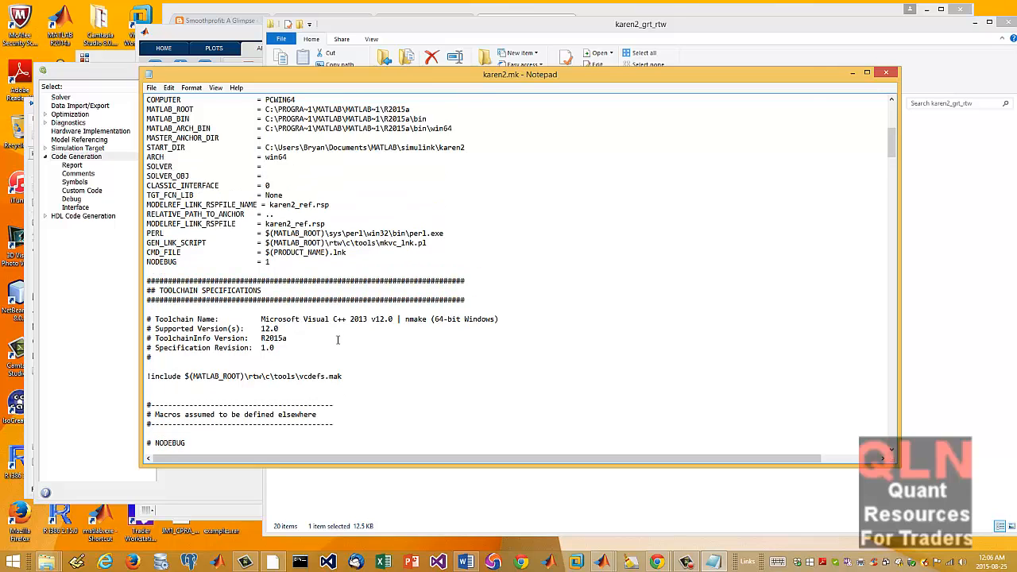
pyautogui.scroll(-3)
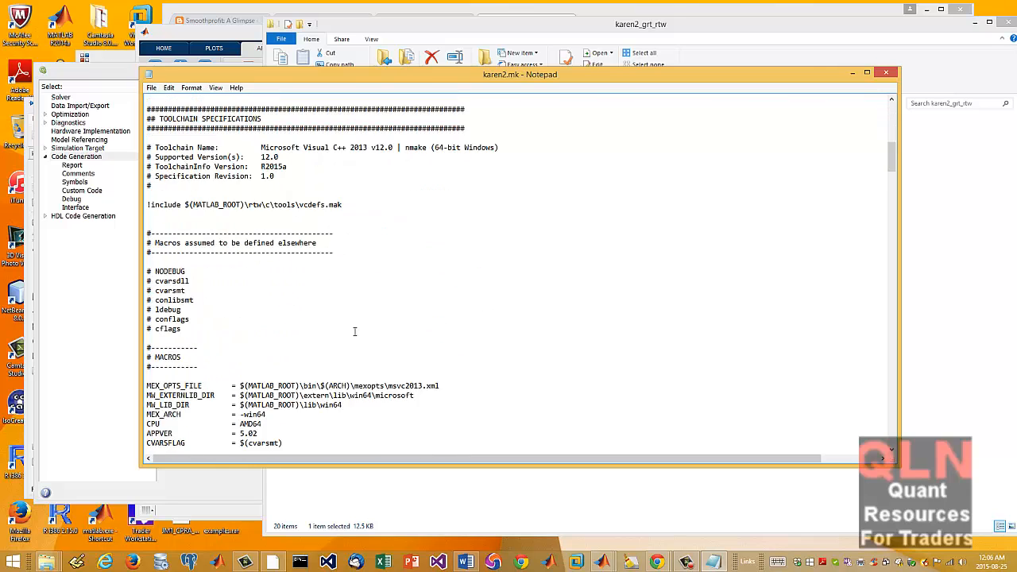
pyautogui.scroll(-3)
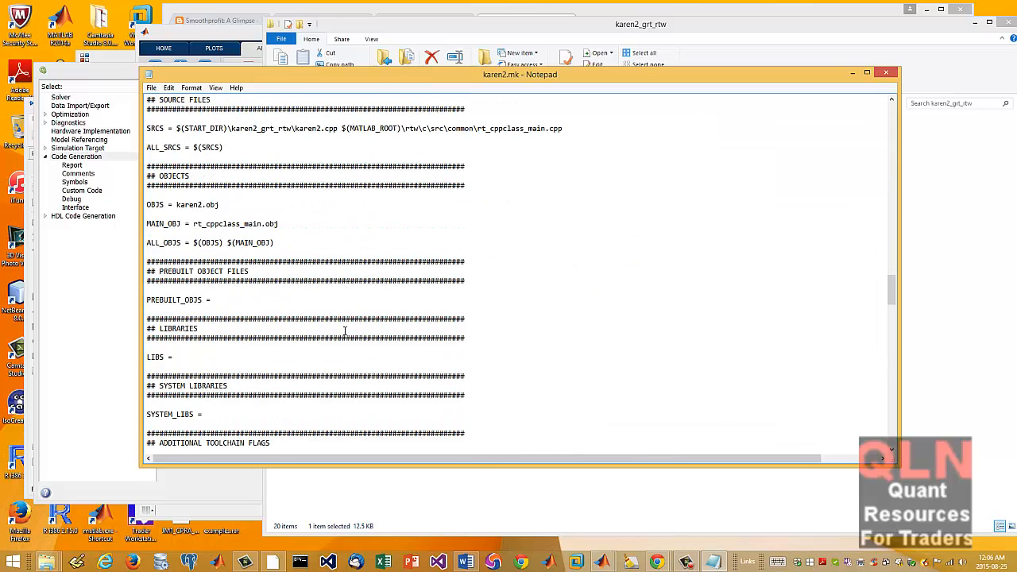
pyautogui.scroll(-3)
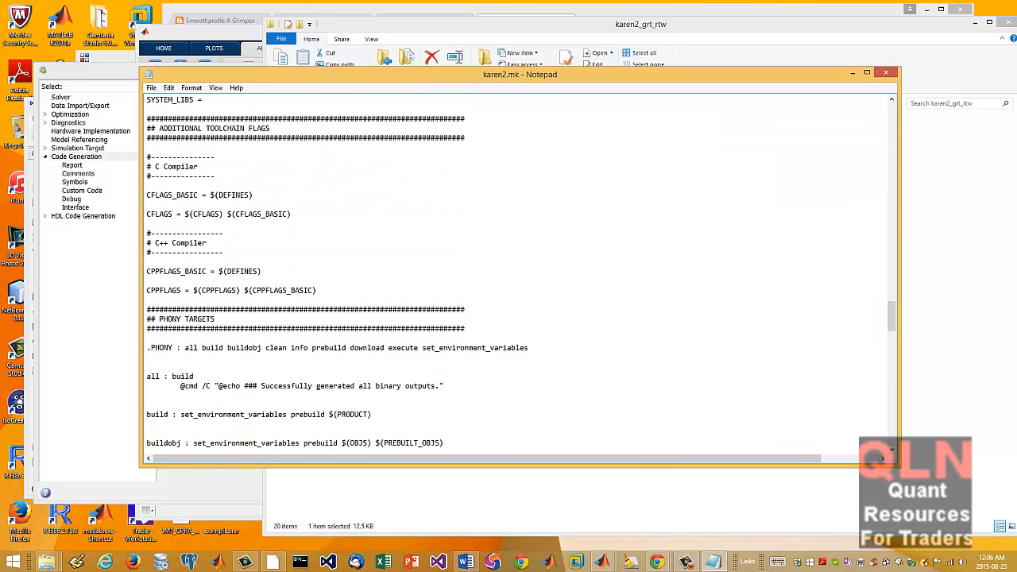
pyautogui.moveTo(554, 343)
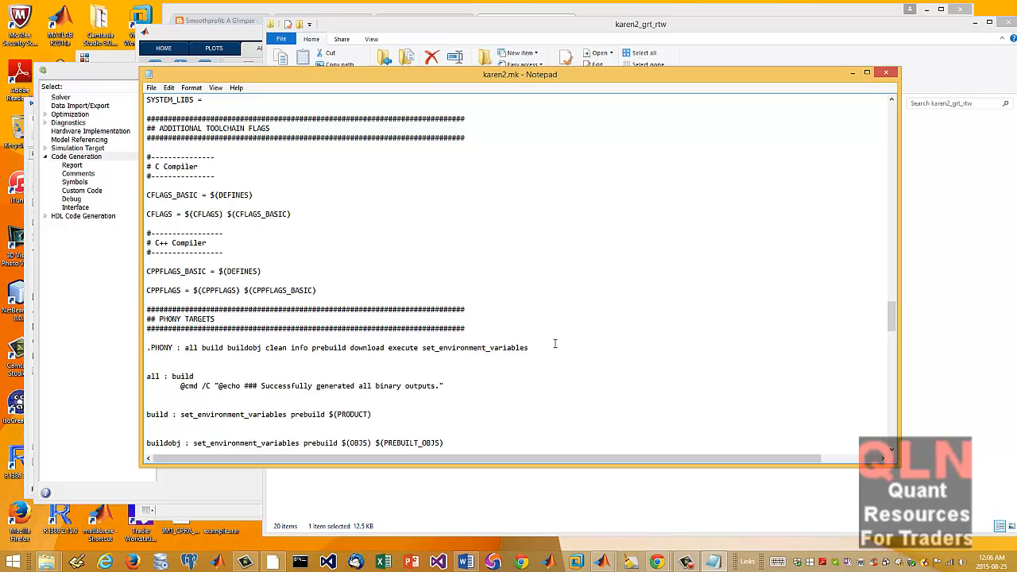
pyautogui.moveTo(531, 490)
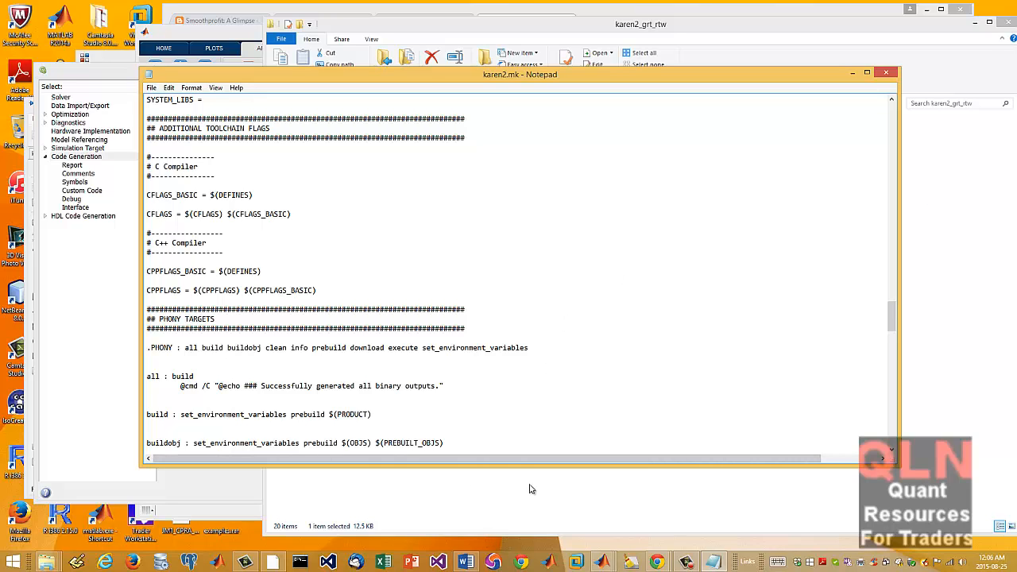
pyautogui.moveTo(537, 256)
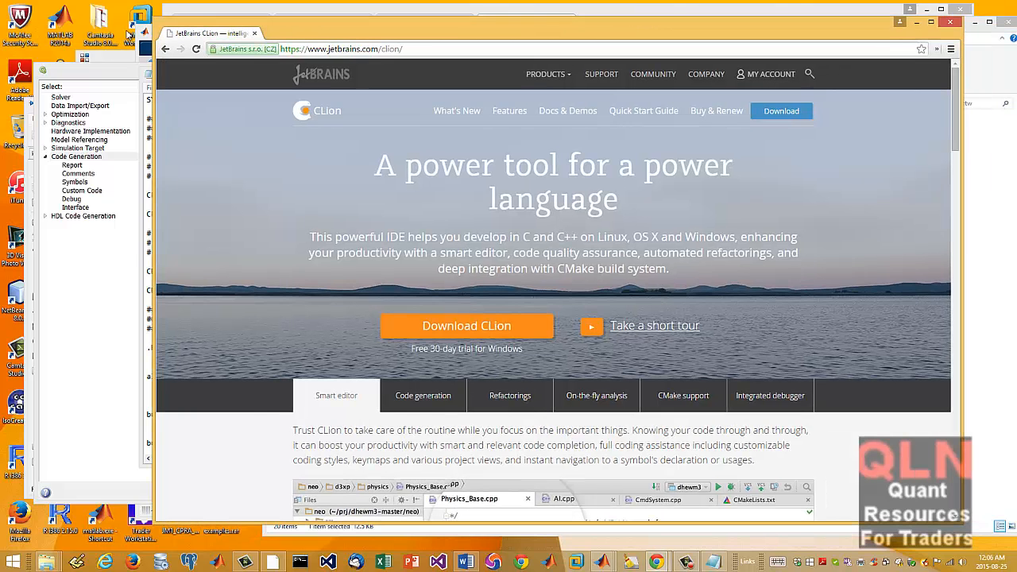
# Browse the CLion page down to its integrated C/C++ environment features and back
pyautogui.scroll(-3)
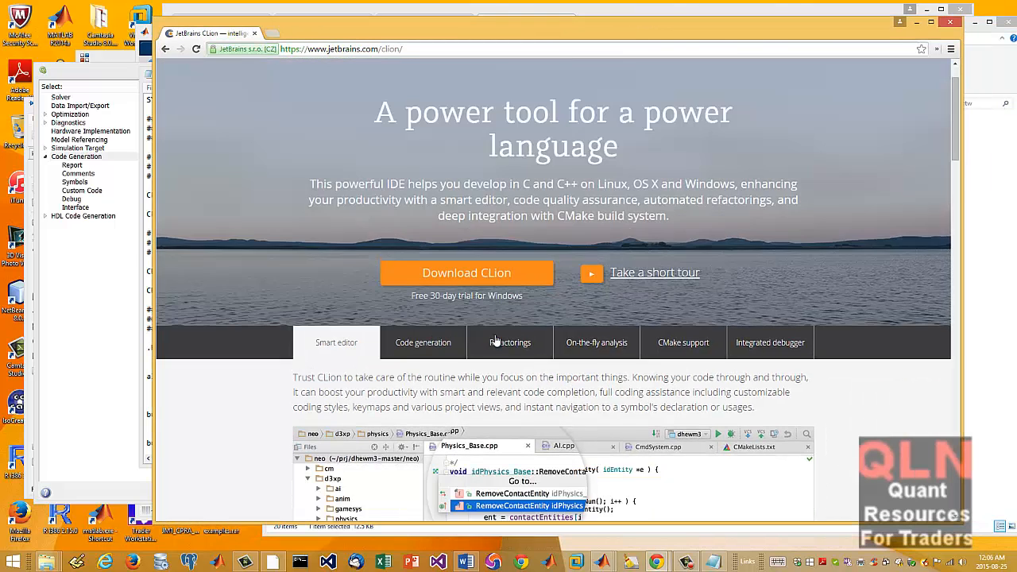
pyautogui.scroll(3)
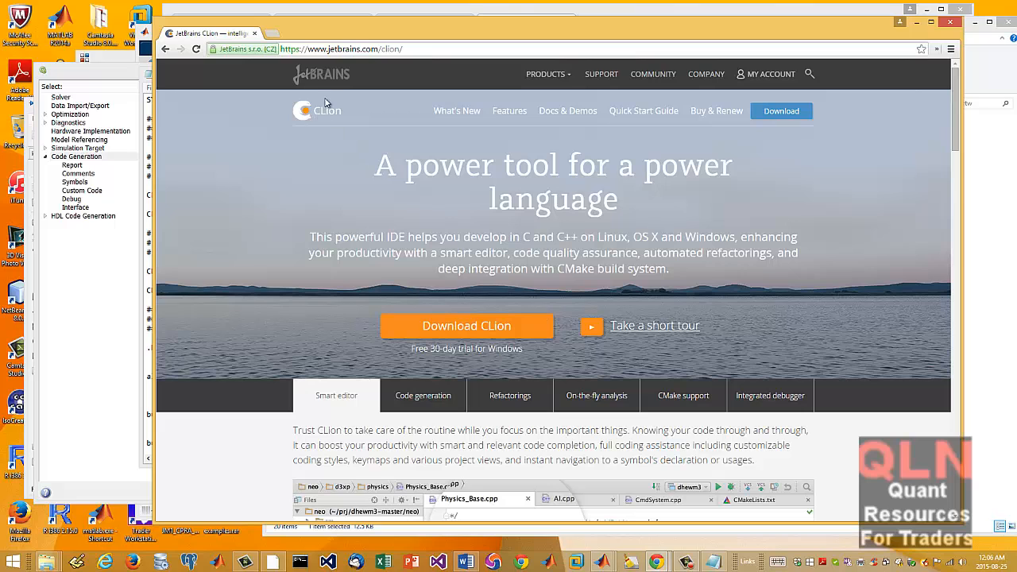
pyautogui.moveTo(321, 75)
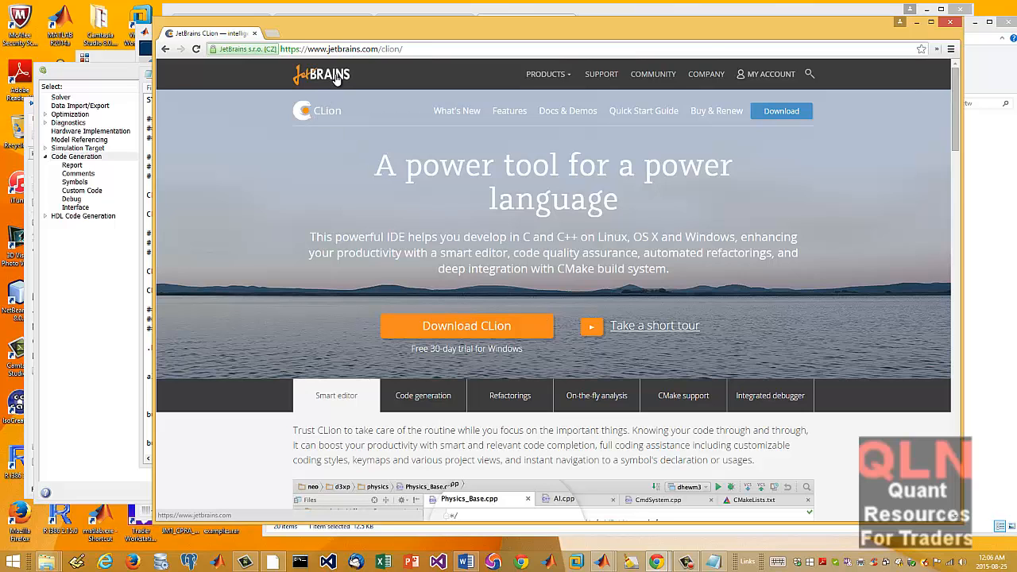
pyautogui.scroll(-3)
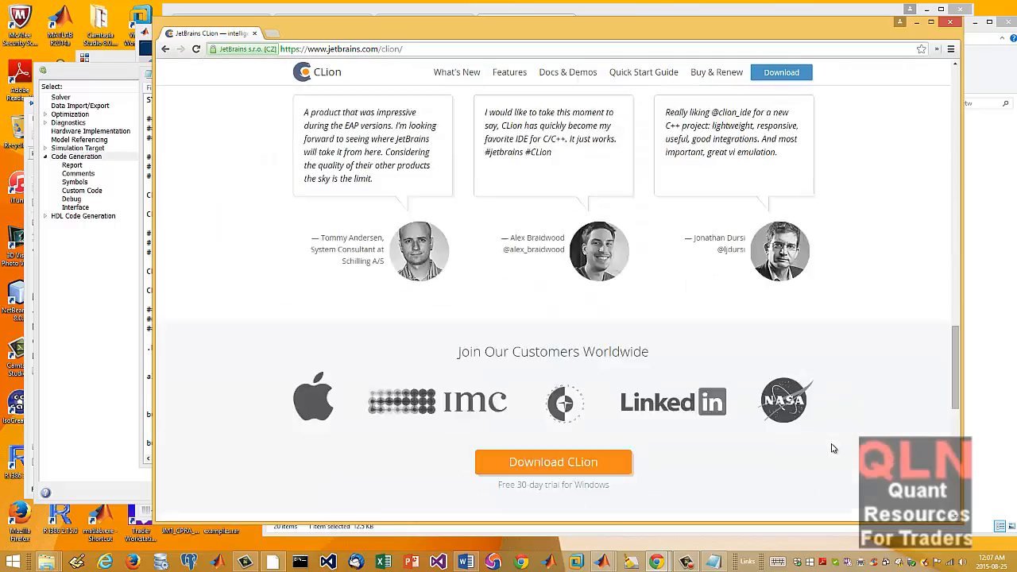
pyautogui.scroll(3)
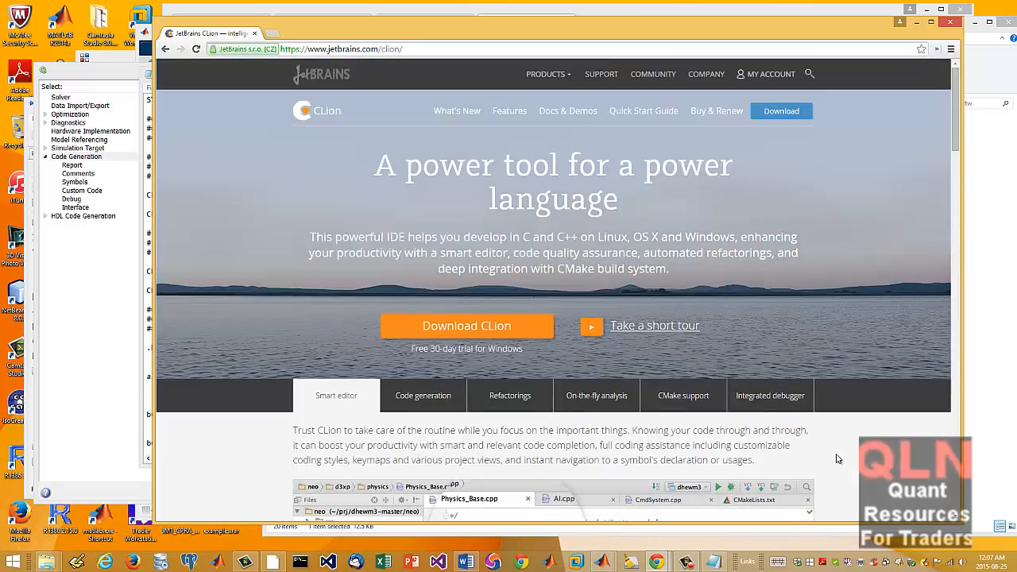
pyautogui.scroll(-3)
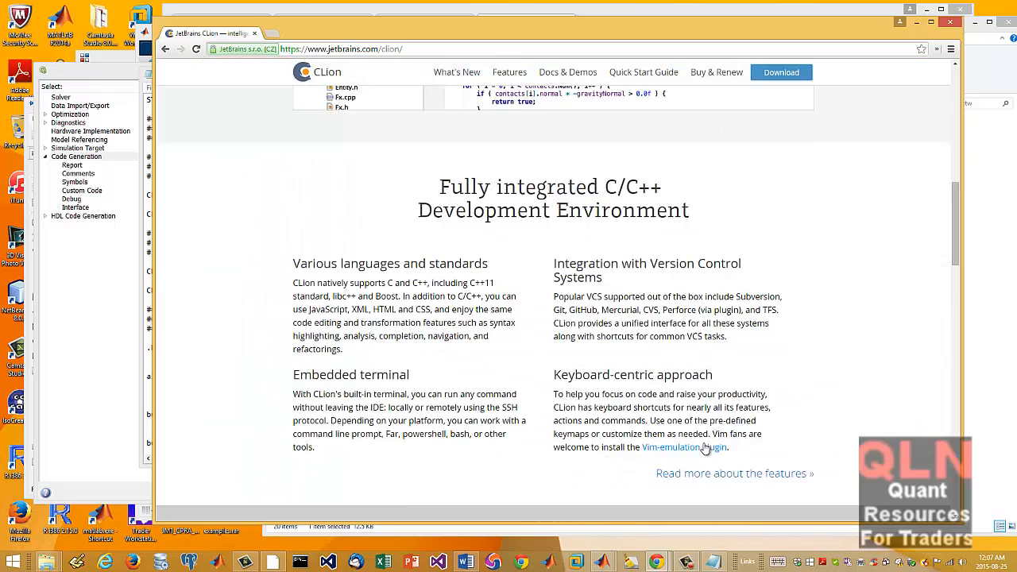
pyautogui.scroll(-3)
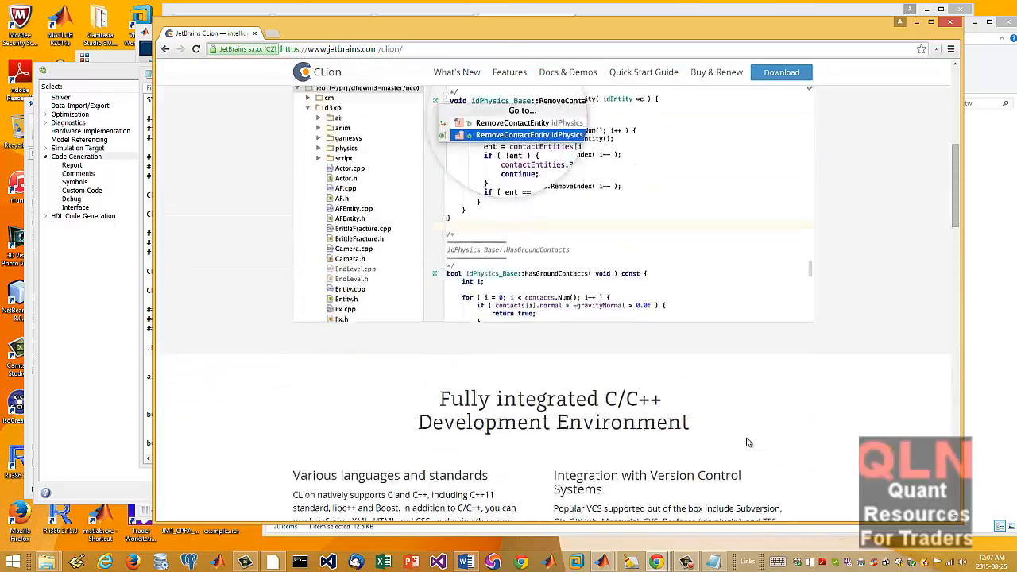
pyautogui.scroll(3)
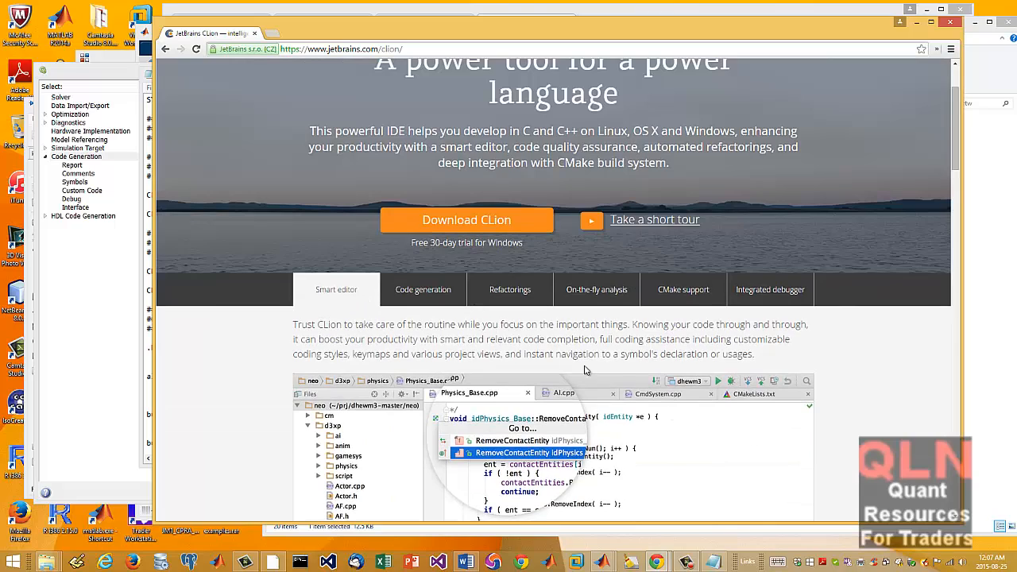
pyautogui.scroll(-3)
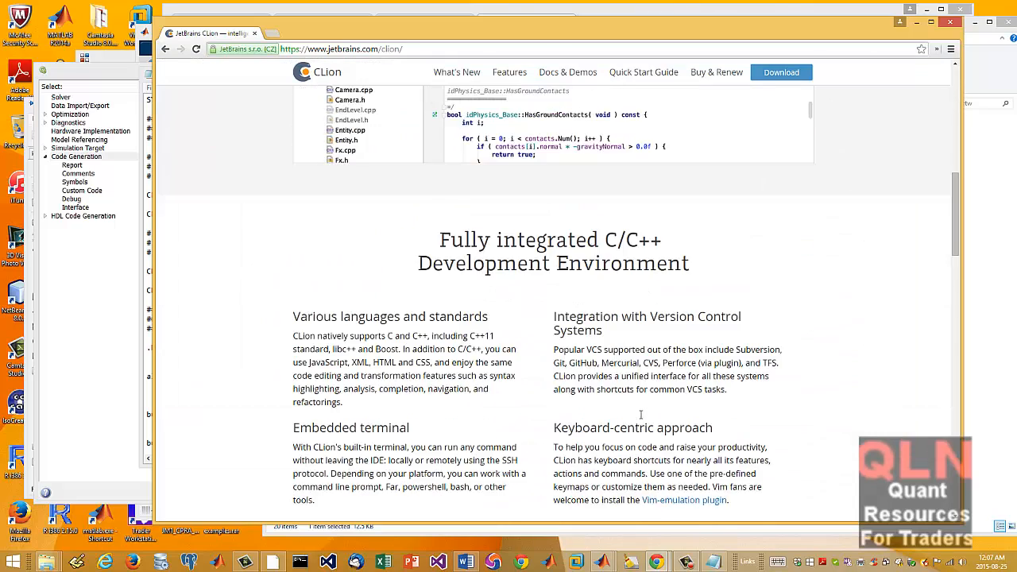
pyautogui.scroll(3)
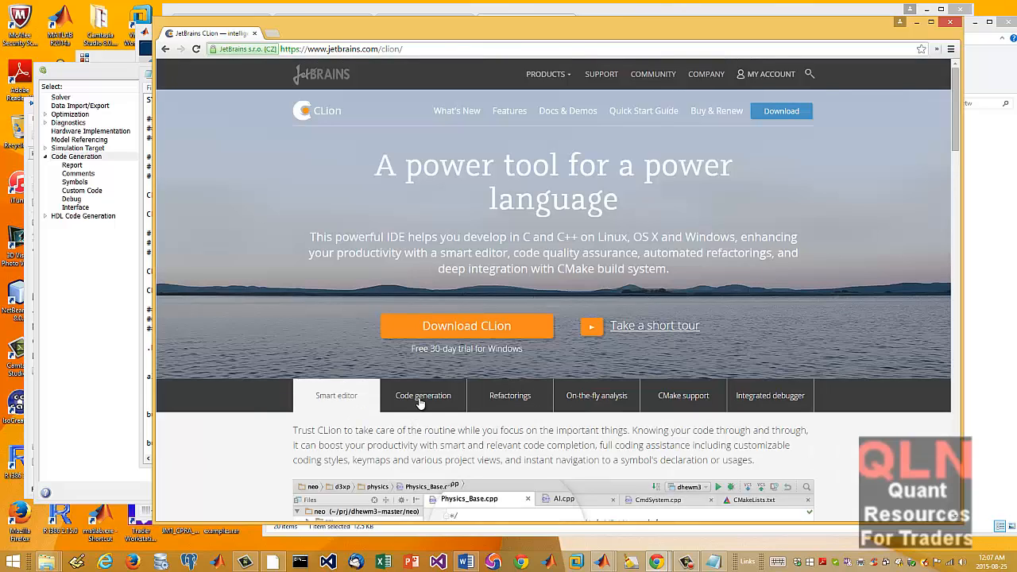
pyautogui.moveTo(280, 557)
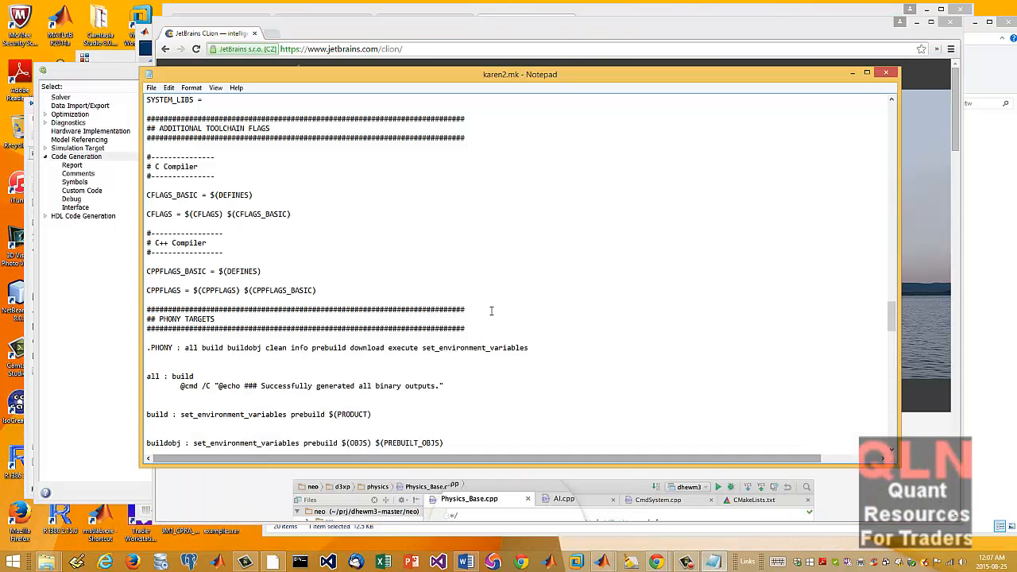
# Scroll through karen2.mk once more before returning to the Simulink code generation settings
pyautogui.scroll(-3)
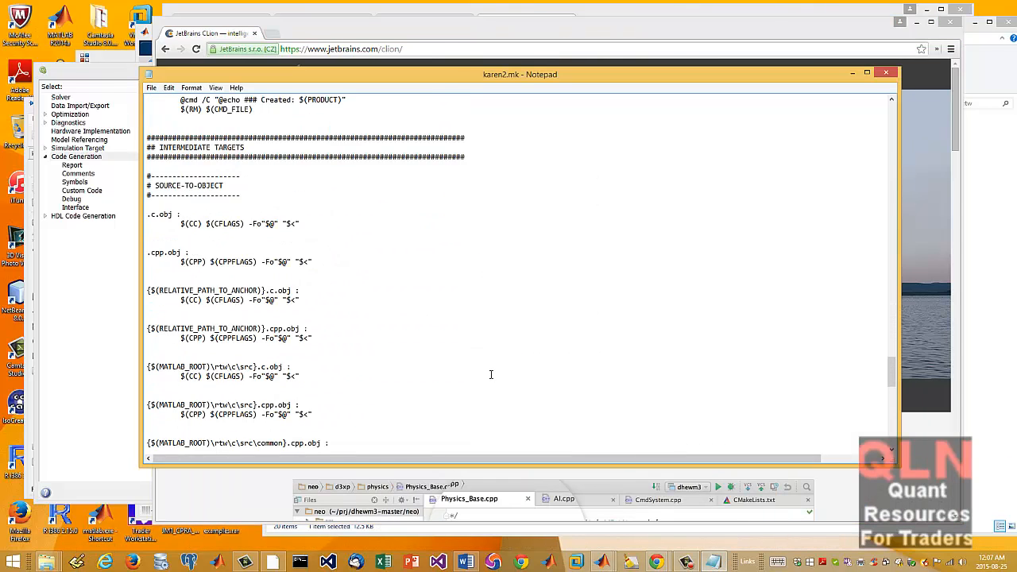
pyautogui.scroll(-3)
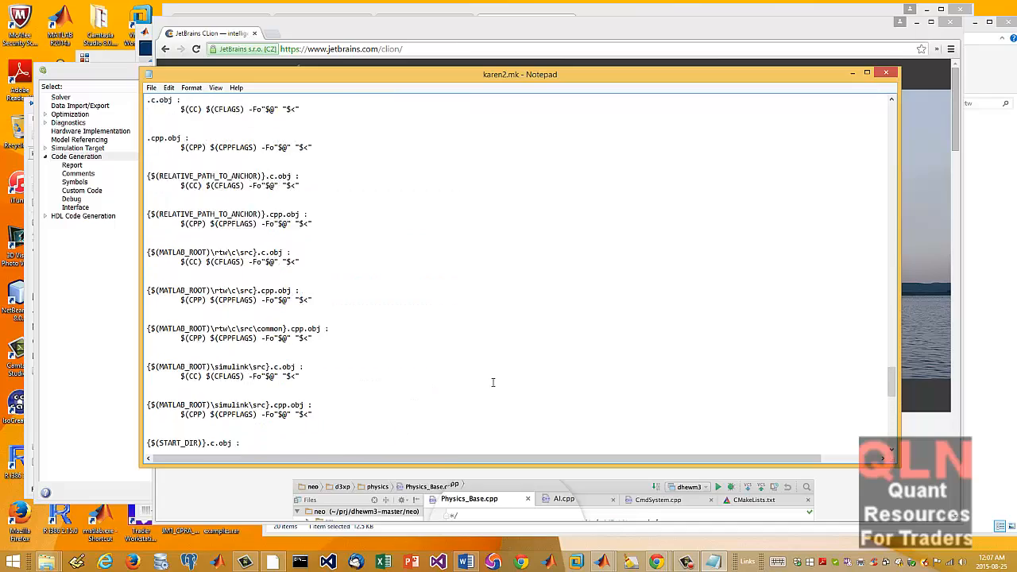
pyautogui.scroll(3)
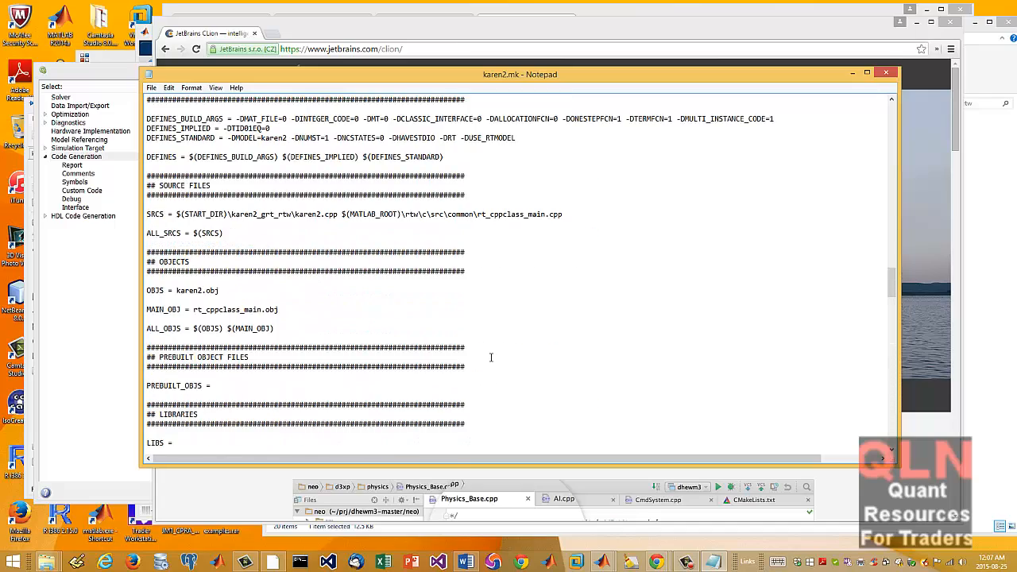
pyautogui.scroll(-3)
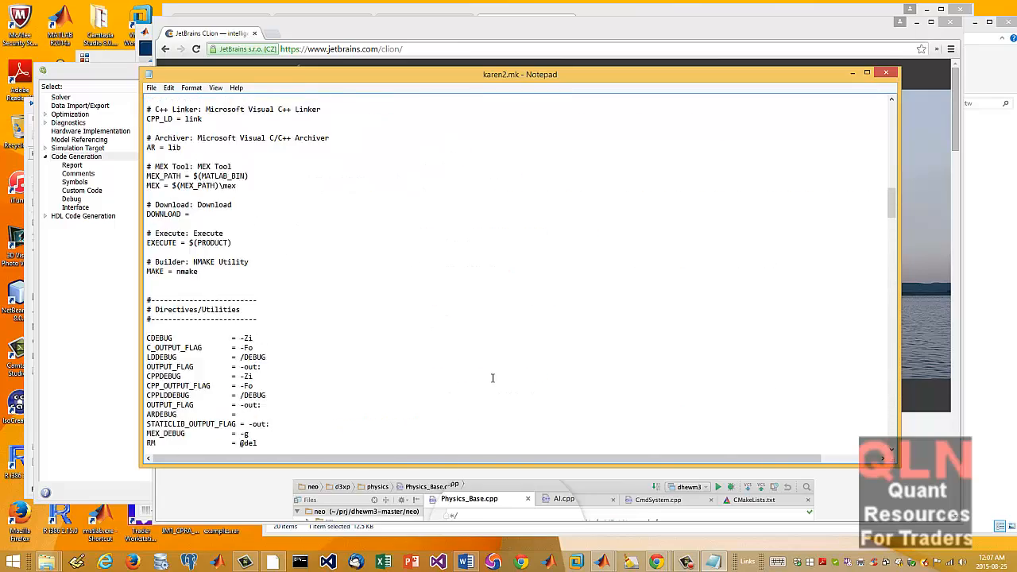
pyautogui.scroll(3)
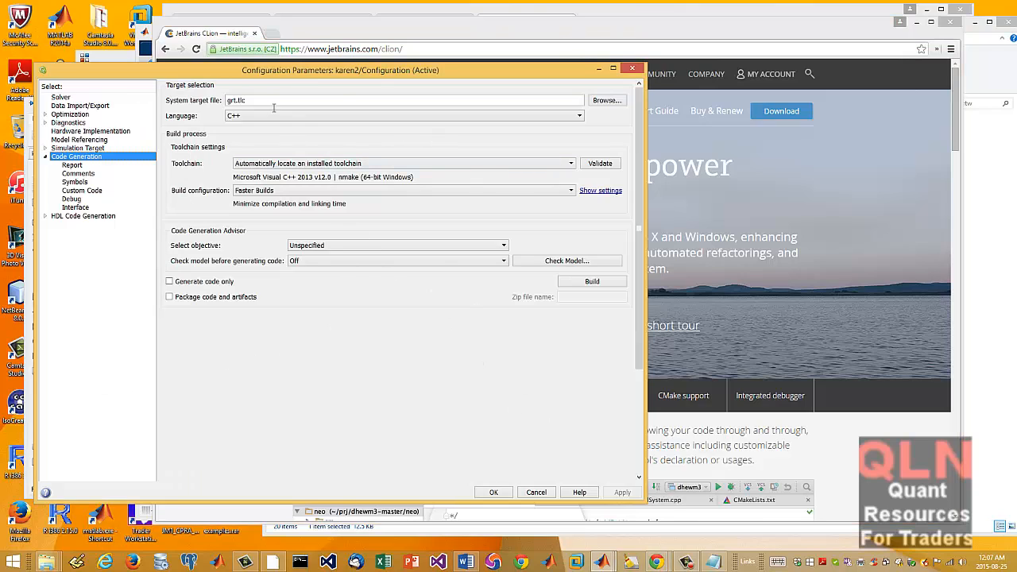
pyautogui.moveTo(286, 155)
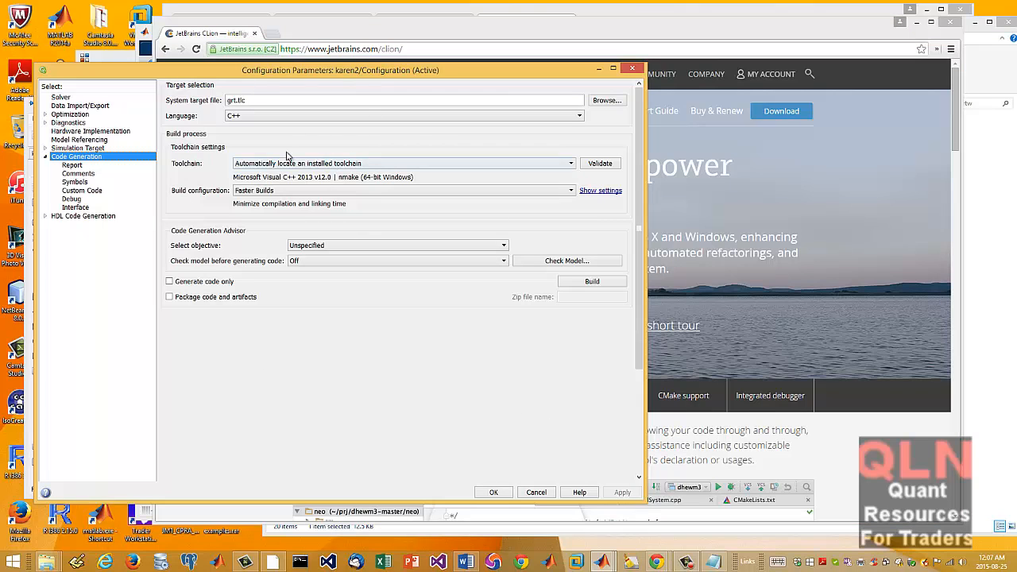
pyautogui.moveTo(531, 480)
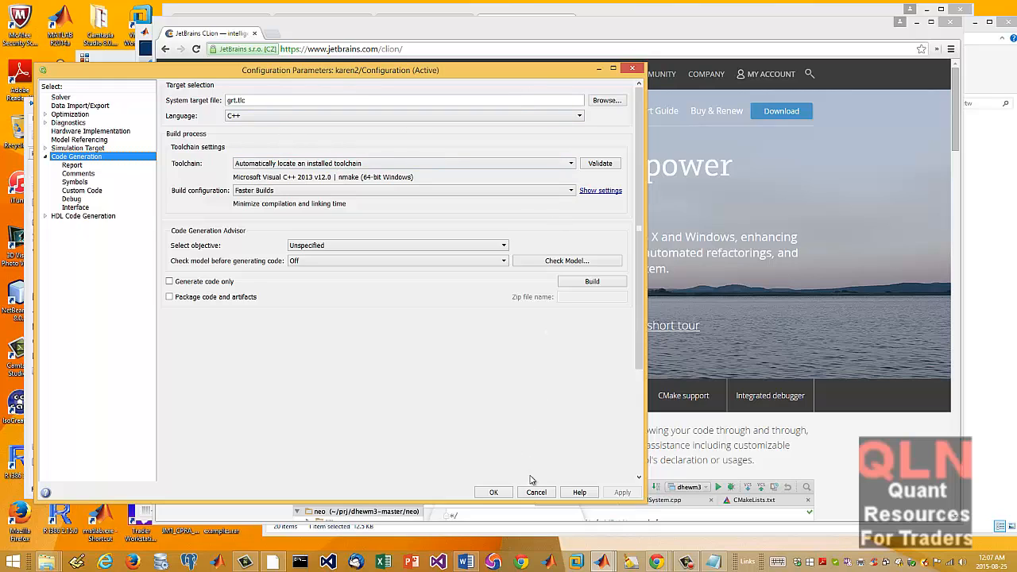